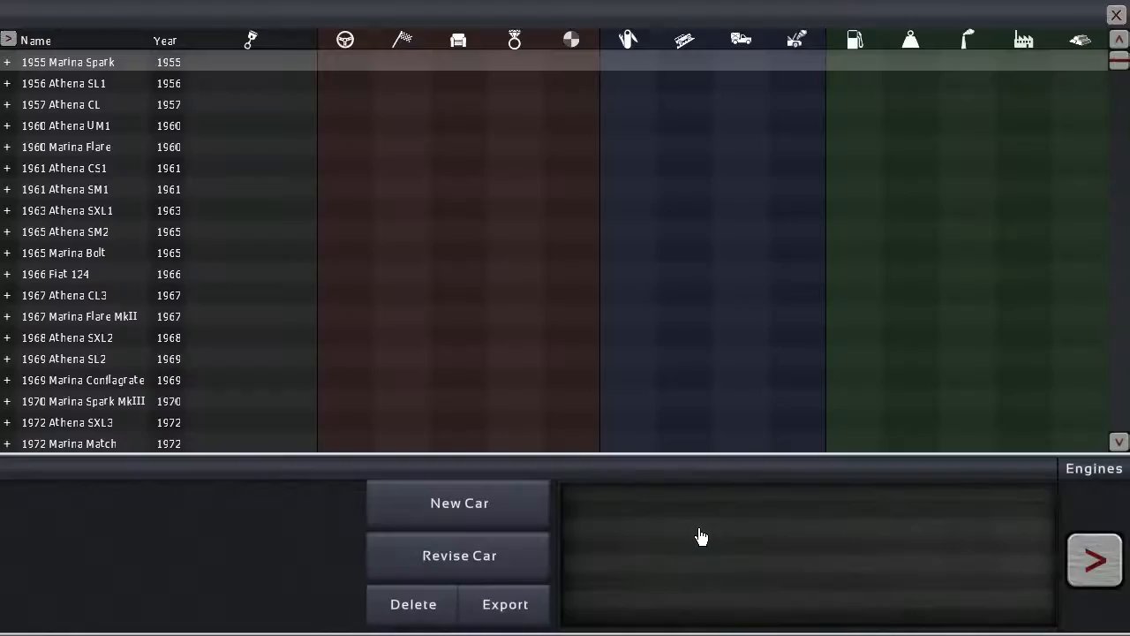
Step: Scroll the car list to the 2017 AMW Eagle and expand it to show Base 4 through Eco 8 X
click(88, 83)
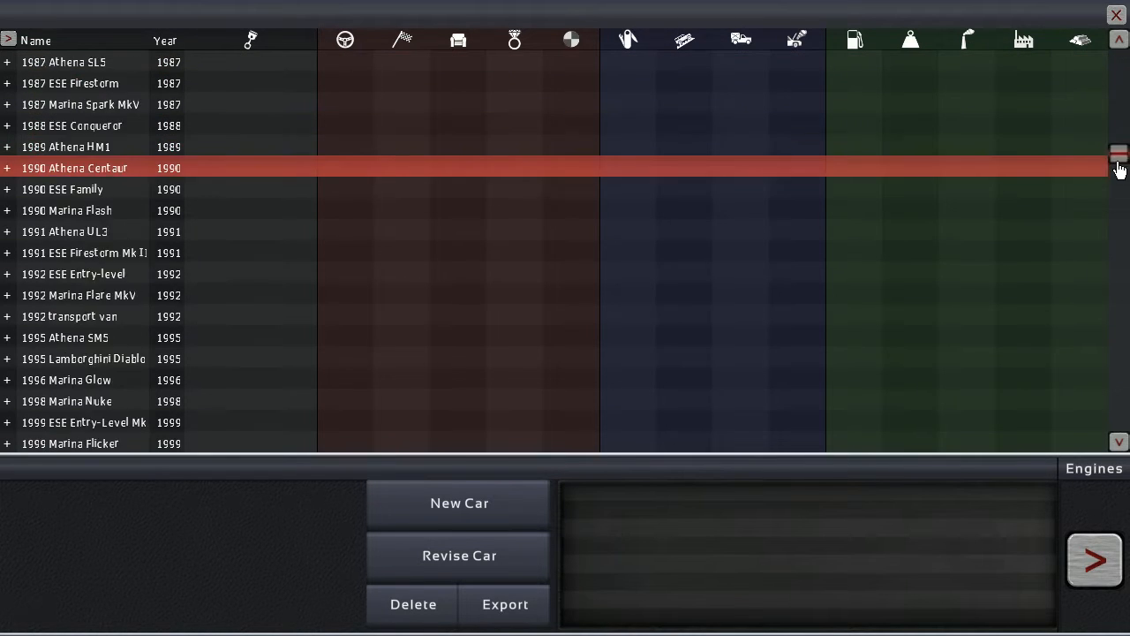
scroll(down, 3)
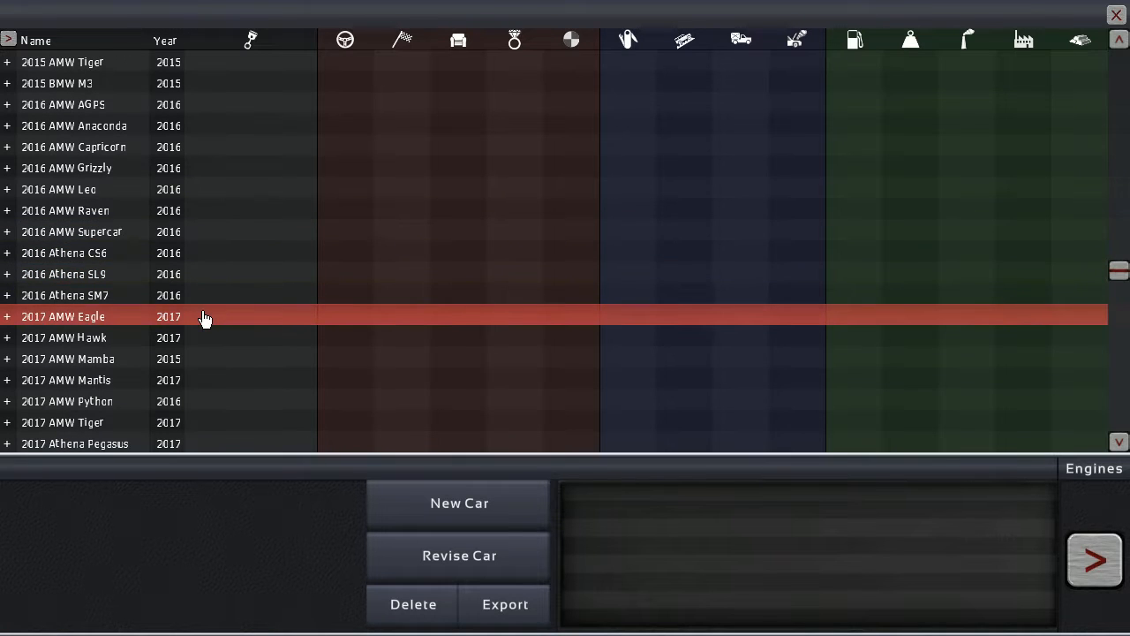
click(7, 316)
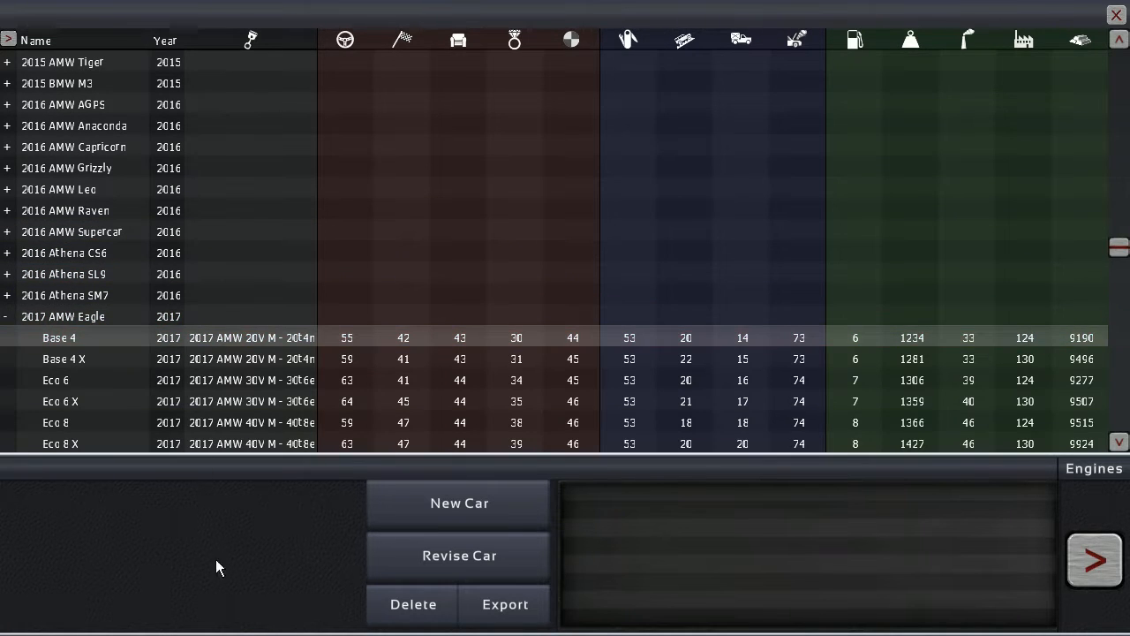
mouse_move(411, 556)
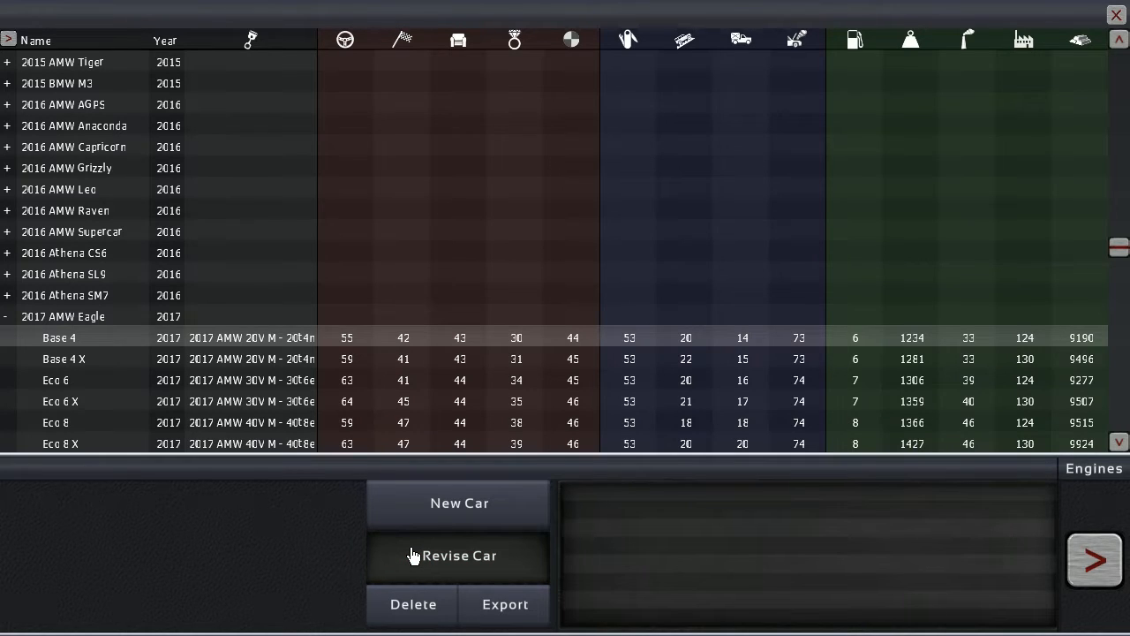
Step: Open the Eagle Base 4 for revision, show its overview ratings, and orbit to a front three-quarter view
click(459, 556)
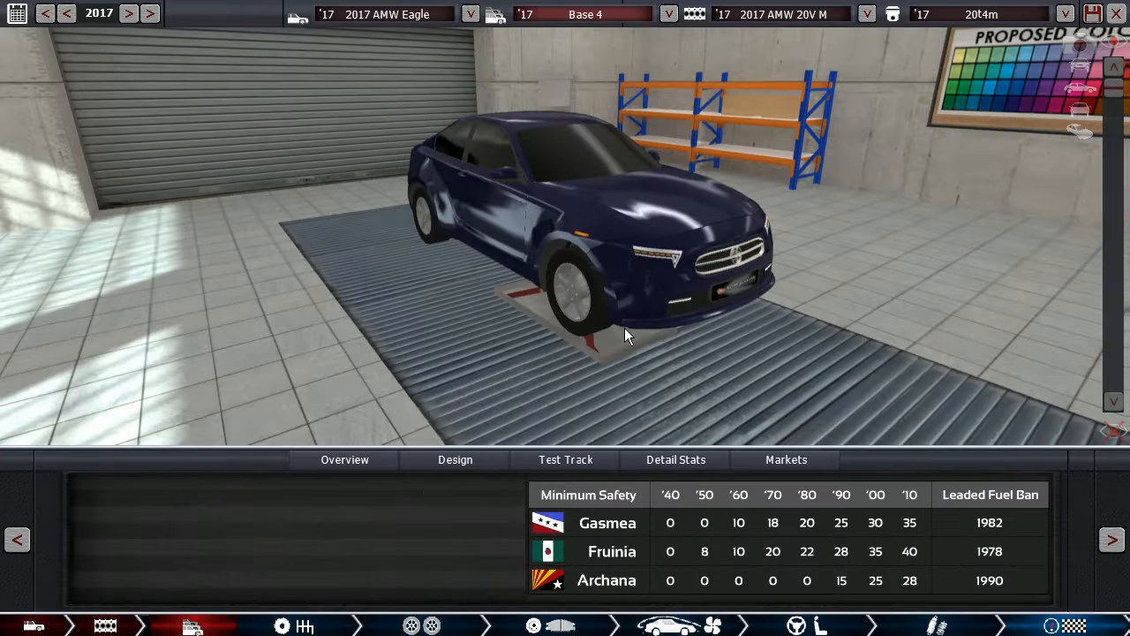
click(344, 459)
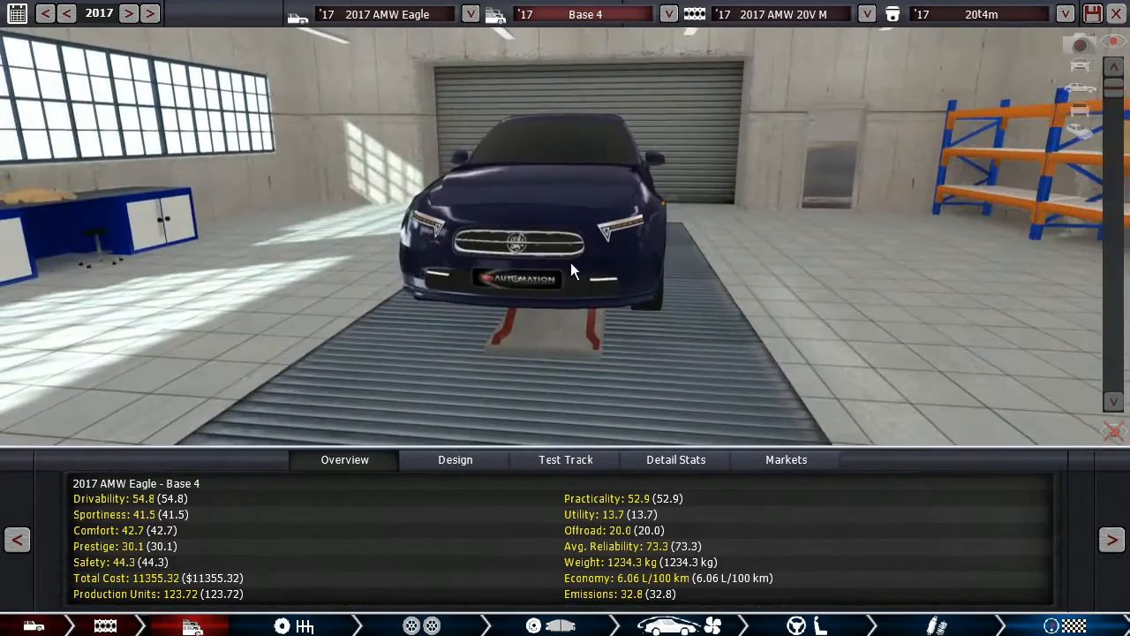
drag(574, 264, 777, 229)
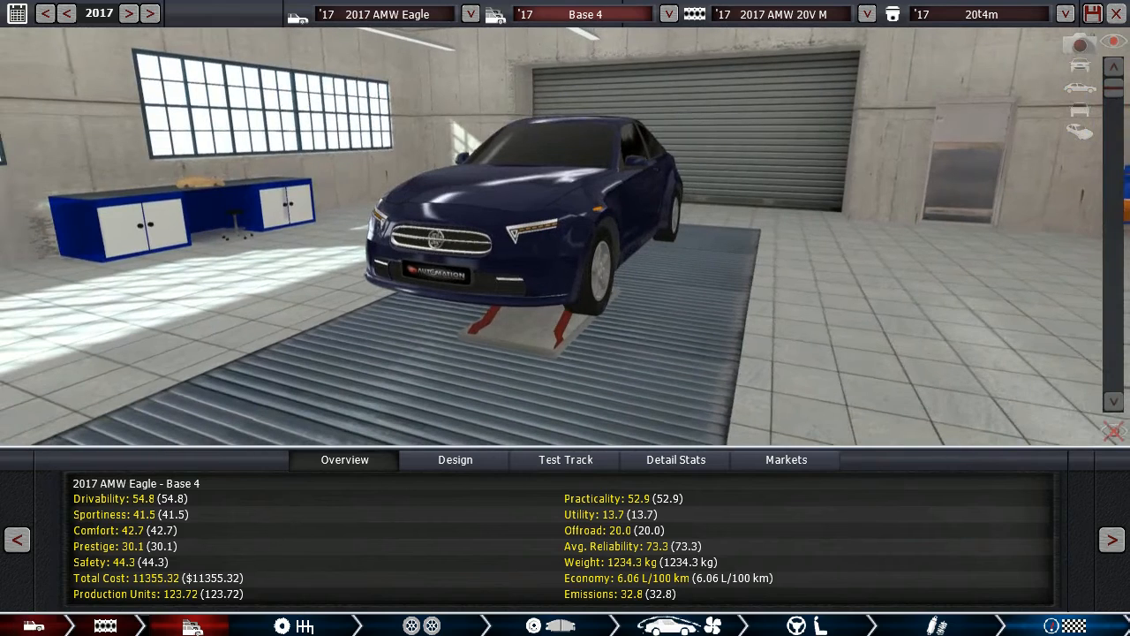
click(454, 459)
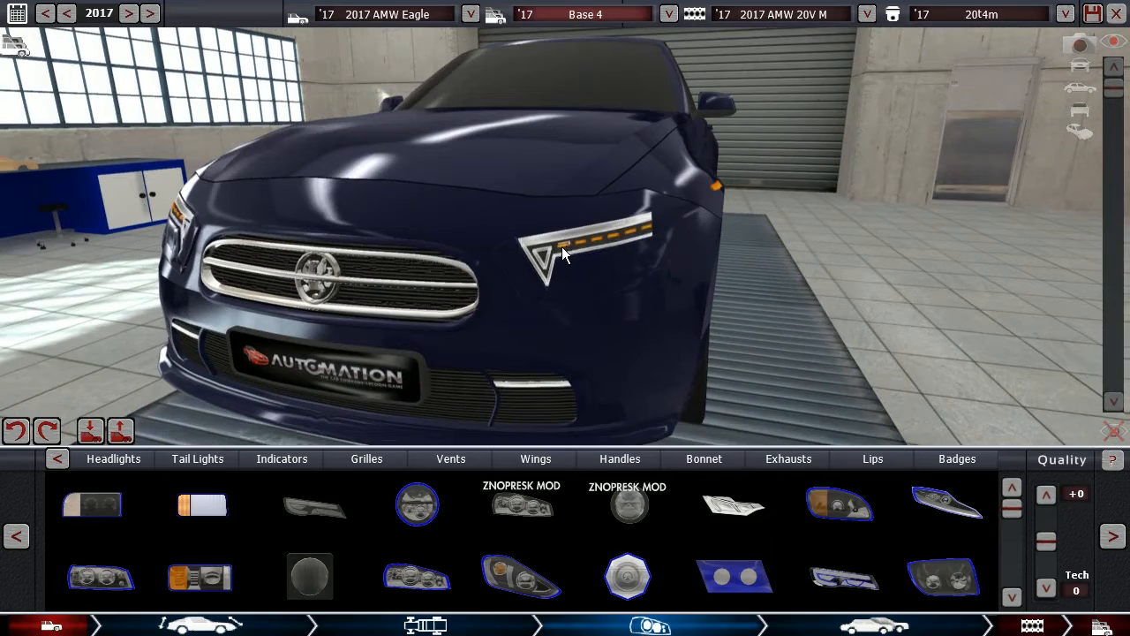
mouse_move(558, 263)
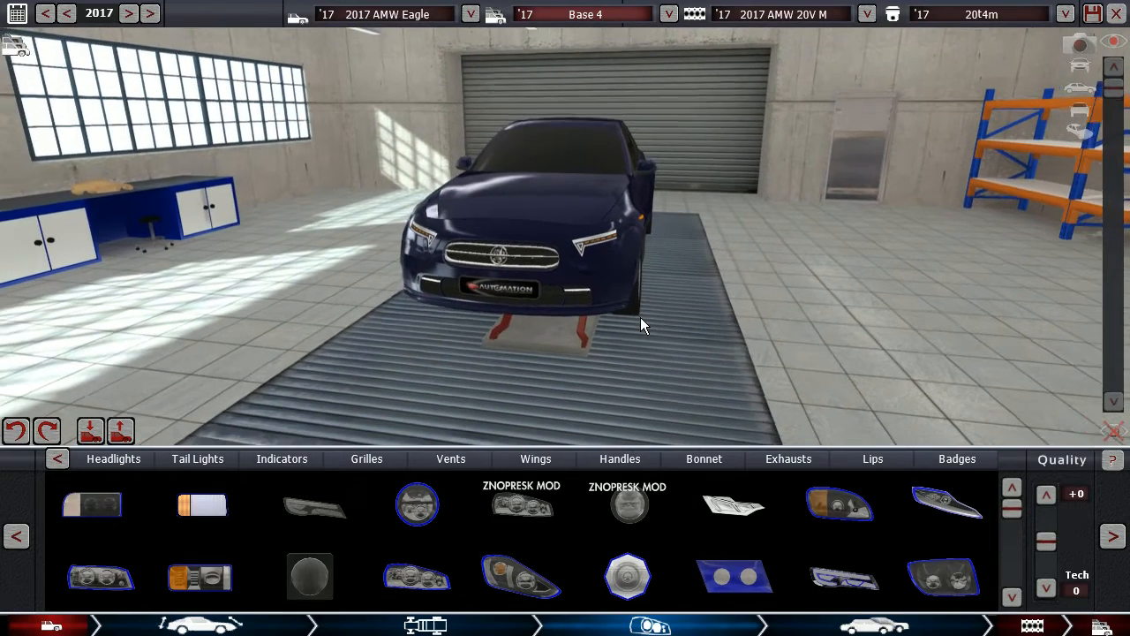
drag(643, 324, 702, 352)
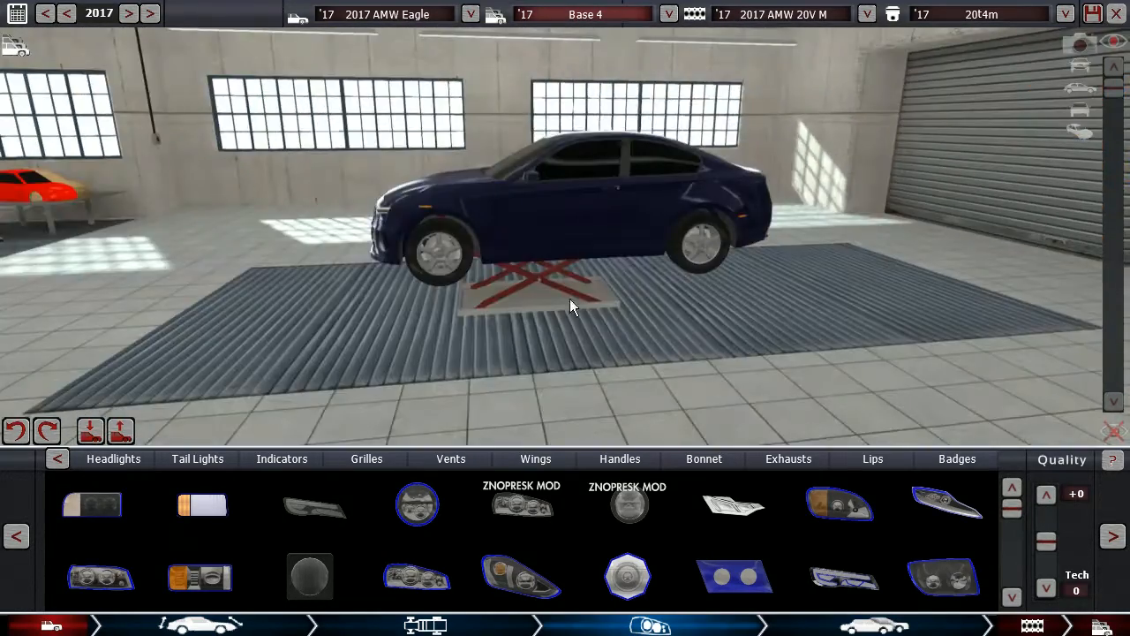
drag(570, 307, 424, 315)
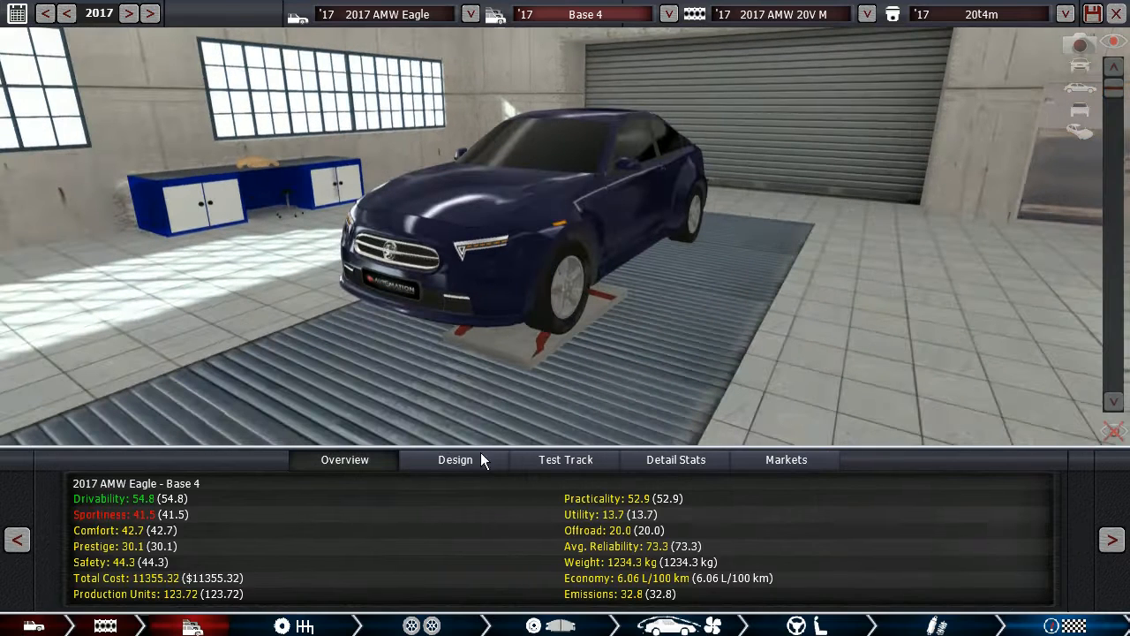
click(455, 459)
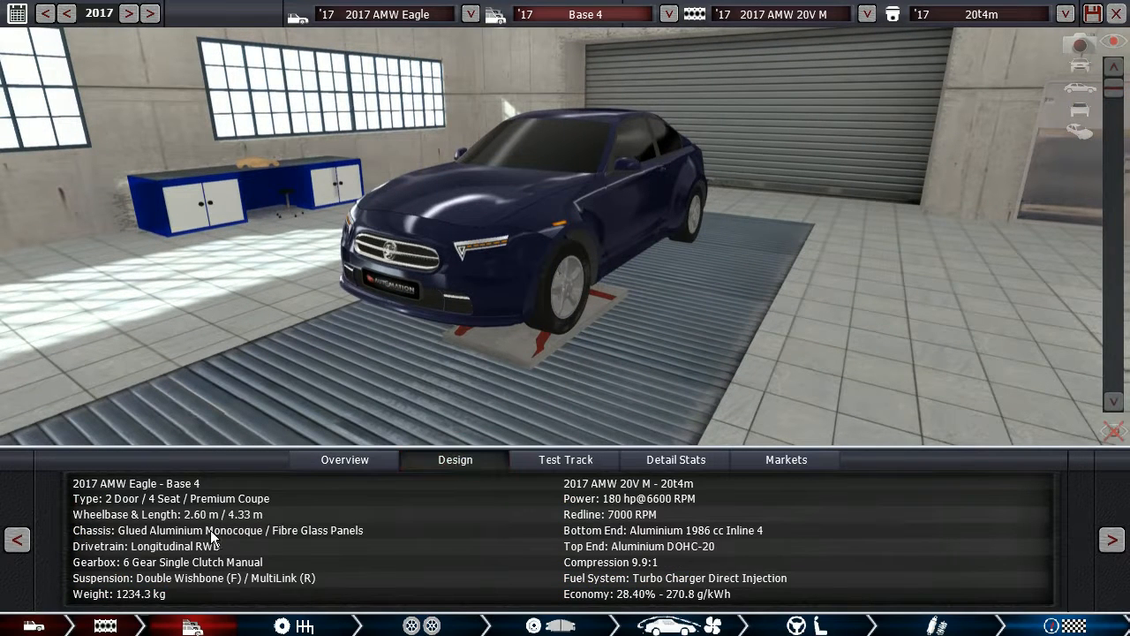
mouse_move(234, 561)
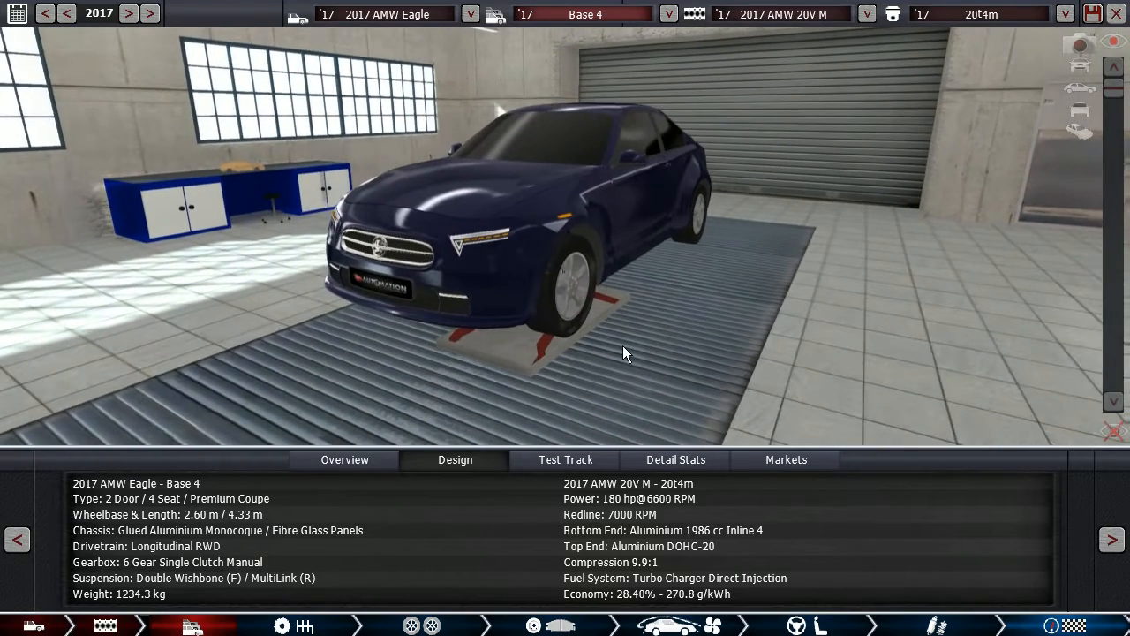
drag(627, 353, 592, 353)
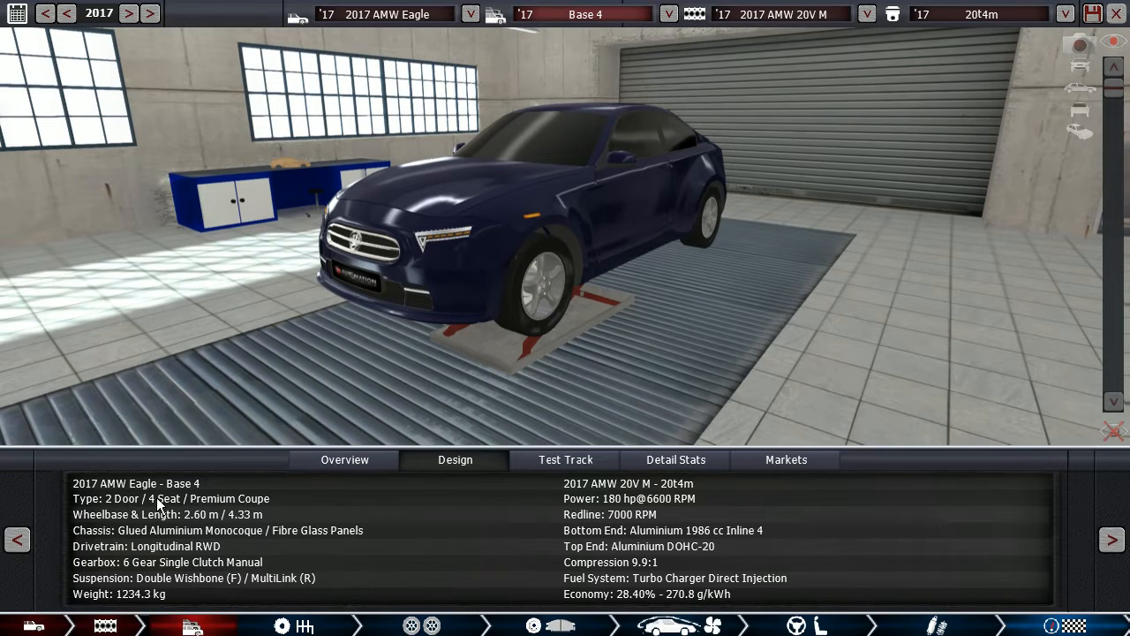
mouse_move(181, 534)
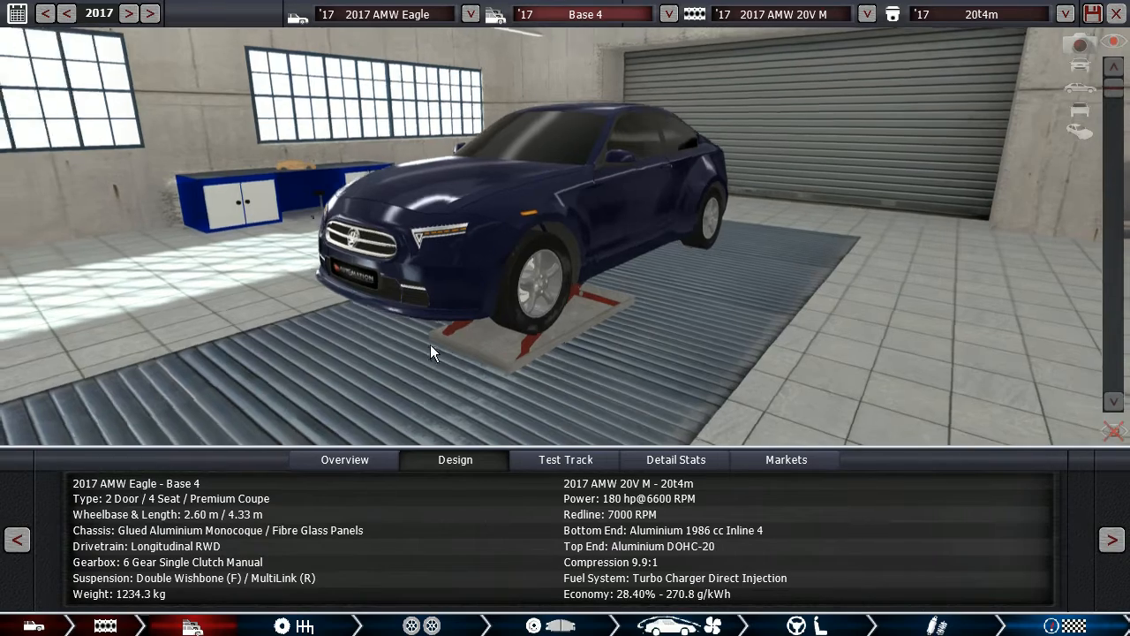
drag(433, 353, 519, 380)
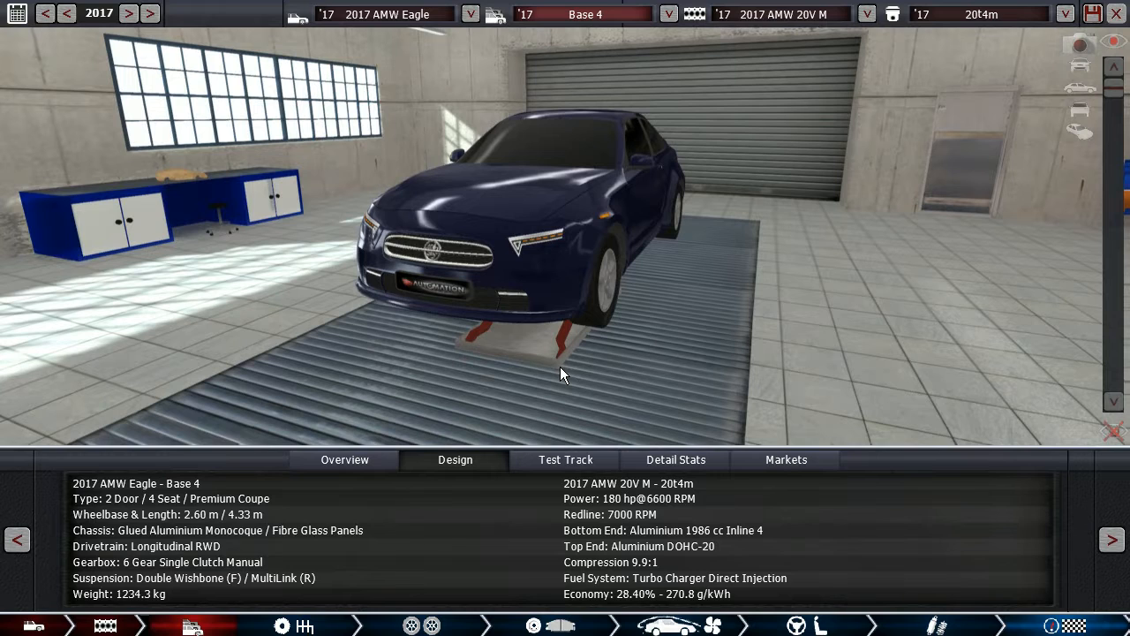
mouse_move(353, 533)
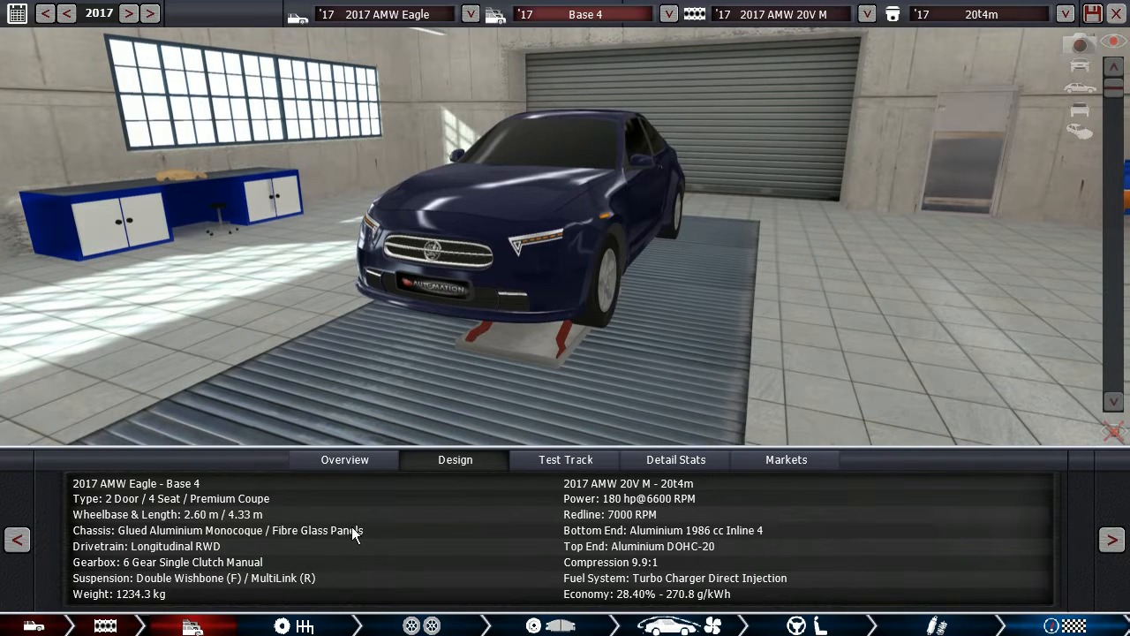
mouse_move(318, 529)
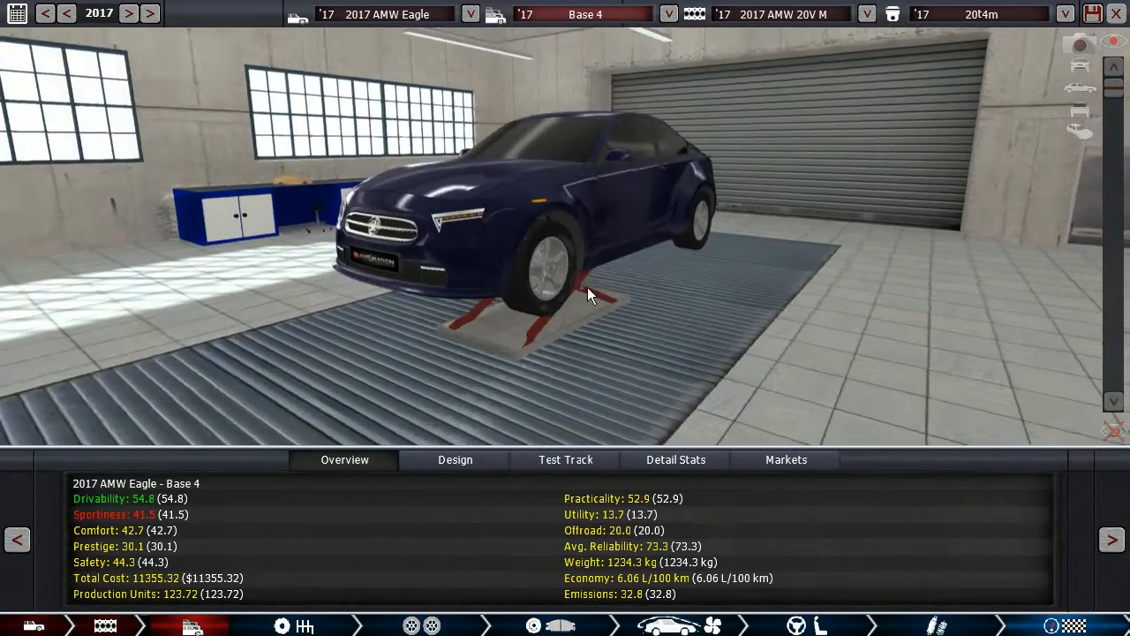
Step: Orbit the Base 4 around toward a front-left view
drag(592, 296, 618, 340)
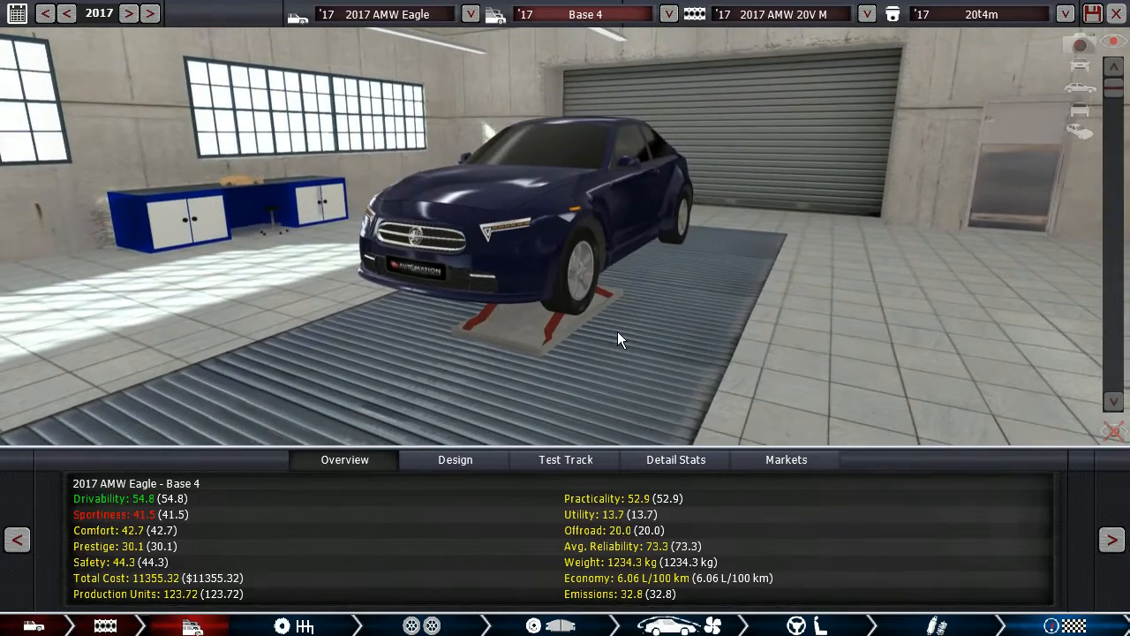
drag(618, 339, 530, 360)
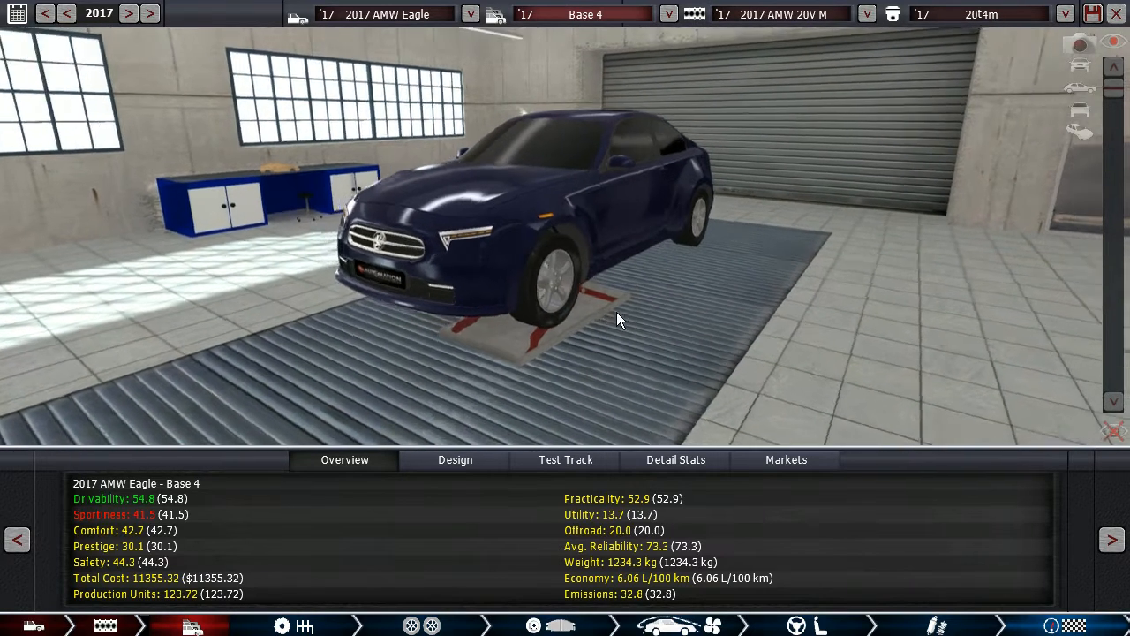
drag(618, 318, 592, 322)
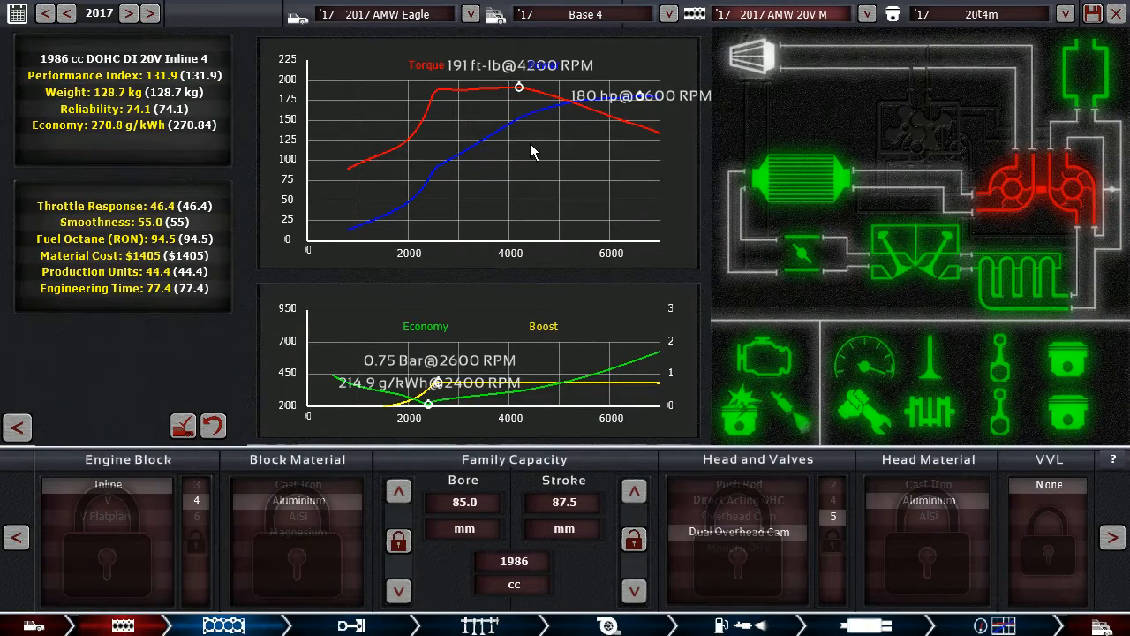
Step: Return from the engine to the garage and check the Base 4's overview and detailed stats
click(1000, 625)
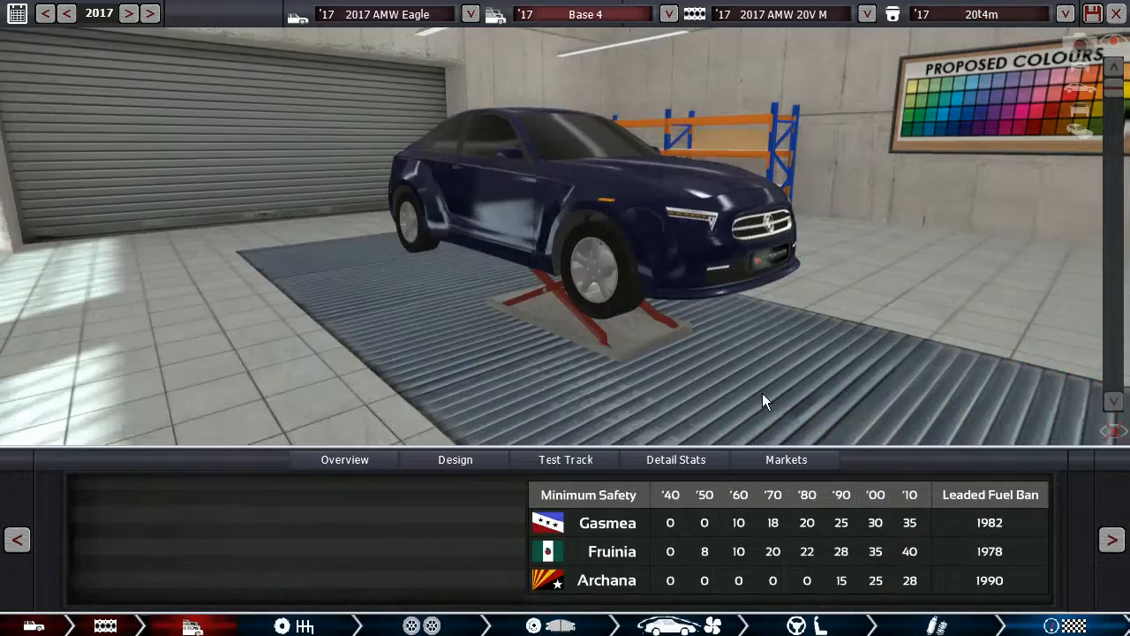
click(344, 459)
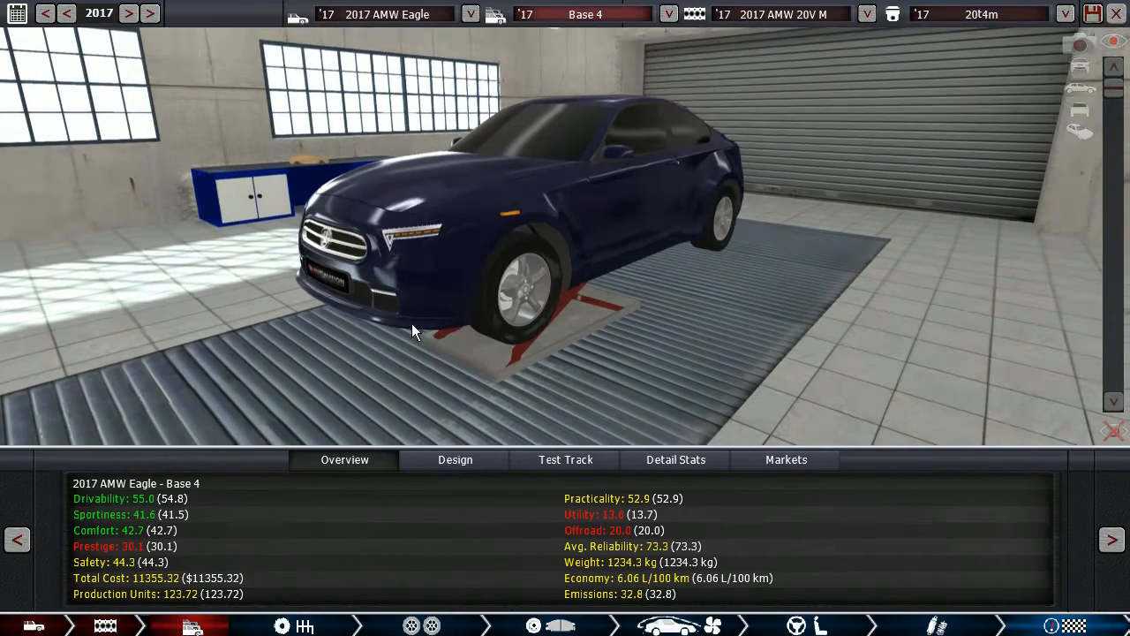
mouse_move(638, 481)
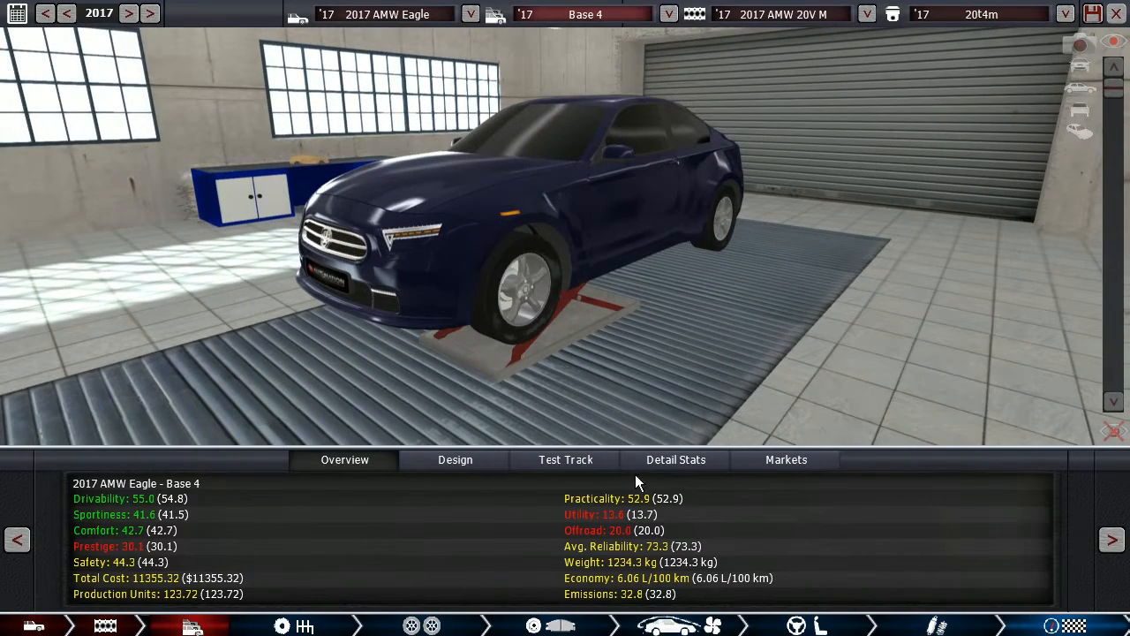
click(675, 459)
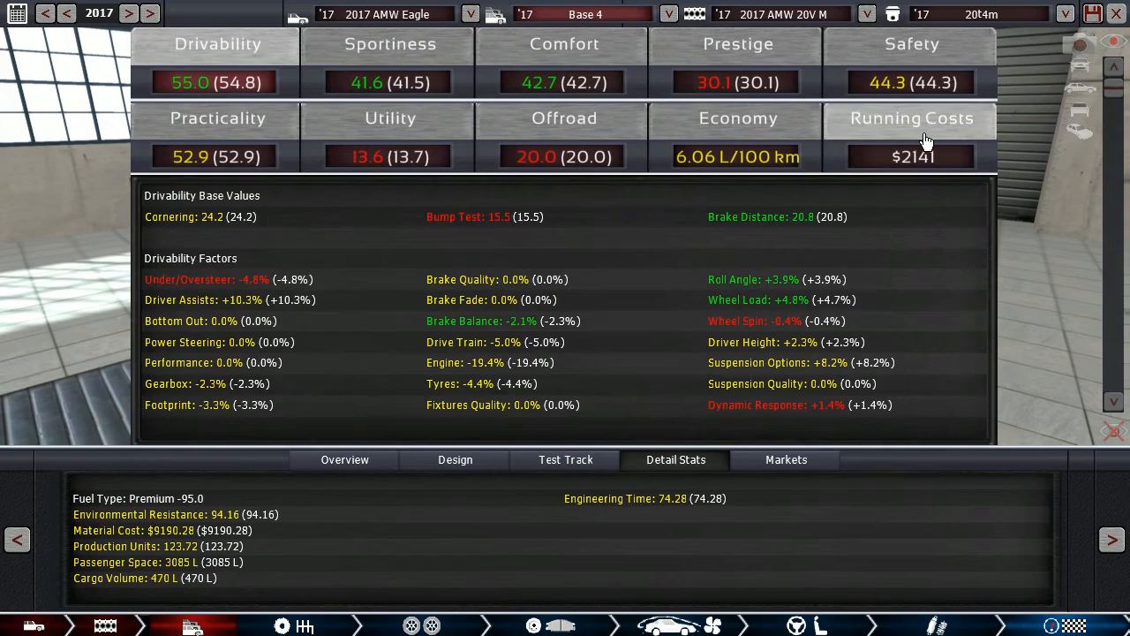
click(345, 459)
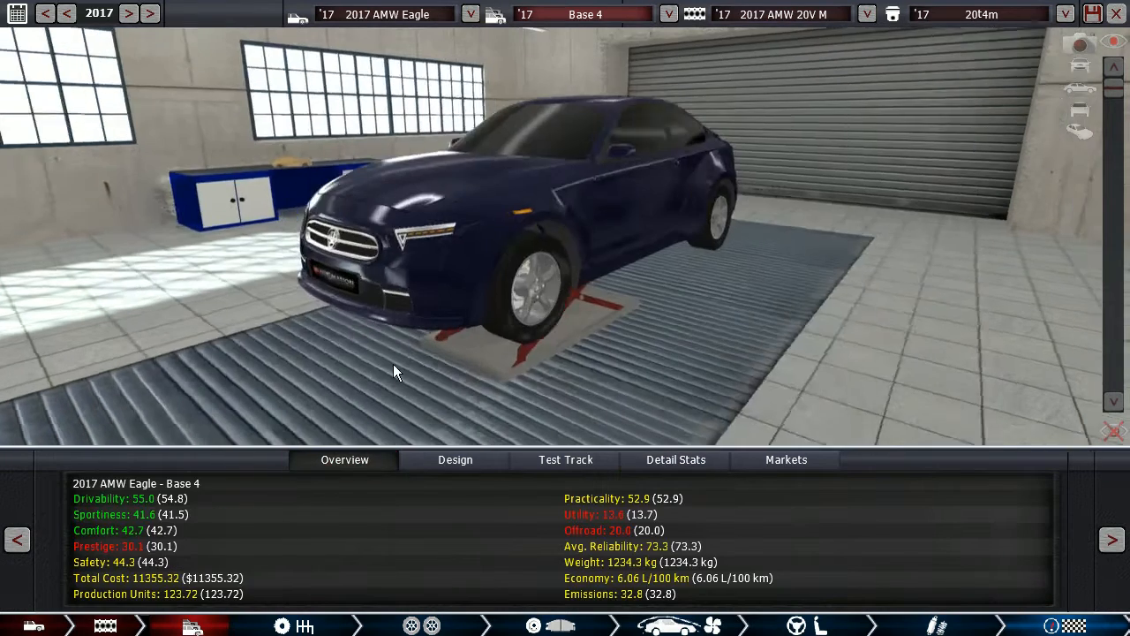
Step: Check the Base 4's test track results, orbit to a front view, and open the trim list
click(565, 459)
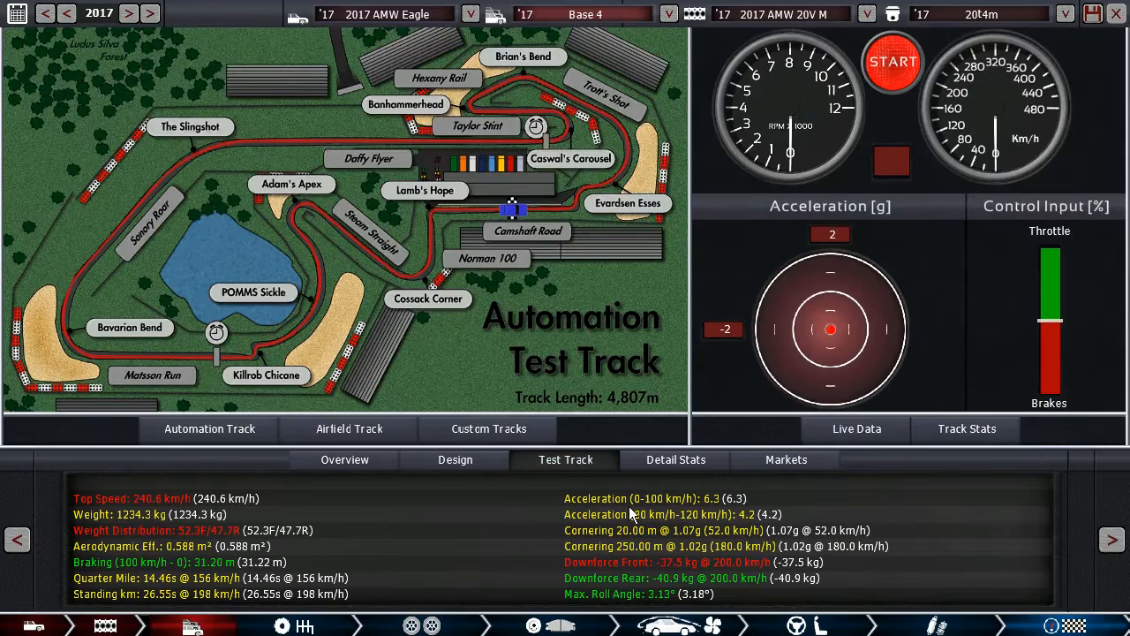
mouse_move(649, 505)
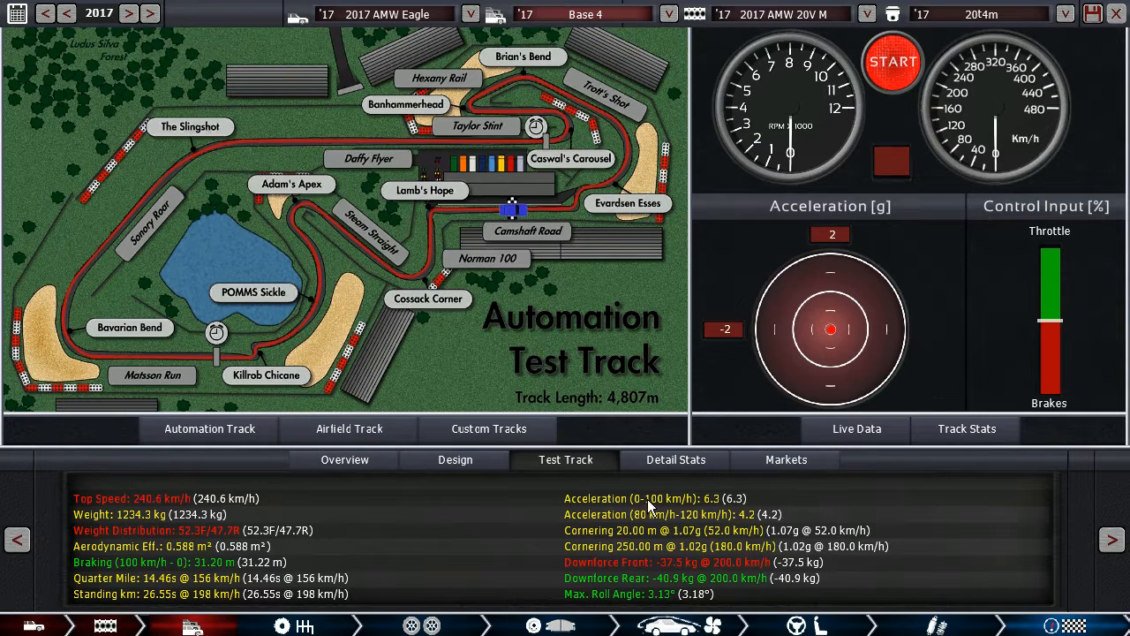
click(785, 459)
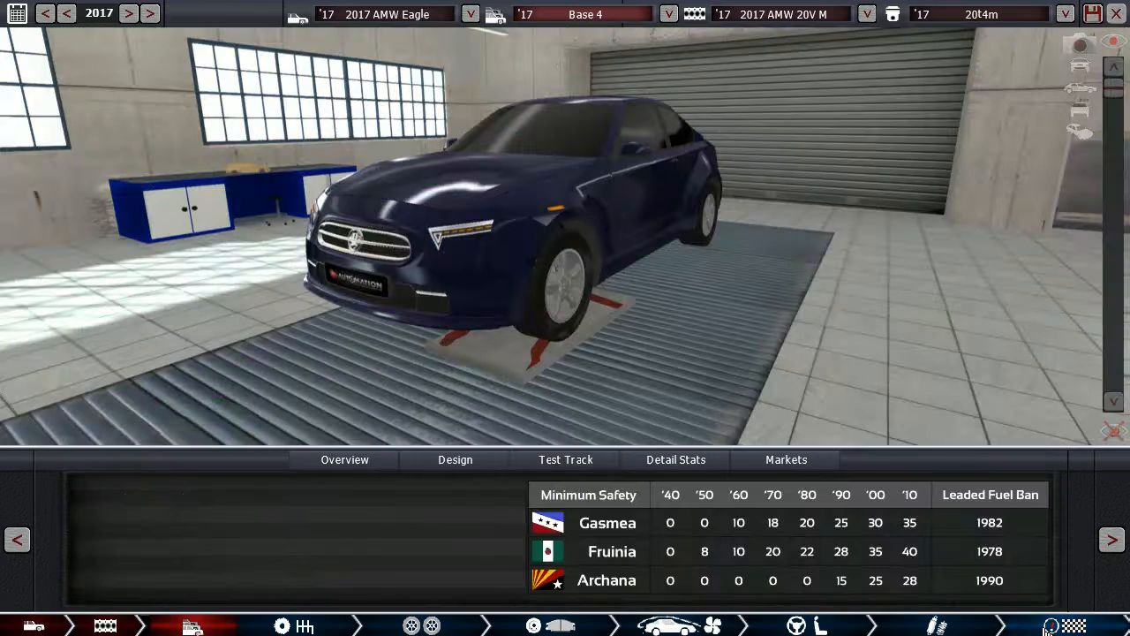
click(345, 459)
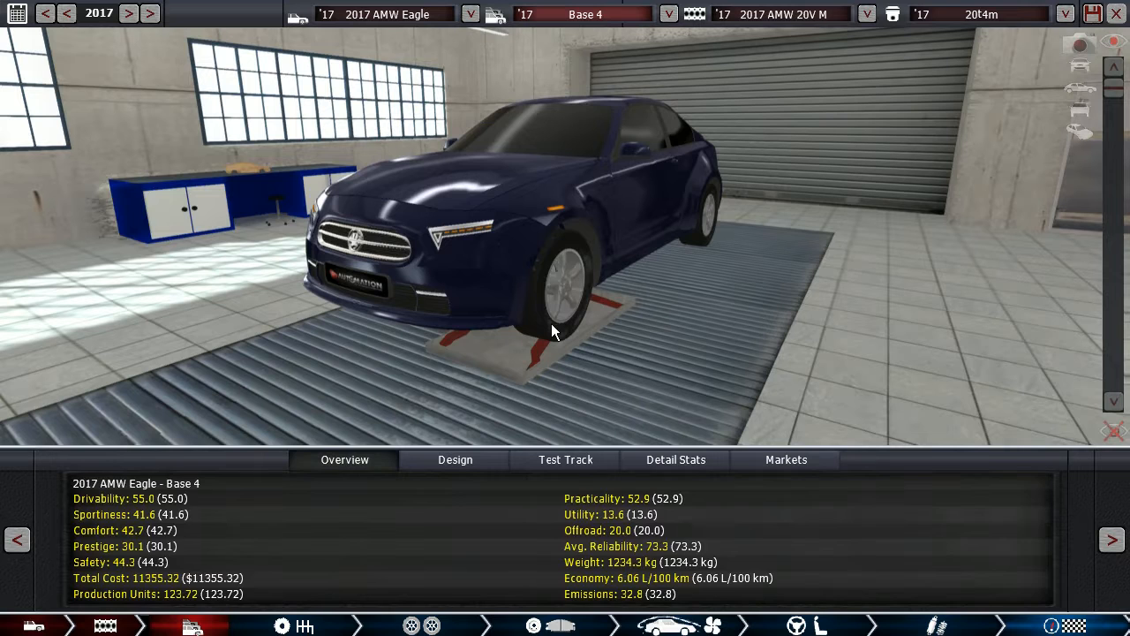
drag(552, 331, 592, 292)
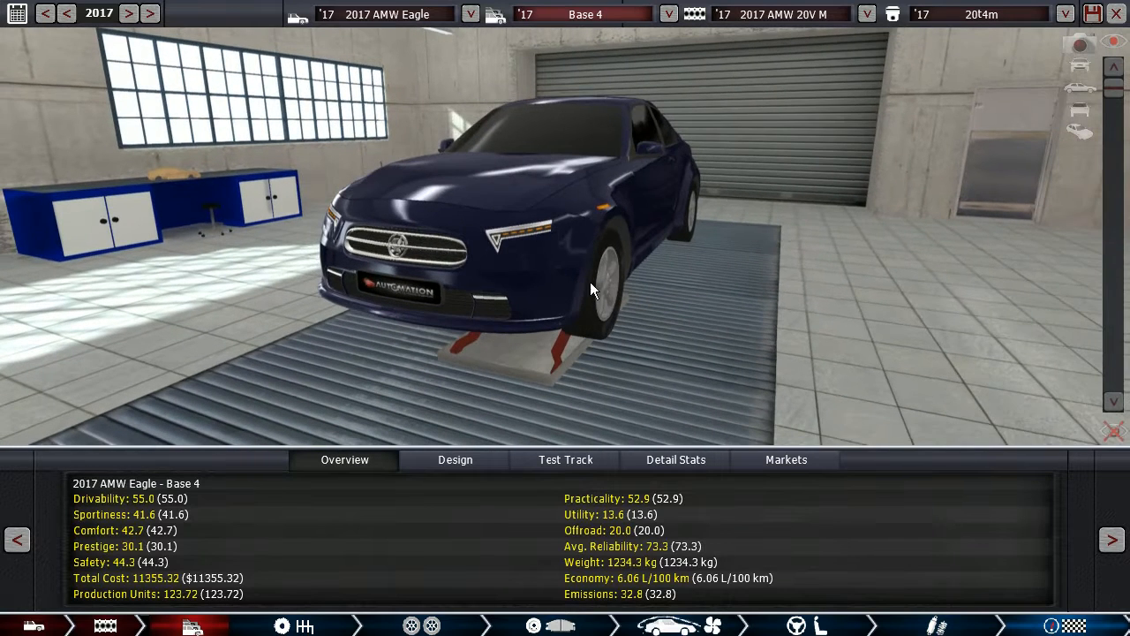
click(669, 13)
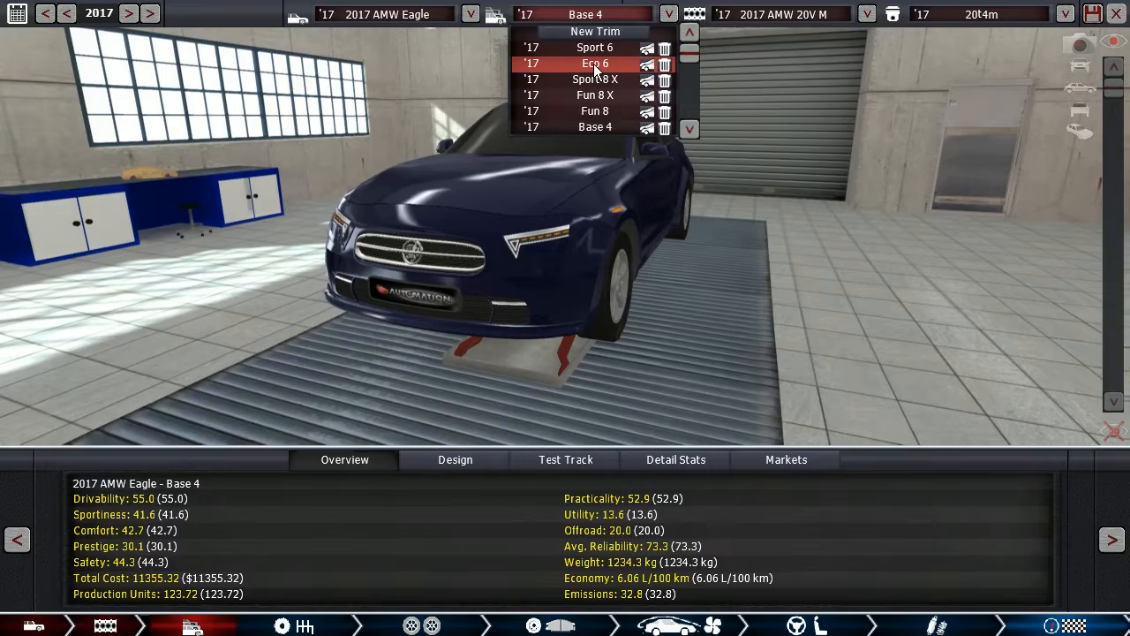
Step: Switch to the Eco 6 trim and orbit around to face its front
click(594, 63)
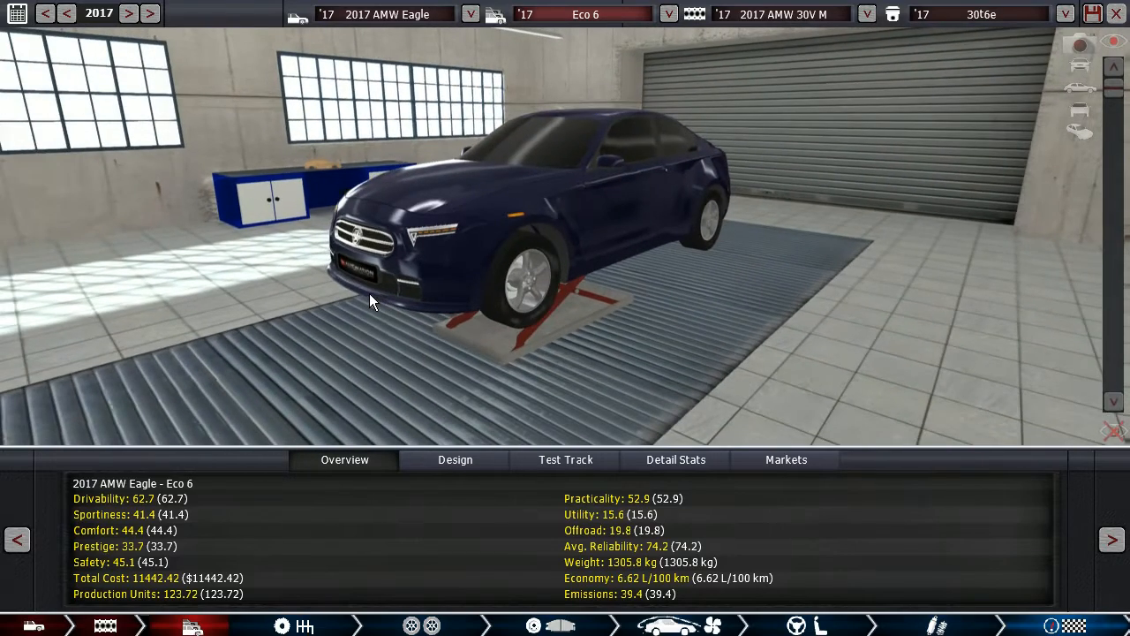
drag(371, 301, 428, 298)
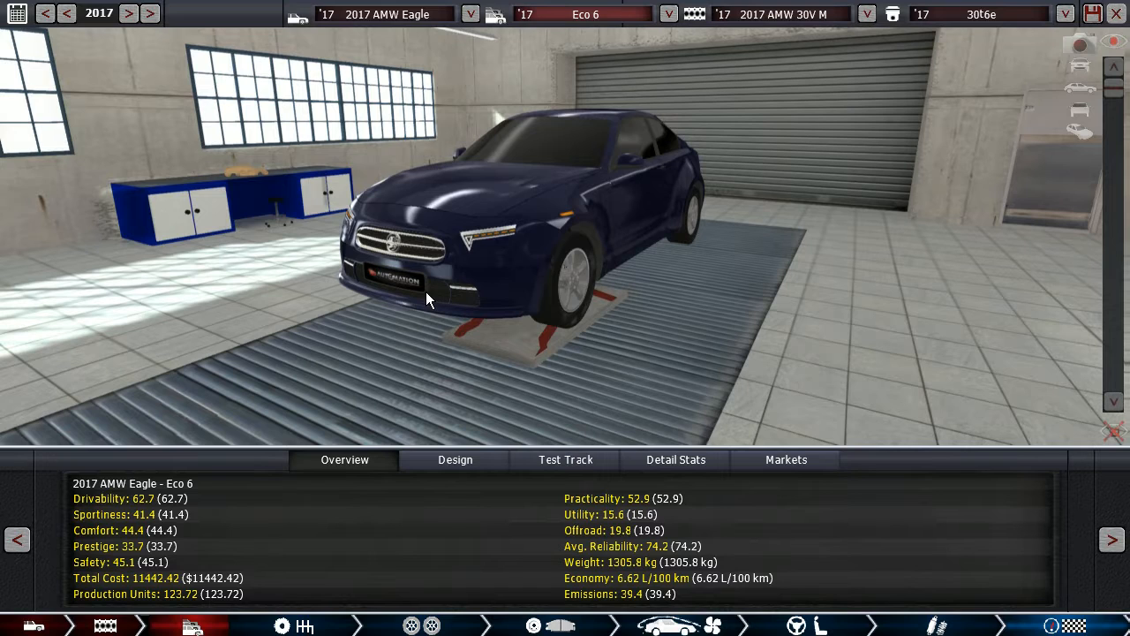
mouse_move(601, 33)
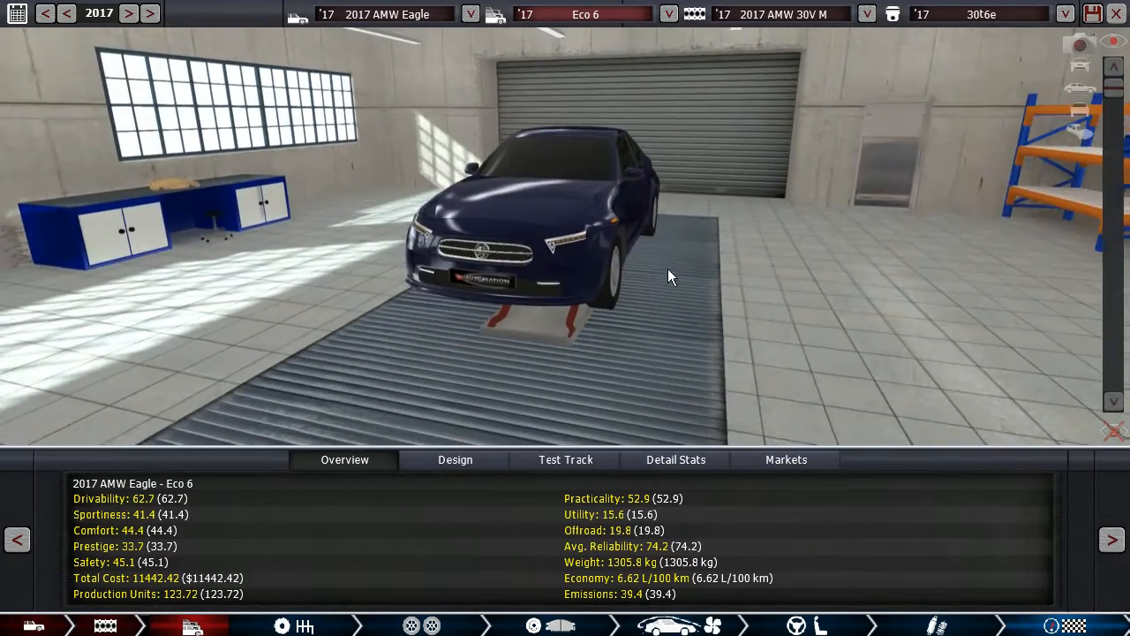
drag(671, 278, 572, 284)
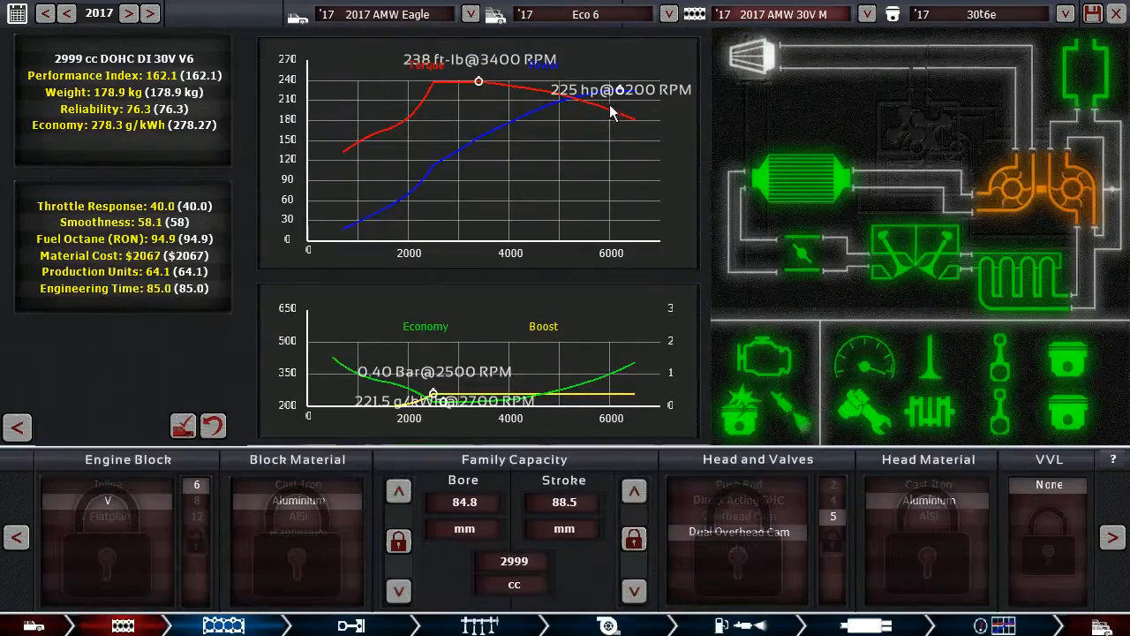
mouse_move(945, 550)
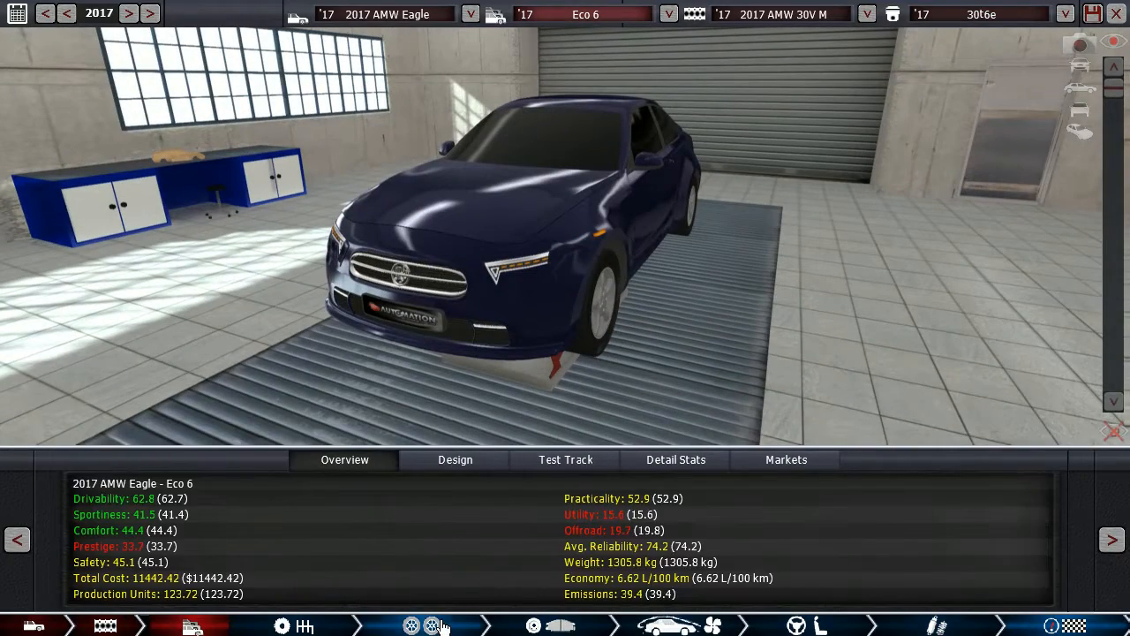
Step: Check the Eco 6's wheels and gearbox, then view its vented disc brakes (31.46 m stop)
click(409, 625)
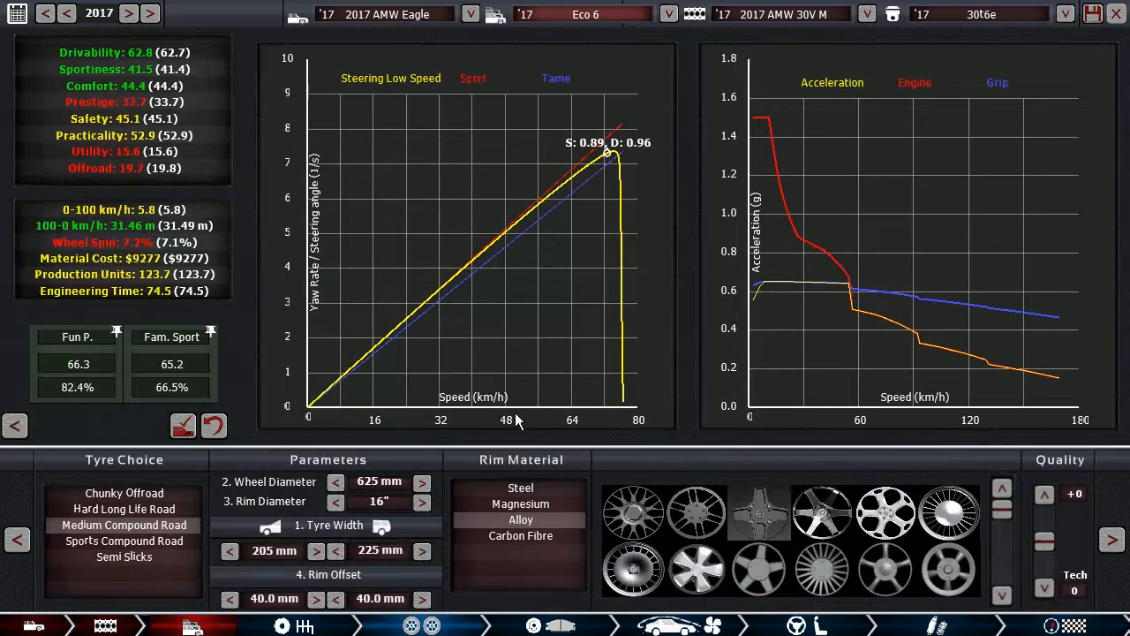
click(304, 625)
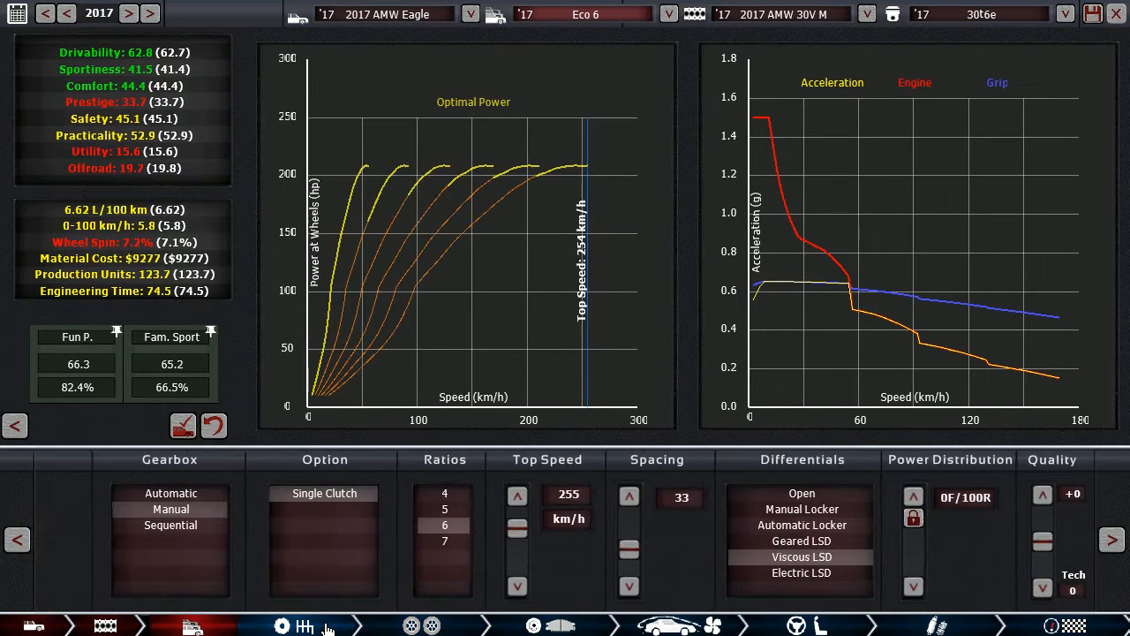
mouse_move(446, 627)
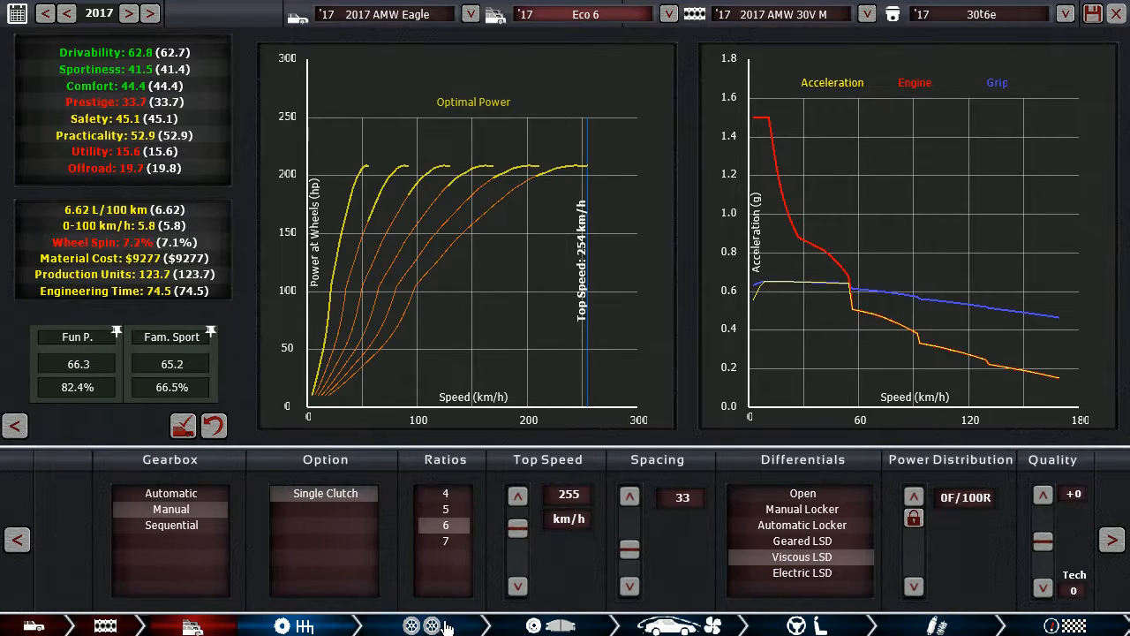
click(432, 625)
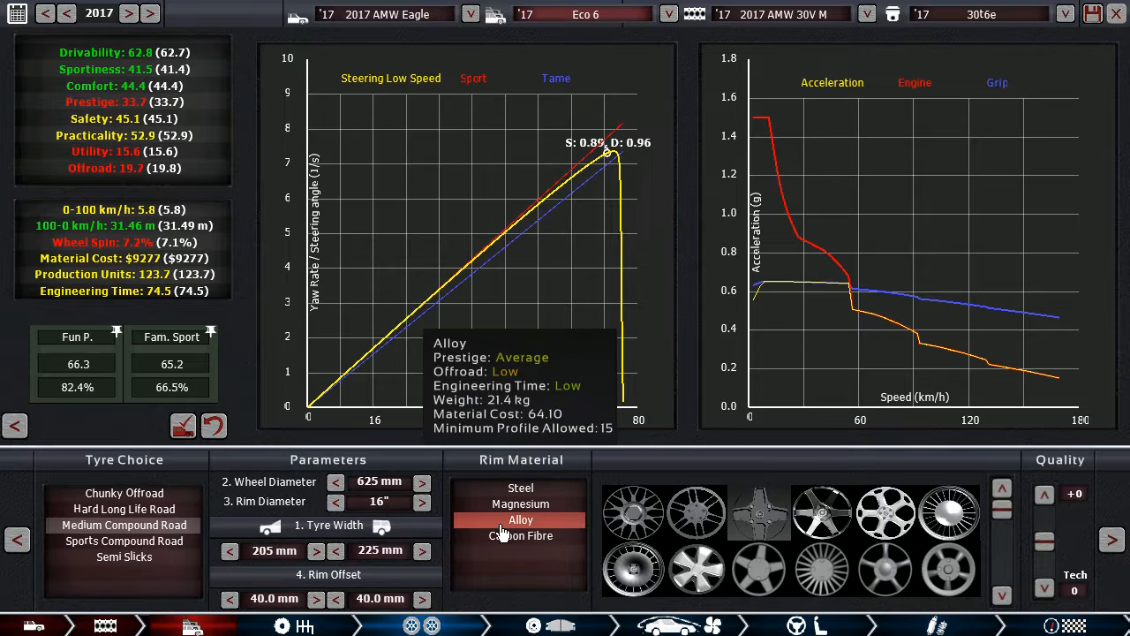
mouse_move(428, 581)
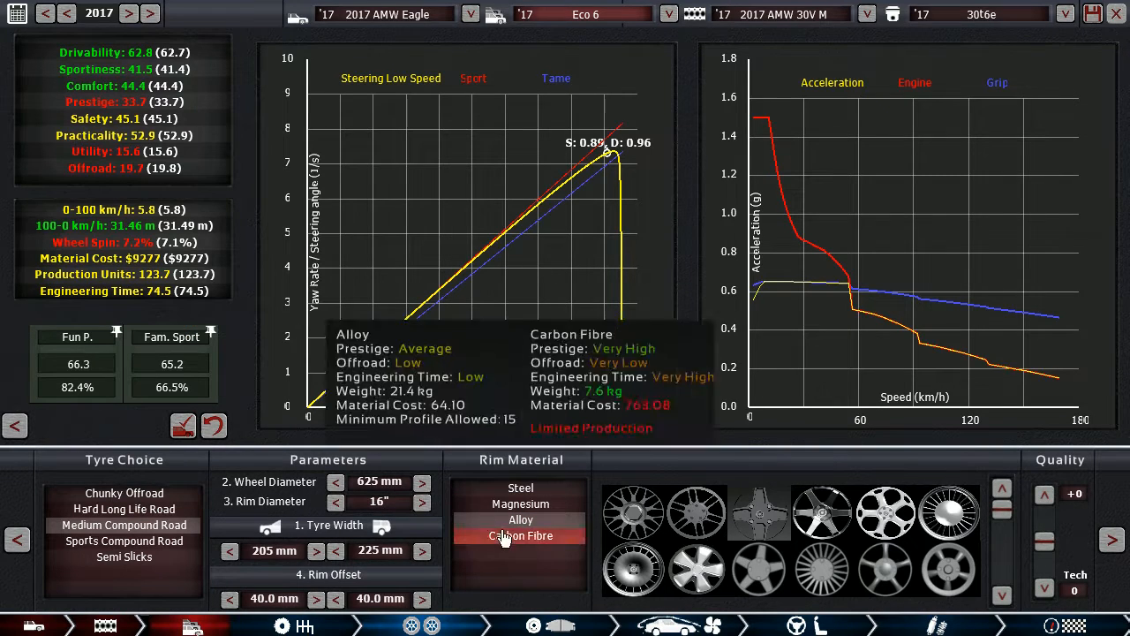
click(561, 625)
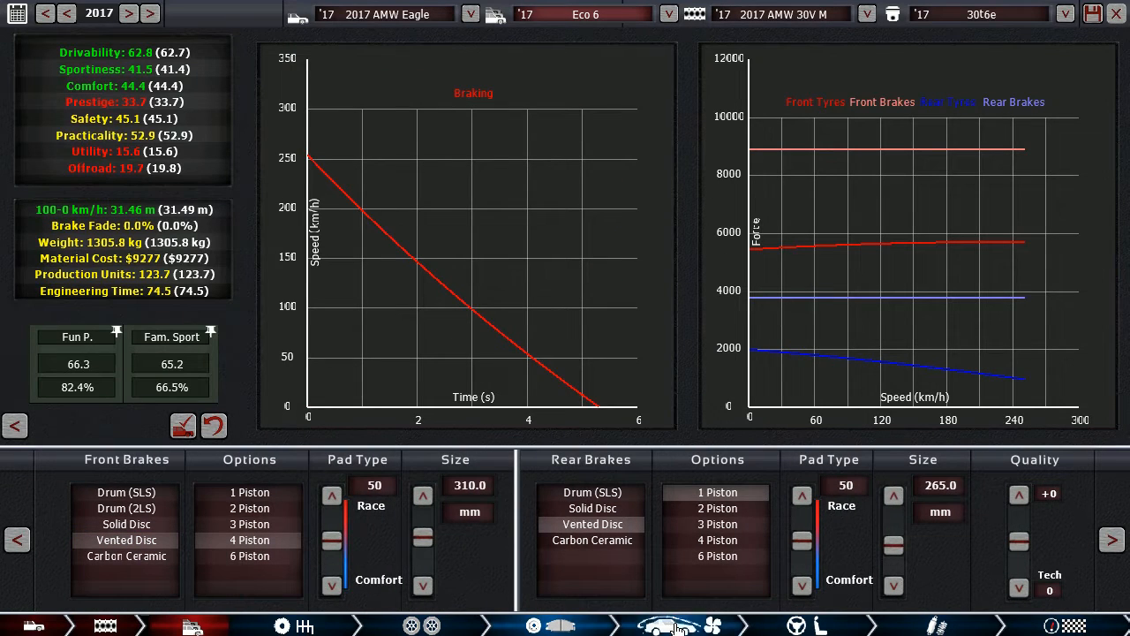
Step: Check the Eco 6's aerodynamics, then choose four seats in the interior options
click(668, 625)
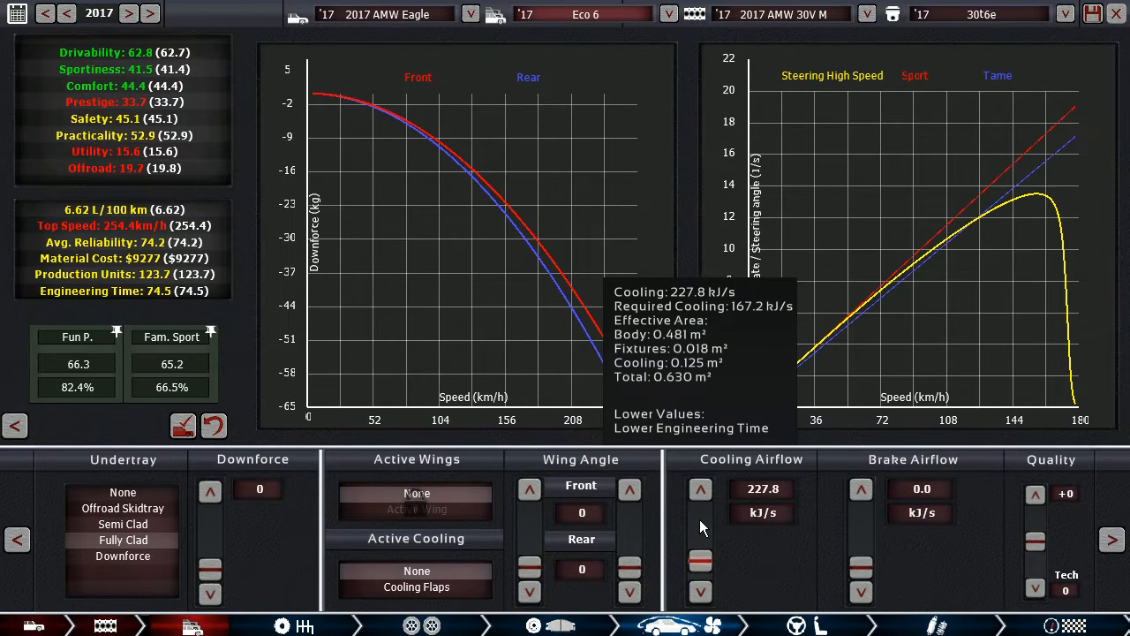
click(795, 625)
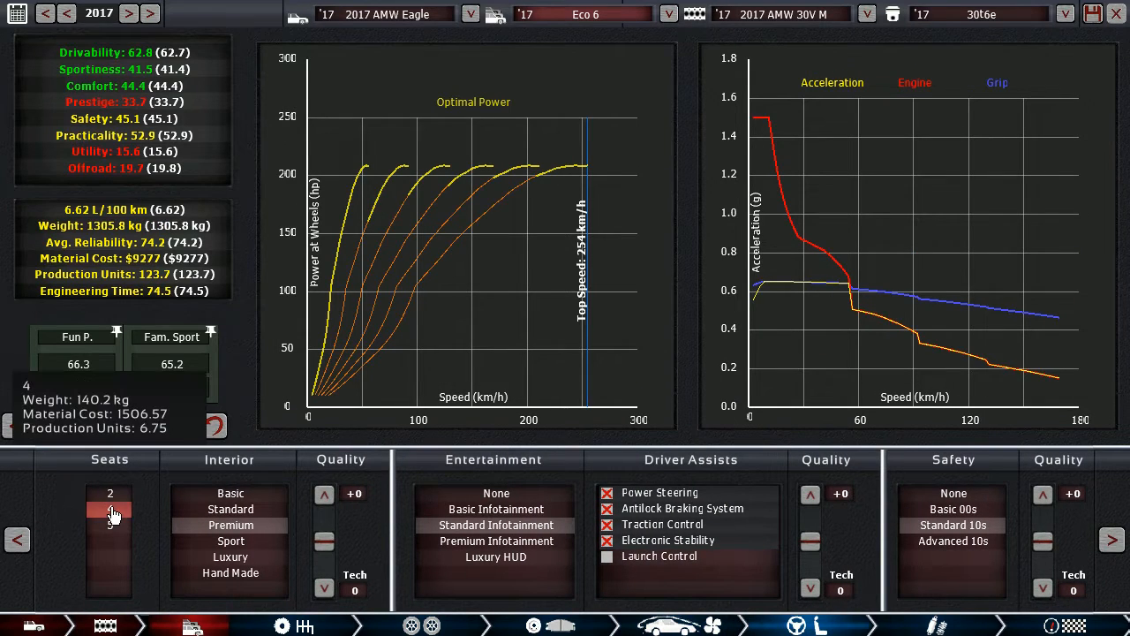
click(110, 512)
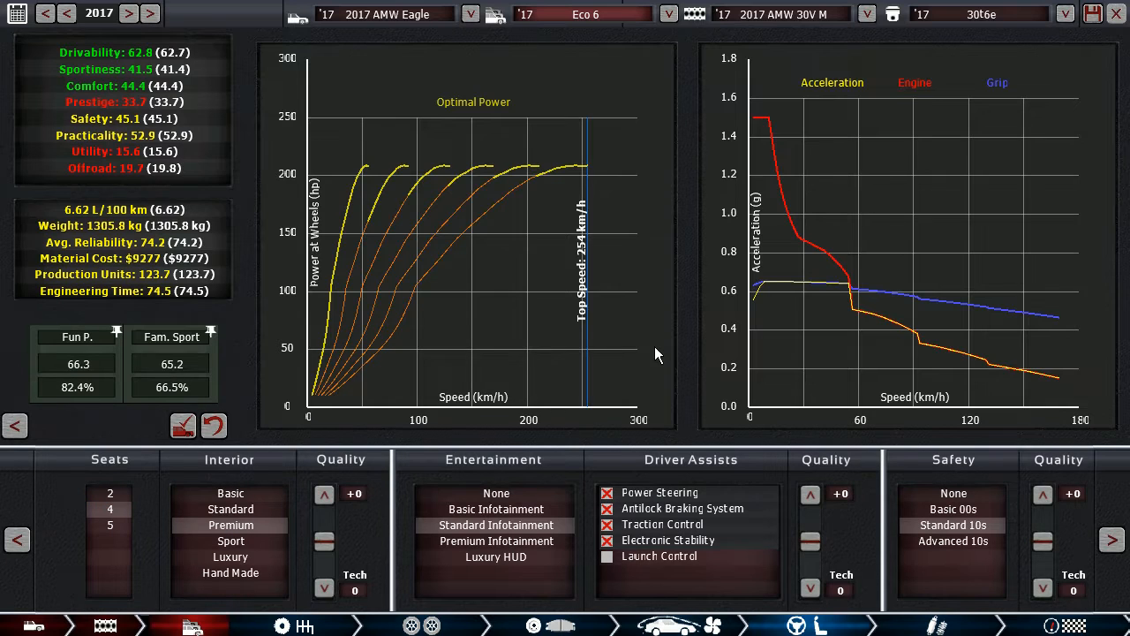
mouse_move(724, 352)
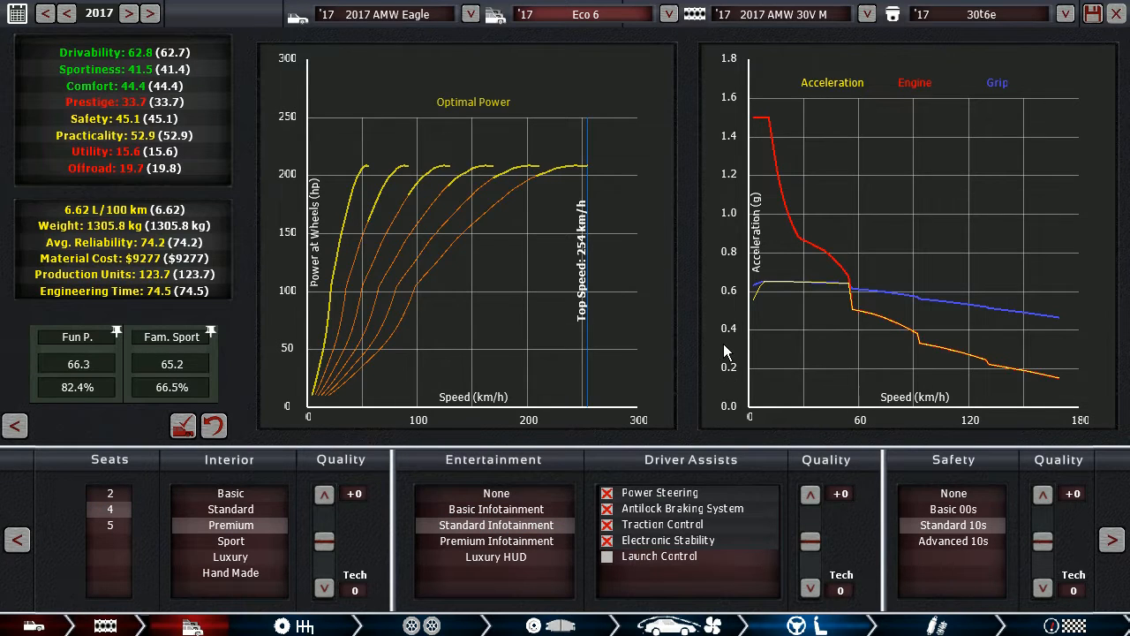
mouse_move(696, 337)
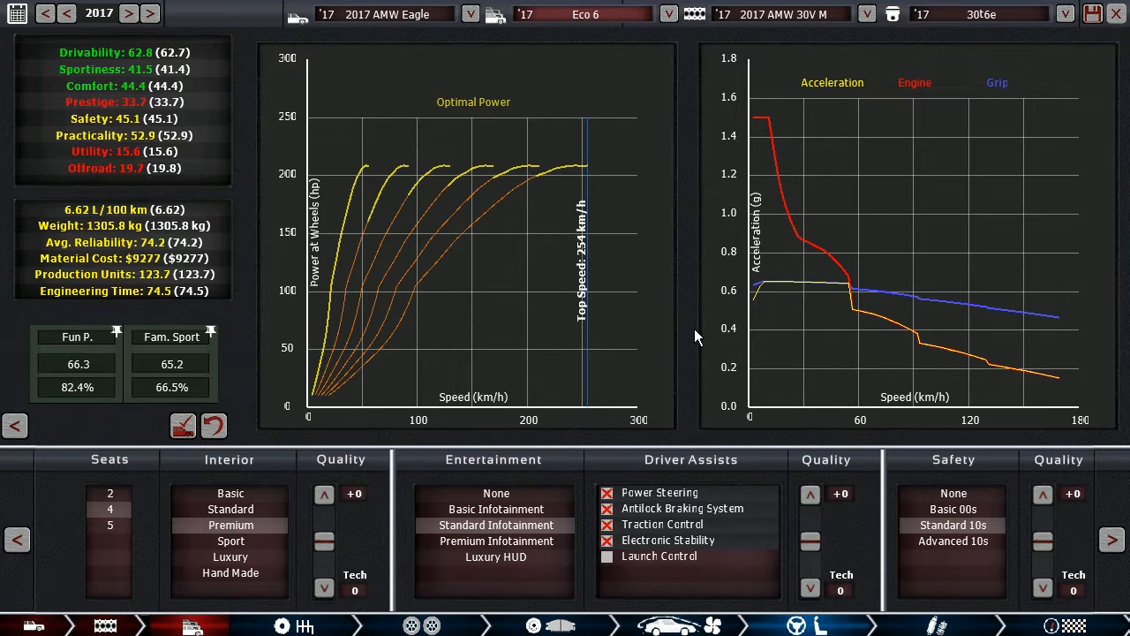
mouse_move(919, 609)
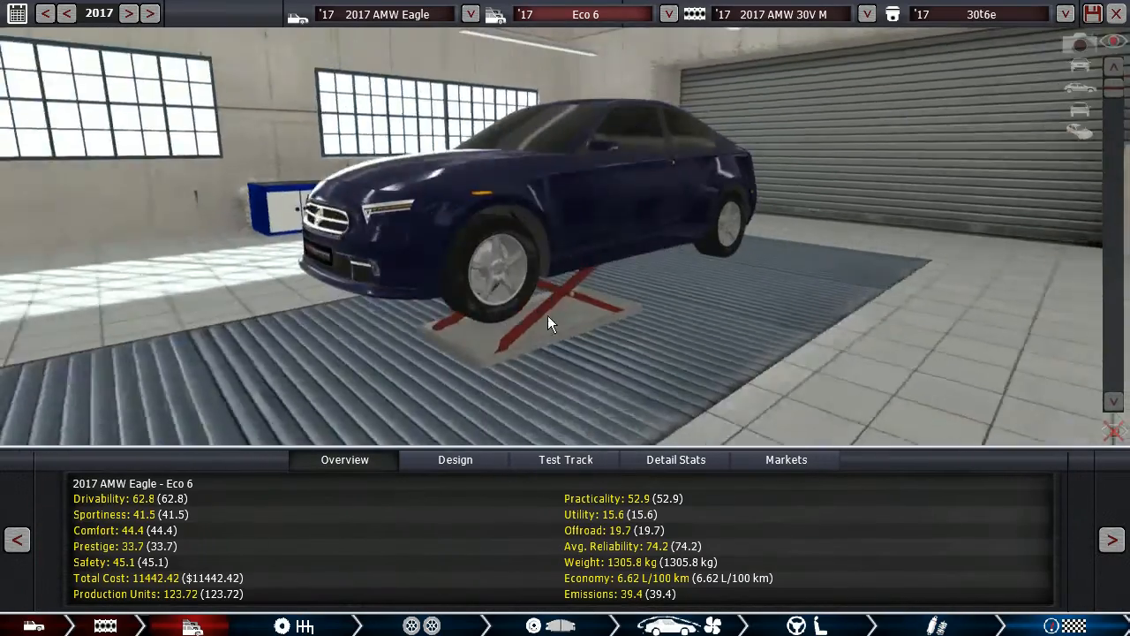
Step: Orbit around the Eco 6 and view its test track results: 254.4 km/h, 5.8 s 0-100
drag(547, 322, 516, 331)
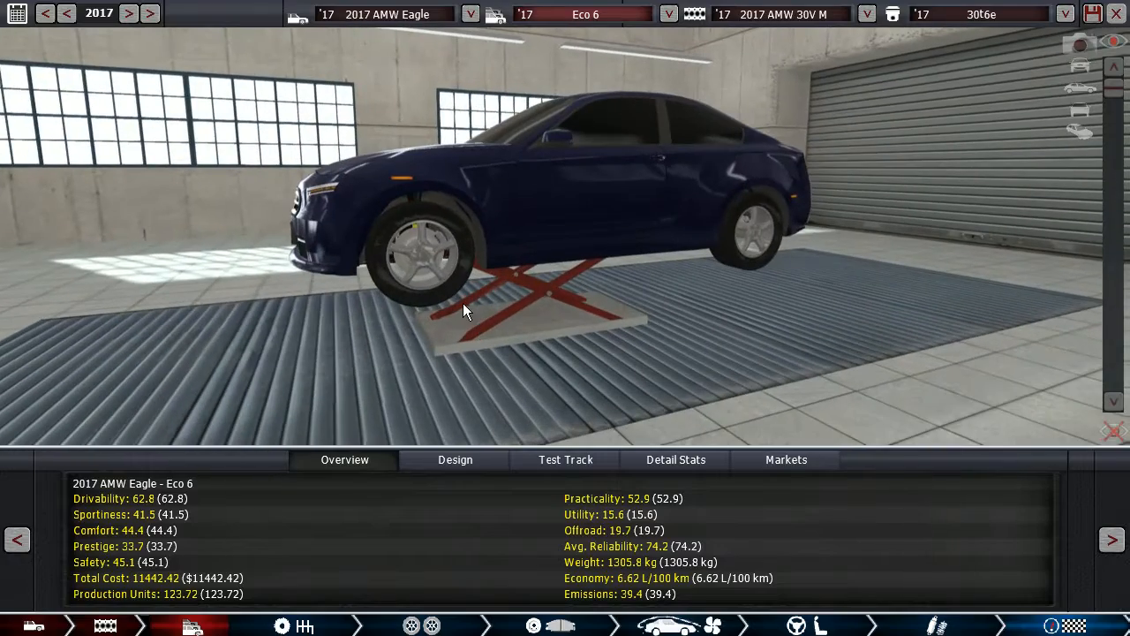
drag(468, 309, 605, 342)
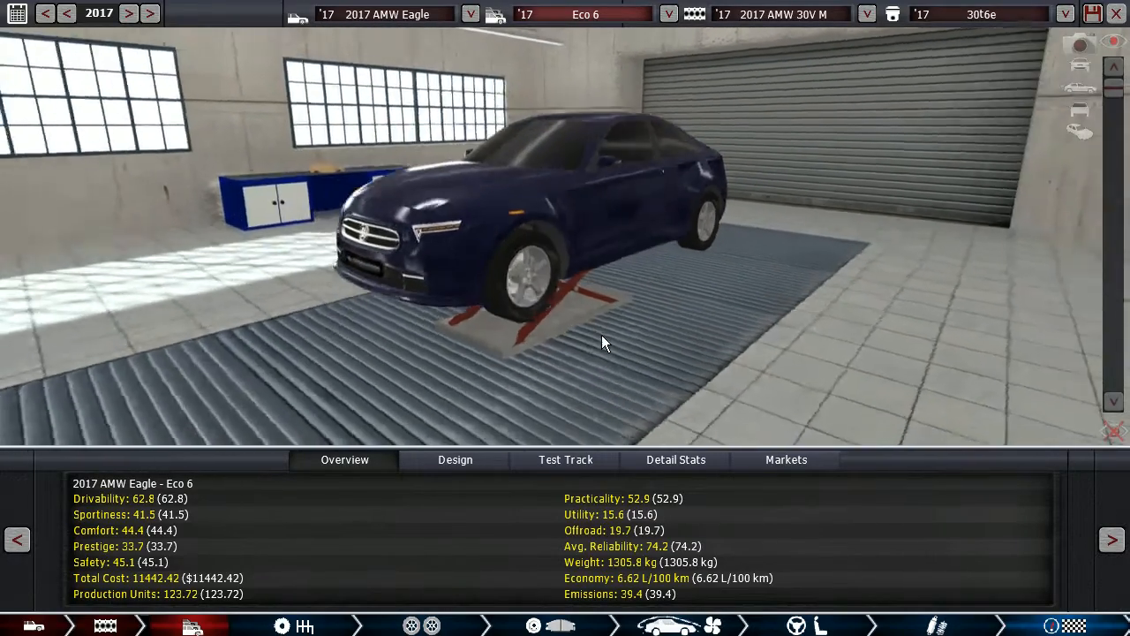
drag(605, 342, 508, 347)
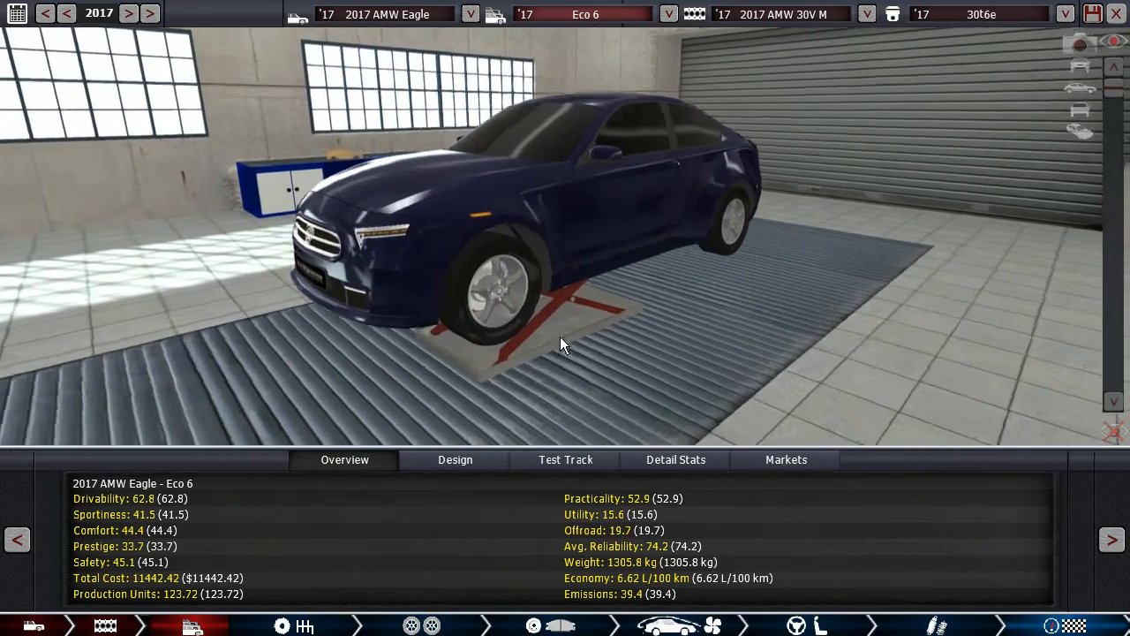
click(565, 459)
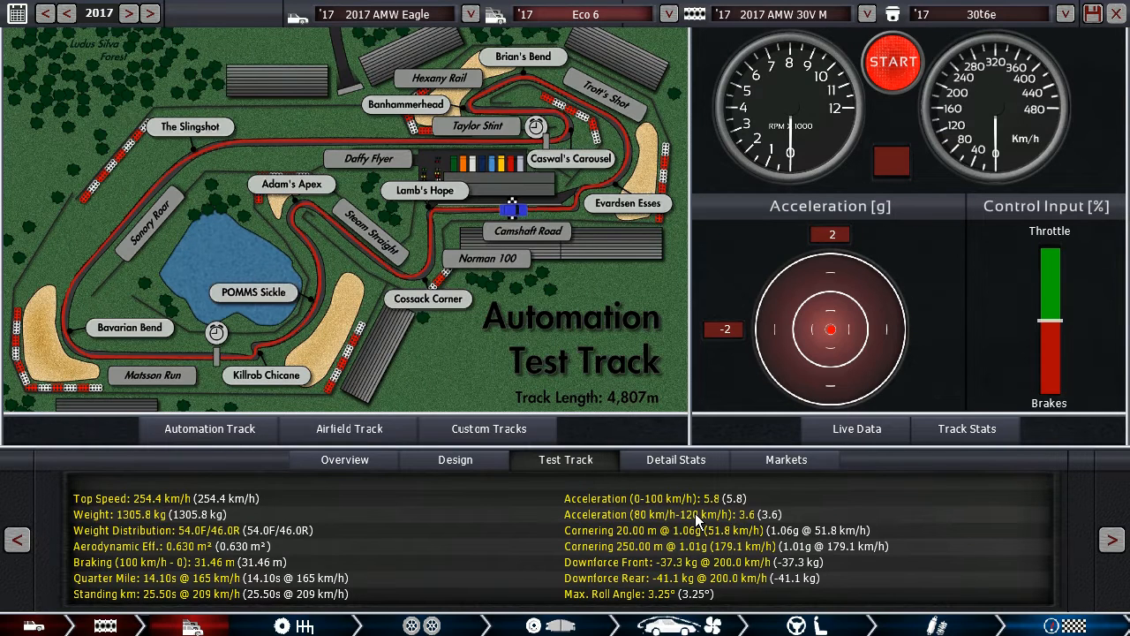
mouse_move(396, 527)
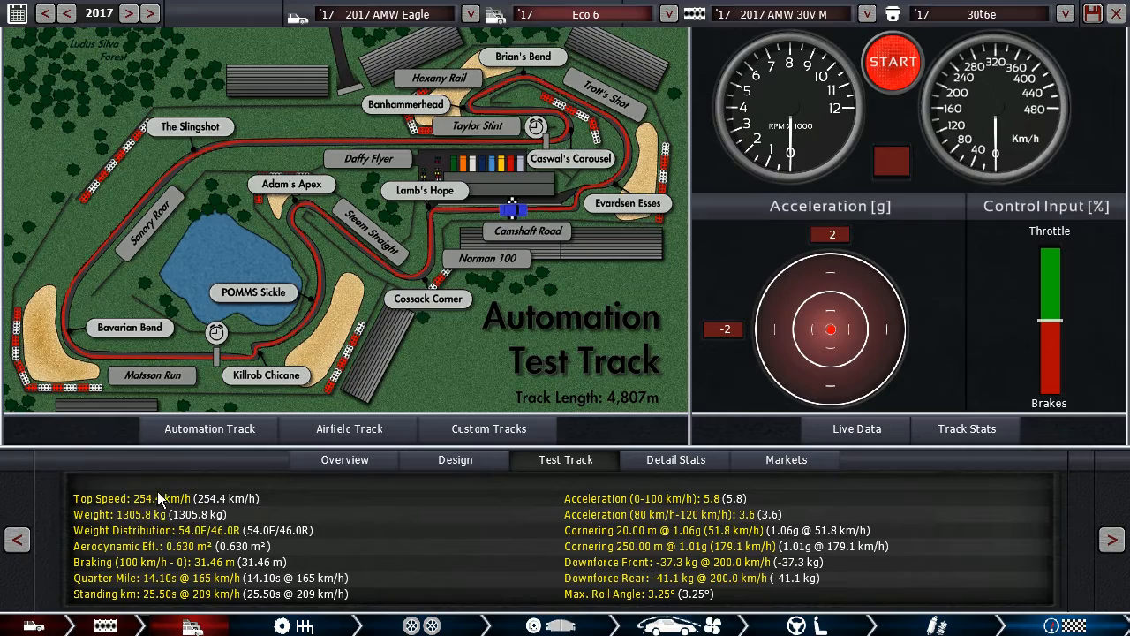
Step: Leave the test track figures for the Eco 6's overview ratings
click(345, 459)
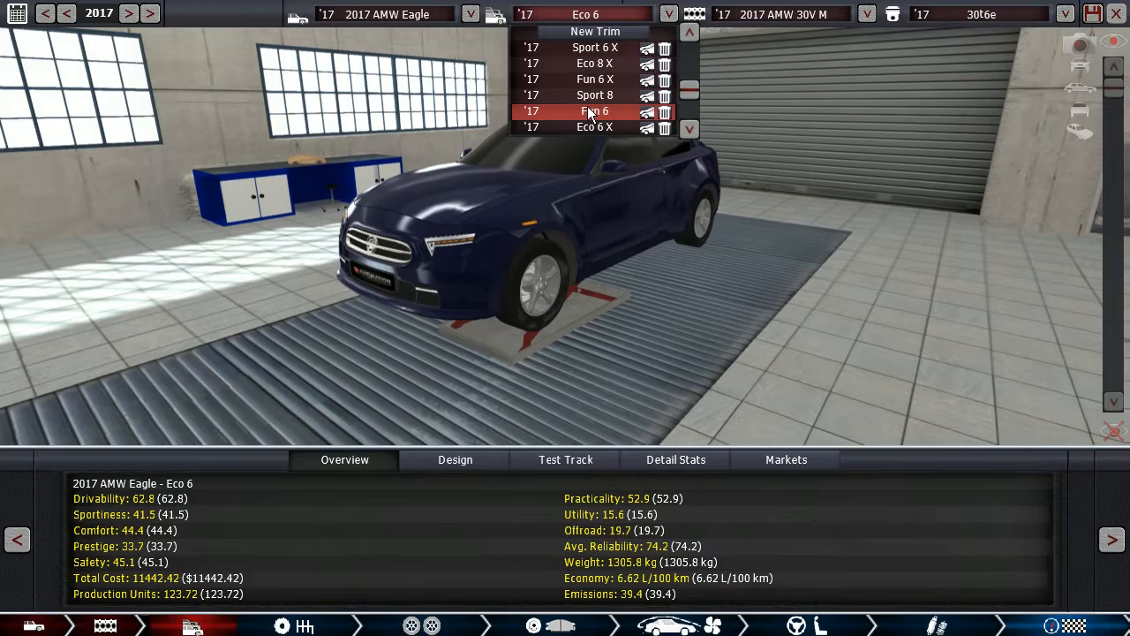
Step: Switch to the Fun 6 trim and skip the engine test run
click(594, 110)
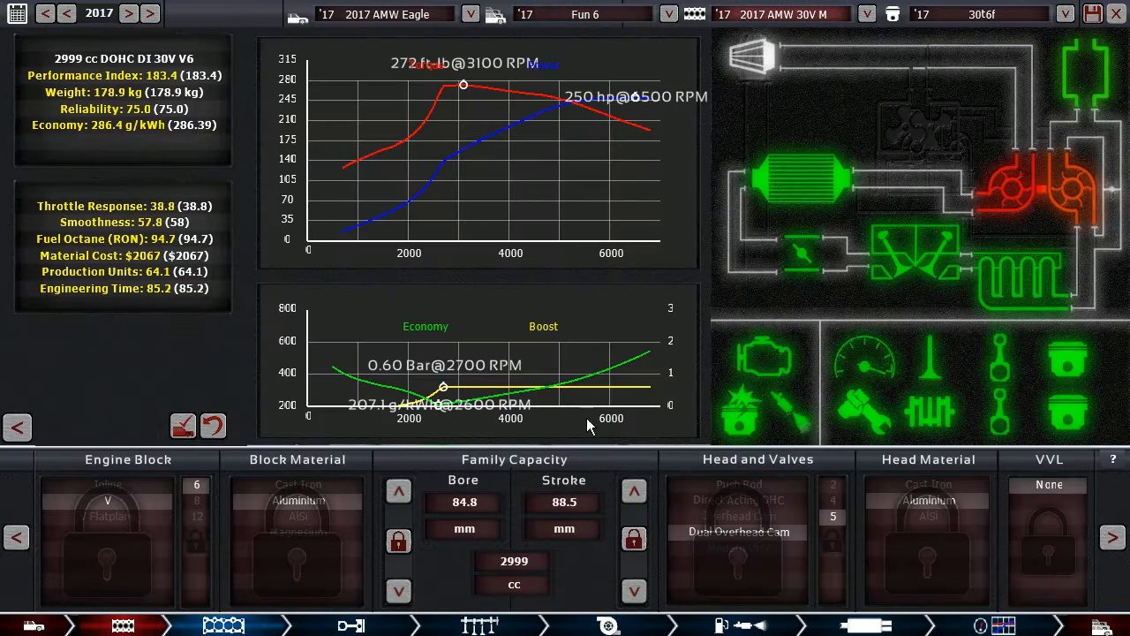
mouse_move(475, 99)
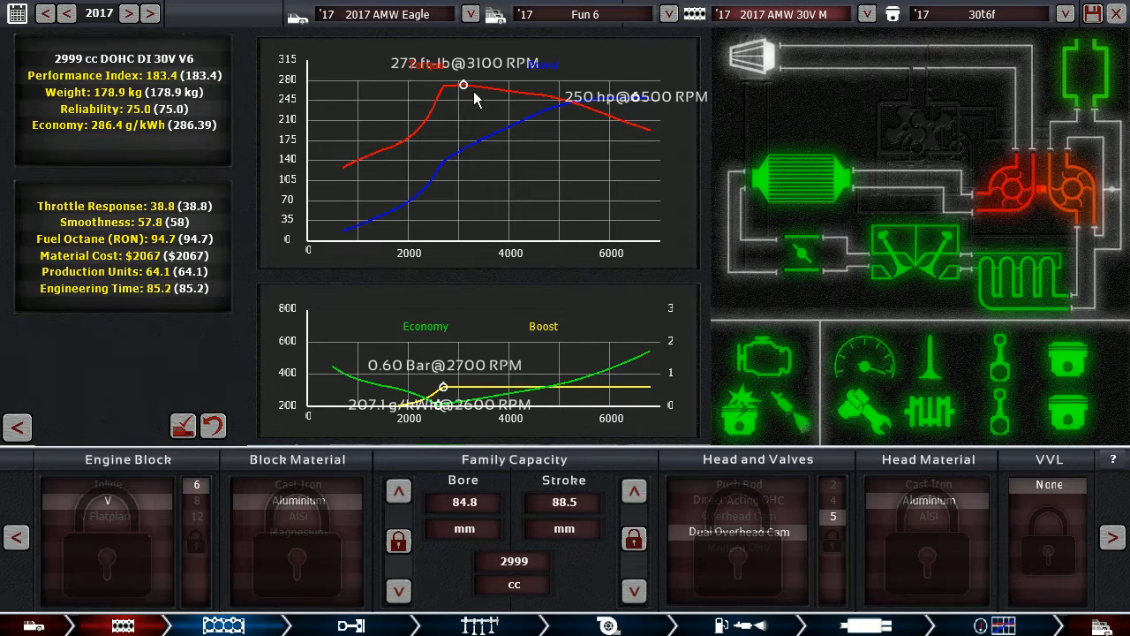
mouse_move(1015, 614)
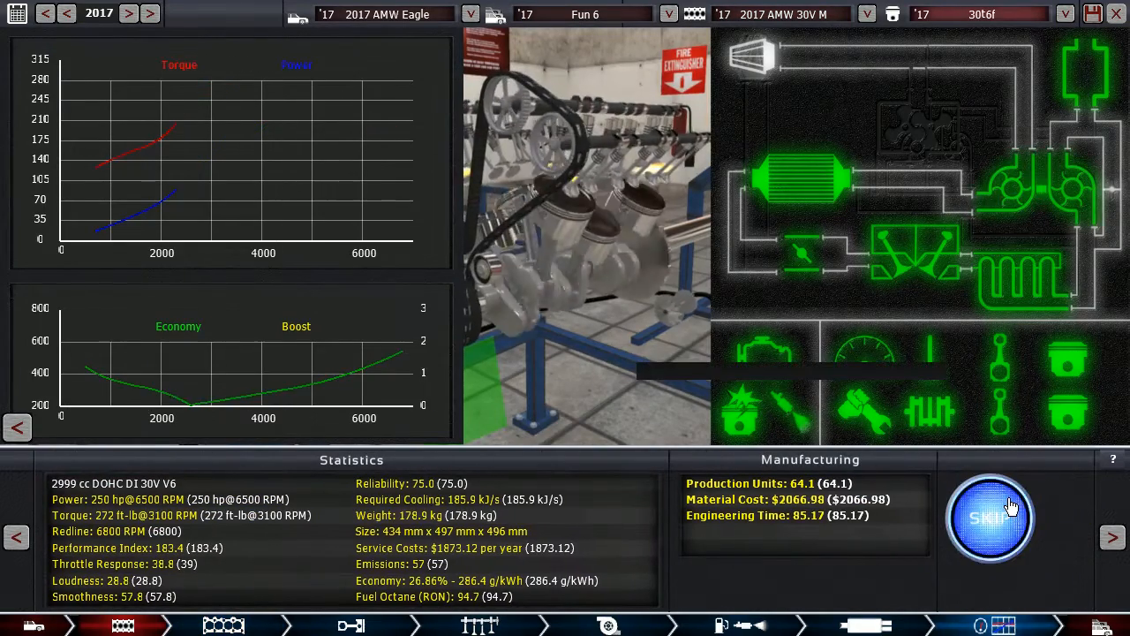
click(990, 516)
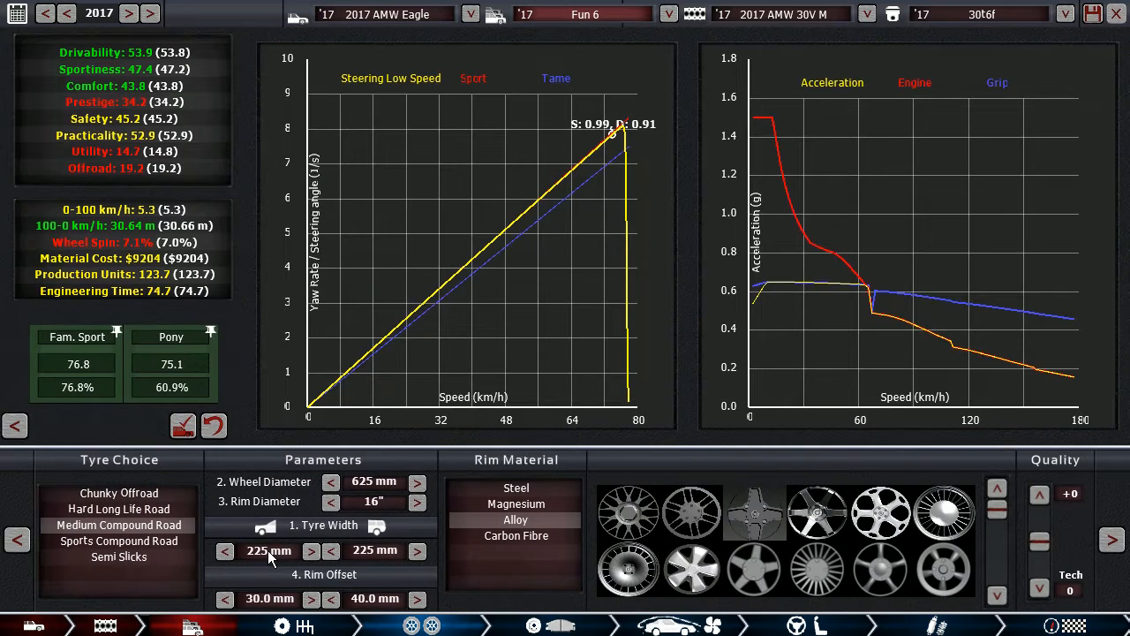
mouse_move(604, 148)
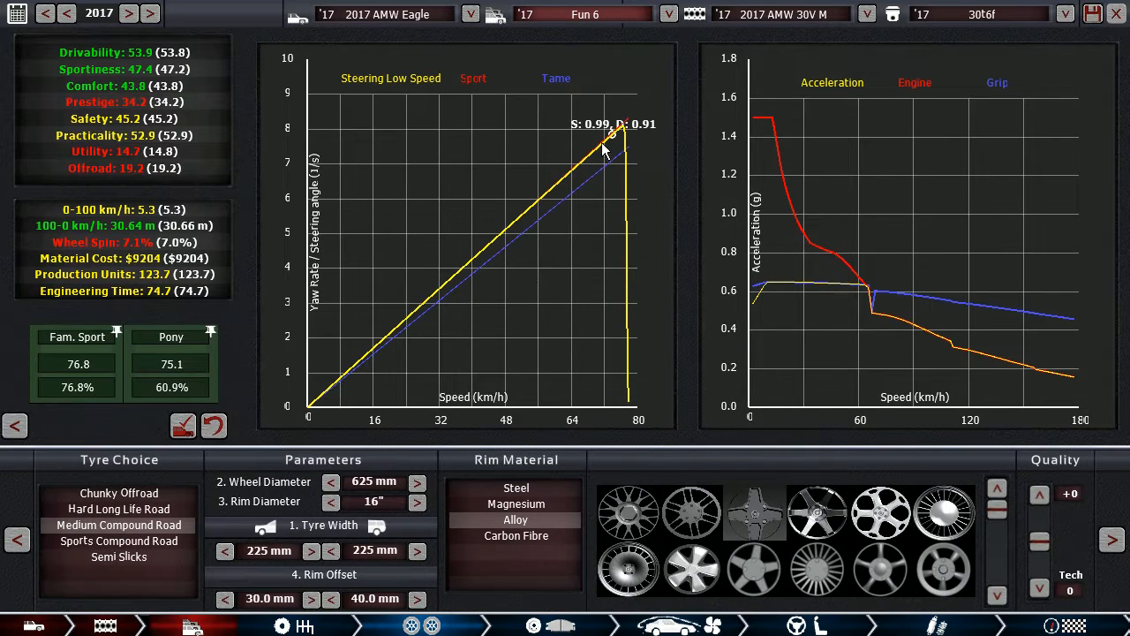
mouse_move(570, 183)
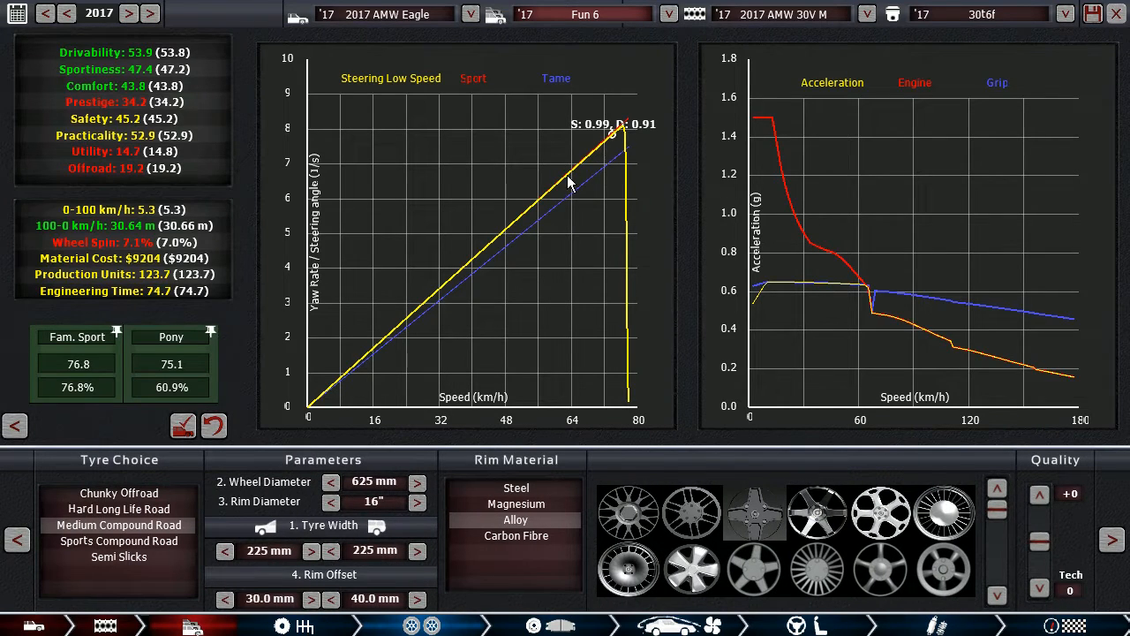
mouse_move(609, 170)
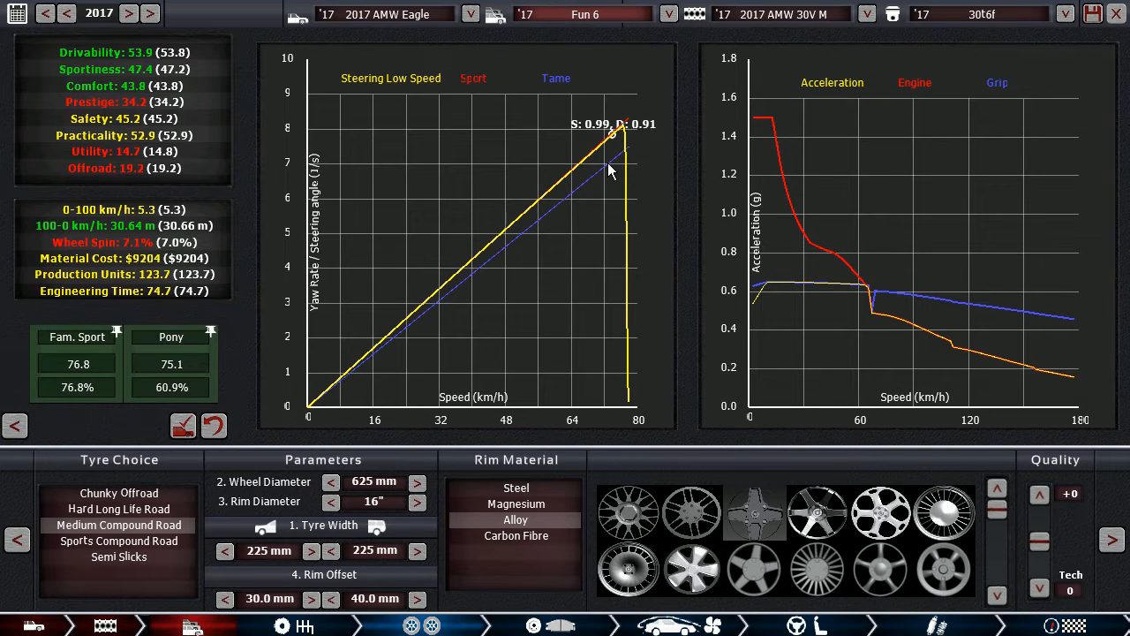
mouse_move(516, 598)
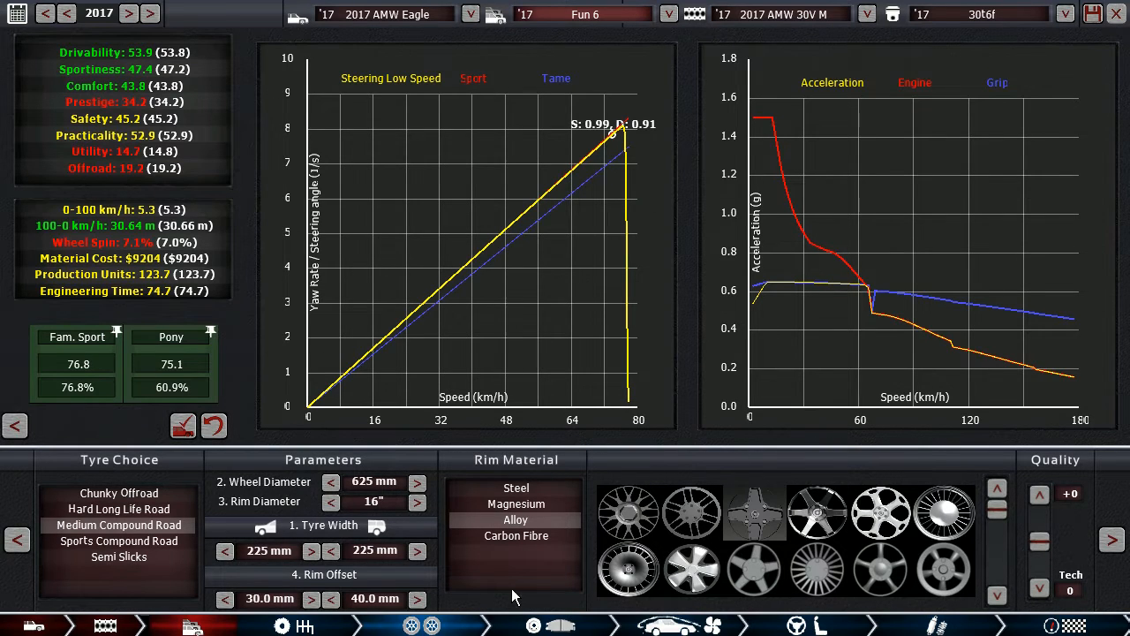
Step: Review the Fun 6's tyre setup and overview: 47.4 sportiness, $11,369, 7.32 L/100 km
click(561, 625)
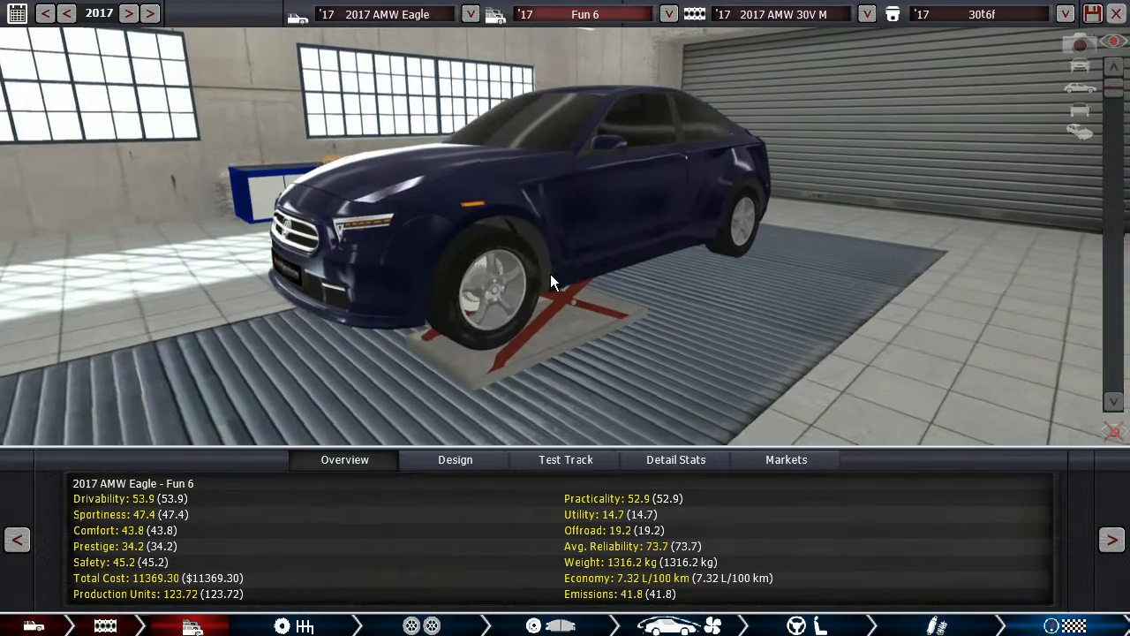
Step: Run the Fun 6 down the Airfield Track and check its 13.84 s total time
drag(552, 282, 618, 313)
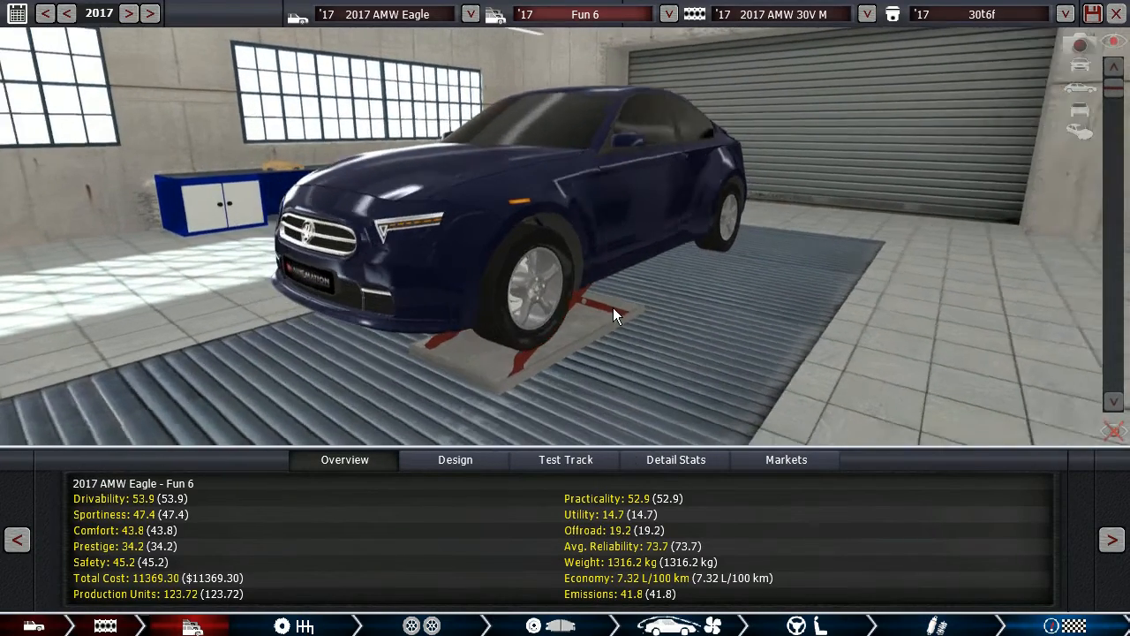
click(565, 459)
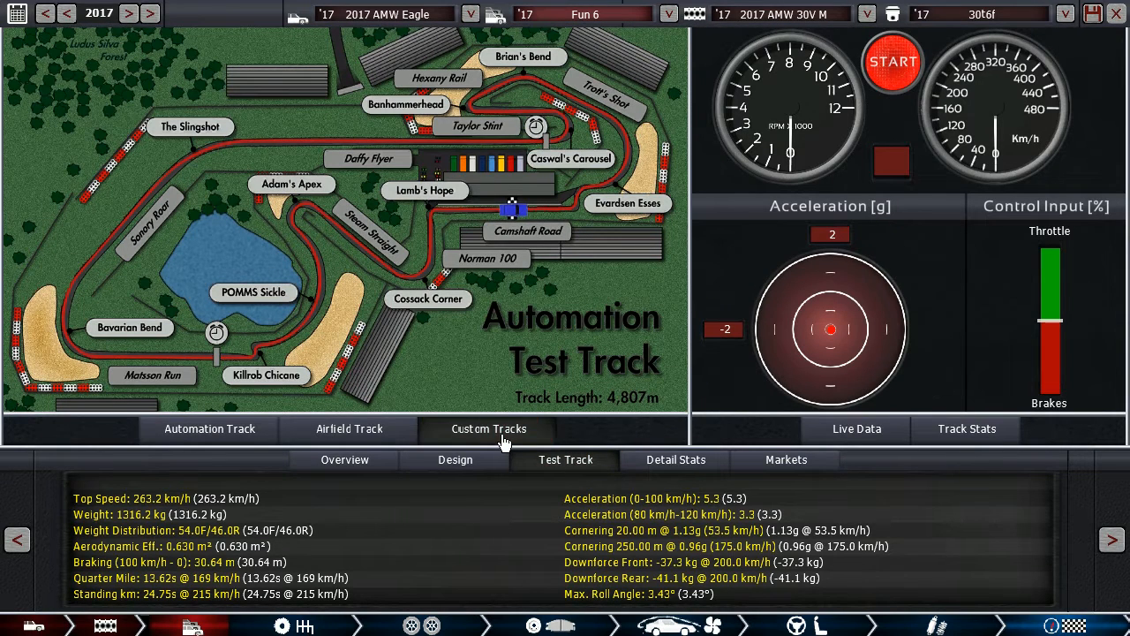
click(349, 428)
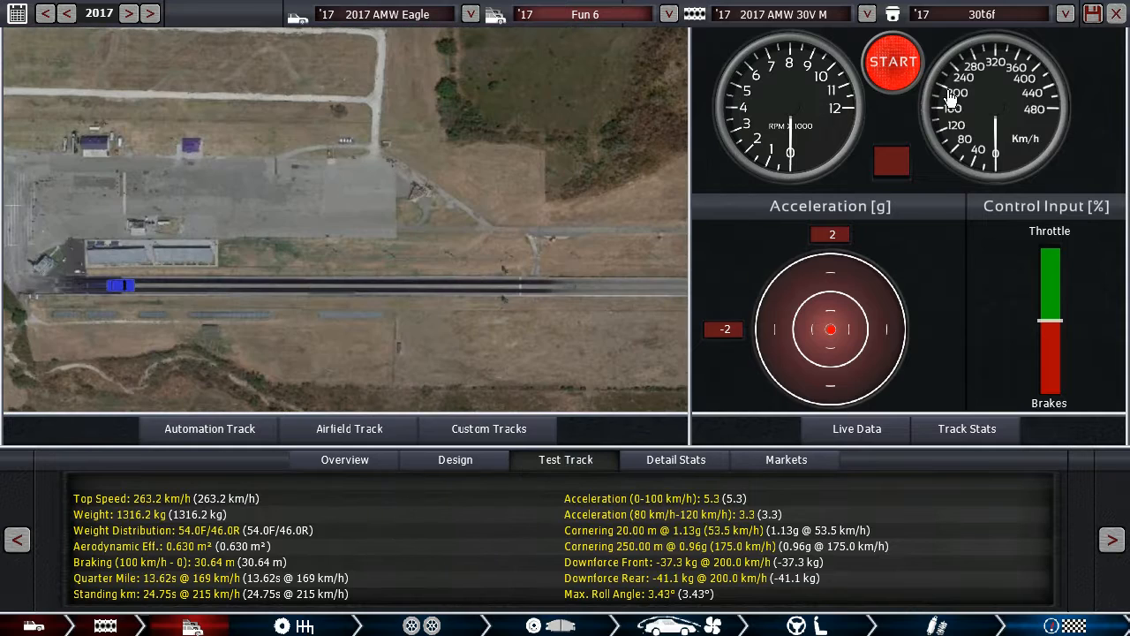
click(892, 62)
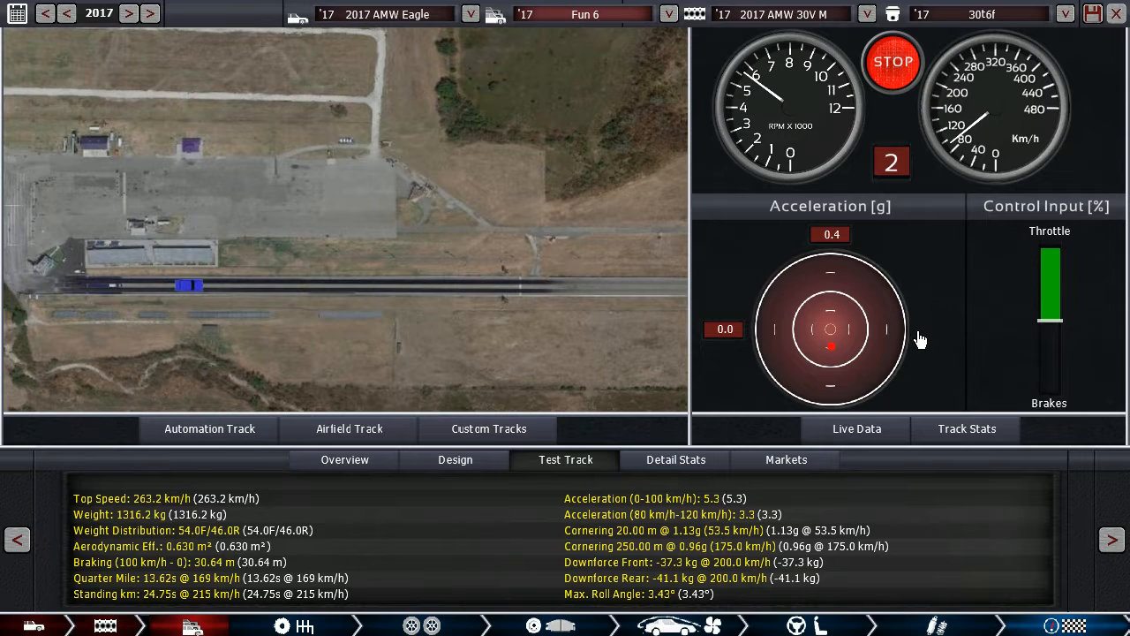
click(893, 62)
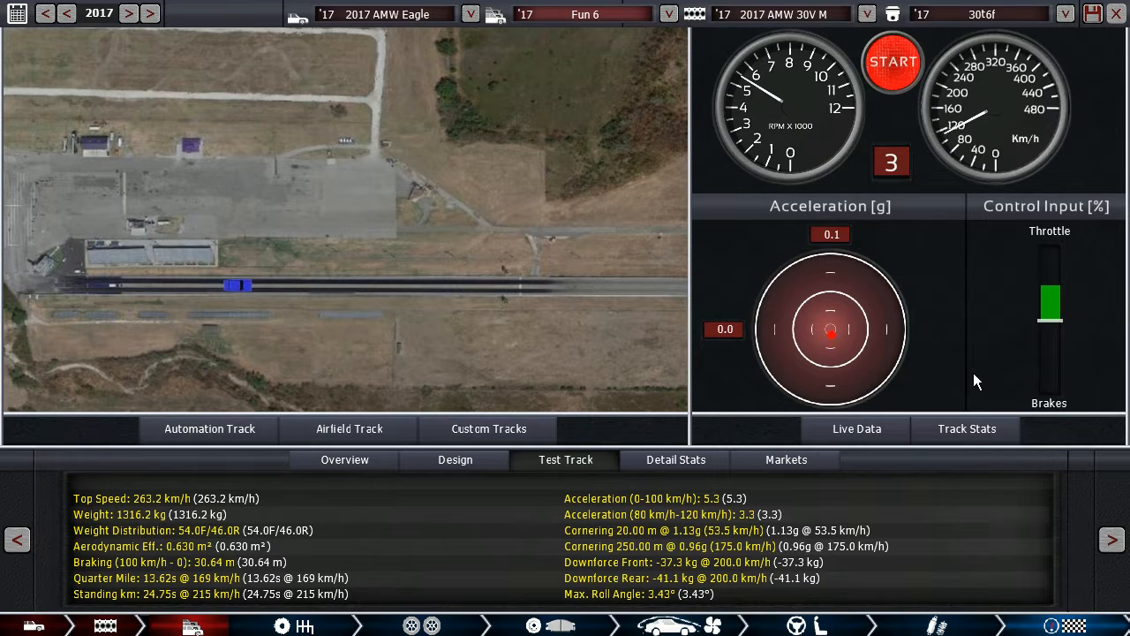
click(966, 429)
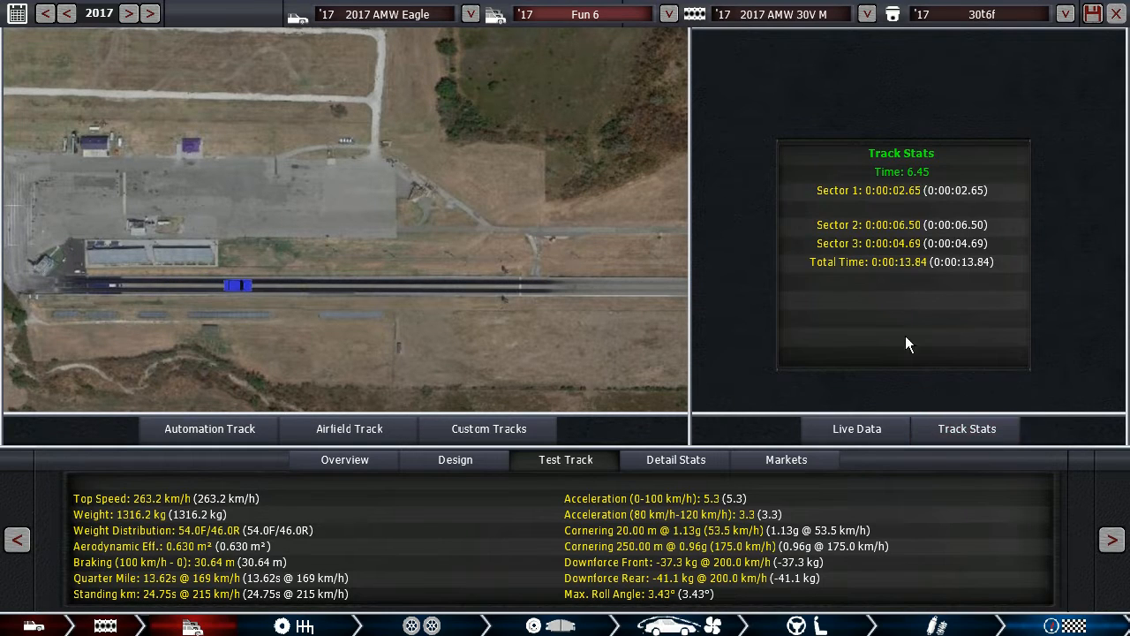
click(344, 459)
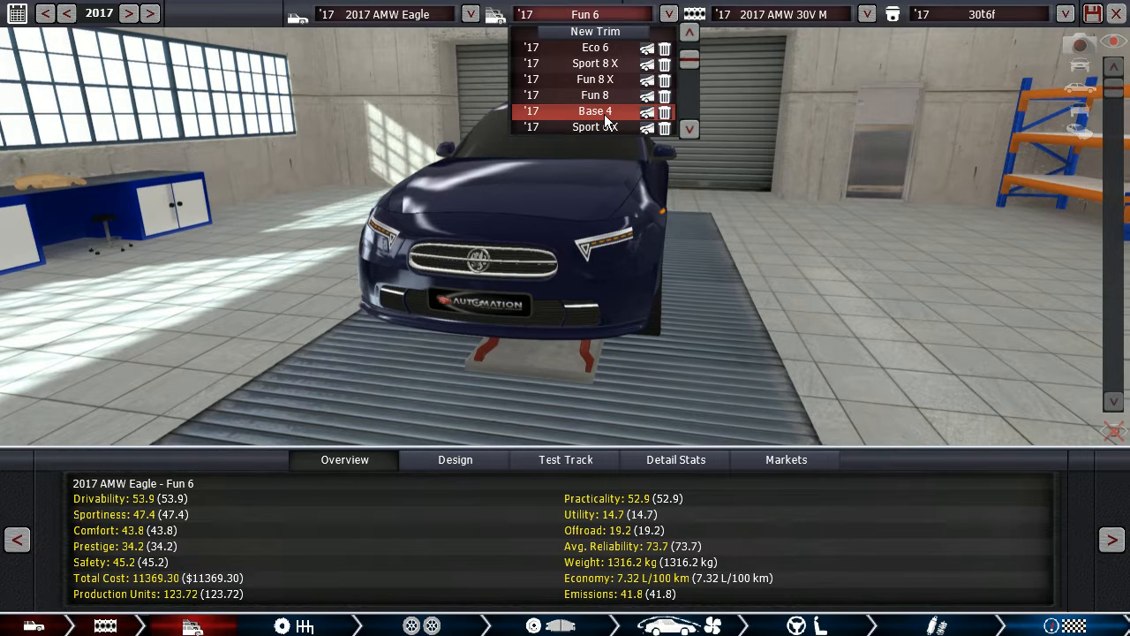
Step: Load the Base 4 trim and review its market scores and 6.06 L/100 km overview
click(594, 110)
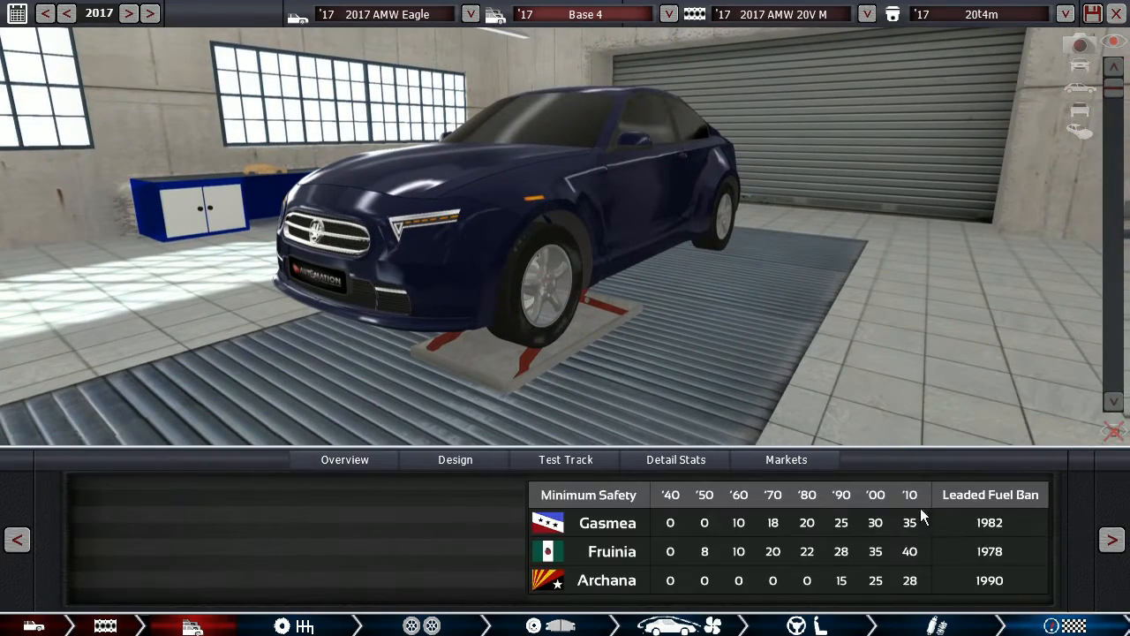
click(785, 459)
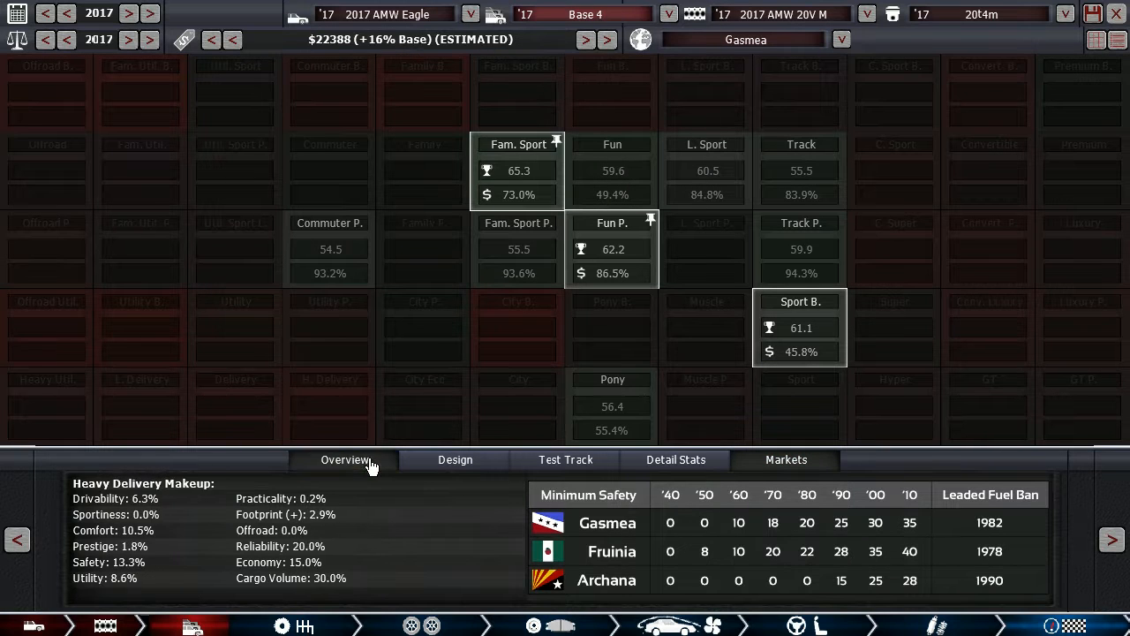
click(669, 13)
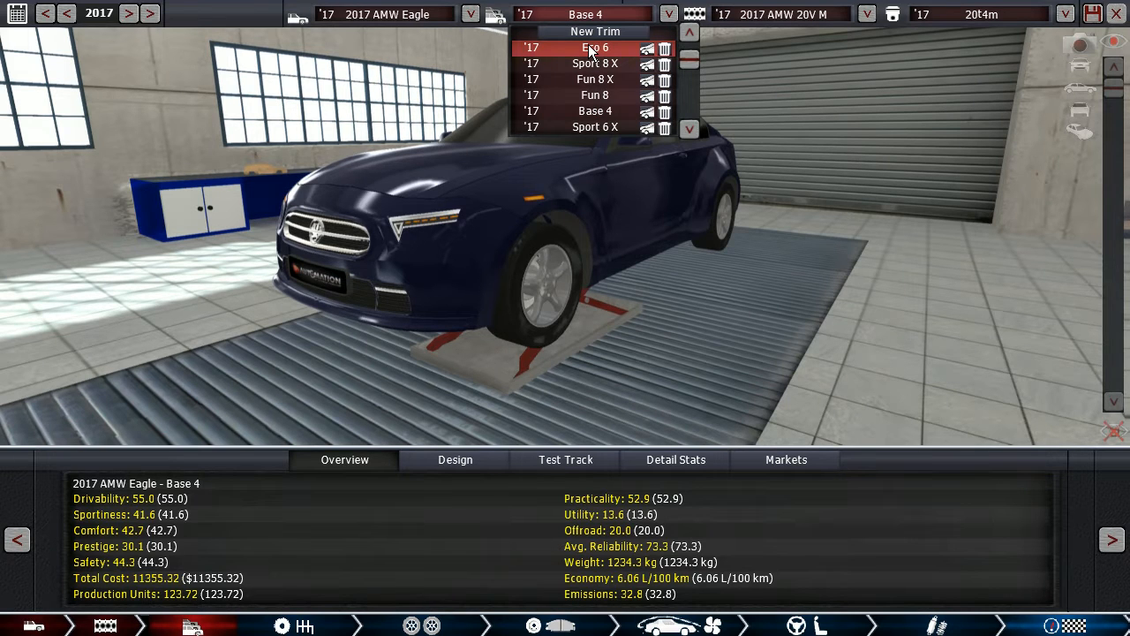
Step: Load Eco 6 and compare its market scores while stepping the sale price up and down
click(595, 47)
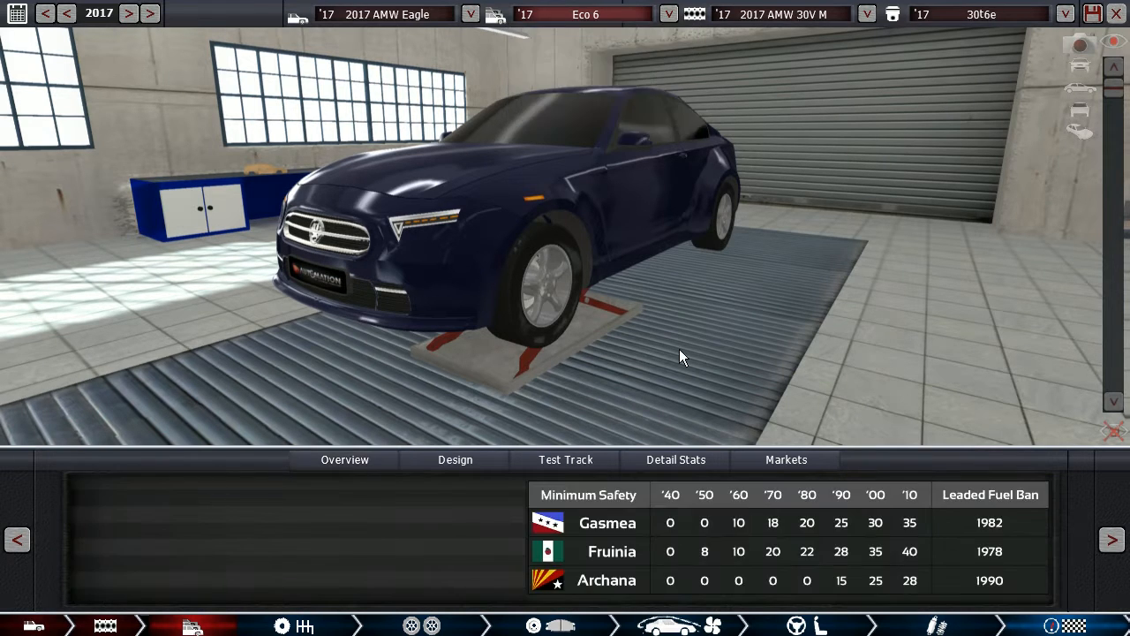
click(345, 459)
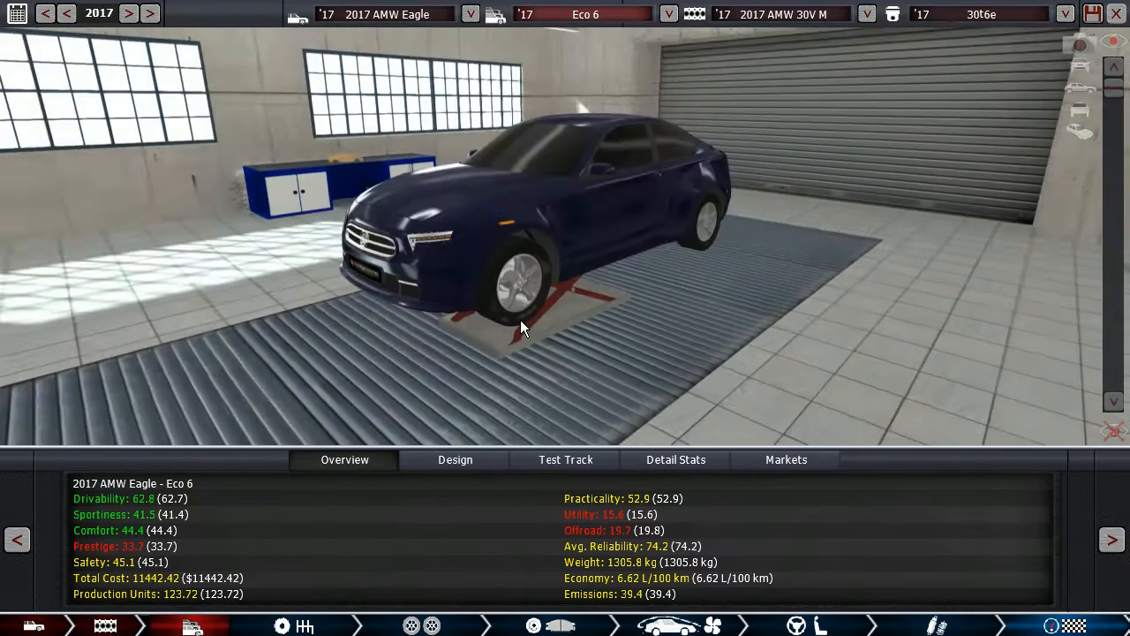
click(785, 459)
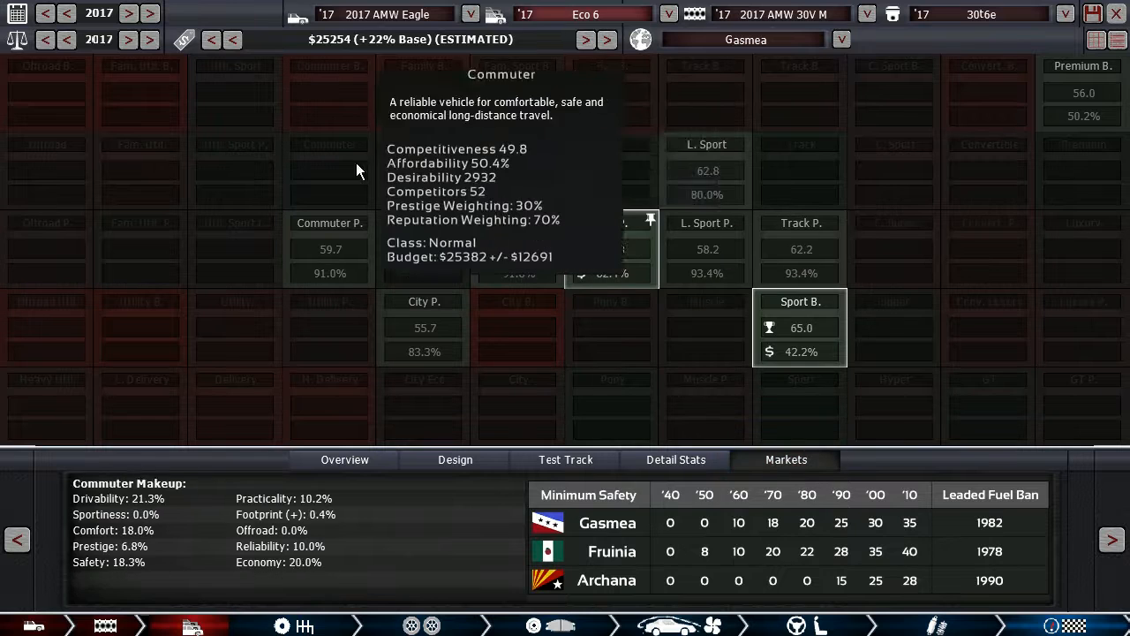
click(586, 40)
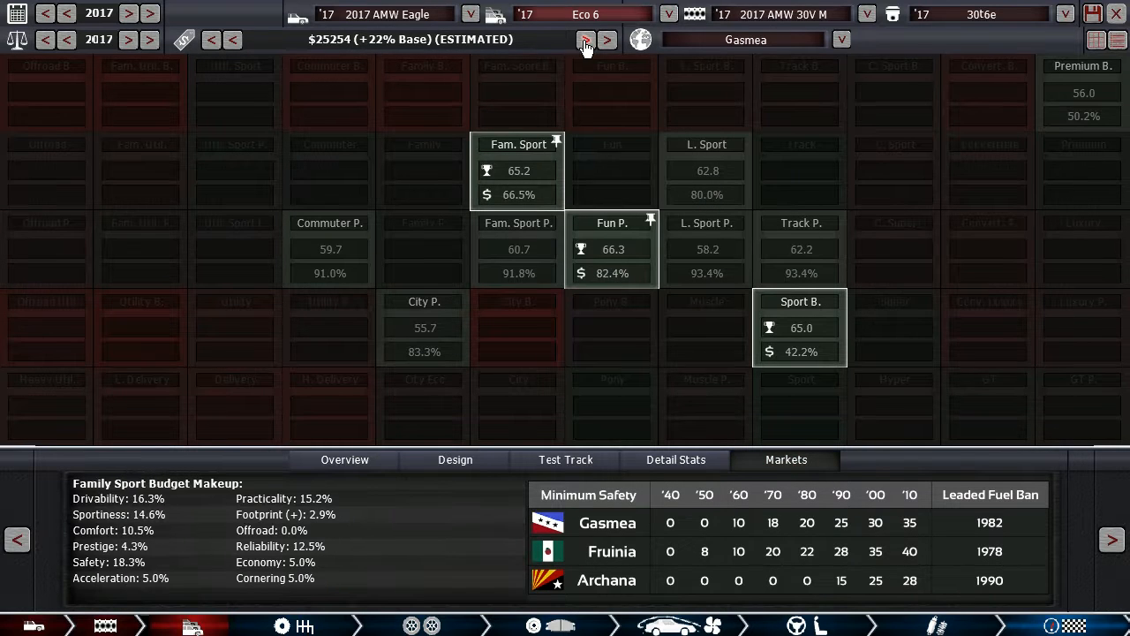
click(586, 40)
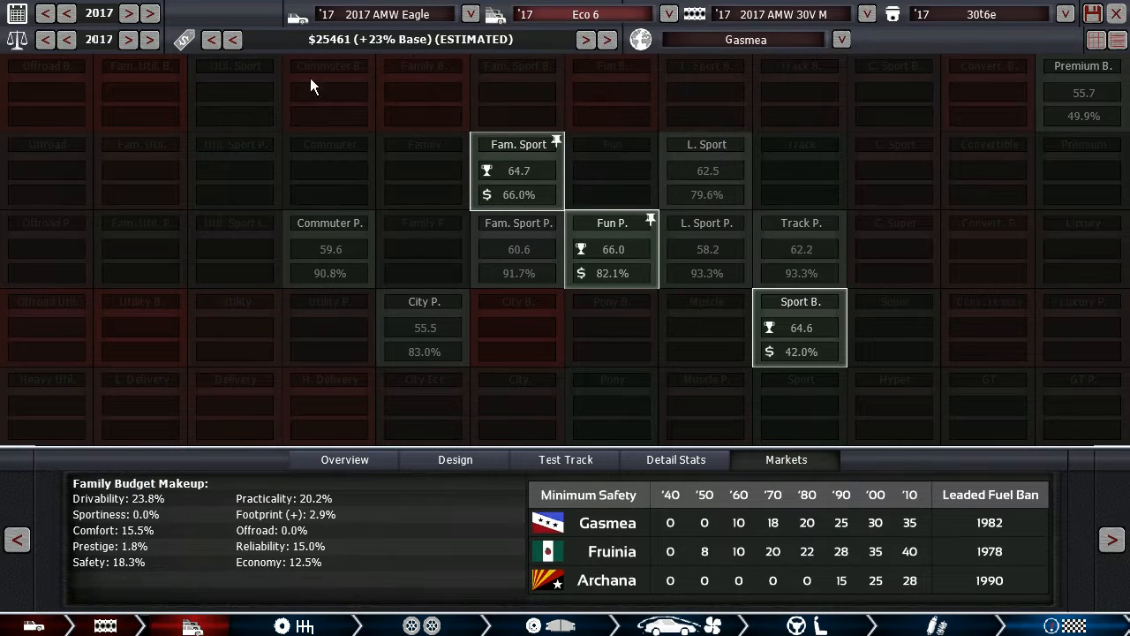
click(344, 459)
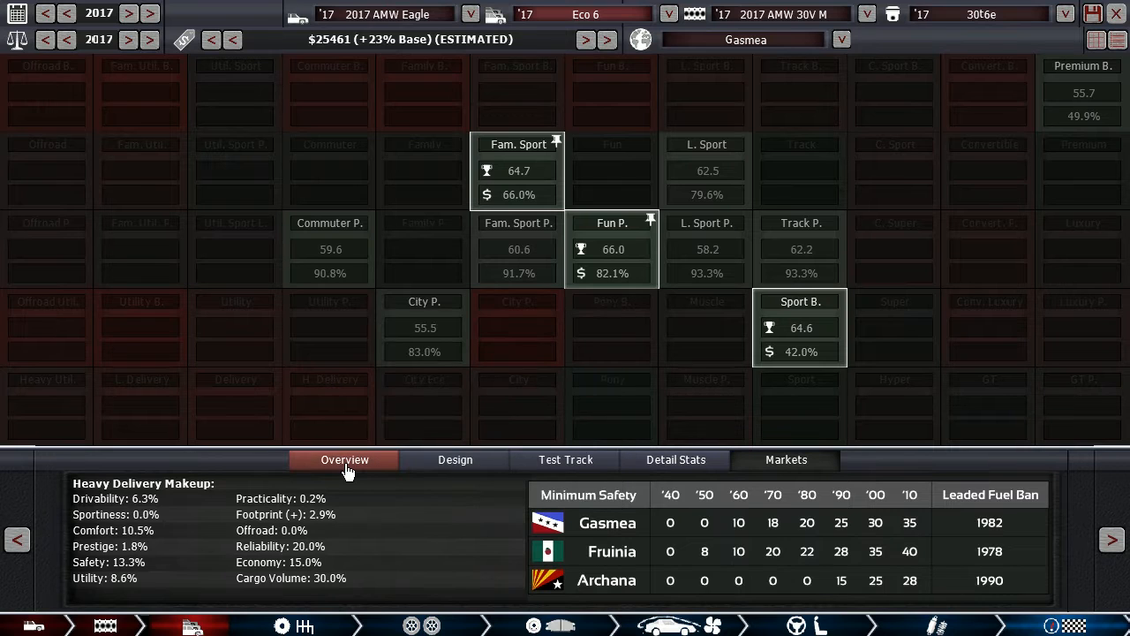
click(329, 144)
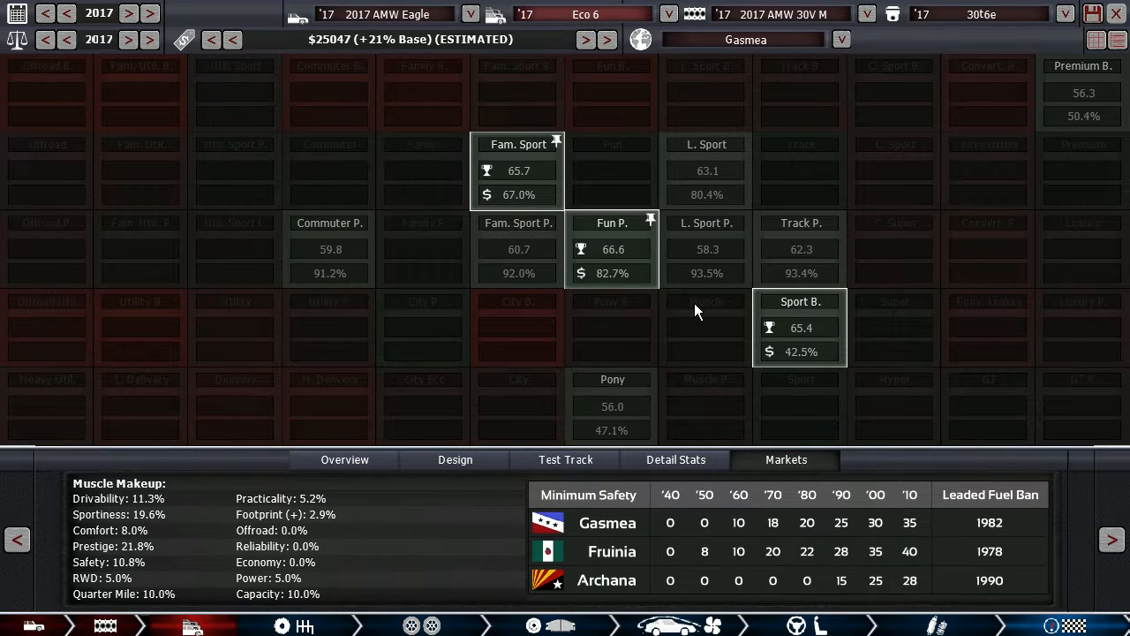
click(344, 460)
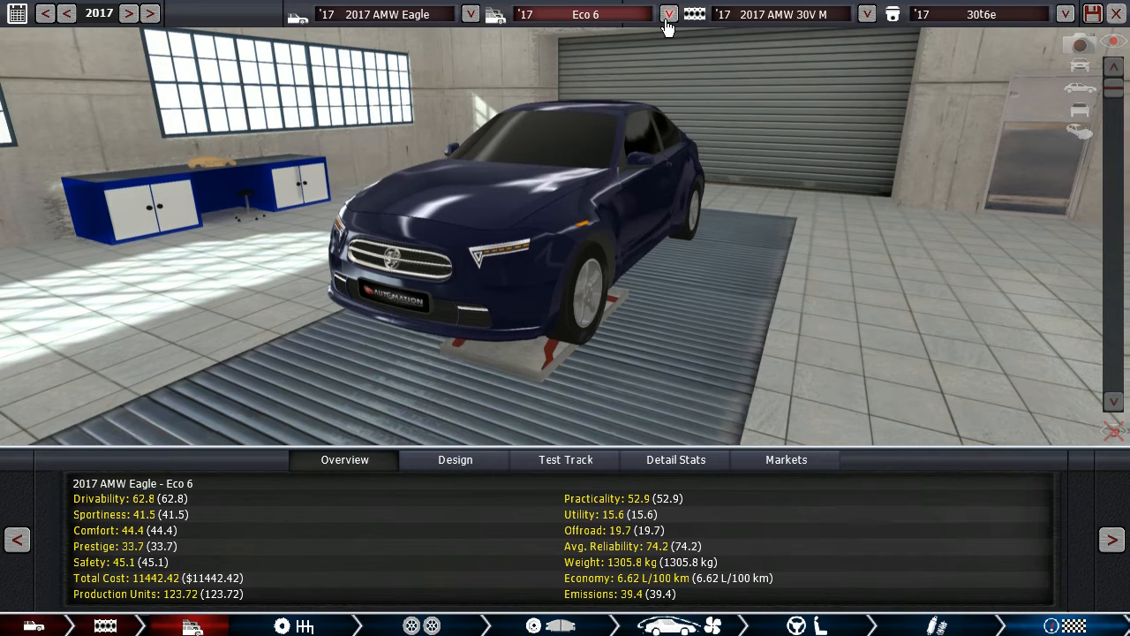
Step: Select the Fun 6 trim, showing 47.2 sportiness and 7.32 L/100 km economy
click(668, 14)
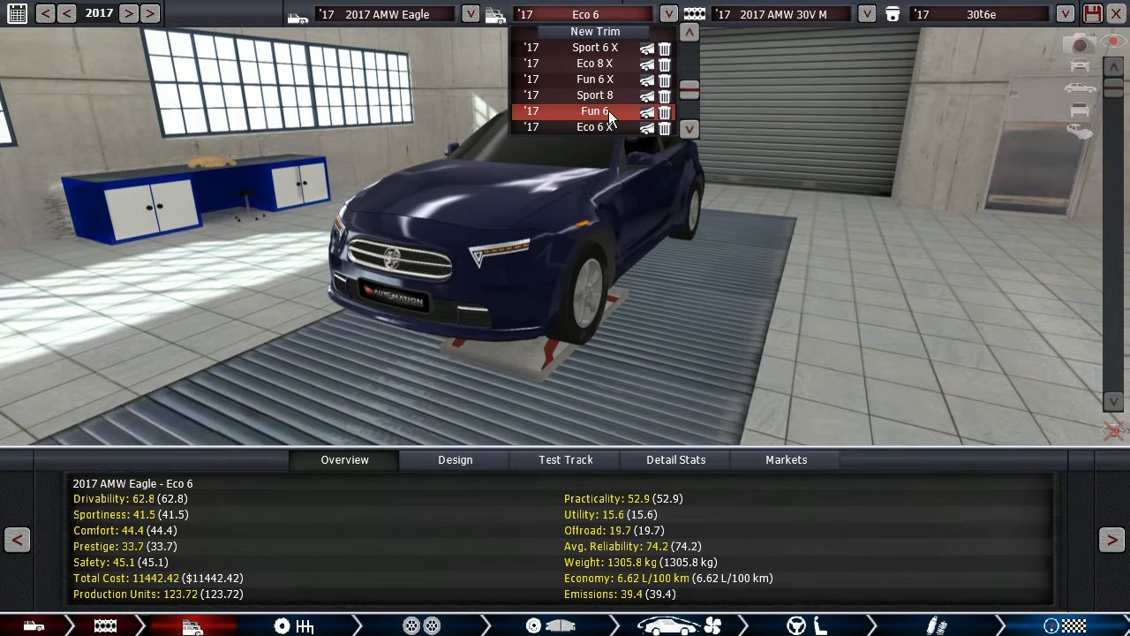
click(595, 110)
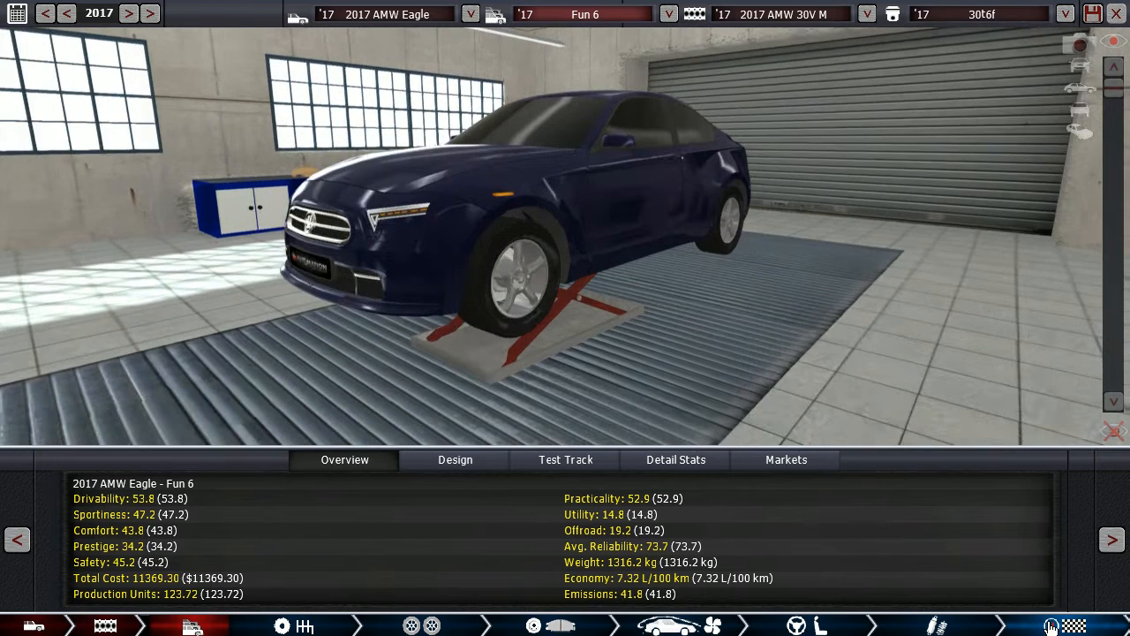
Step: Watch Fun 6 market scores as its price rises about 22% over base, to $25,132
click(785, 459)
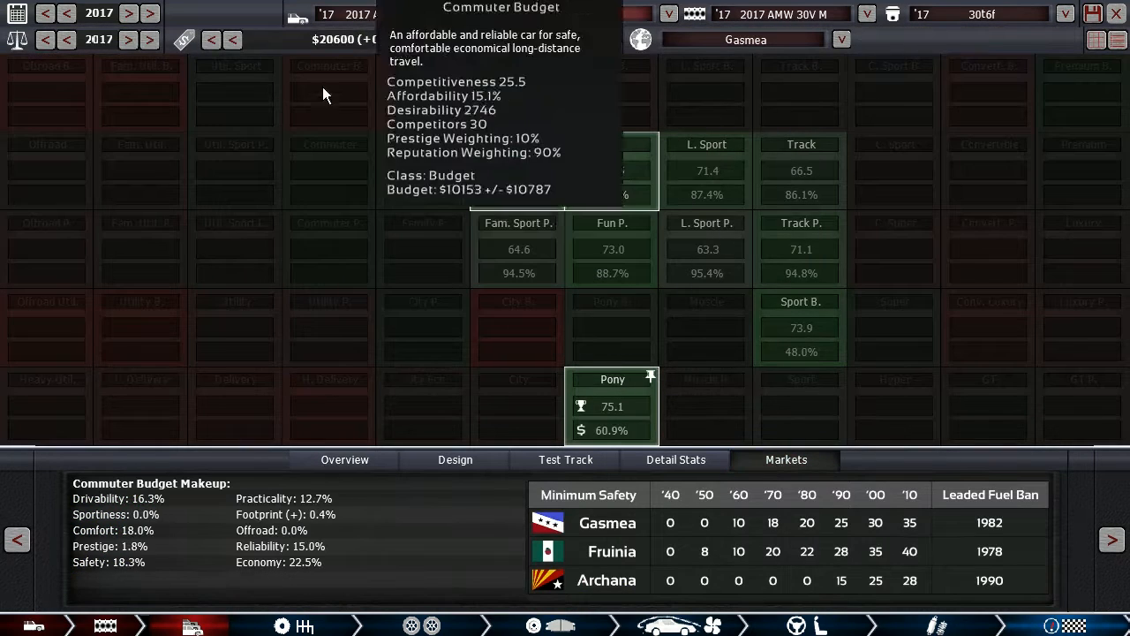
click(585, 39)
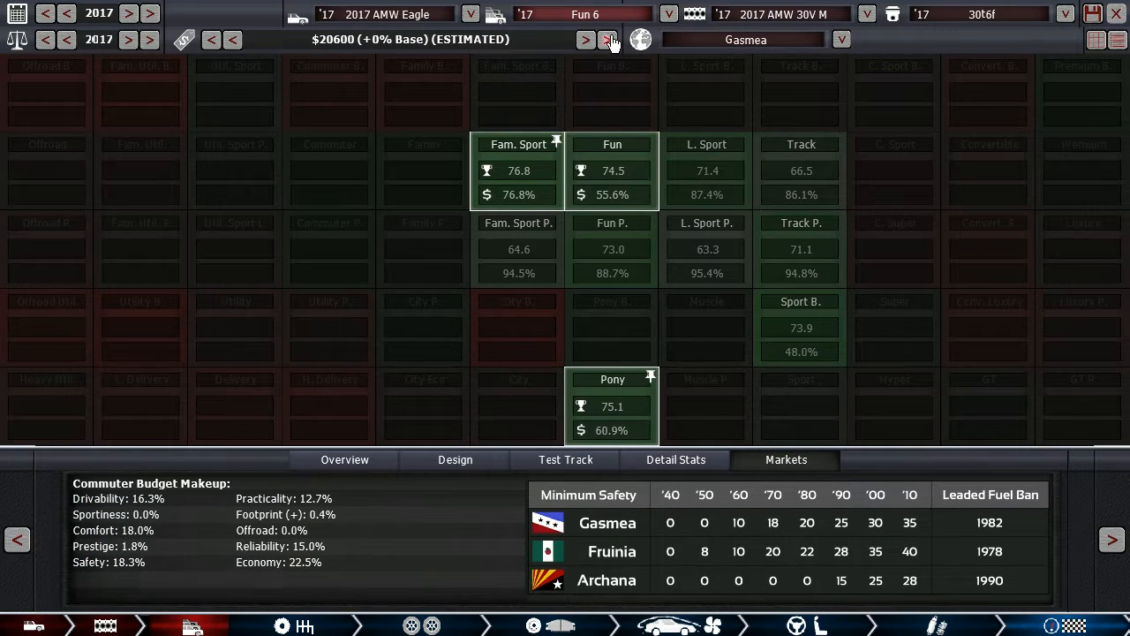
click(586, 39)
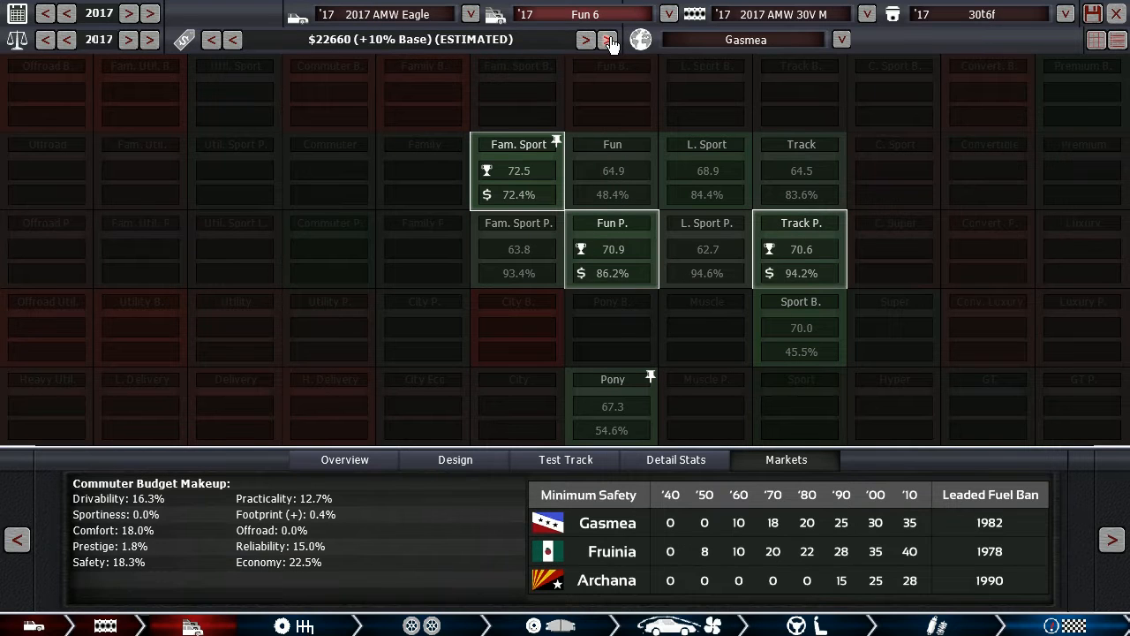
click(585, 39)
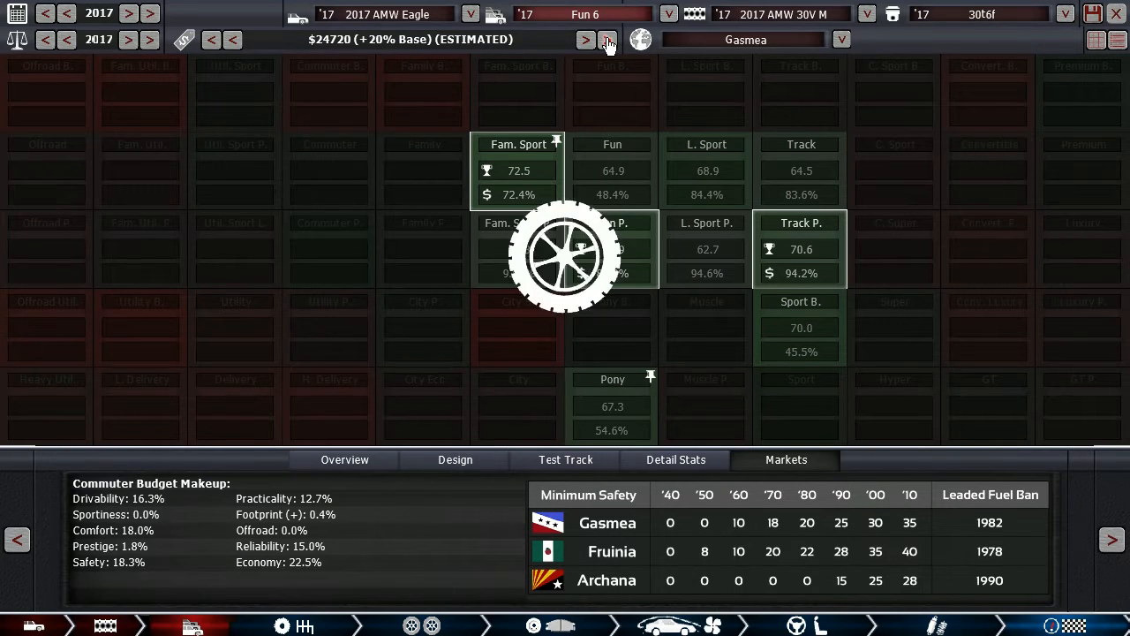
click(607, 39)
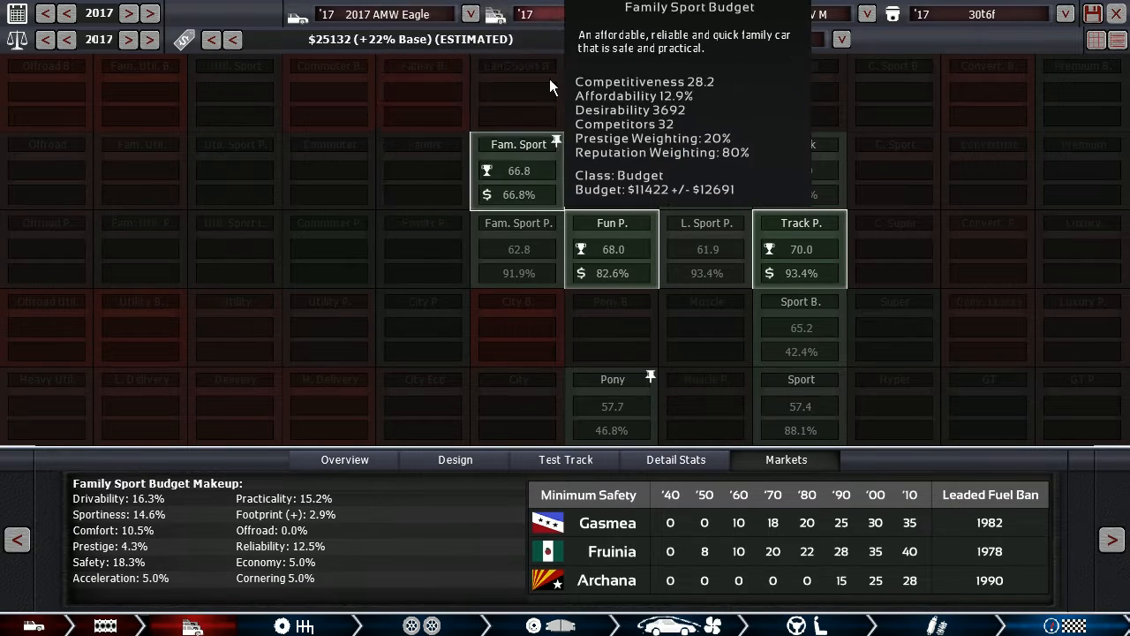
click(612, 249)
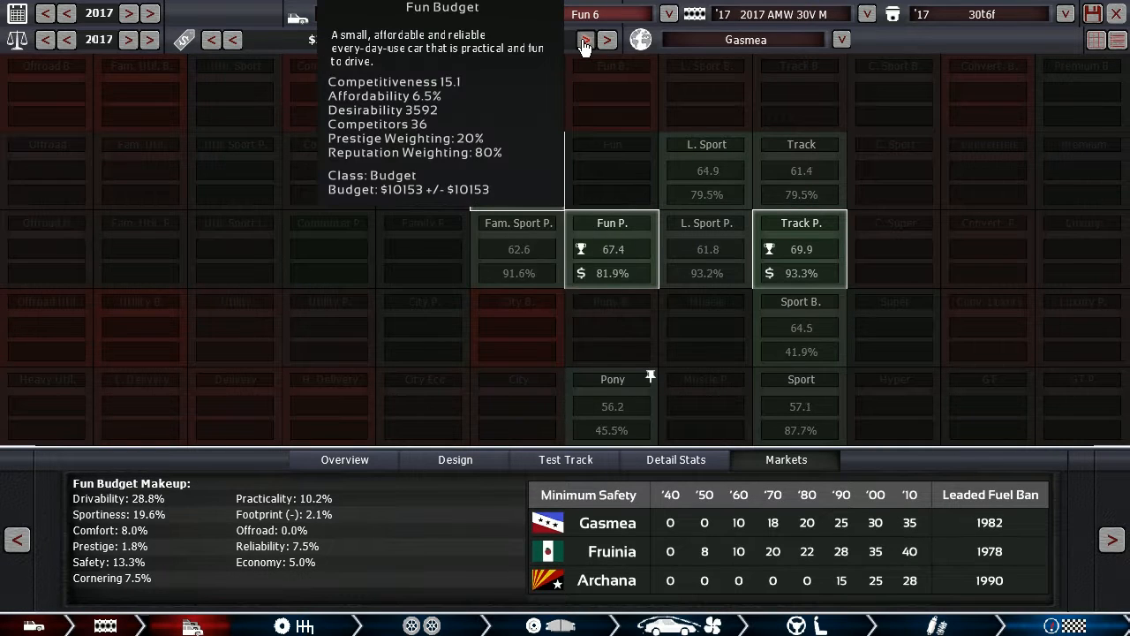
click(585, 40)
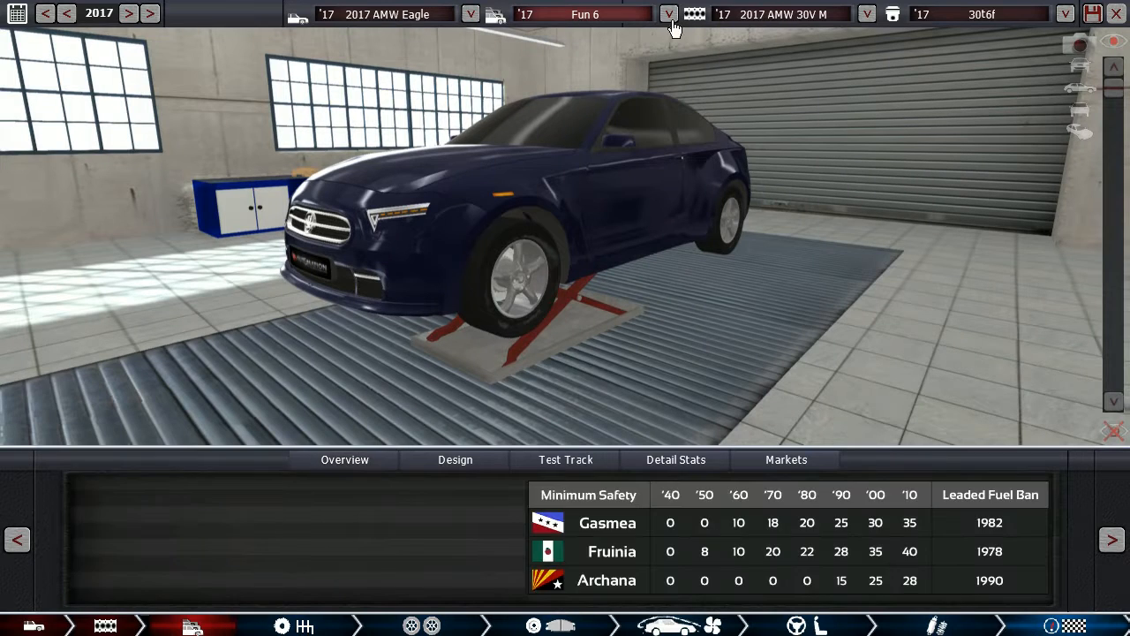
Step: Pick Sport 6 from the trim list, showing 53.1 sportiness and $11,995 total cost
click(668, 14)
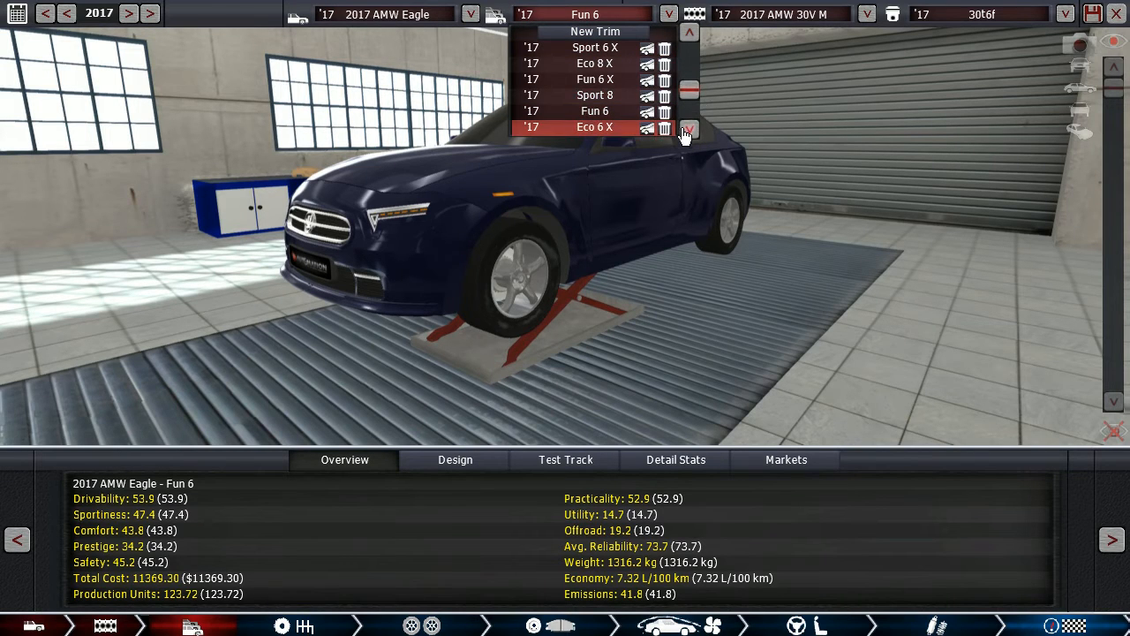
mouse_move(689, 132)
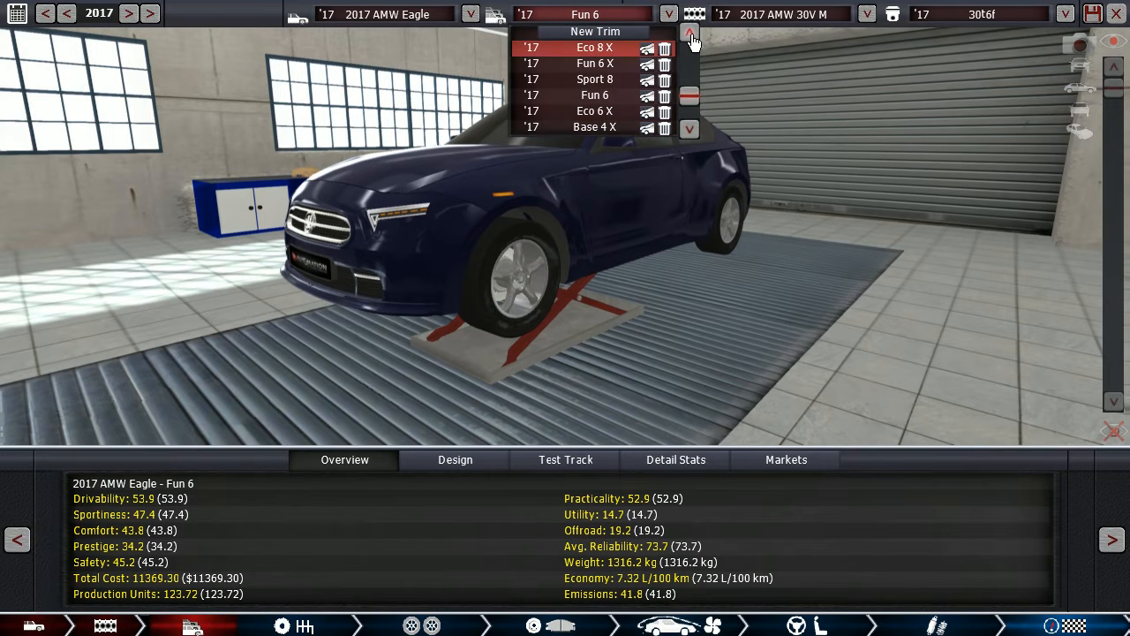
click(689, 36)
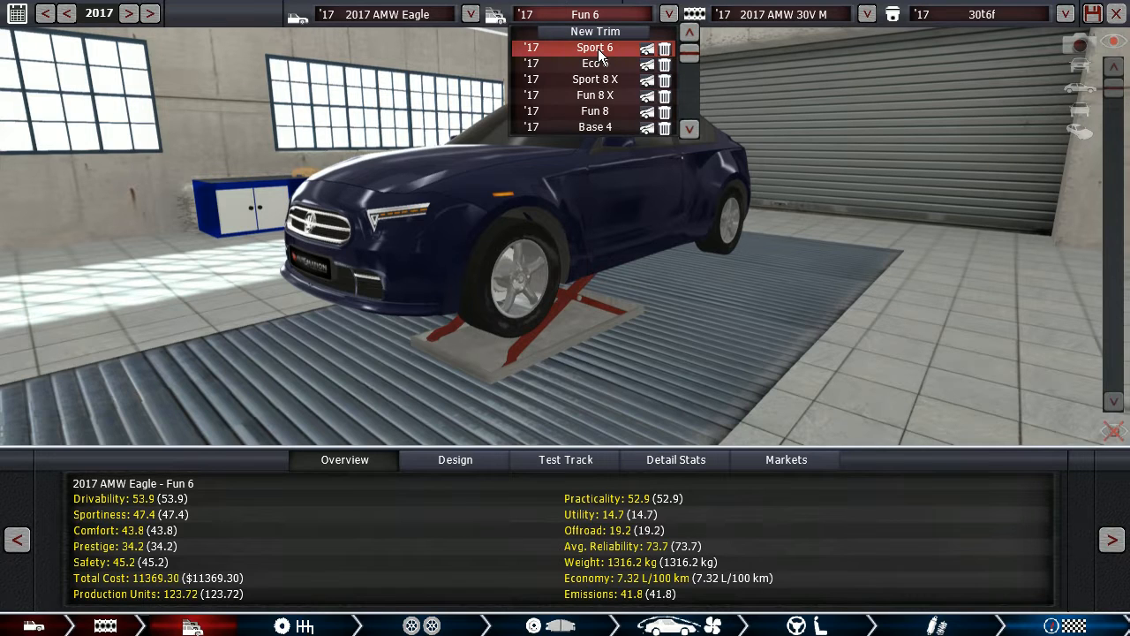
click(594, 47)
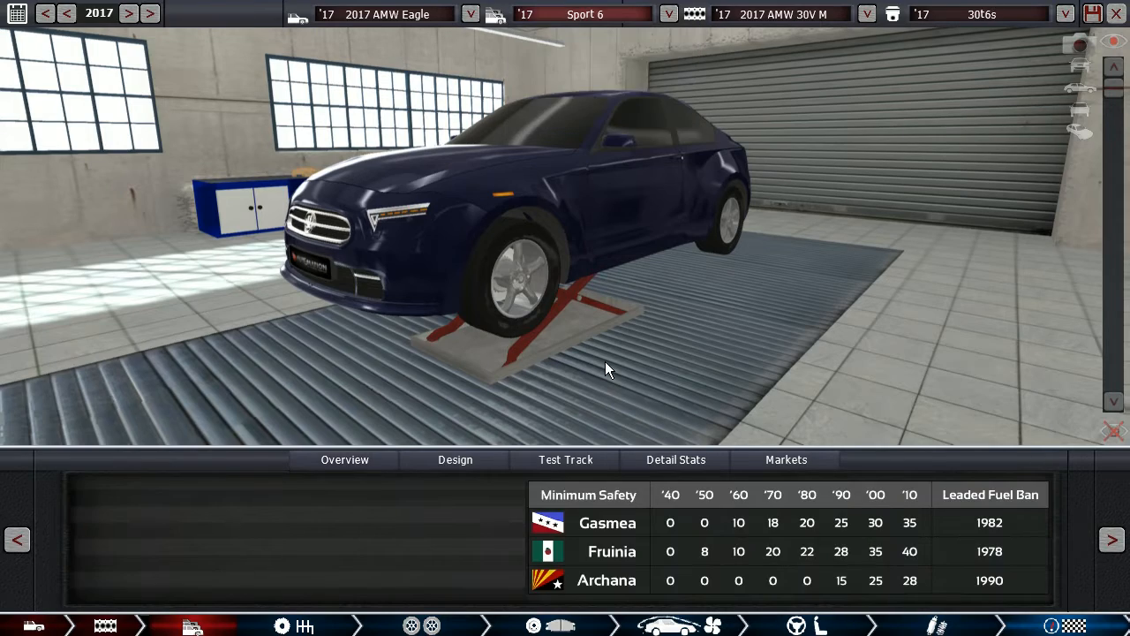
click(345, 459)
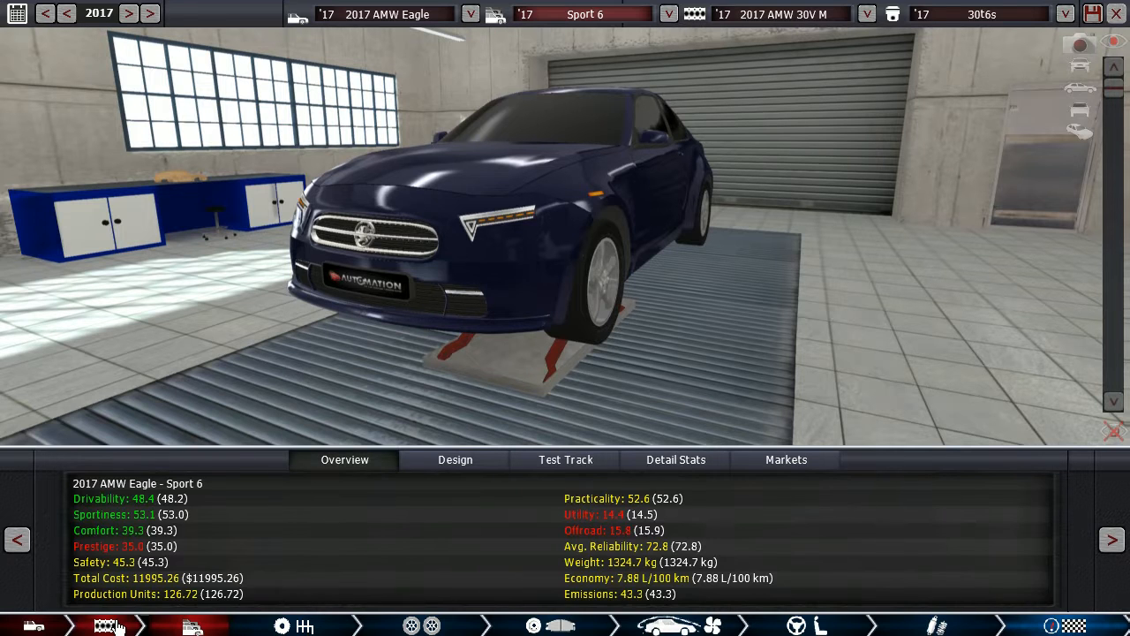
Step: Show the Sport 6's 2999 cc V6 in the engine designer, with 285 hp and 306 lb-ft
click(122, 625)
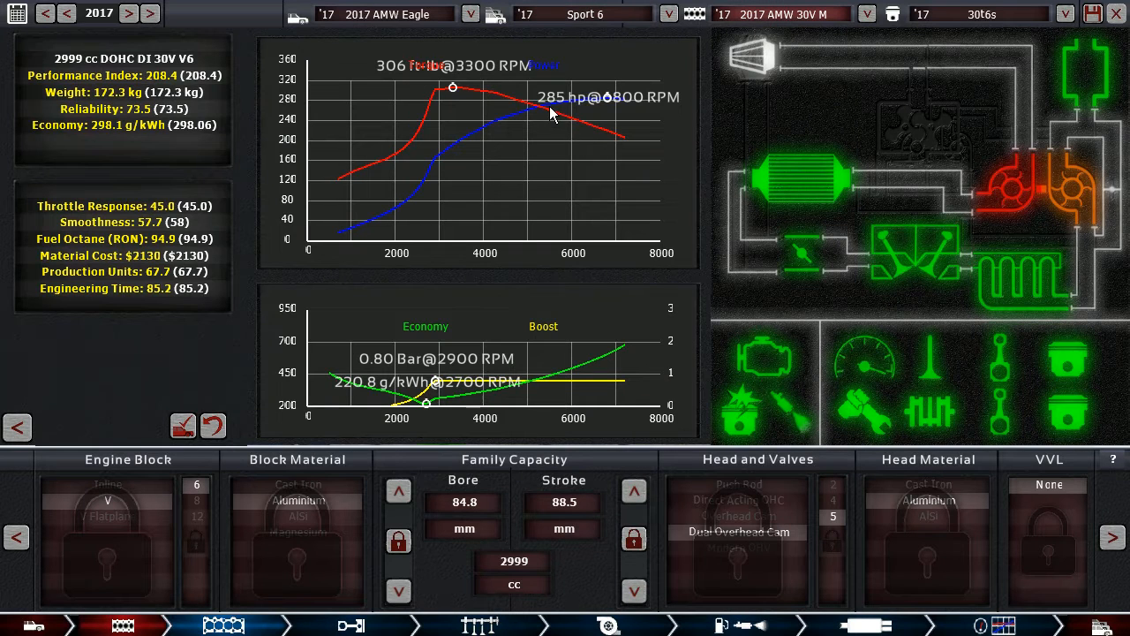
mouse_move(540, 177)
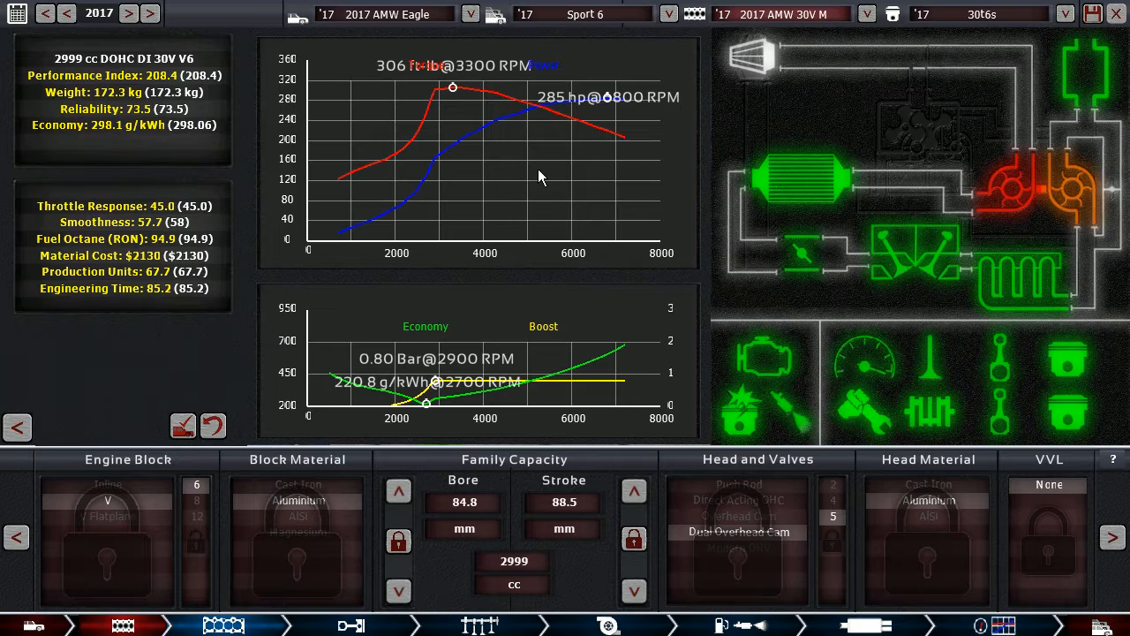
mouse_move(978, 557)
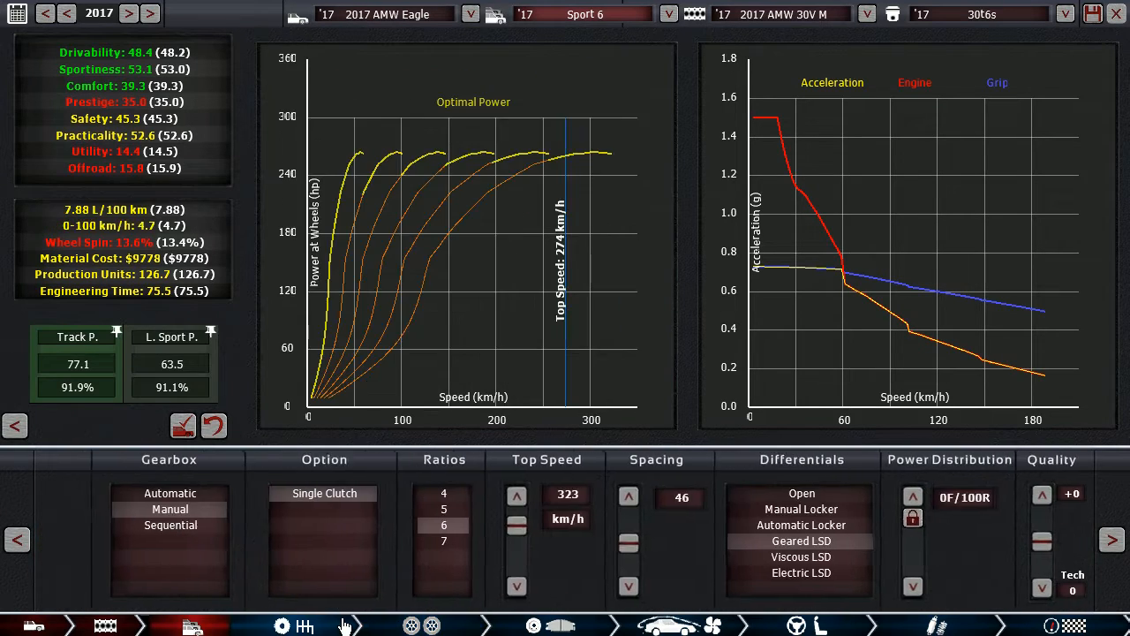
mouse_move(802, 540)
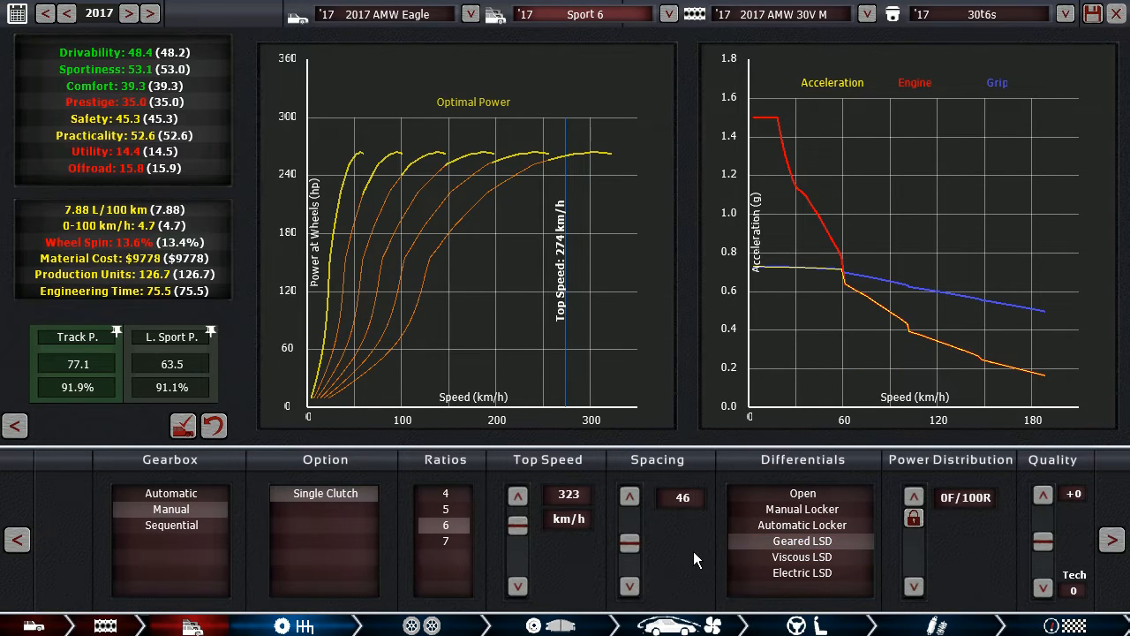
Step: Review the Sport 6's six-speed manual and 245 mm tyres on 17-inch alloys
click(560, 625)
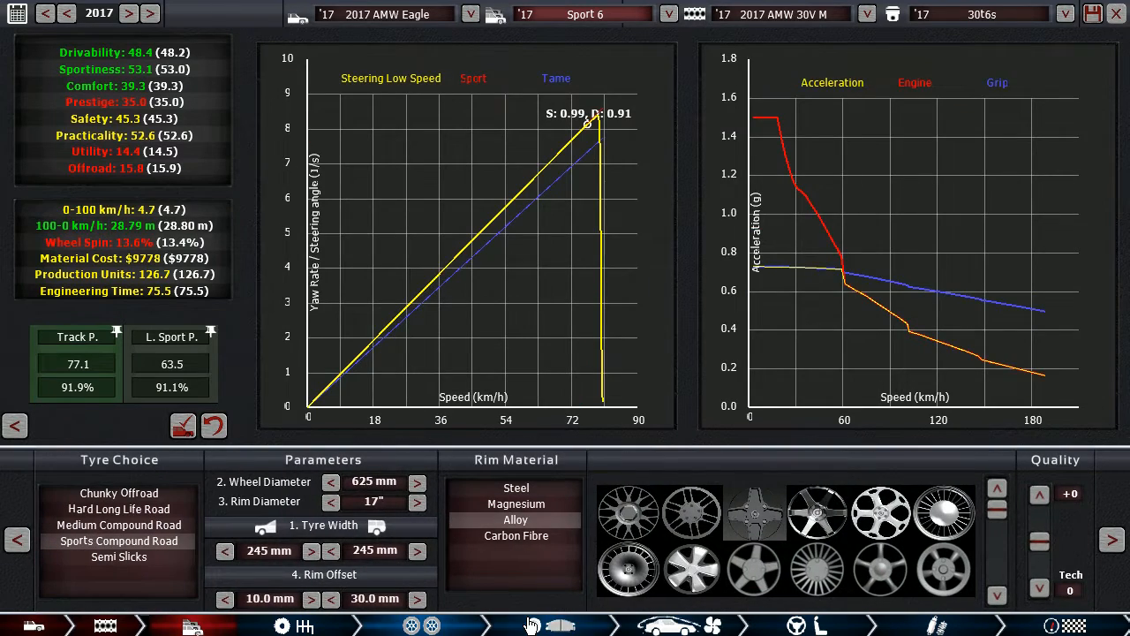
click(561, 625)
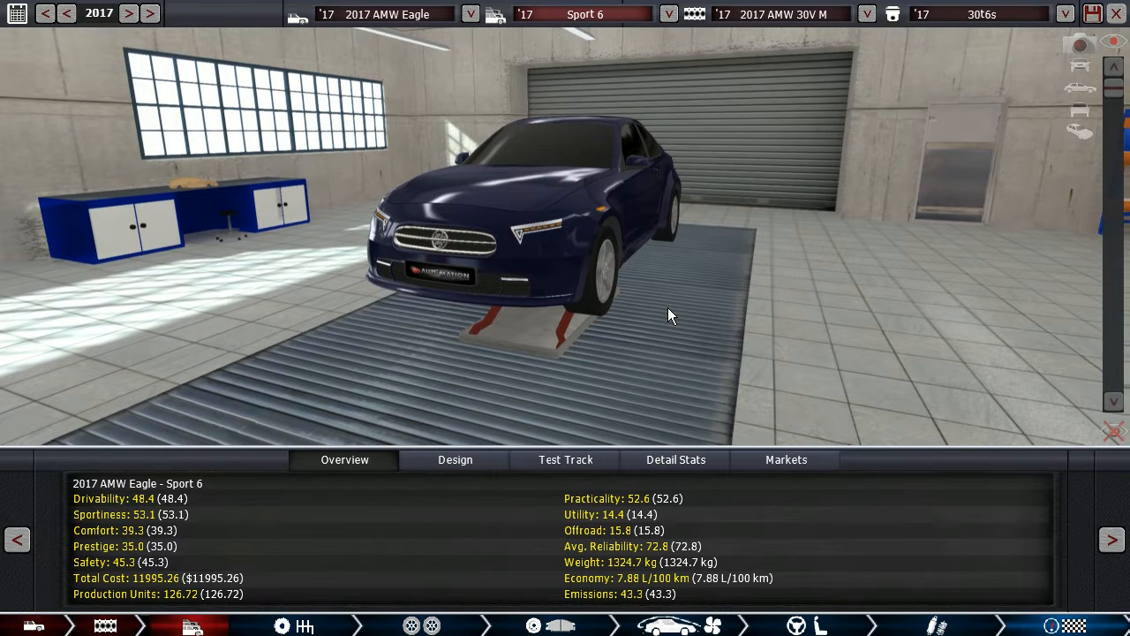
mouse_move(673, 210)
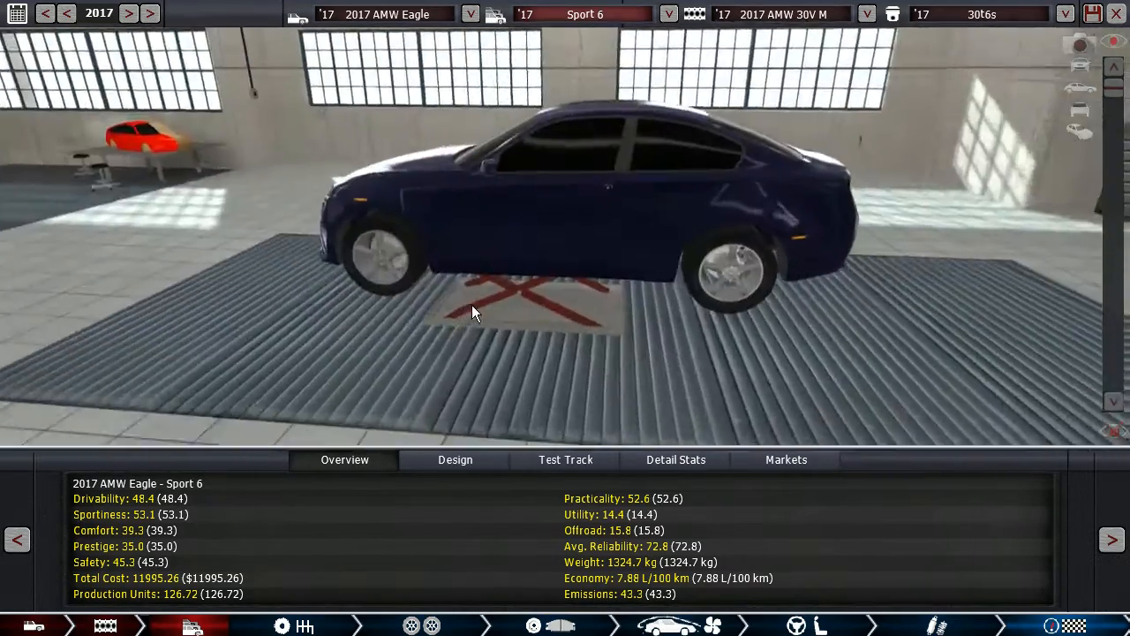
Step: Orbit the Sport 6 through front, side and three-quarter views to inspect its exterior
drag(472, 313, 653, 287)
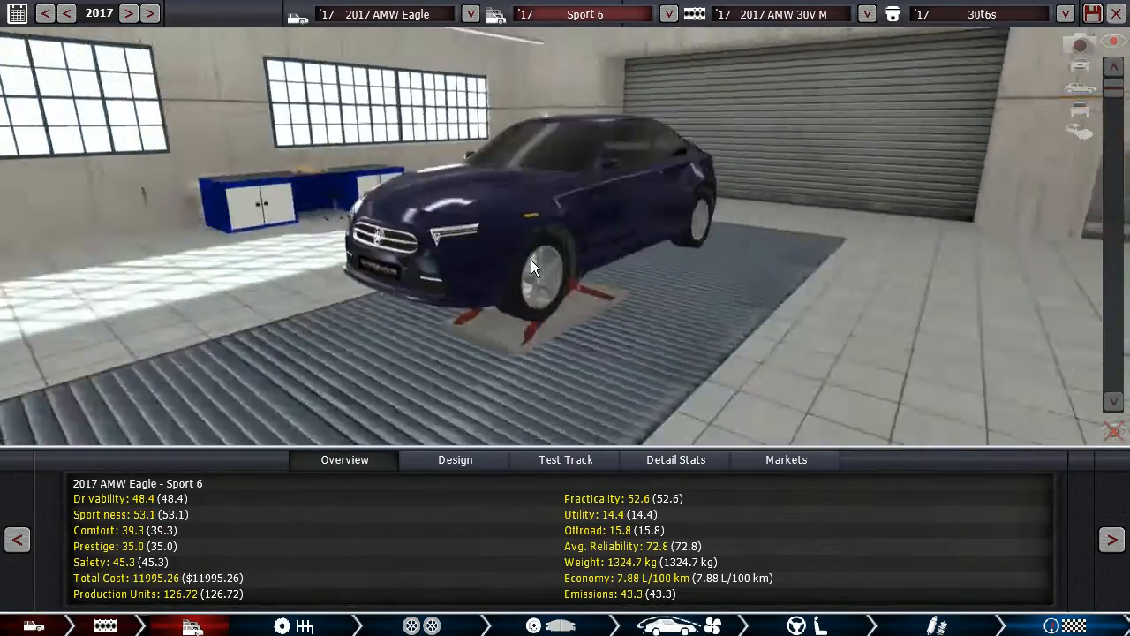
drag(530, 265, 459, 265)
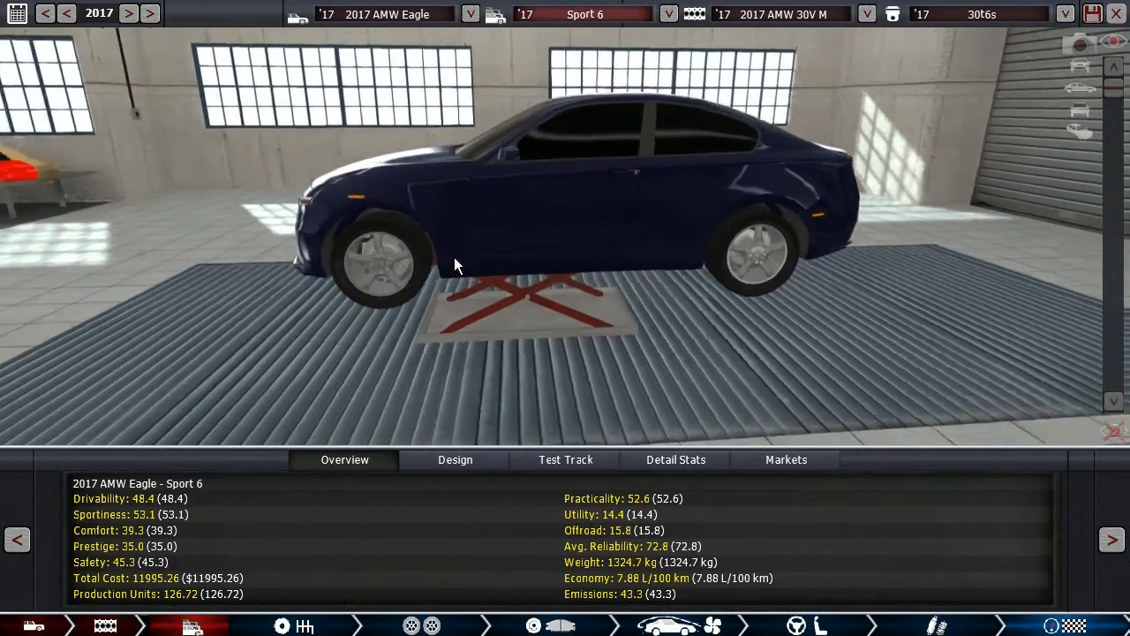
drag(459, 265, 662, 256)
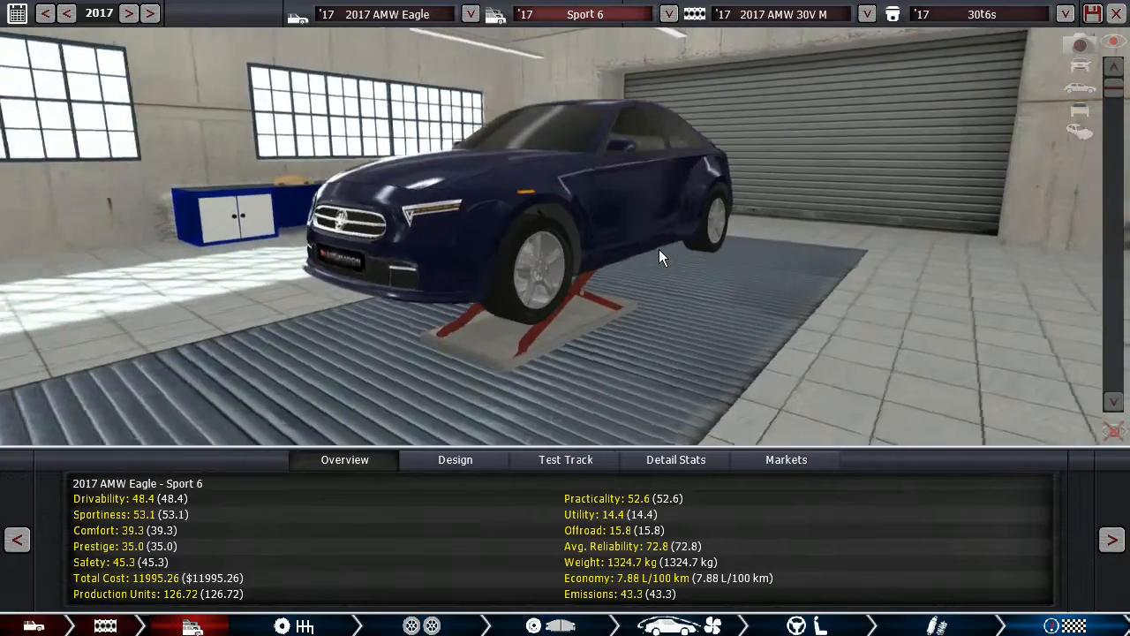
drag(662, 256, 565, 309)
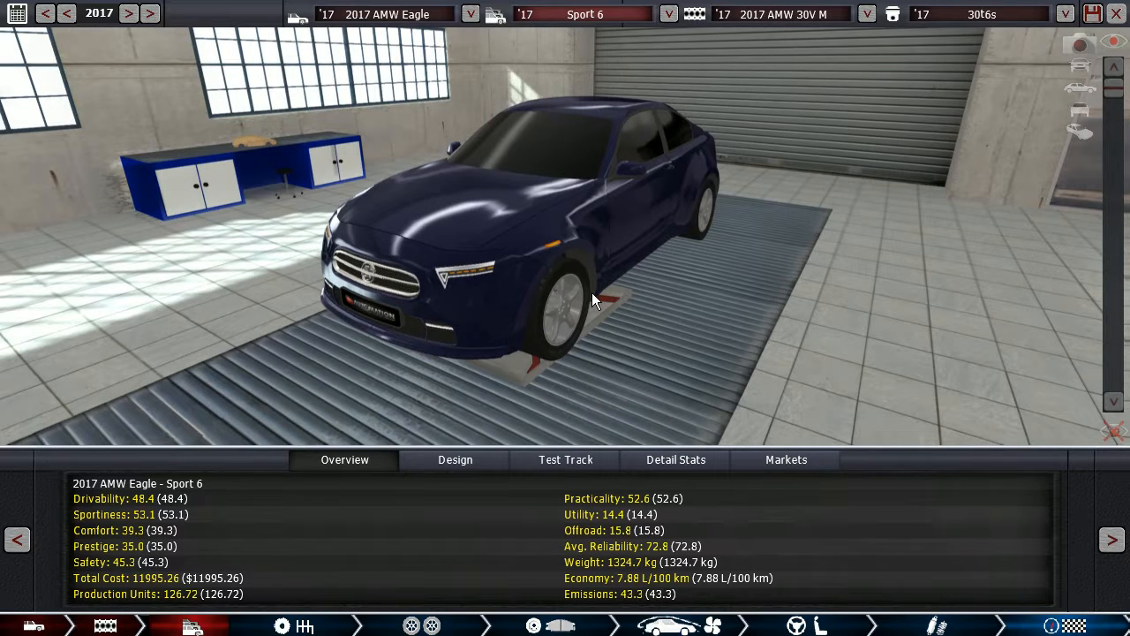
drag(601, 301, 441, 270)
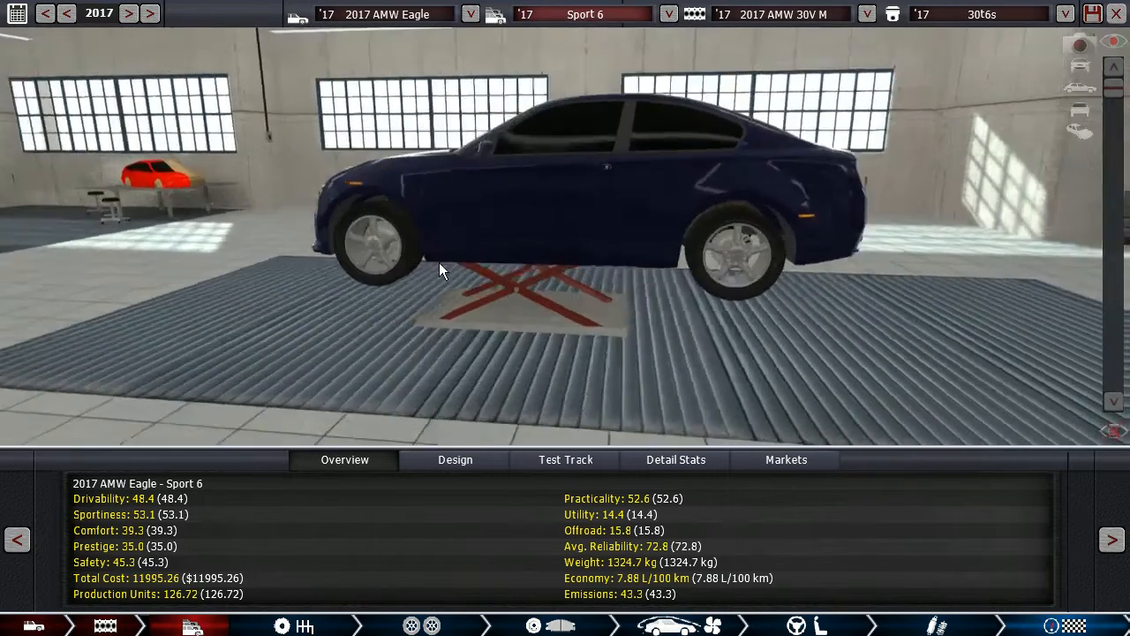
drag(442, 265, 600, 282)
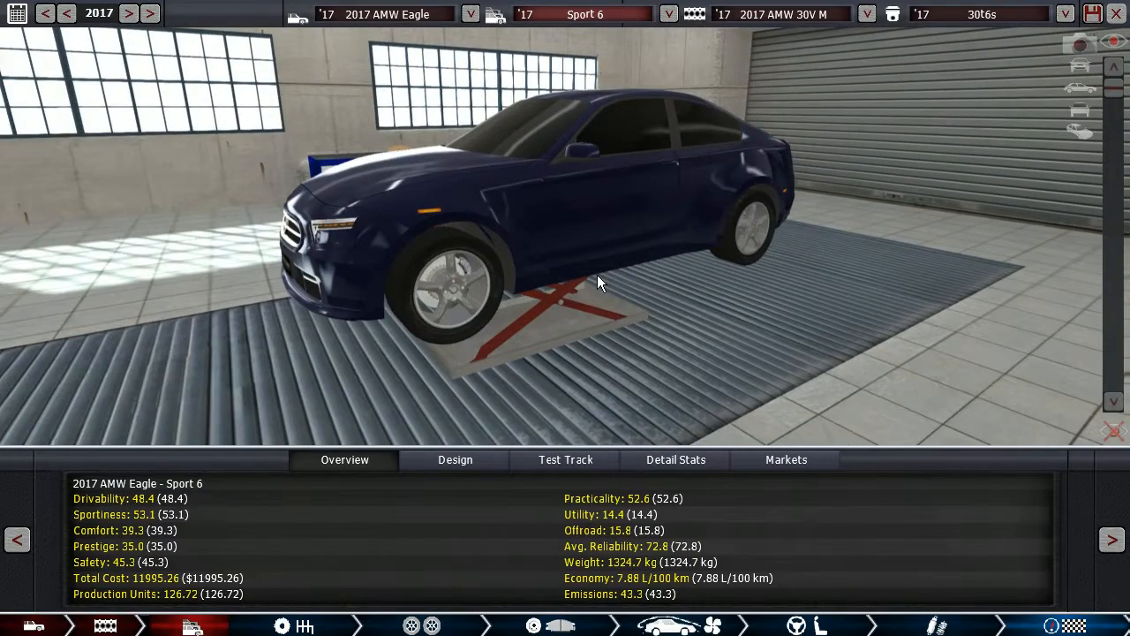
Step: Check the Sport 6's market ratings, then bring up its test track results (274 km/h, 4.7 s)
click(785, 459)
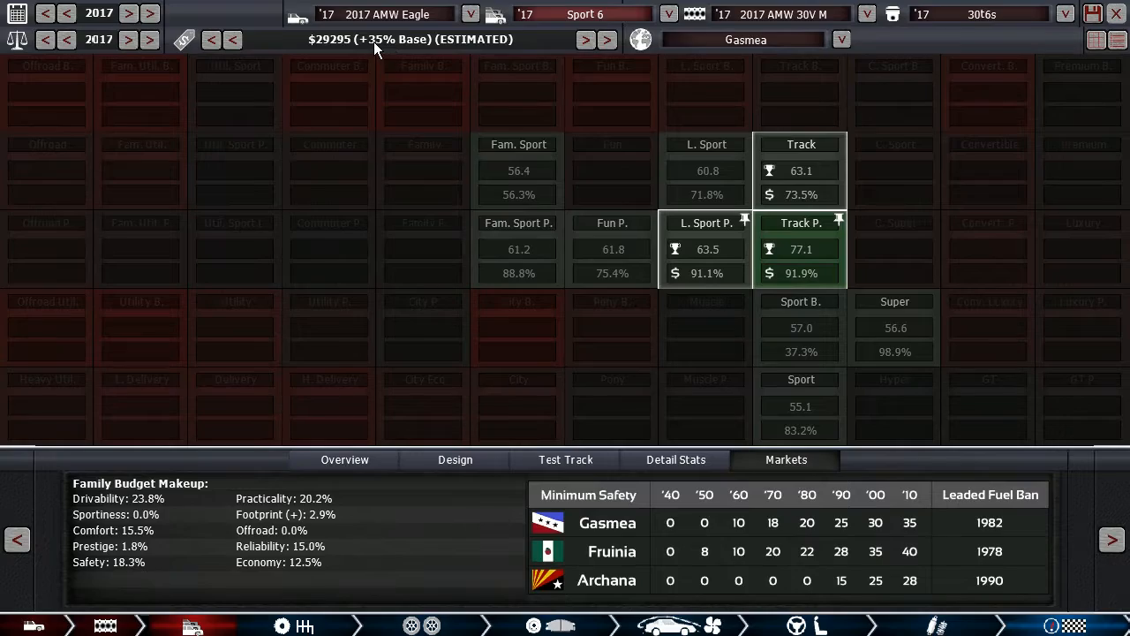
click(345, 459)
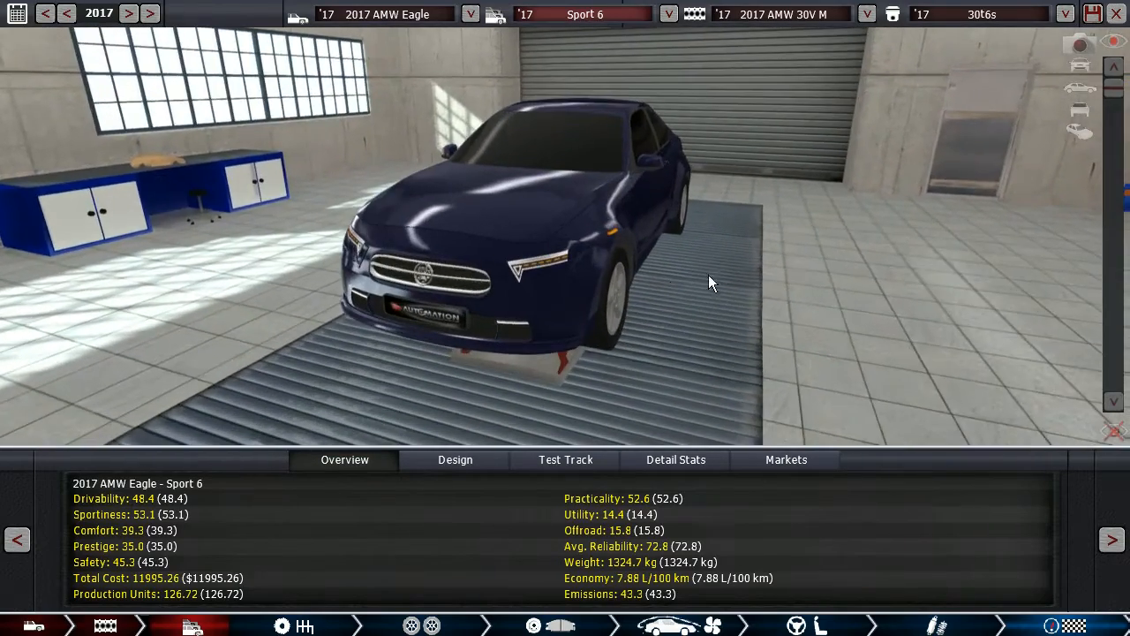
drag(711, 282, 605, 282)
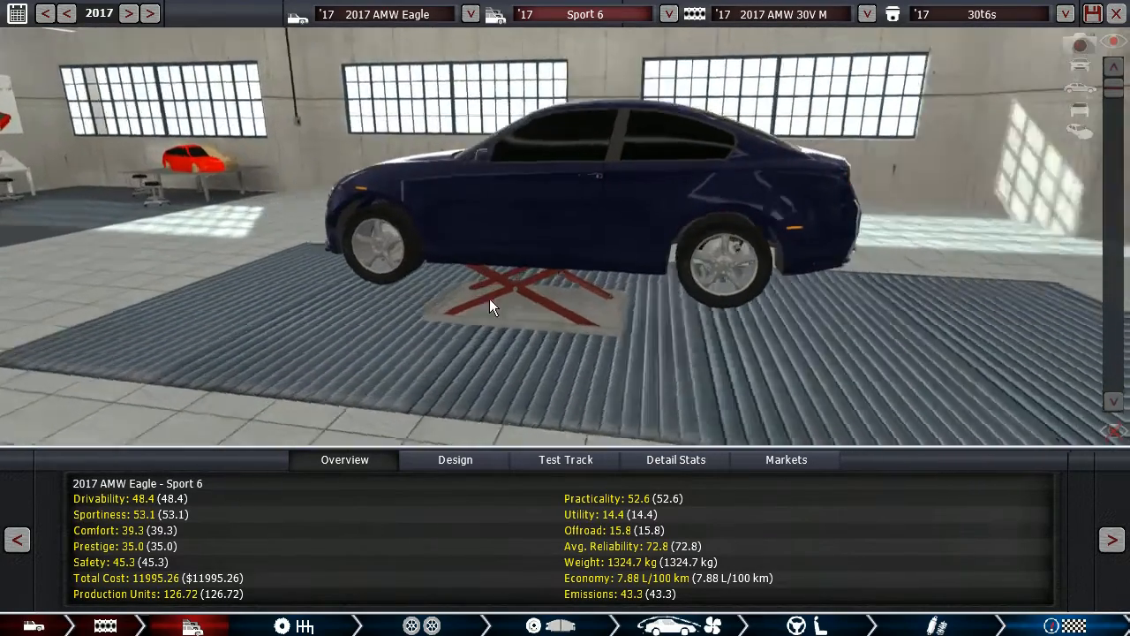
click(565, 459)
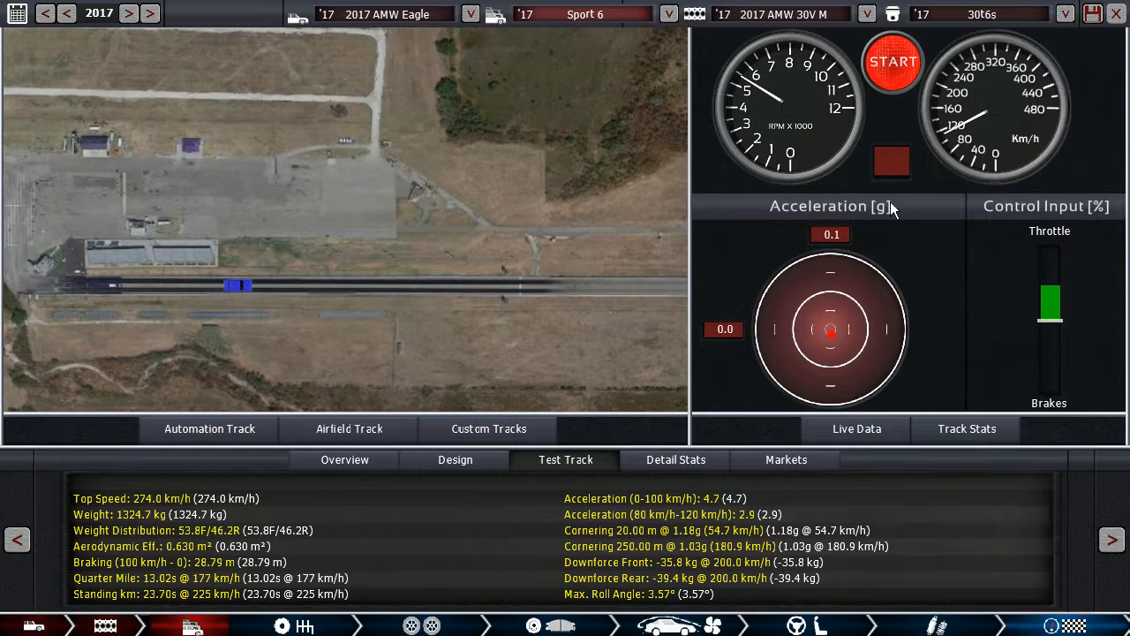
Step: Drive and stop a Sport 6 airfield drag-strip run, ending on the garage overview
click(892, 61)
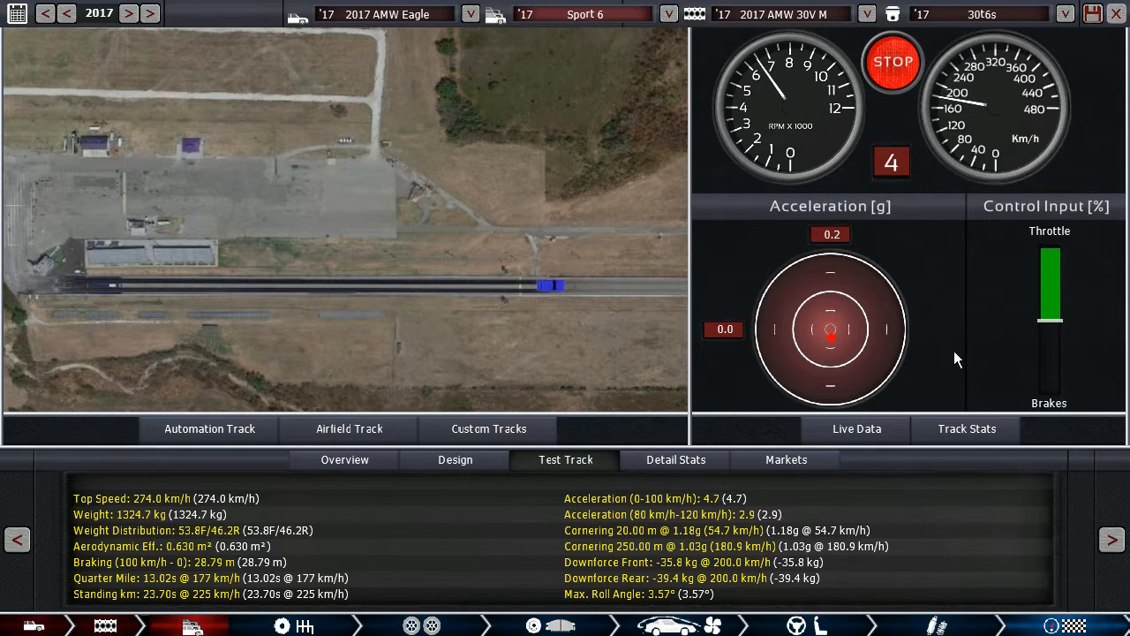
click(892, 62)
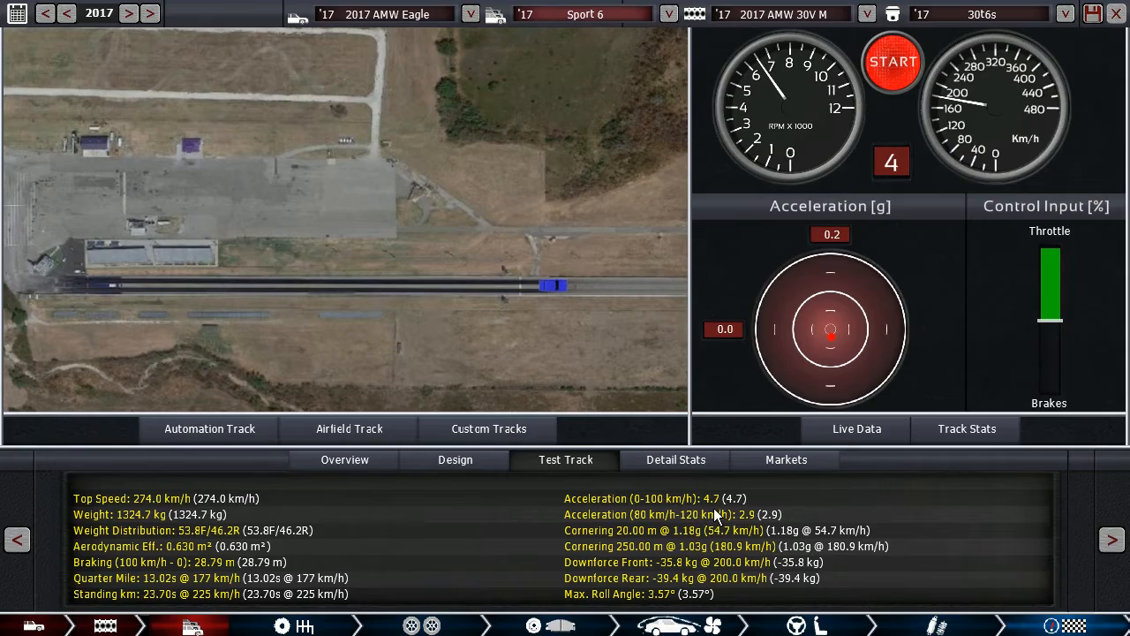
click(344, 459)
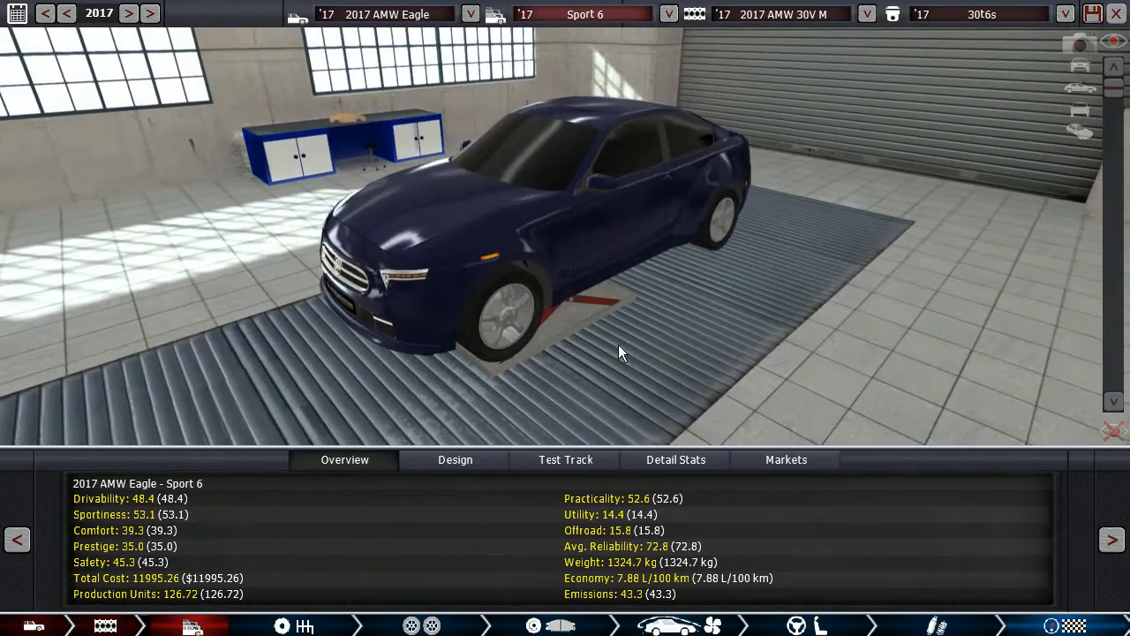
Step: Orbit the Sport 6 in the garage through side, front and three-quarter views
drag(618, 353, 658, 265)
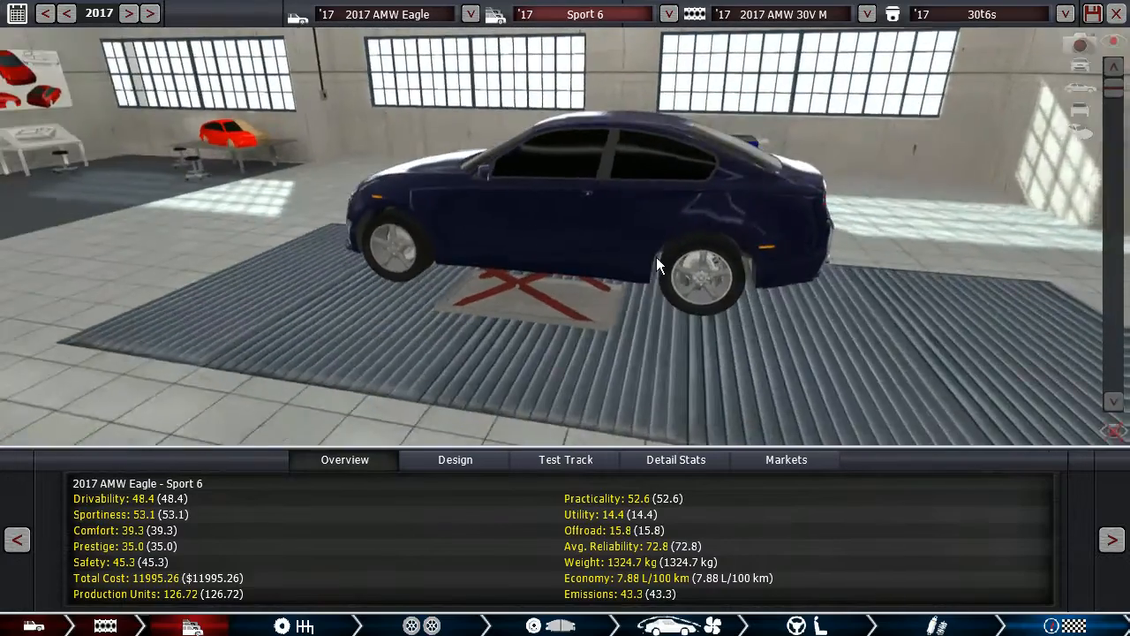
drag(657, 265, 574, 256)
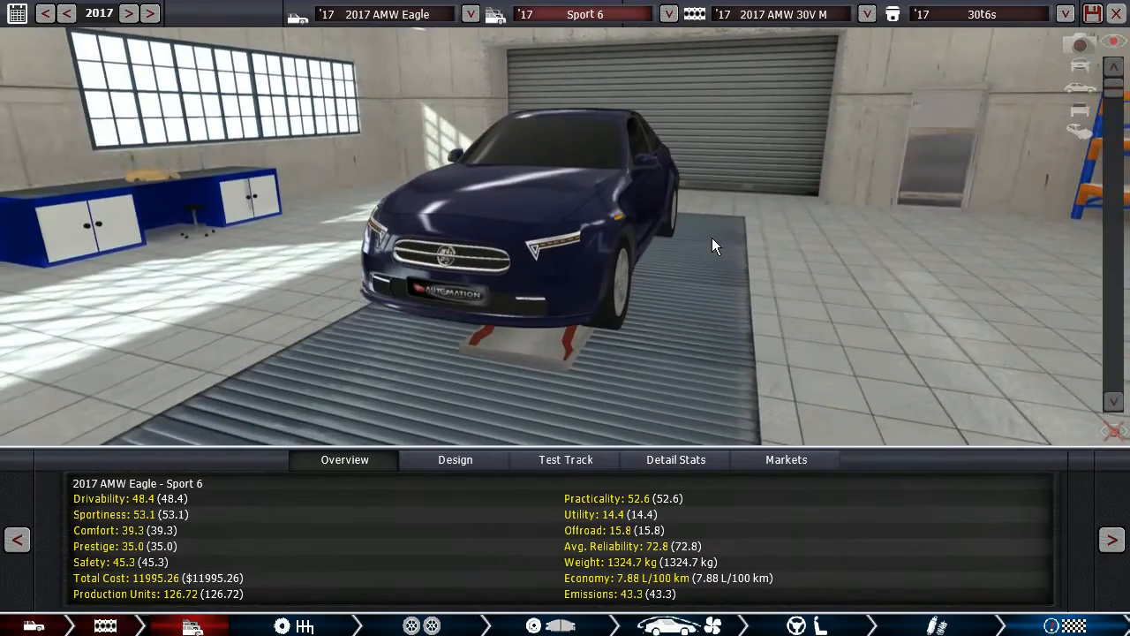
drag(716, 246, 323, 247)
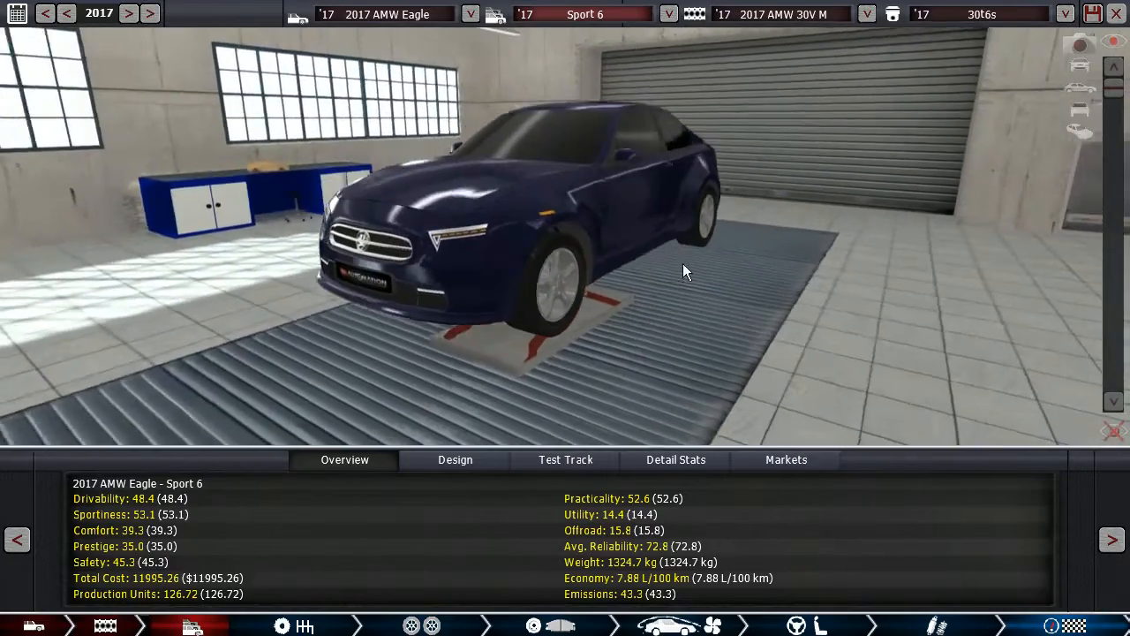
drag(689, 265, 380, 269)
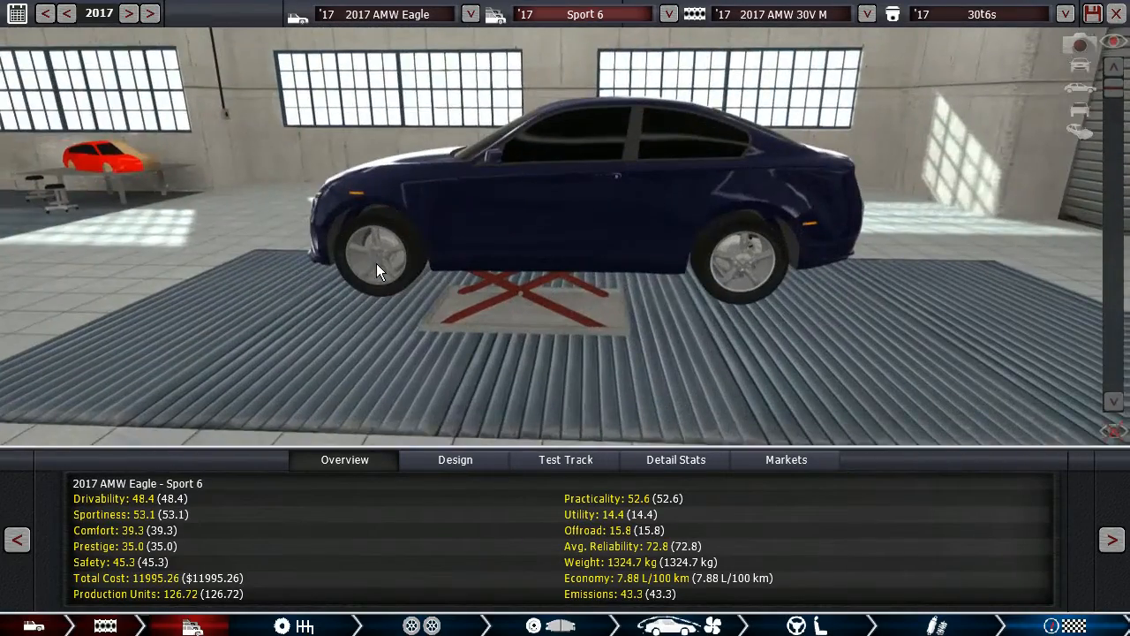
drag(377, 271, 468, 254)
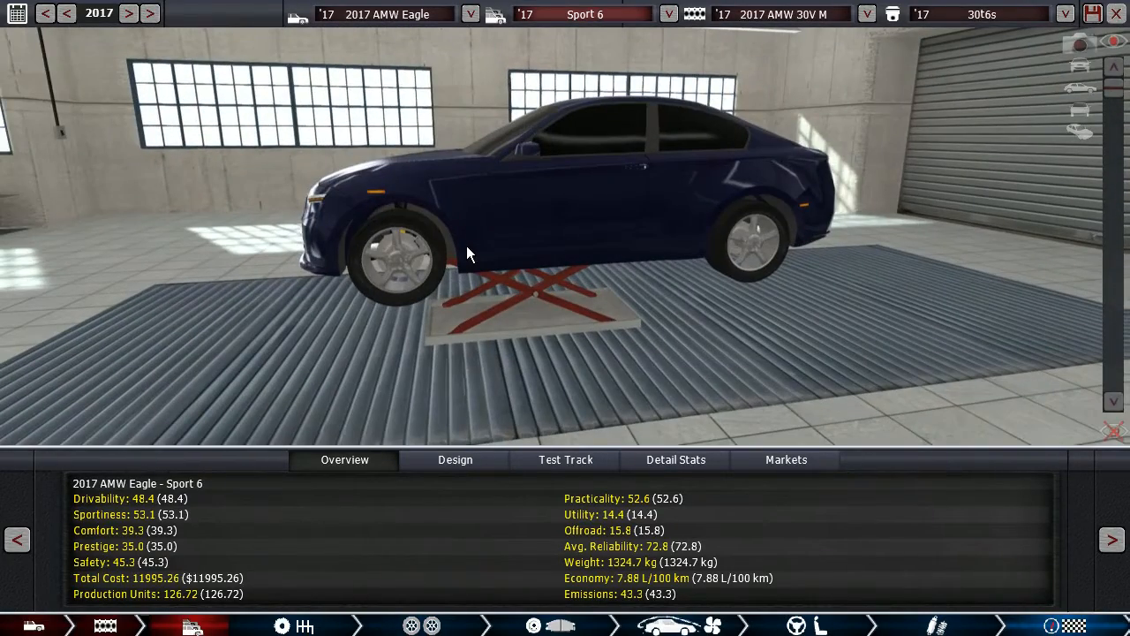
mouse_move(422, 278)
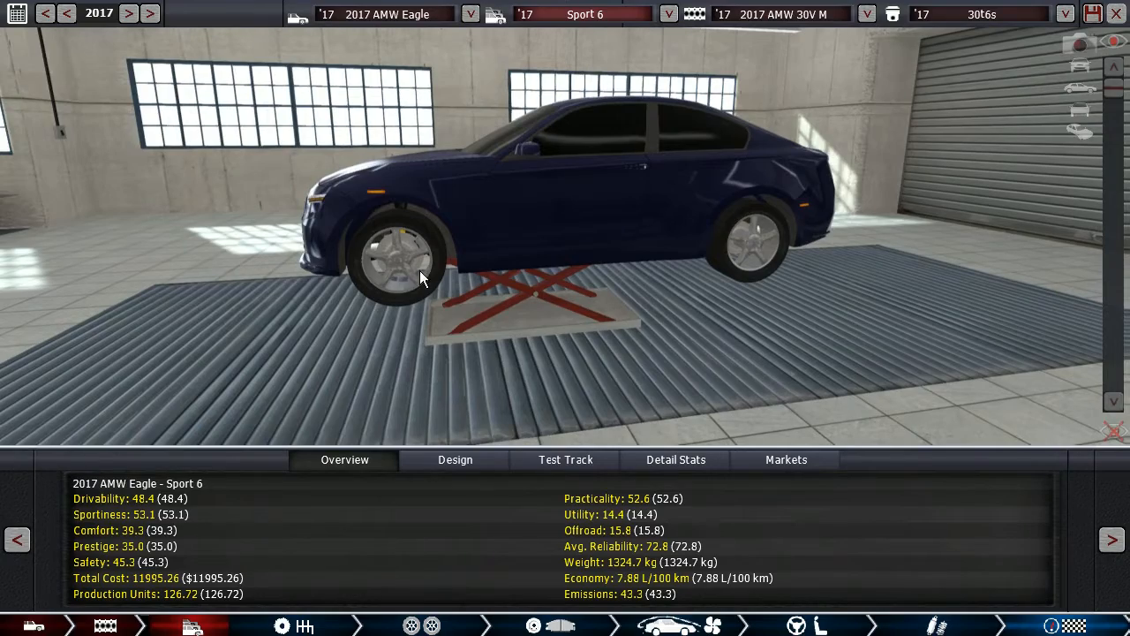
drag(446, 278, 600, 292)
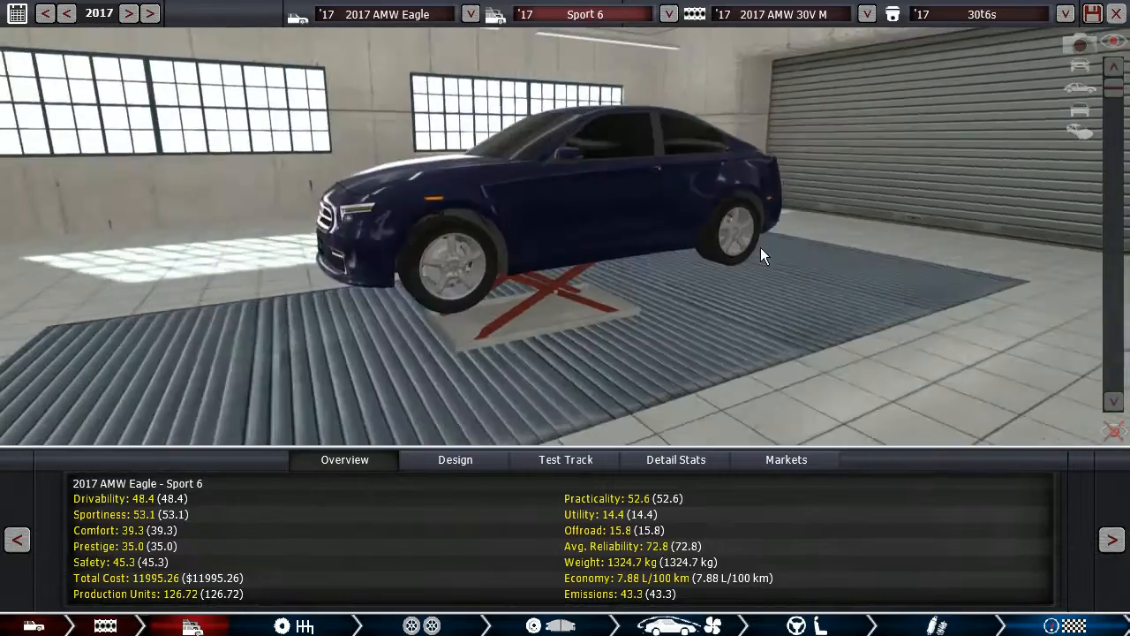
drag(763, 256, 662, 282)
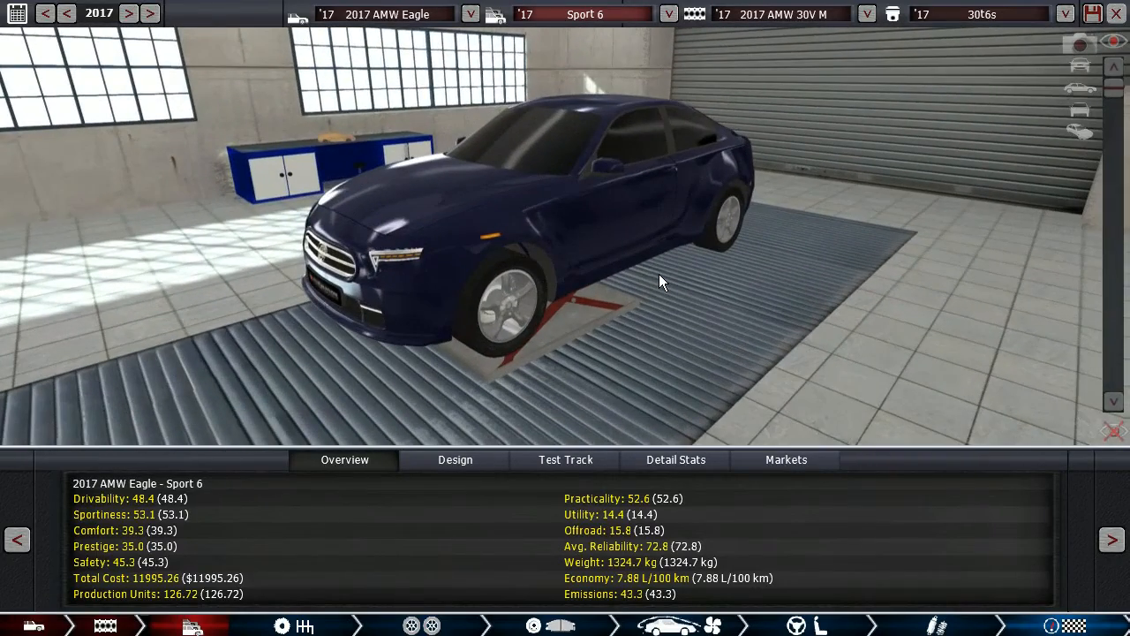
drag(662, 283, 486, 296)
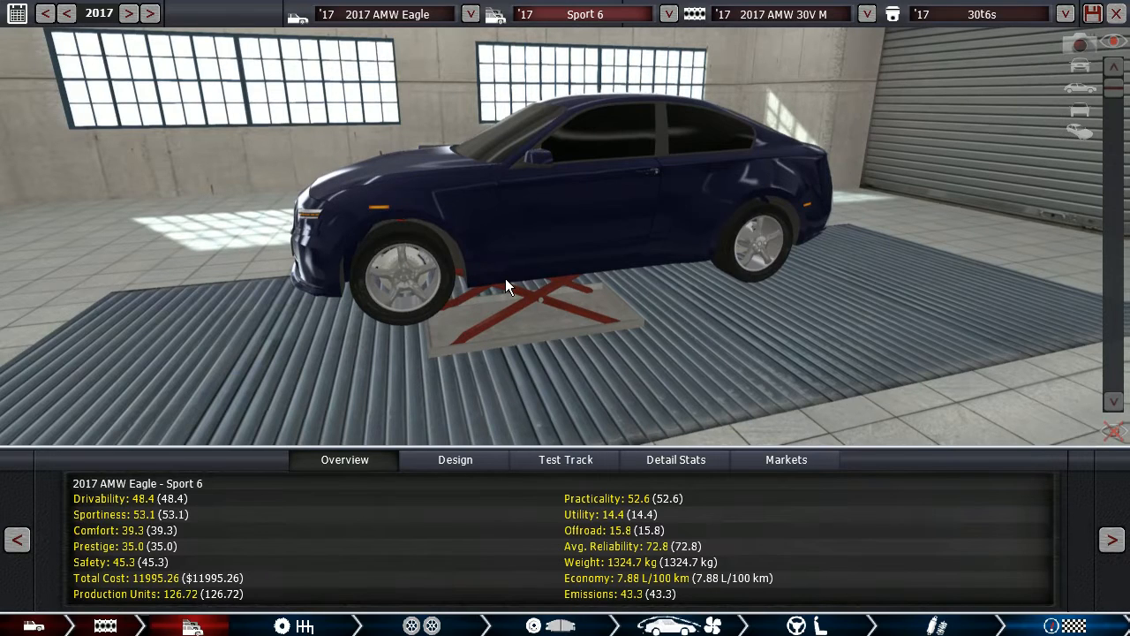
drag(507, 287, 675, 296)
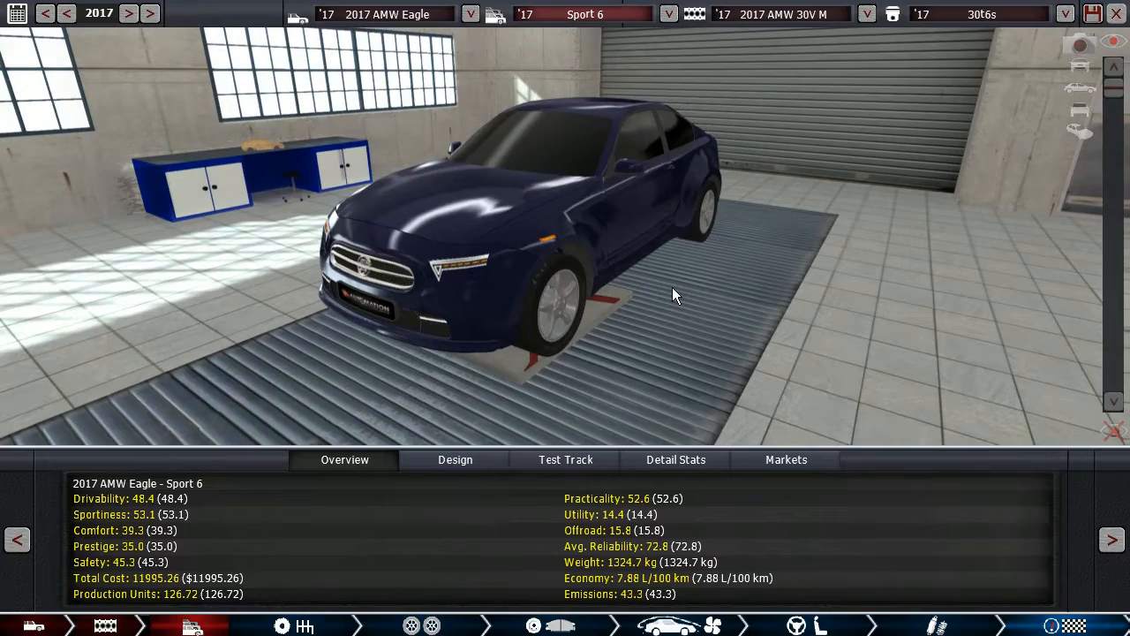
drag(675, 295, 570, 292)
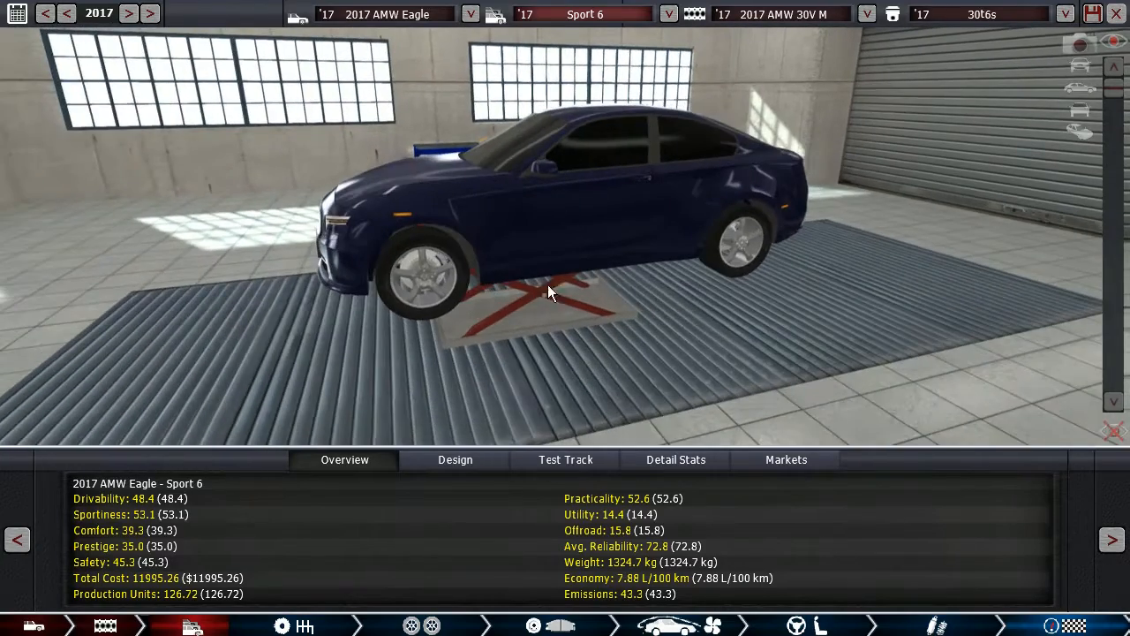
drag(548, 291, 353, 274)
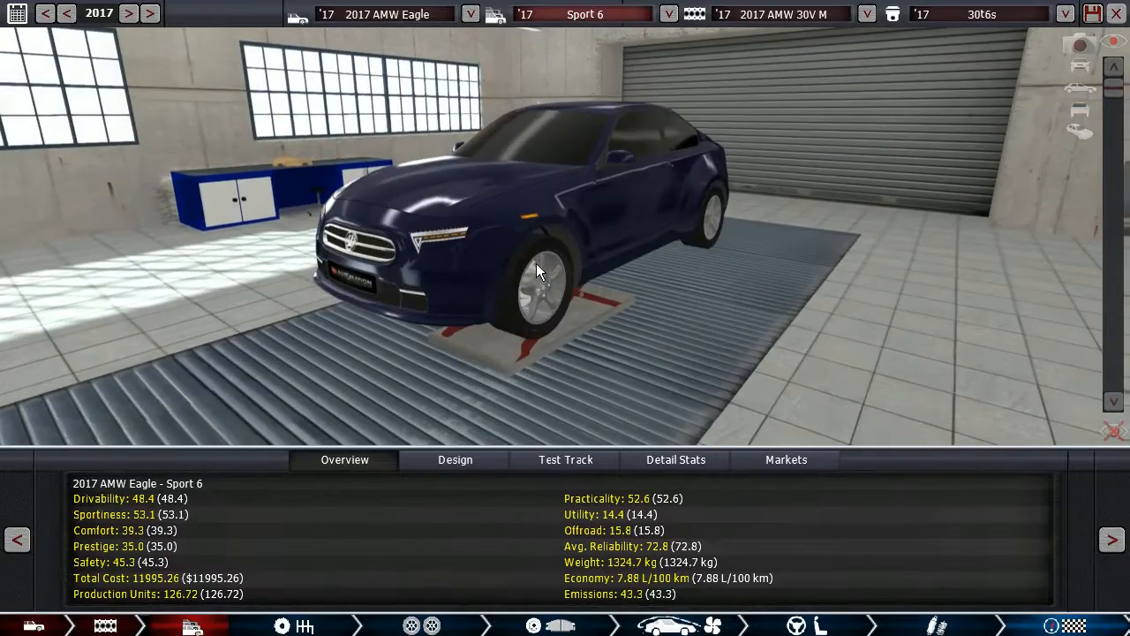
drag(538, 269, 534, 292)
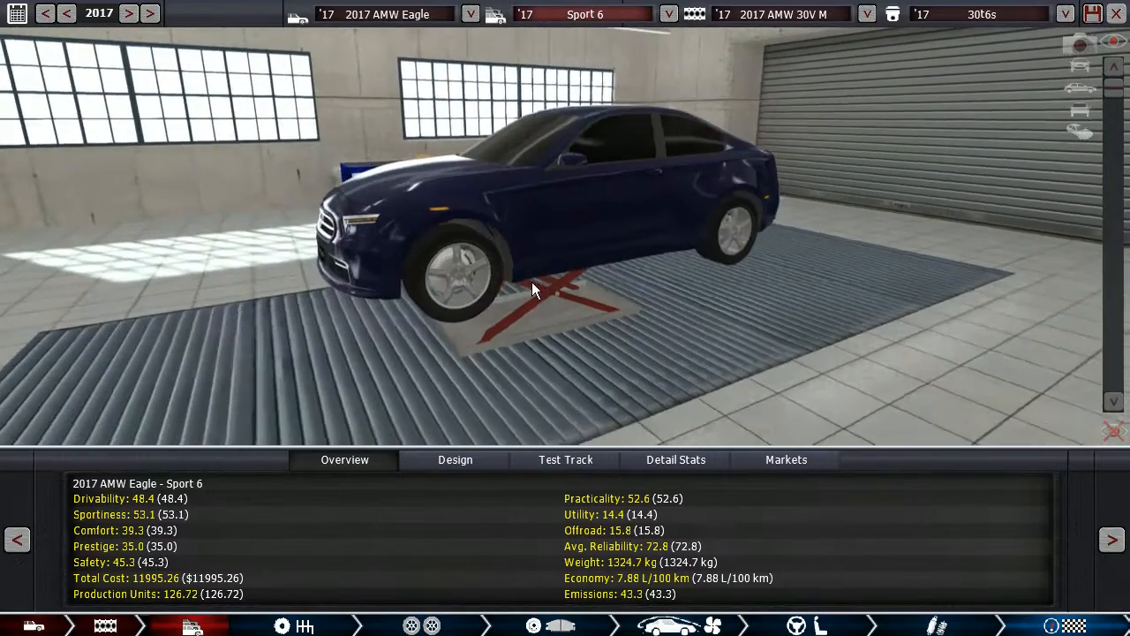
click(565, 459)
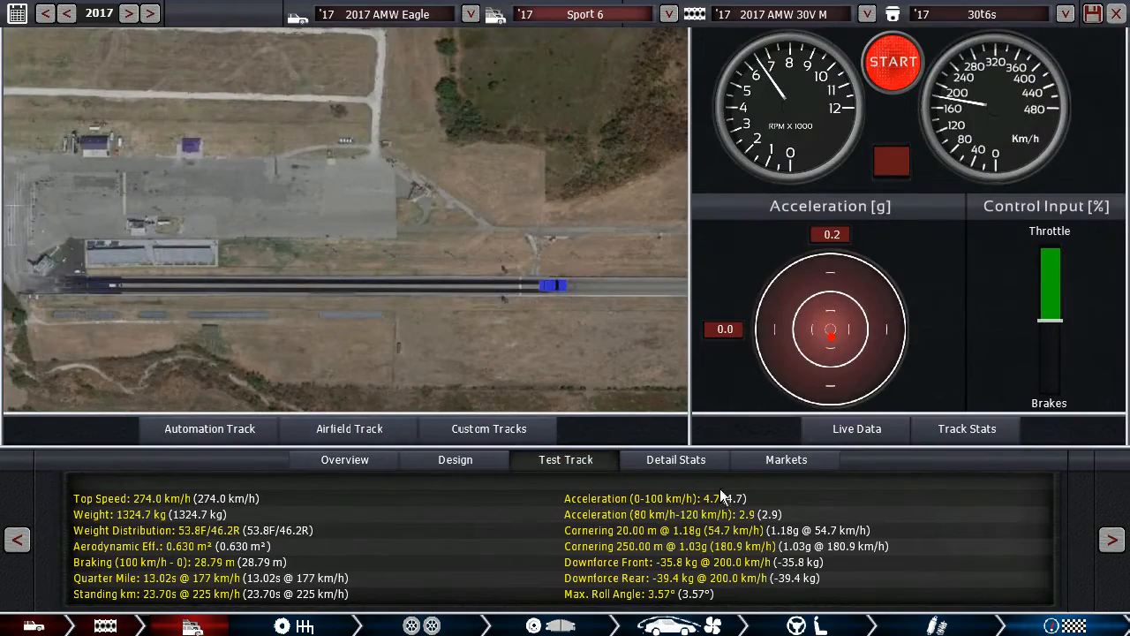
mouse_move(528, 519)
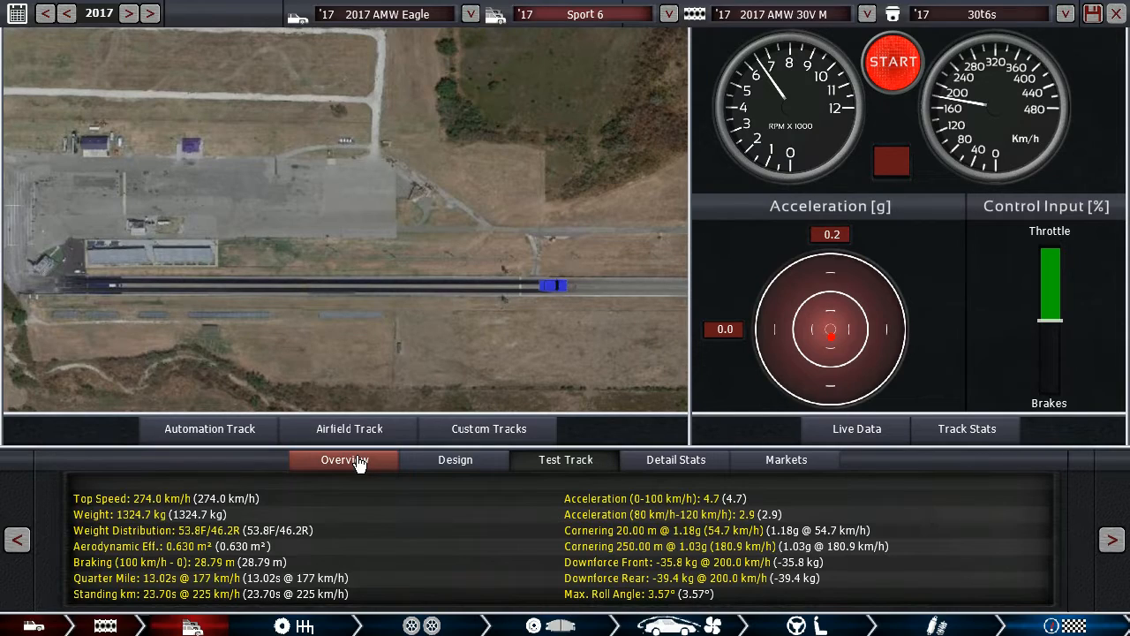
click(344, 459)
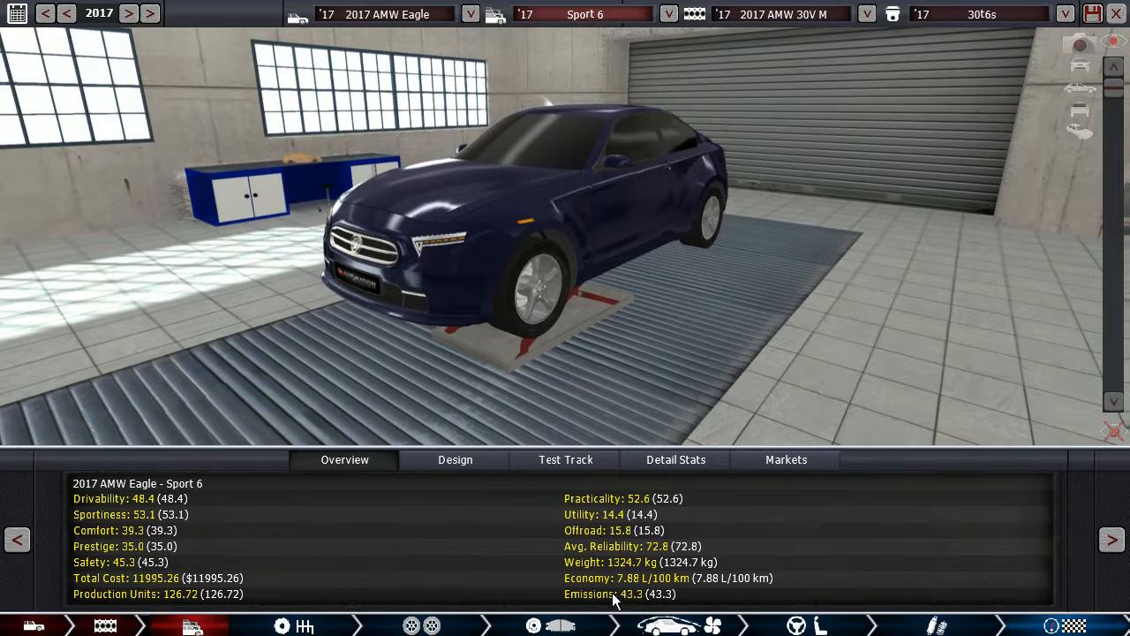
Step: Check the Sport 6's detail stats ($2,676 running costs), return to Overview, and open the trim list
click(676, 459)
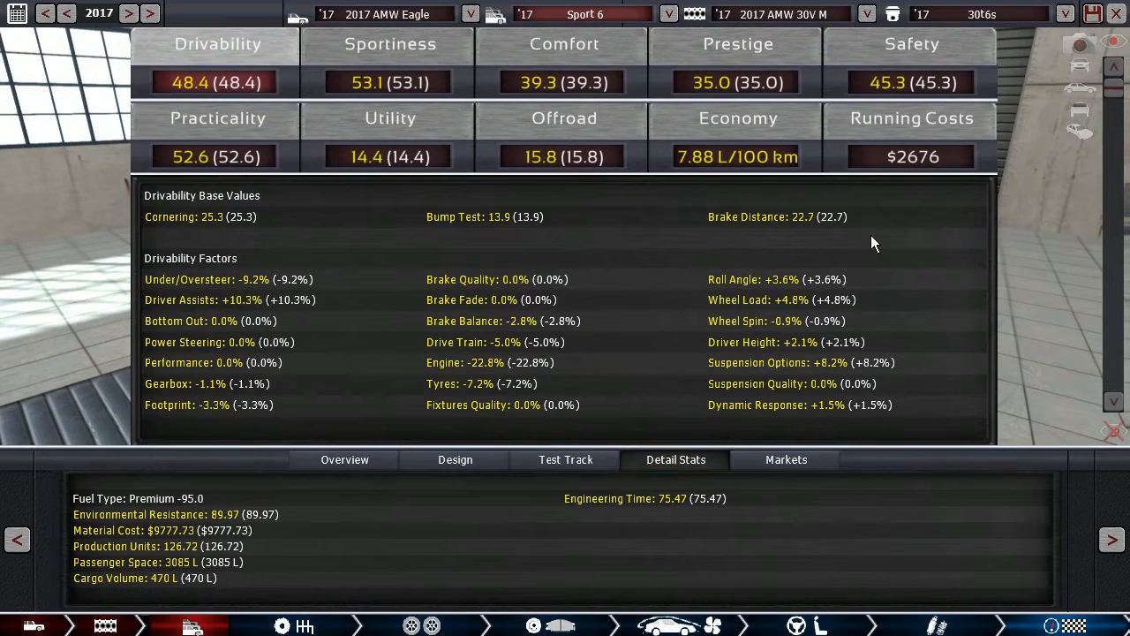
mouse_move(861, 277)
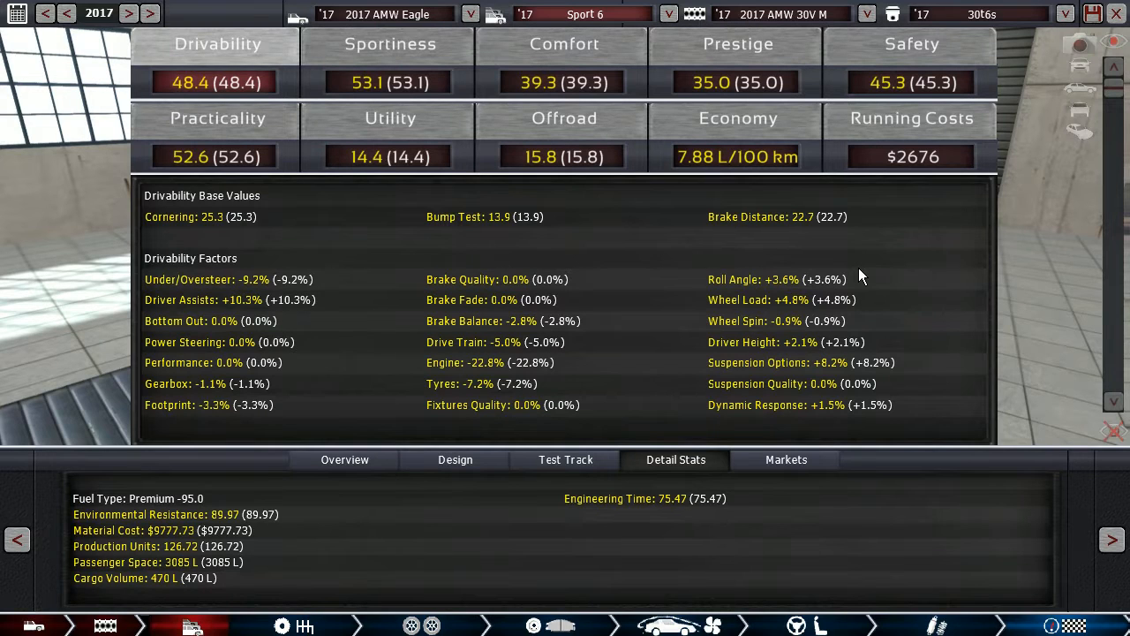
mouse_move(631, 258)
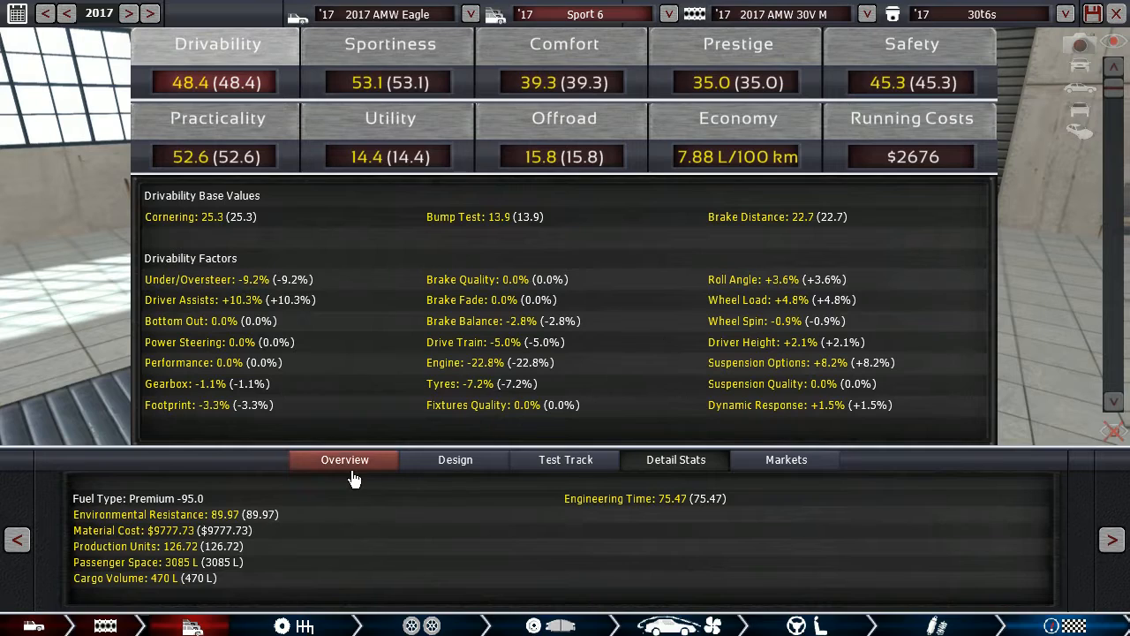
mouse_move(238, 53)
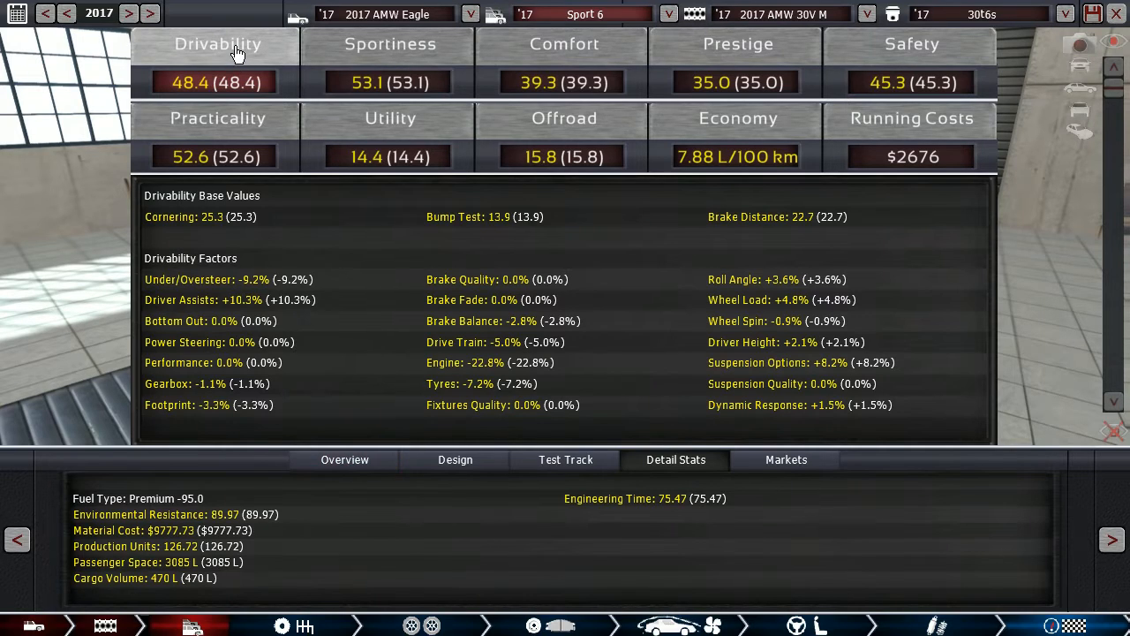
click(345, 459)
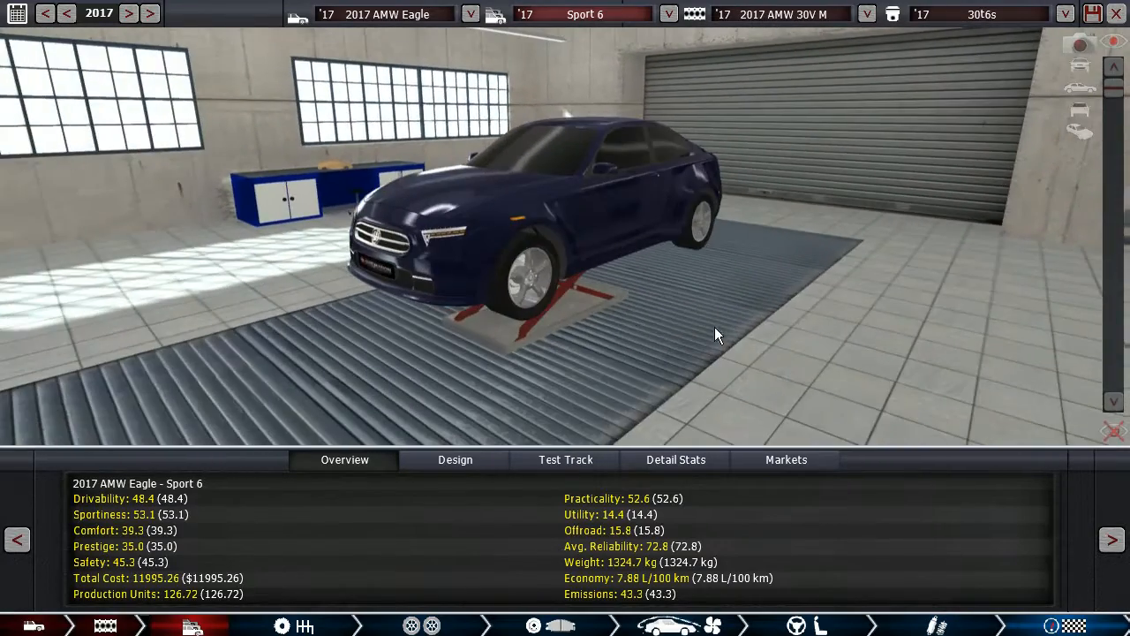
click(670, 13)
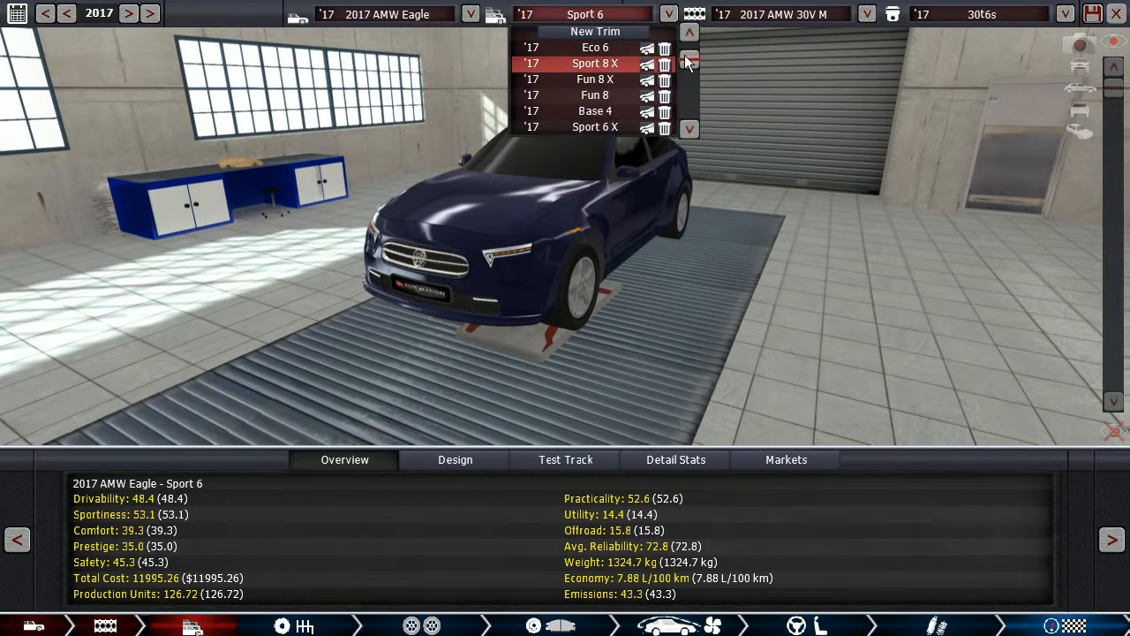
Step: Load the Eco 8 trim and view its 3994 cc, 320 hp, 319 lb-ft V8
click(688, 129)
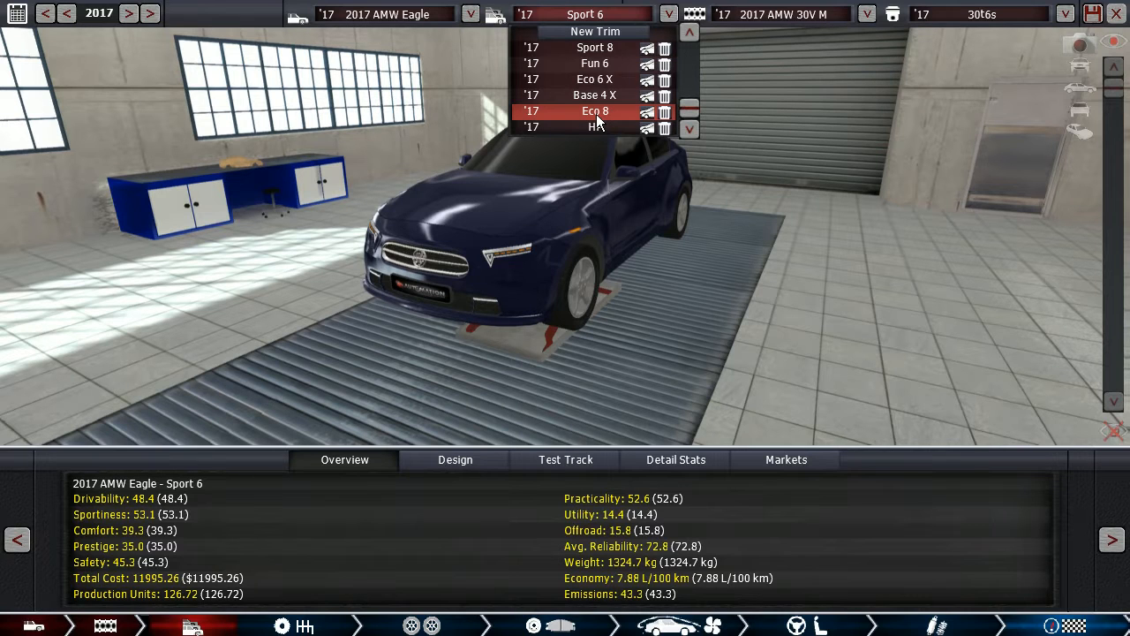
click(595, 111)
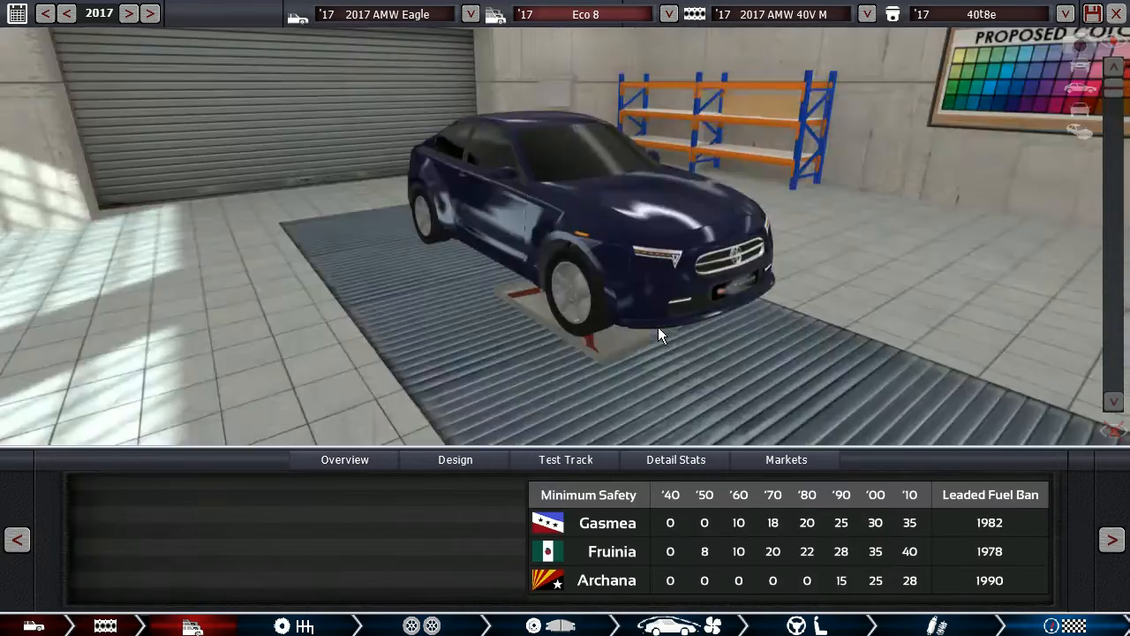
click(344, 459)
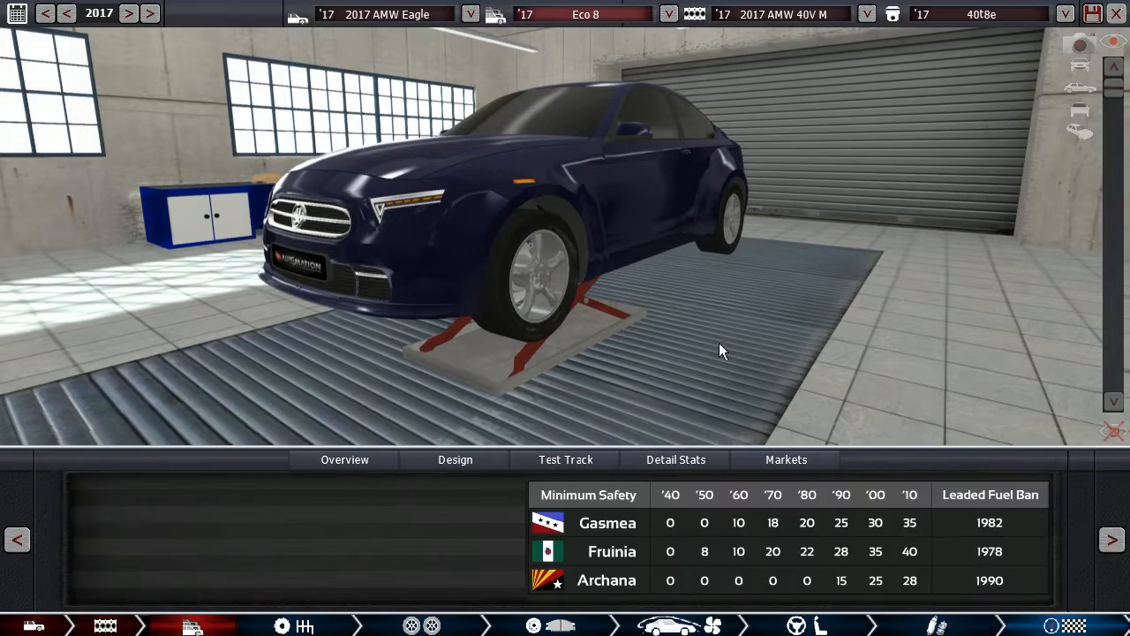
click(344, 459)
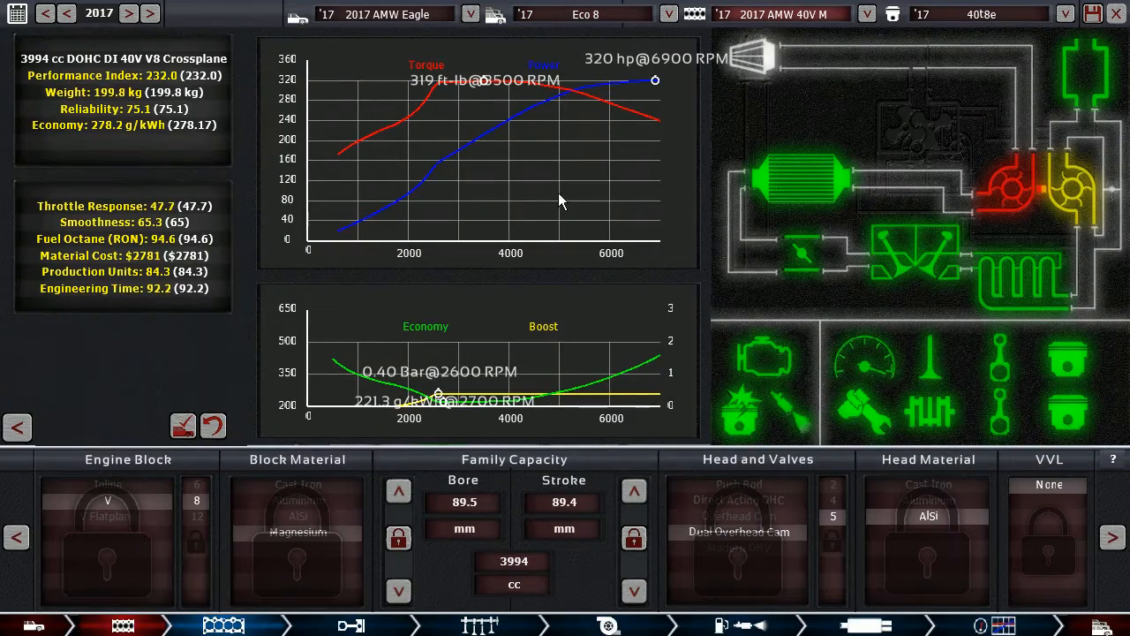
mouse_move(631, 102)
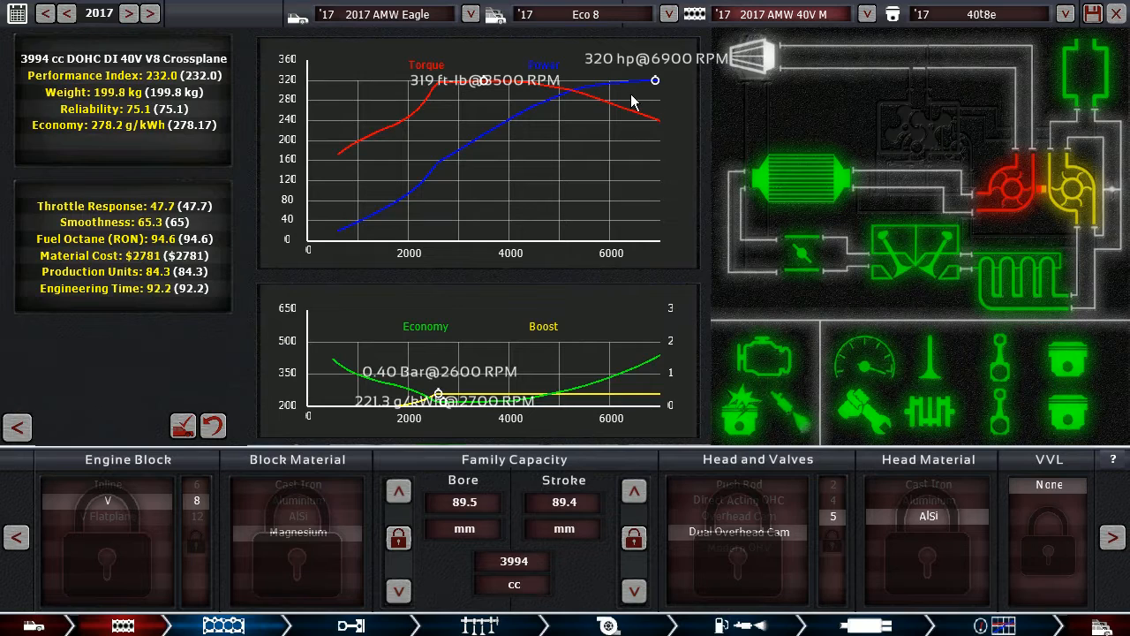
mouse_move(450, 101)
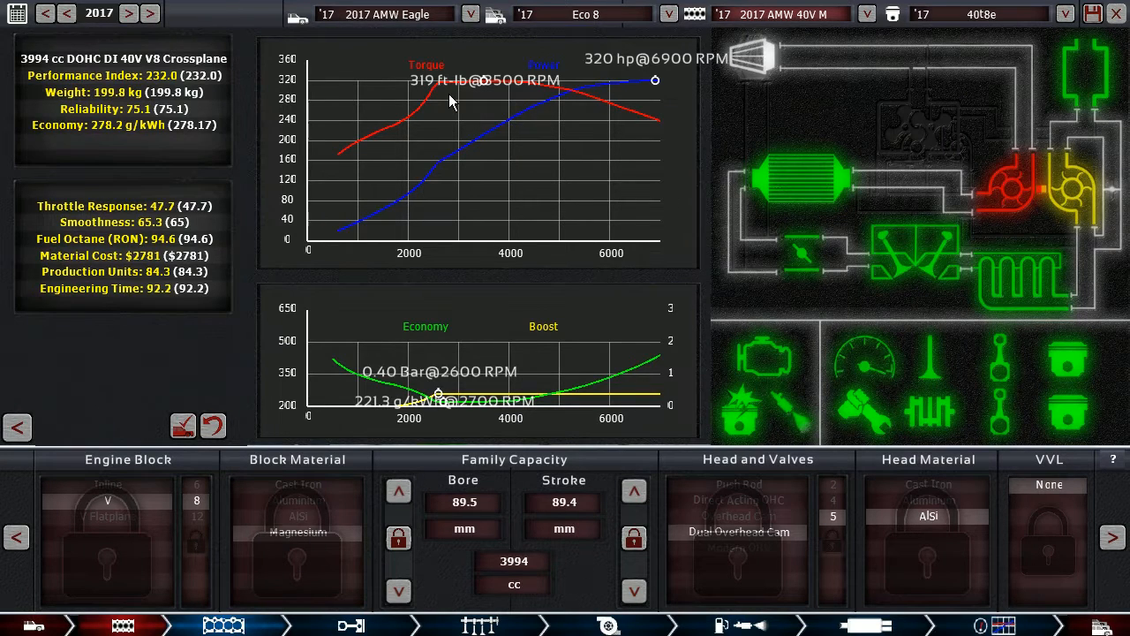
mouse_move(524, 171)
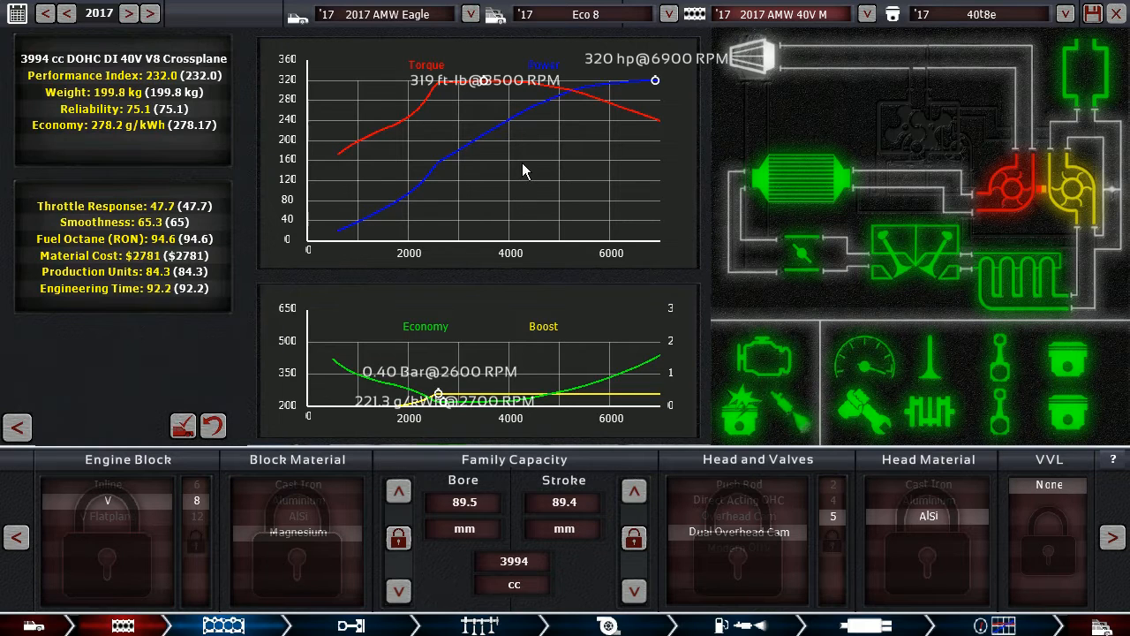
mouse_move(520, 110)
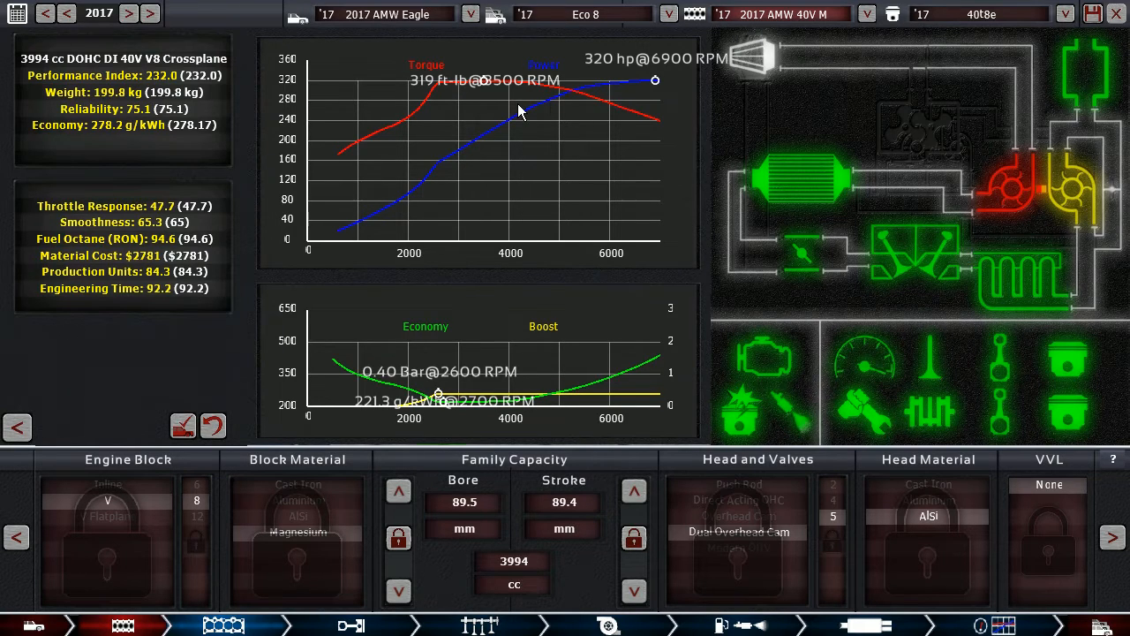
mouse_move(442, 97)
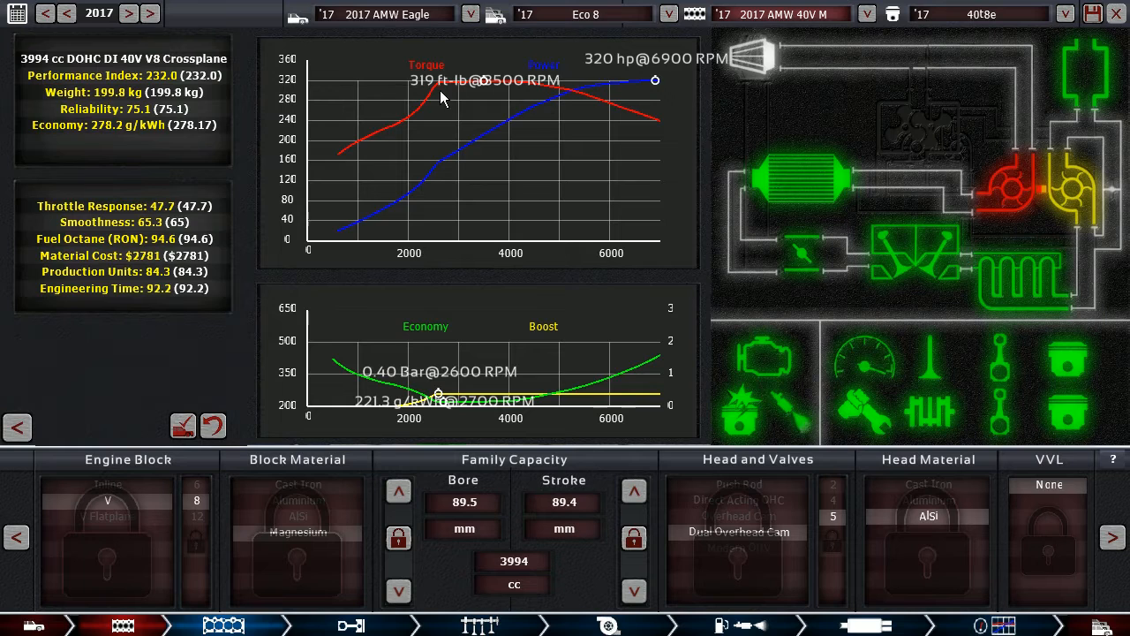
mouse_move(594, 110)
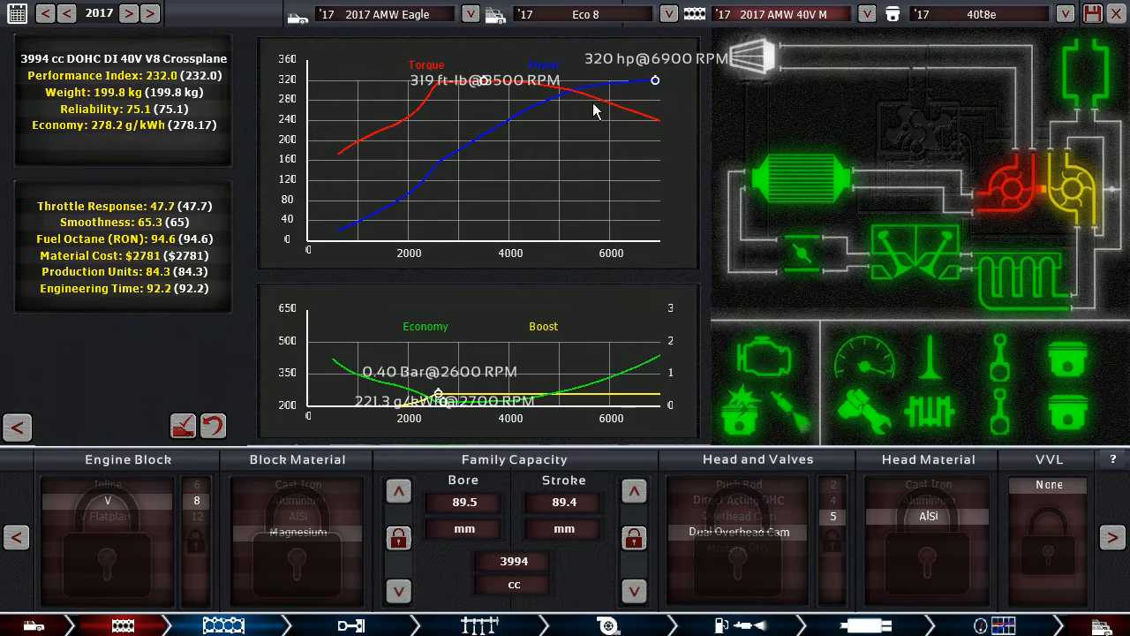
mouse_move(466, 403)
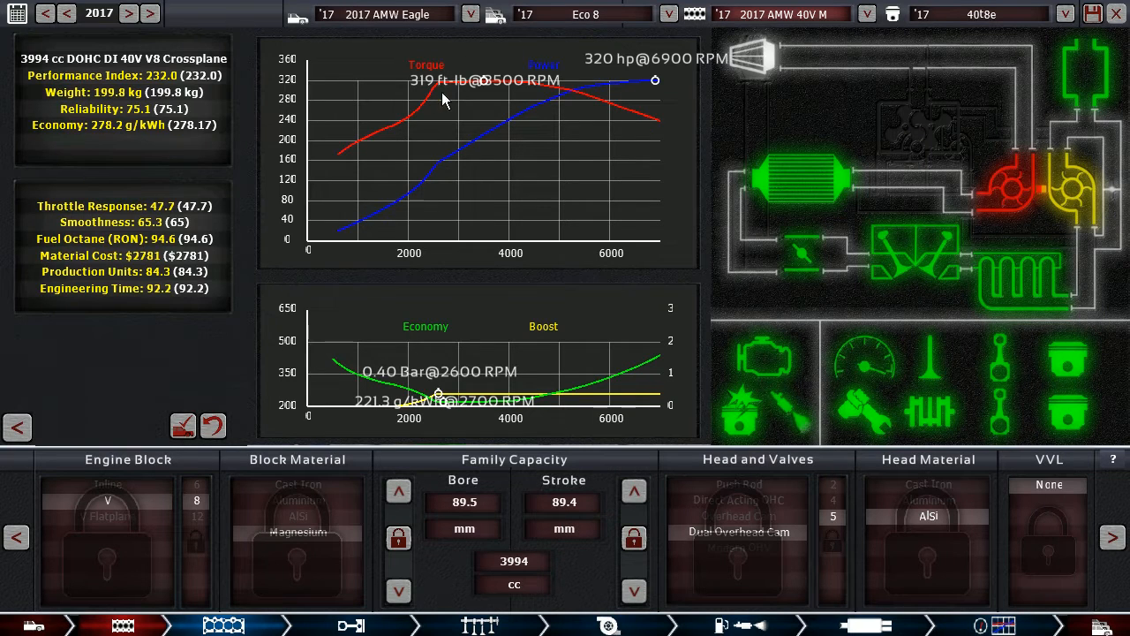
mouse_move(459, 130)
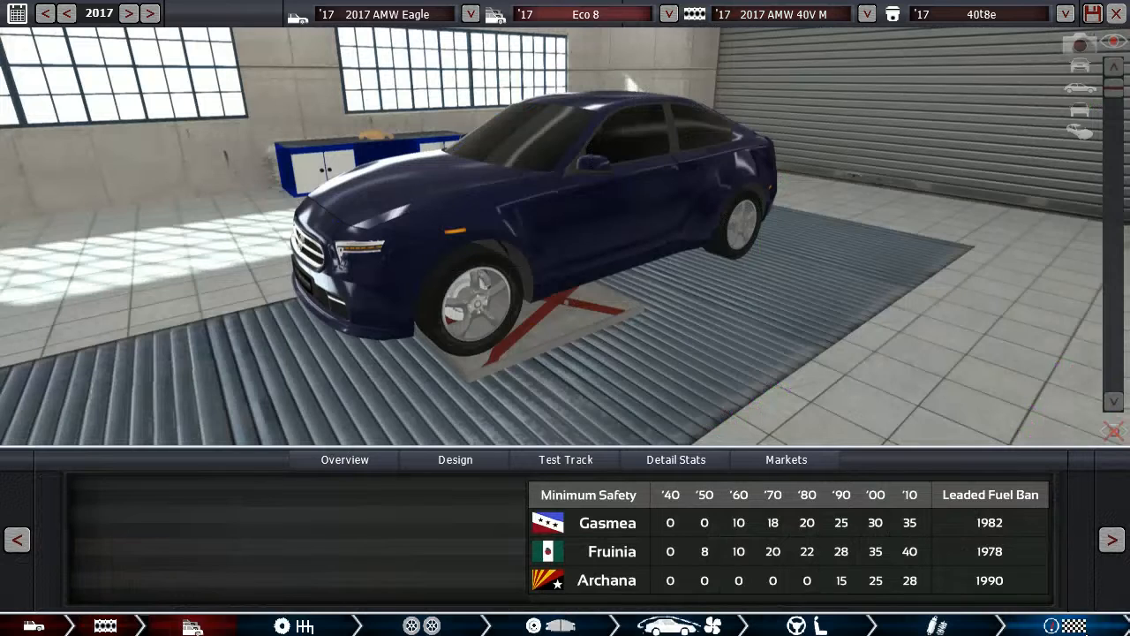
Step: Review the Eco 8's overall ratings and orbit the car to see its side, rear and front
click(344, 459)
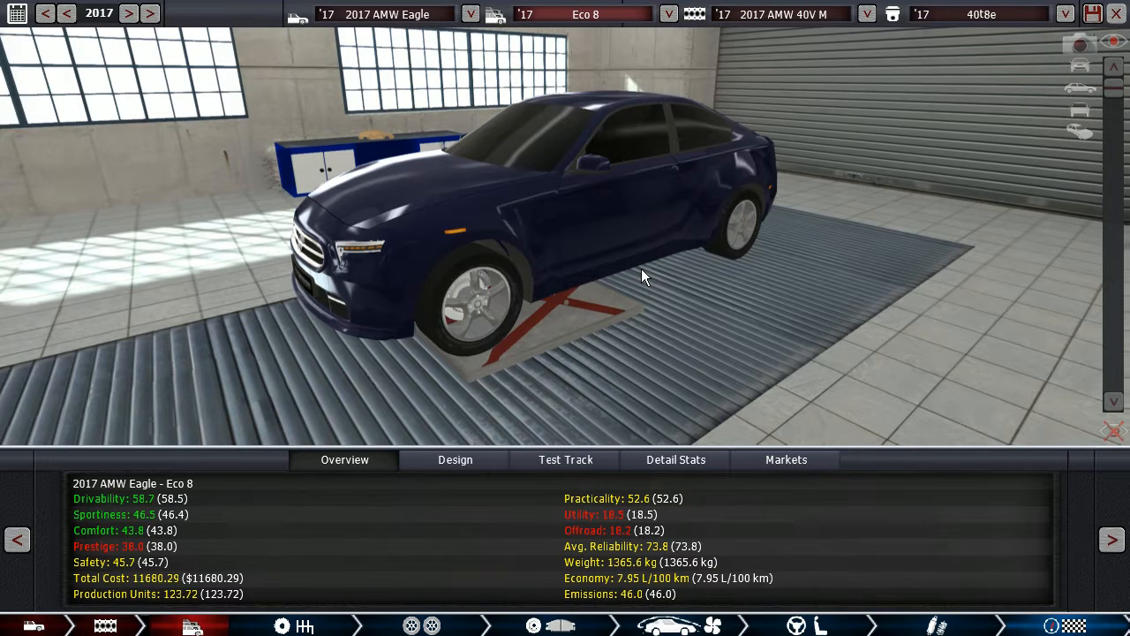
mouse_move(632, 263)
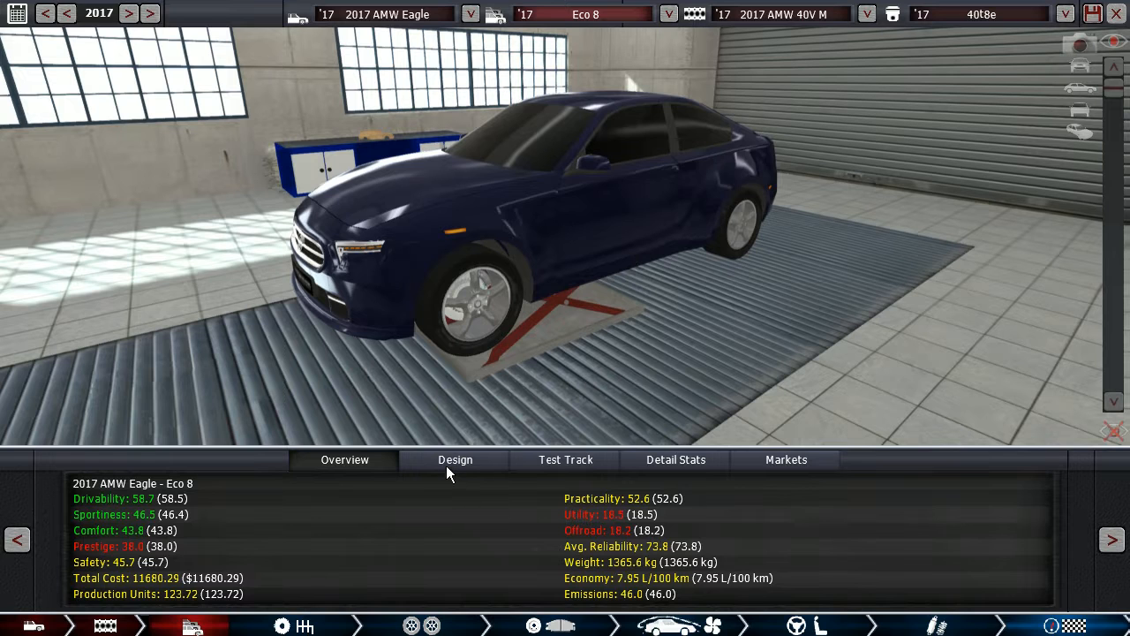
click(343, 459)
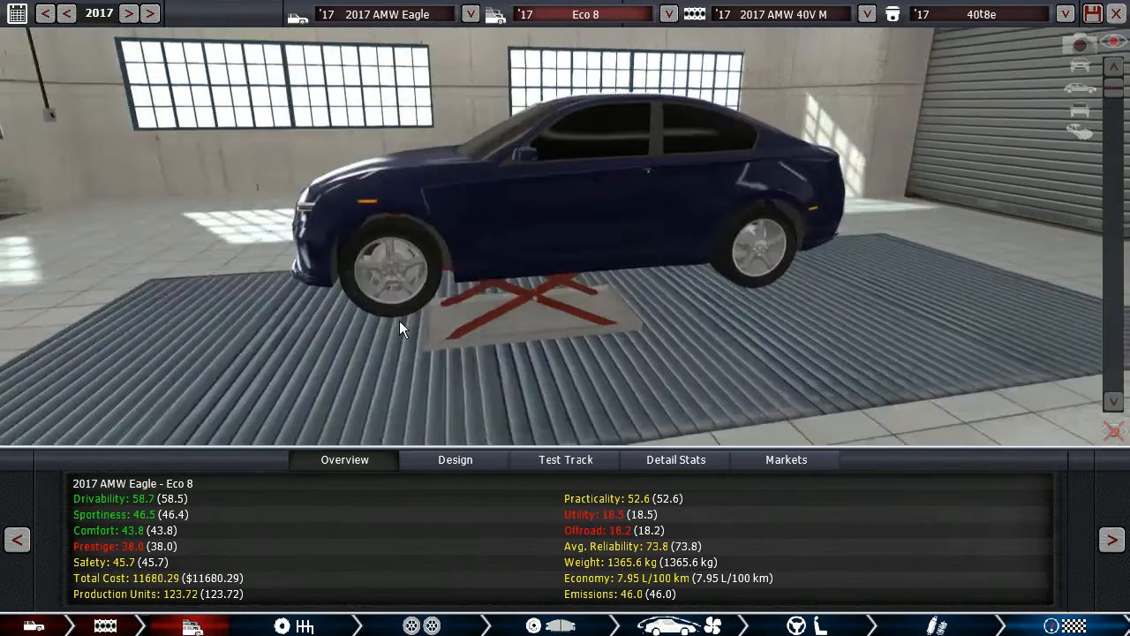
drag(400, 328, 409, 275)
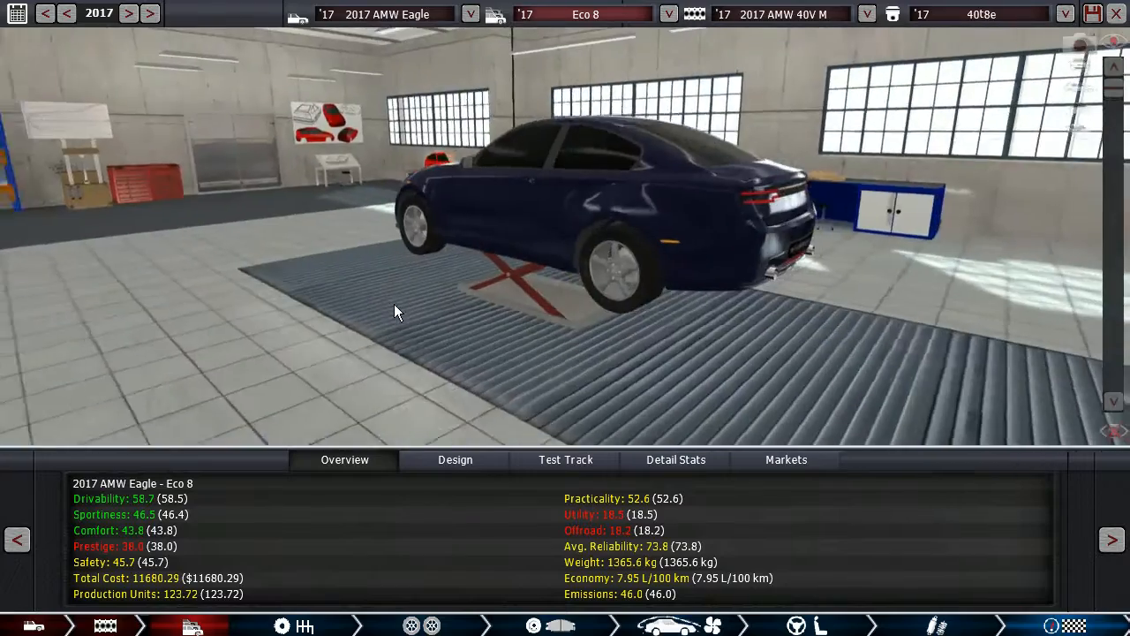
drag(397, 309, 508, 265)
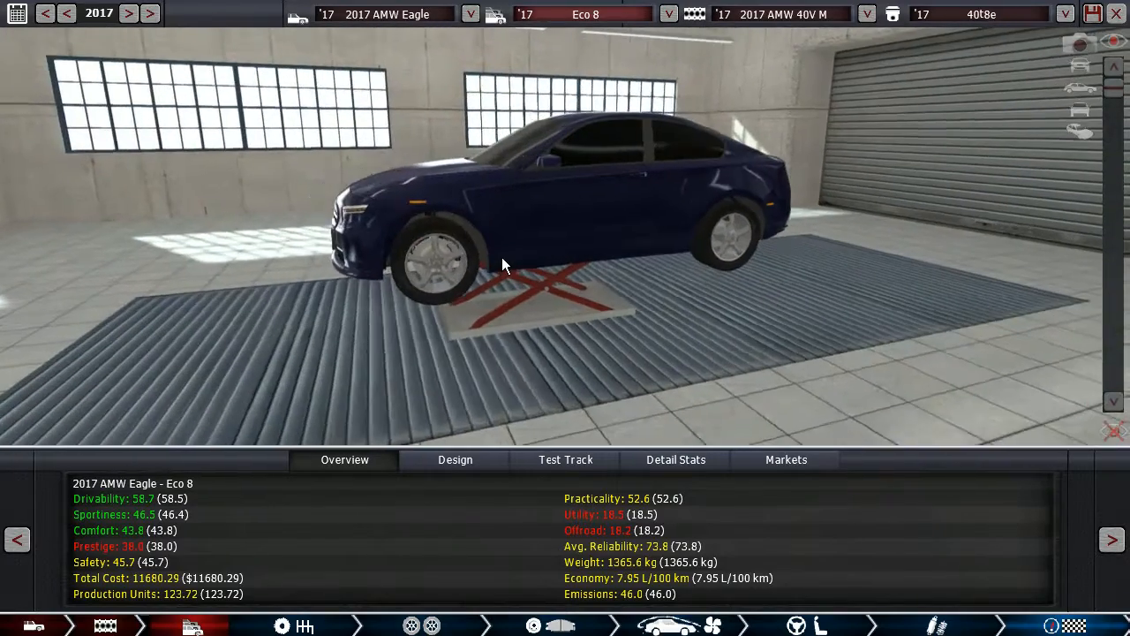
drag(503, 264, 668, 301)
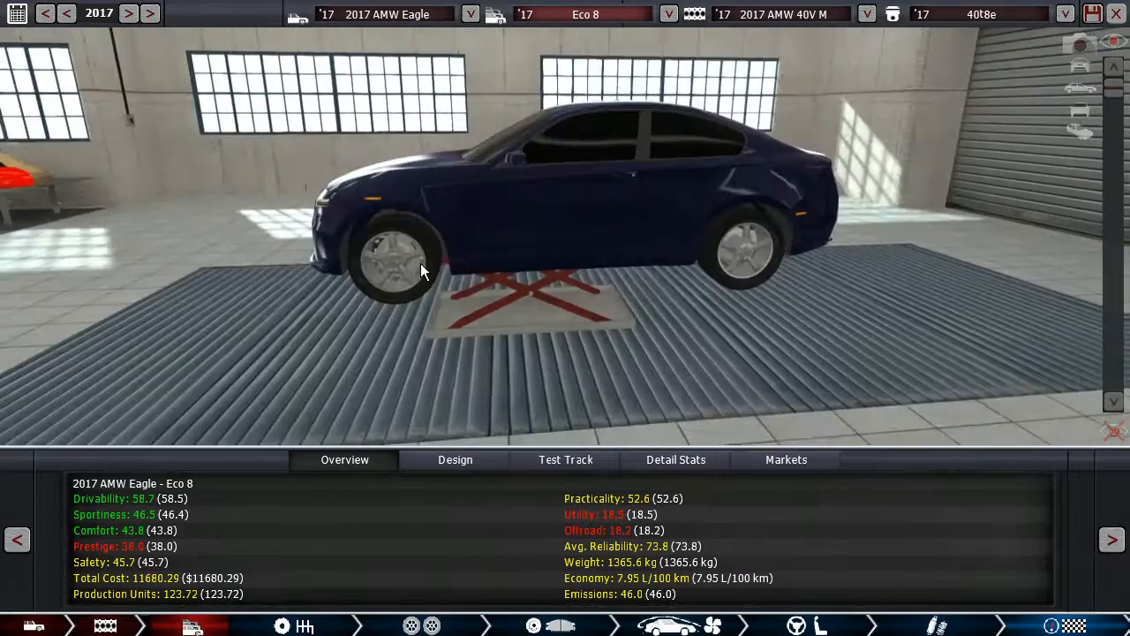
drag(442, 265, 366, 282)
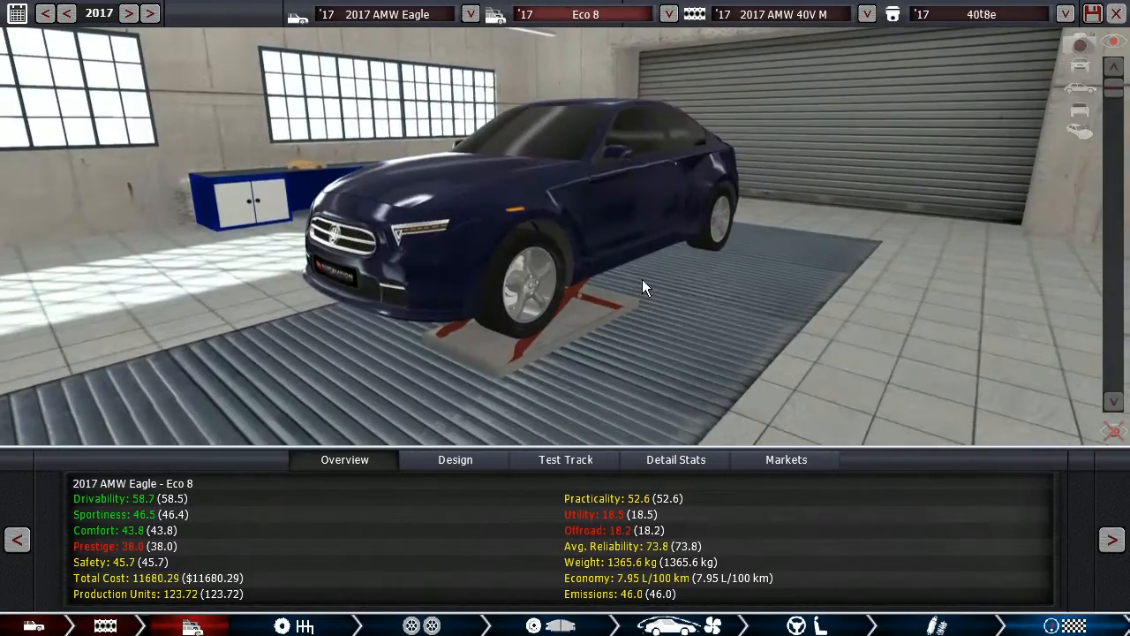
drag(645, 287, 499, 309)
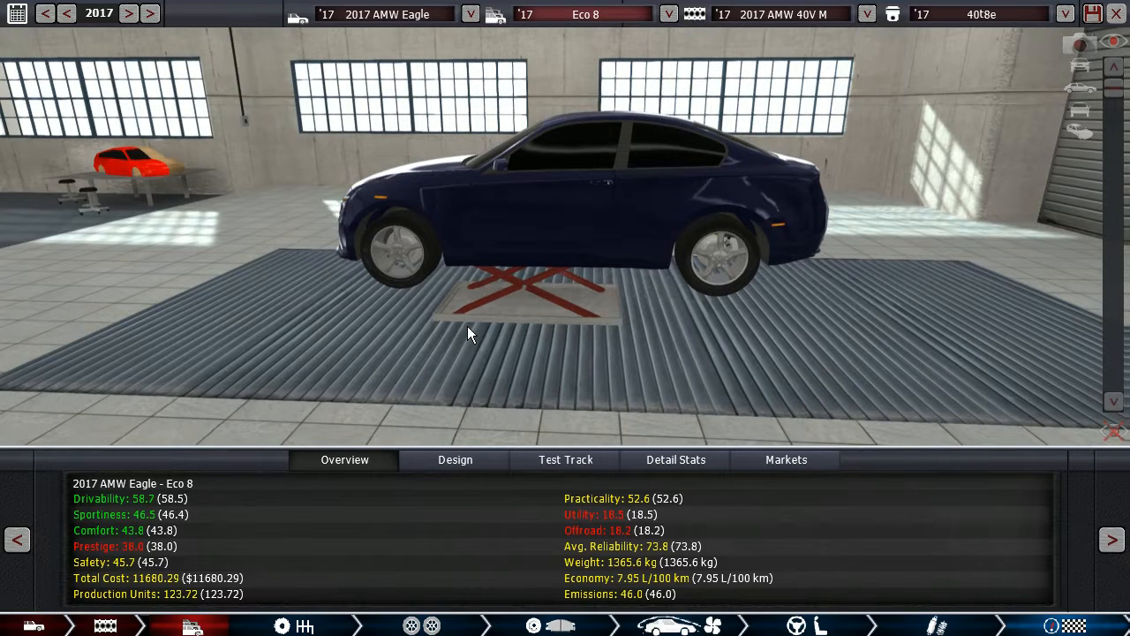
drag(468, 334, 667, 265)
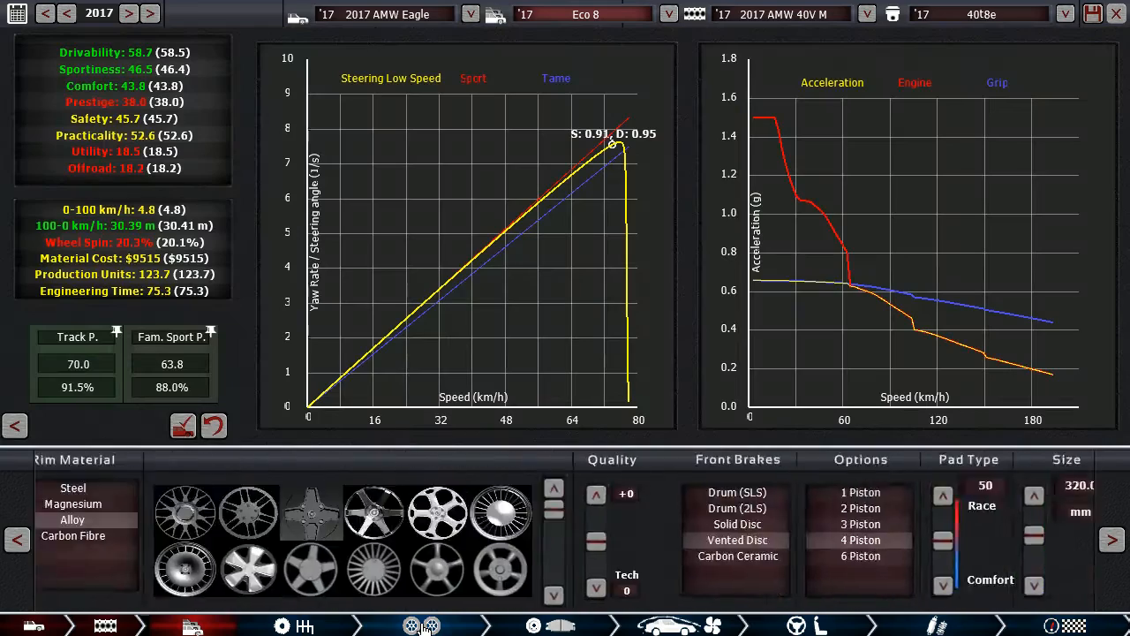
Step: Check the Eco 8's medium road tyres on 17-inch alloys, then return to the garage overview
click(331, 625)
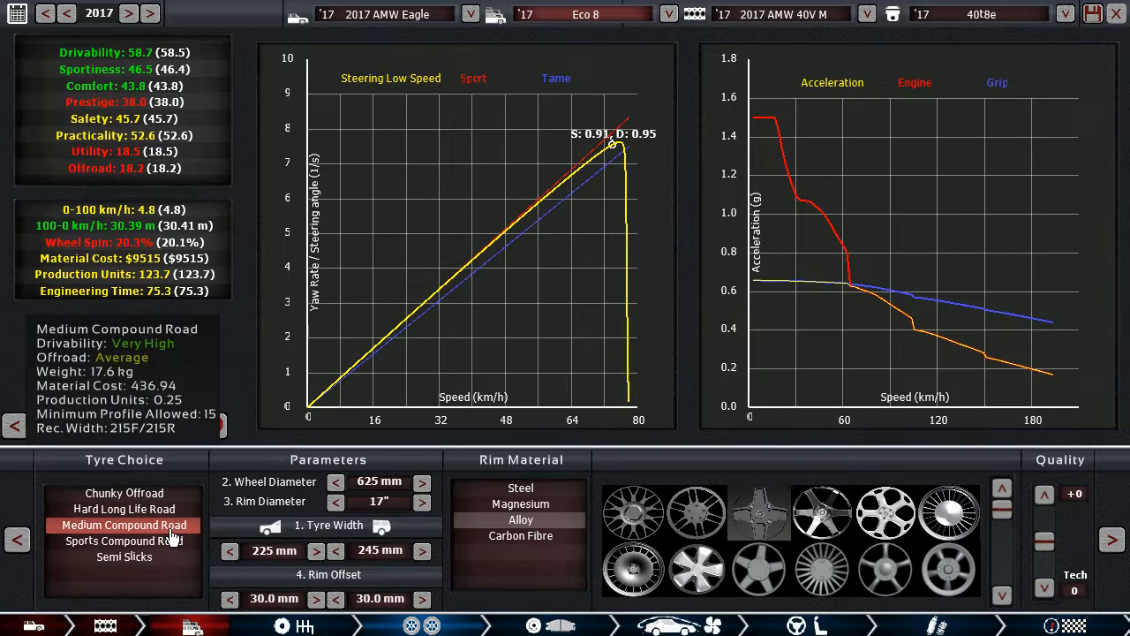
click(534, 625)
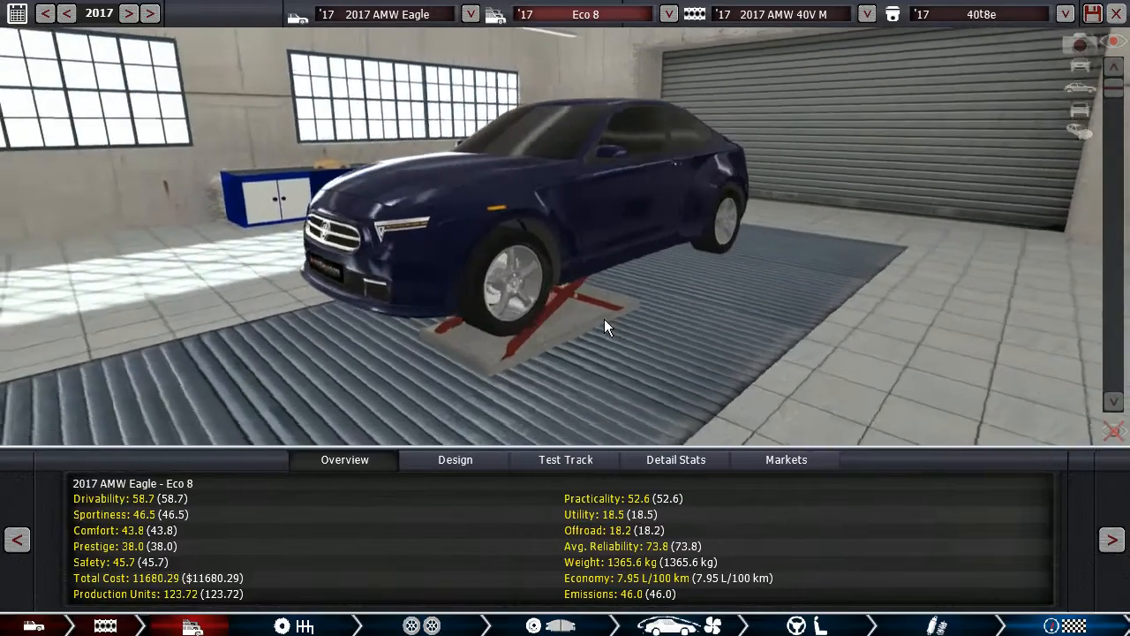
Step: Run the Eco 8 on the Airfield Track and show its 13.24 s total time
click(565, 460)
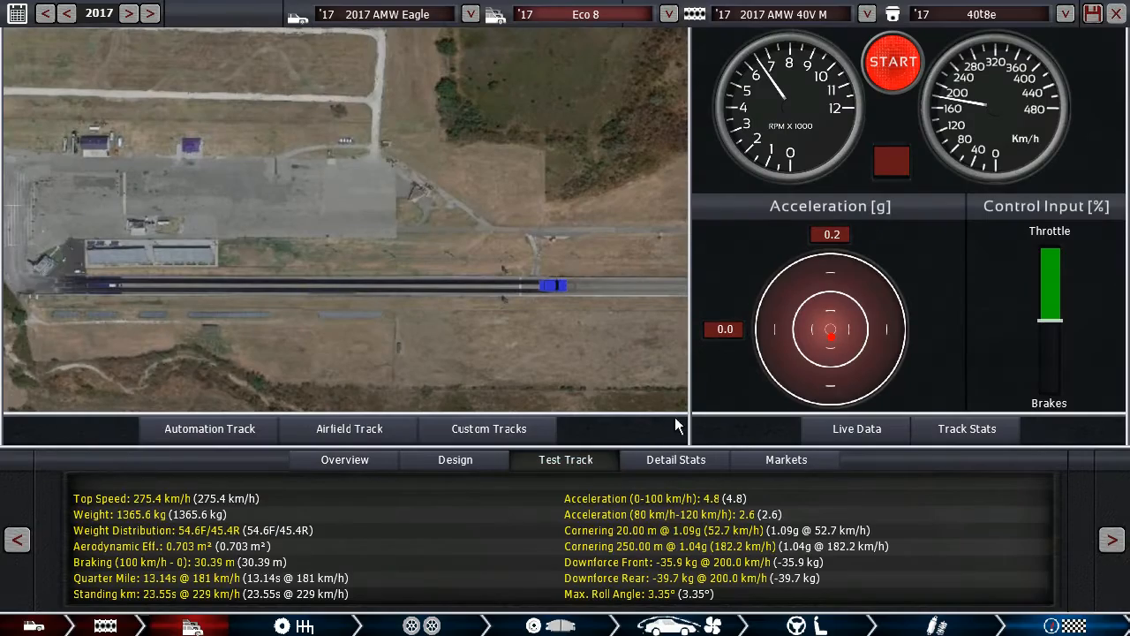
click(891, 60)
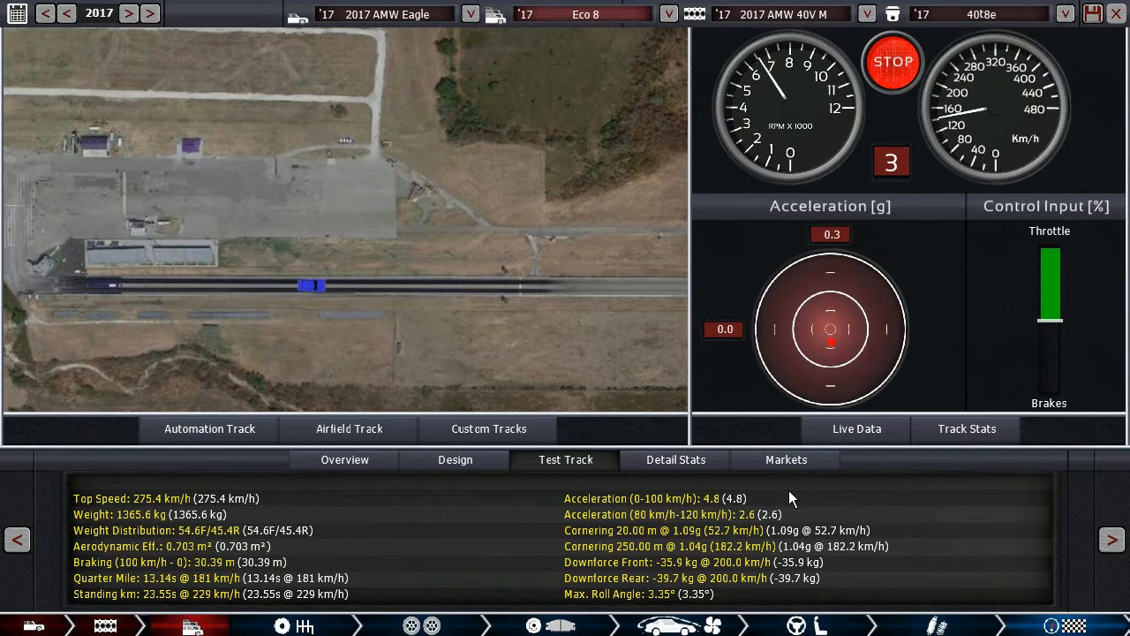
click(892, 62)
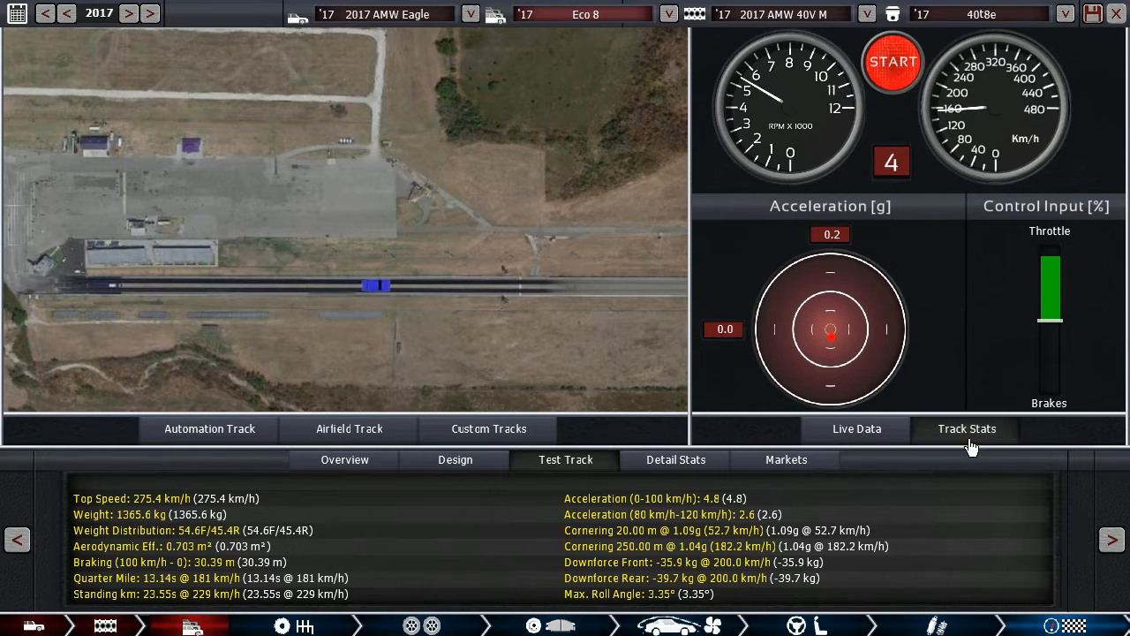
click(966, 428)
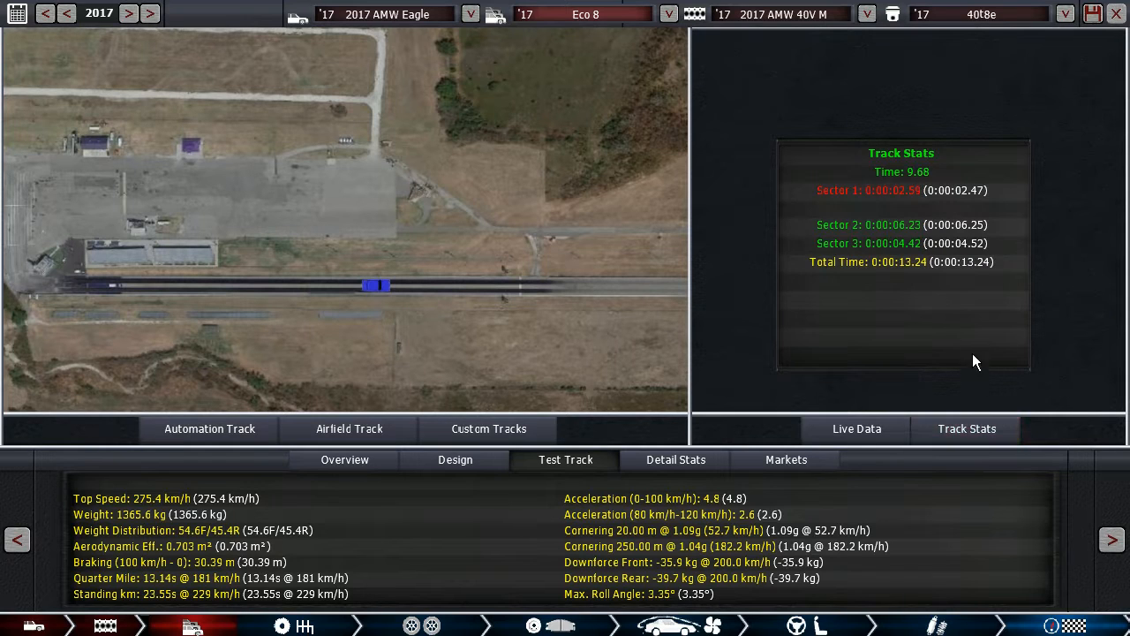
mouse_move(938, 269)
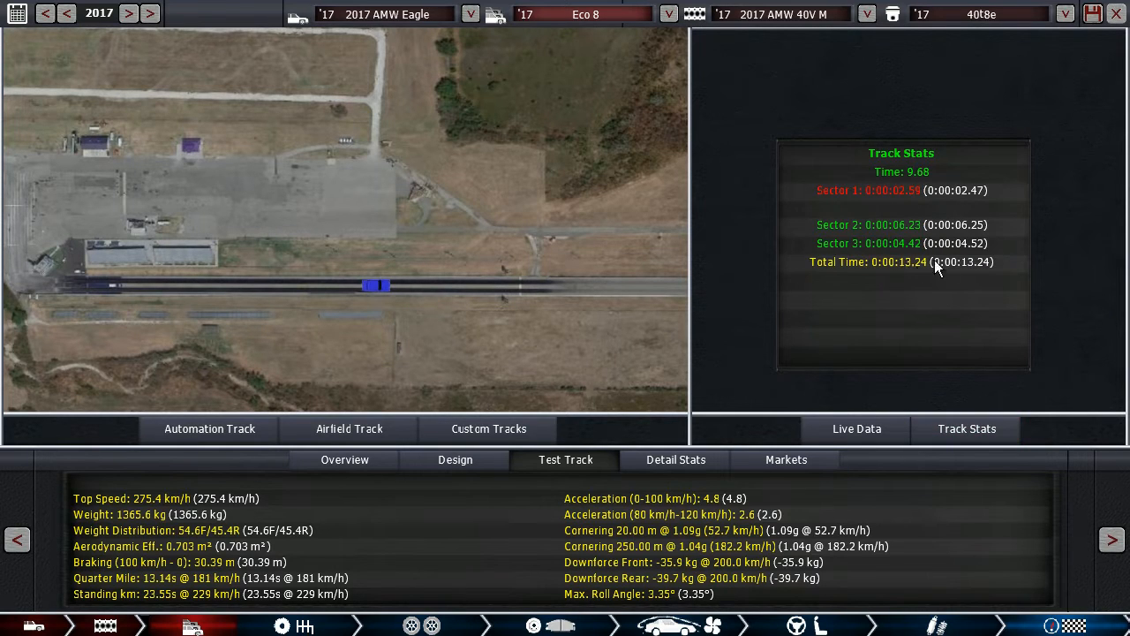
mouse_move(890, 269)
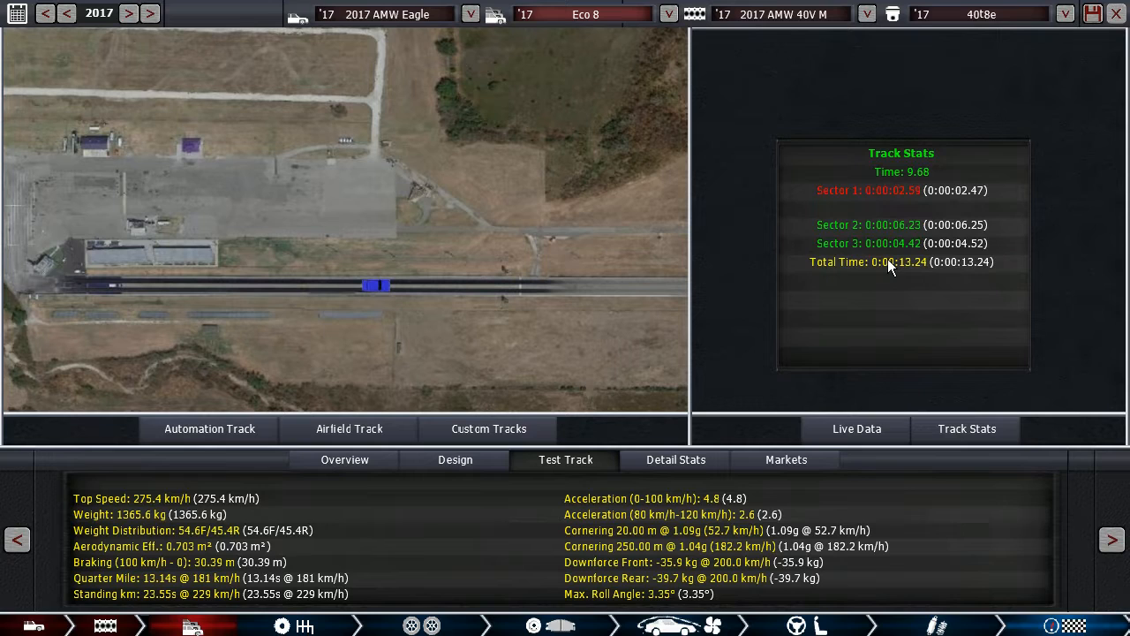
mouse_move(899, 276)
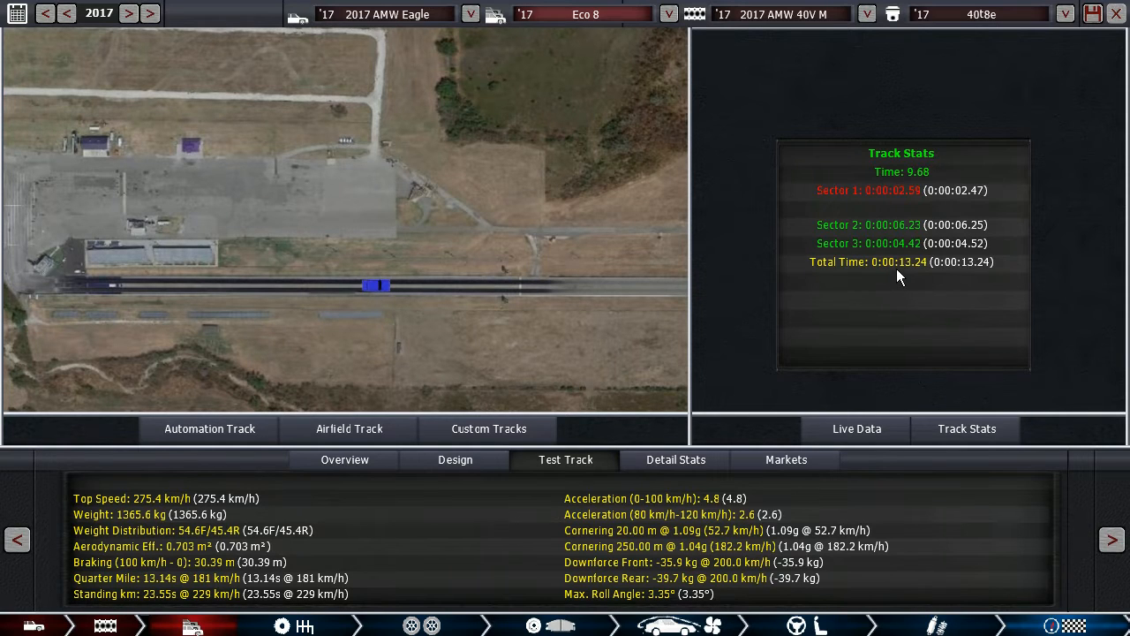
mouse_move(885, 228)
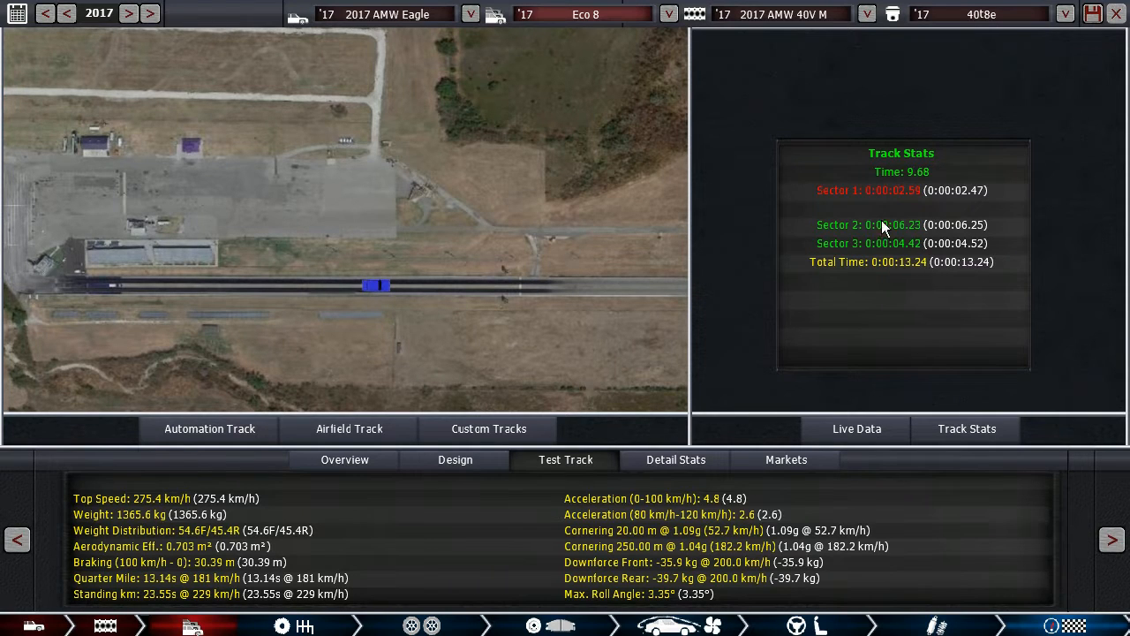
mouse_move(887, 194)
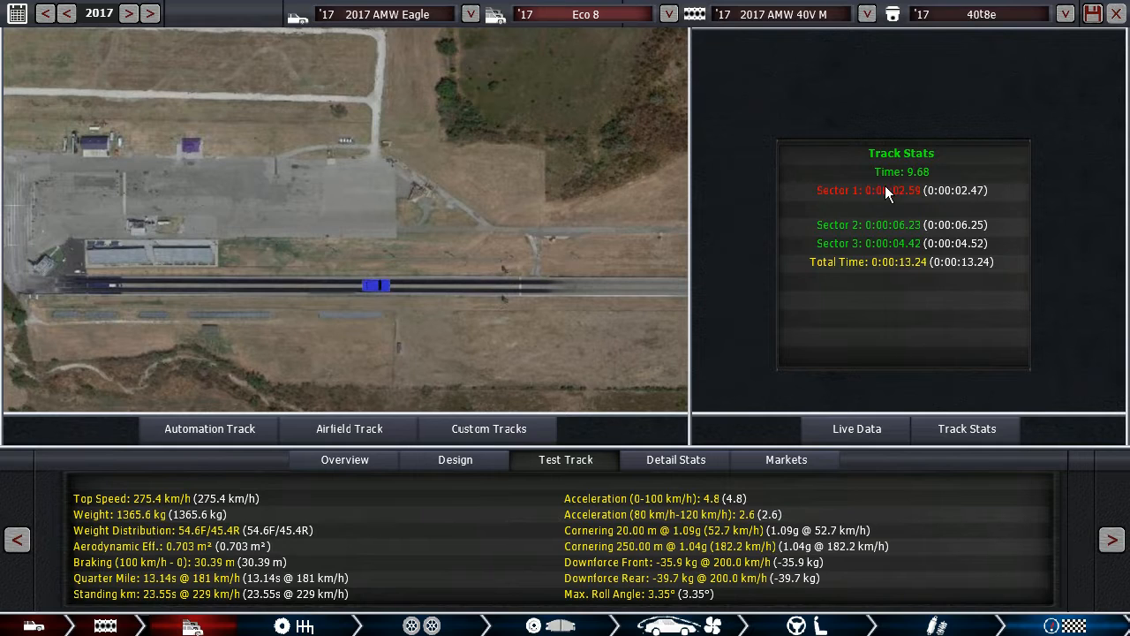
mouse_move(890, 249)
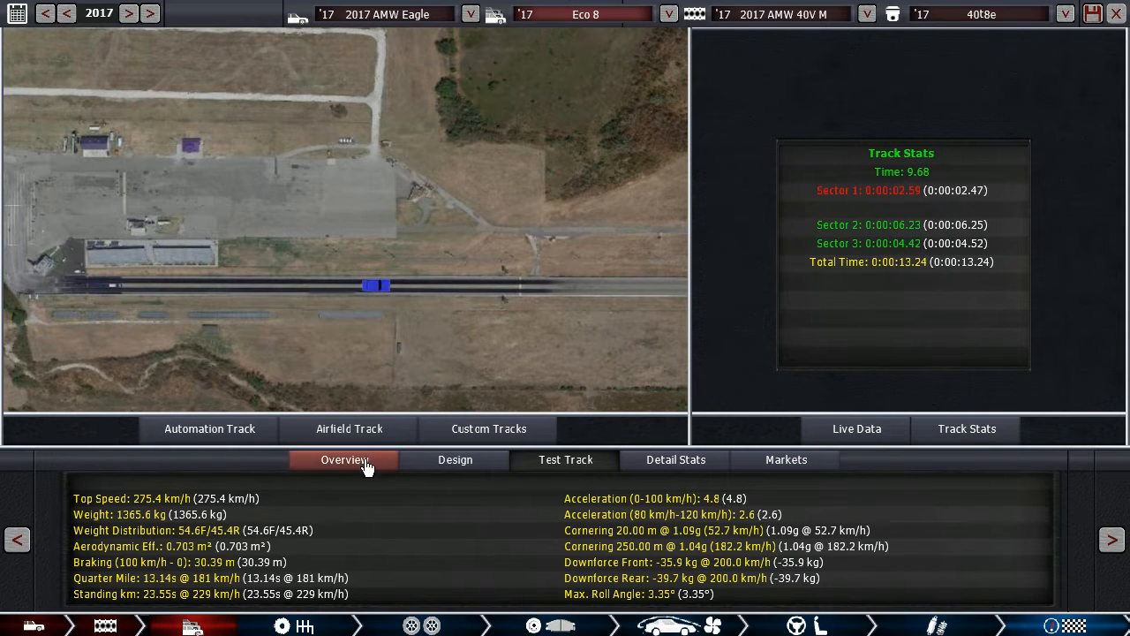
Step: Revisit the Eco 8's overview, rotate the car, and show its markets at $30,240
click(344, 459)
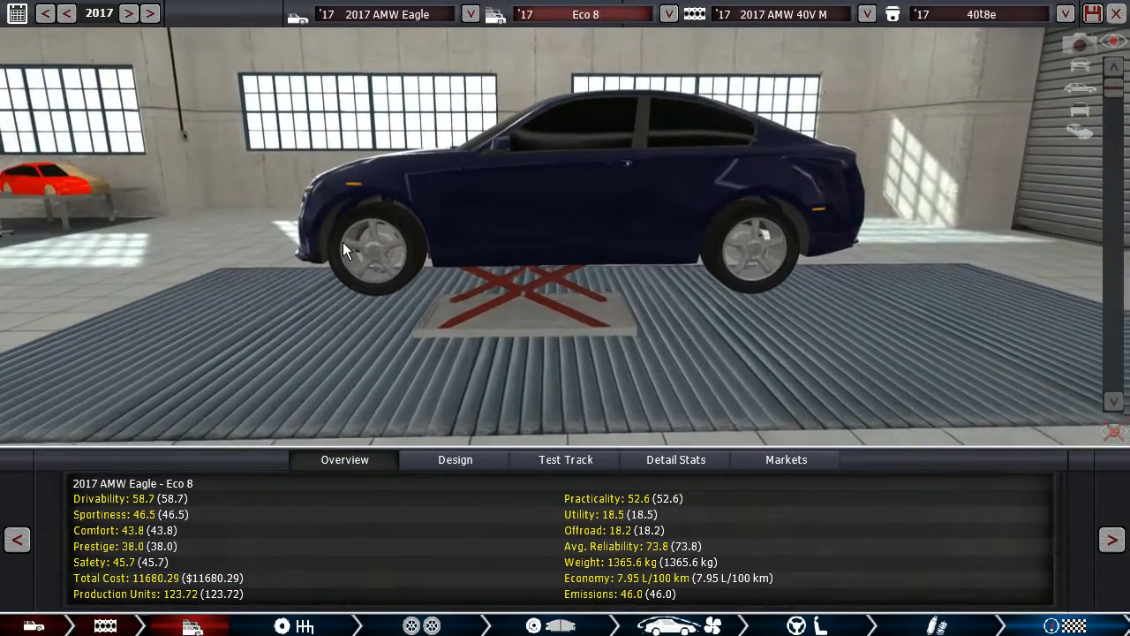
drag(345, 252, 592, 280)
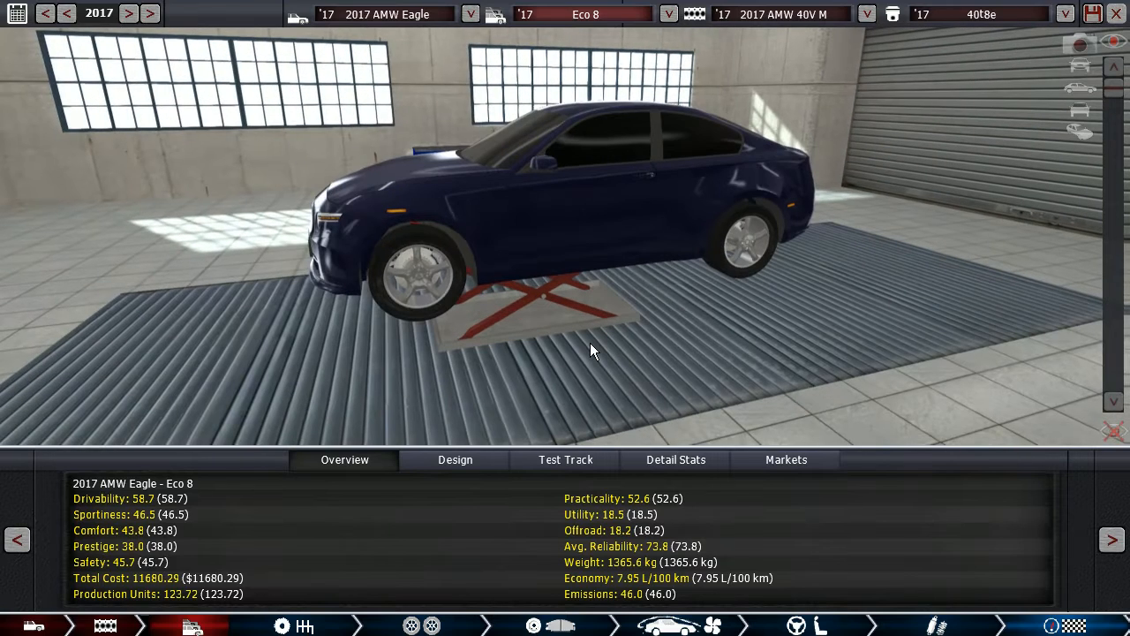
click(785, 459)
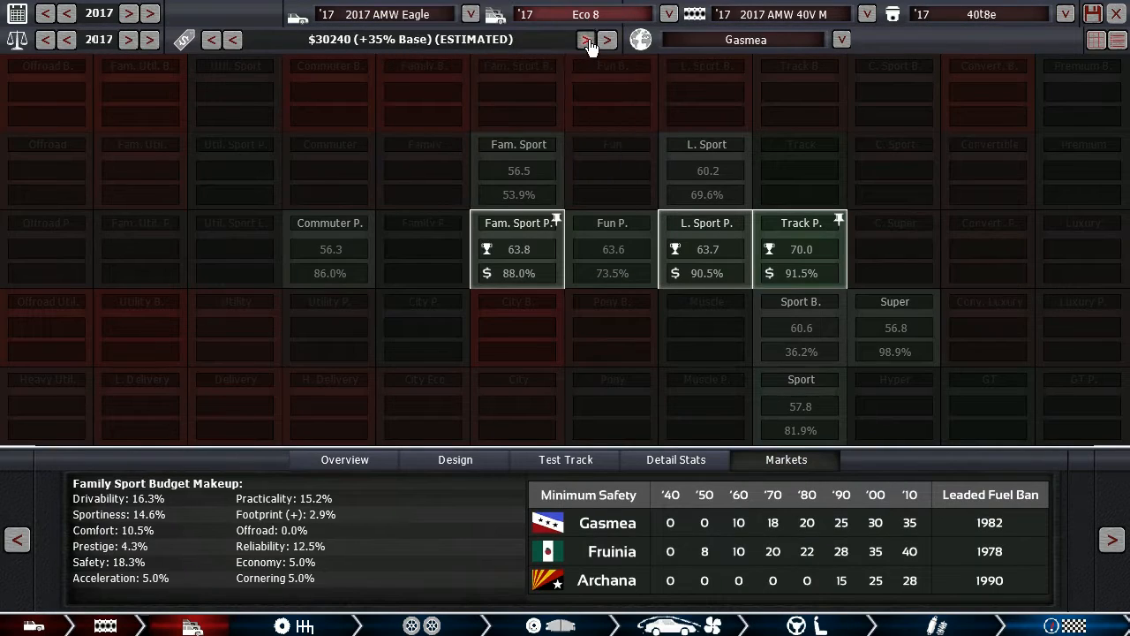
Step: Leave the market grid and go back to the Eco 8's garage overview
click(234, 40)
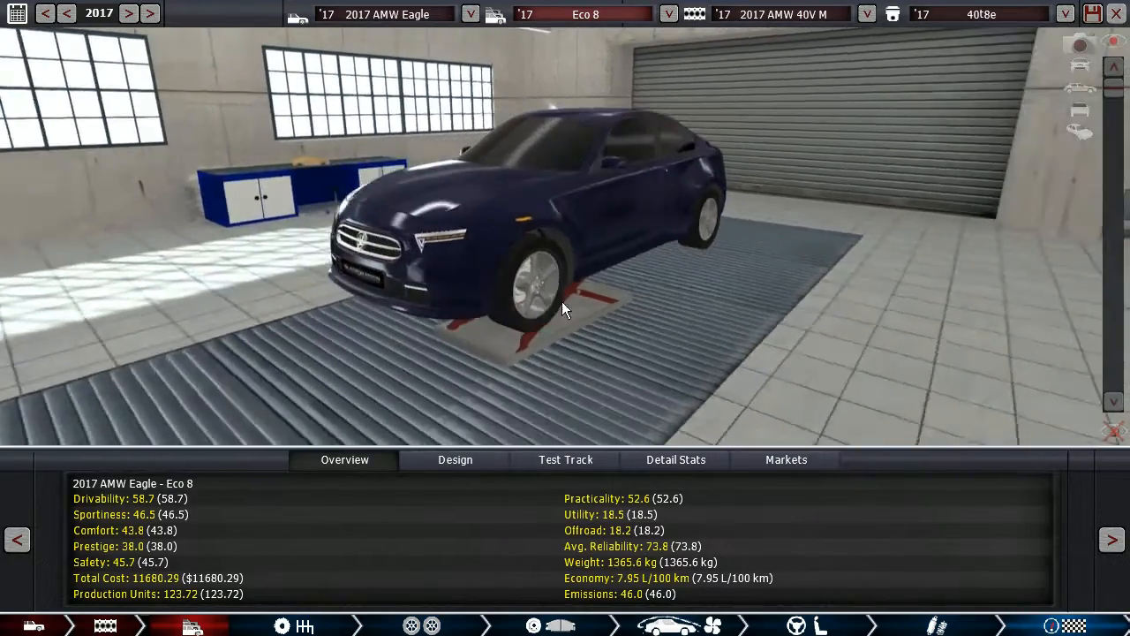
Step: Orbit the Eco 8 through rear, side and front three-quarter views
drag(565, 309, 433, 307)
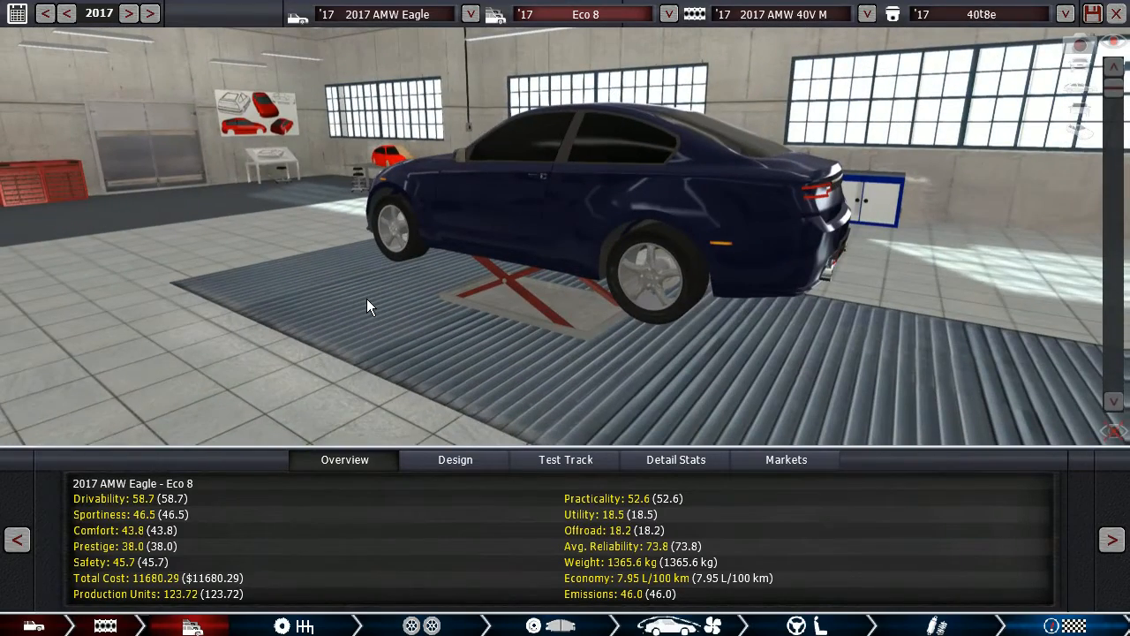
drag(369, 307, 640, 264)
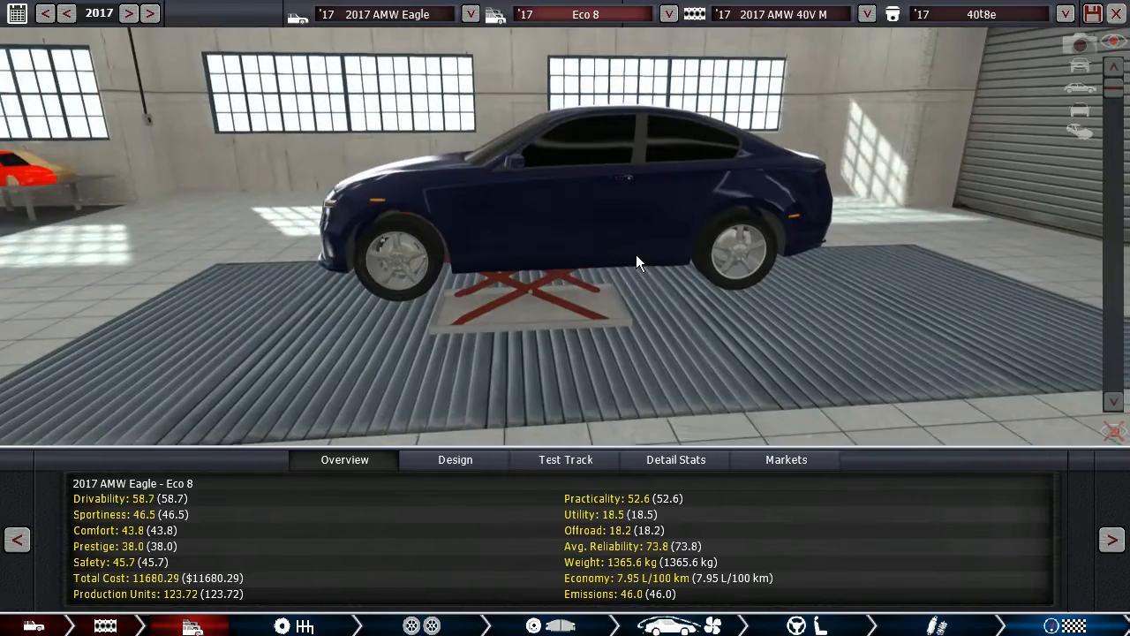
drag(640, 260, 530, 282)
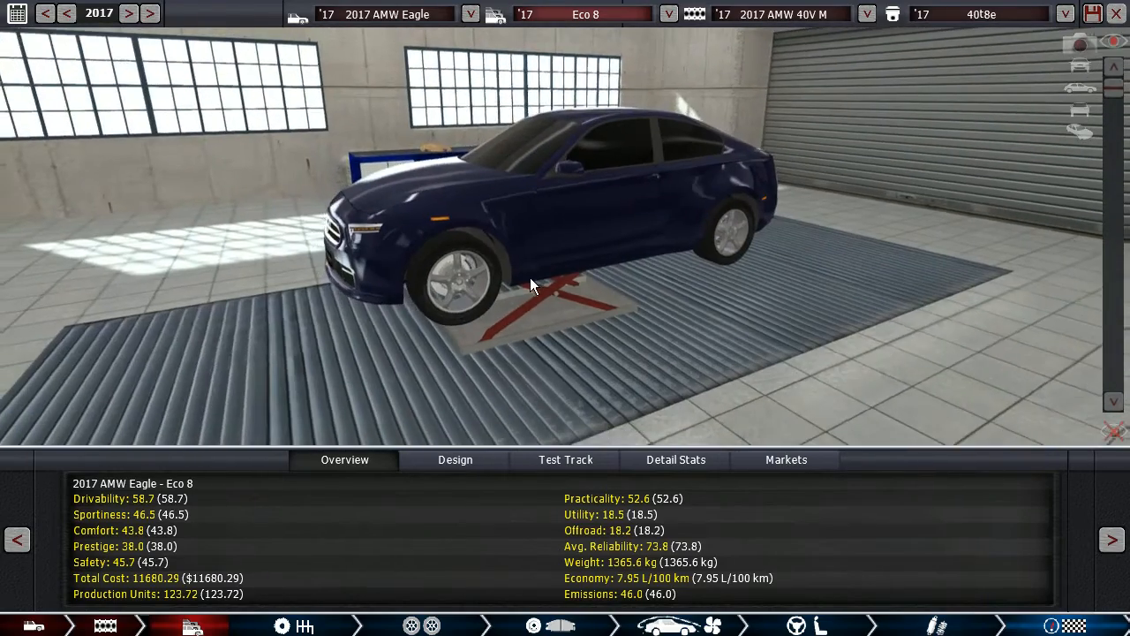
drag(530, 282, 583, 281)
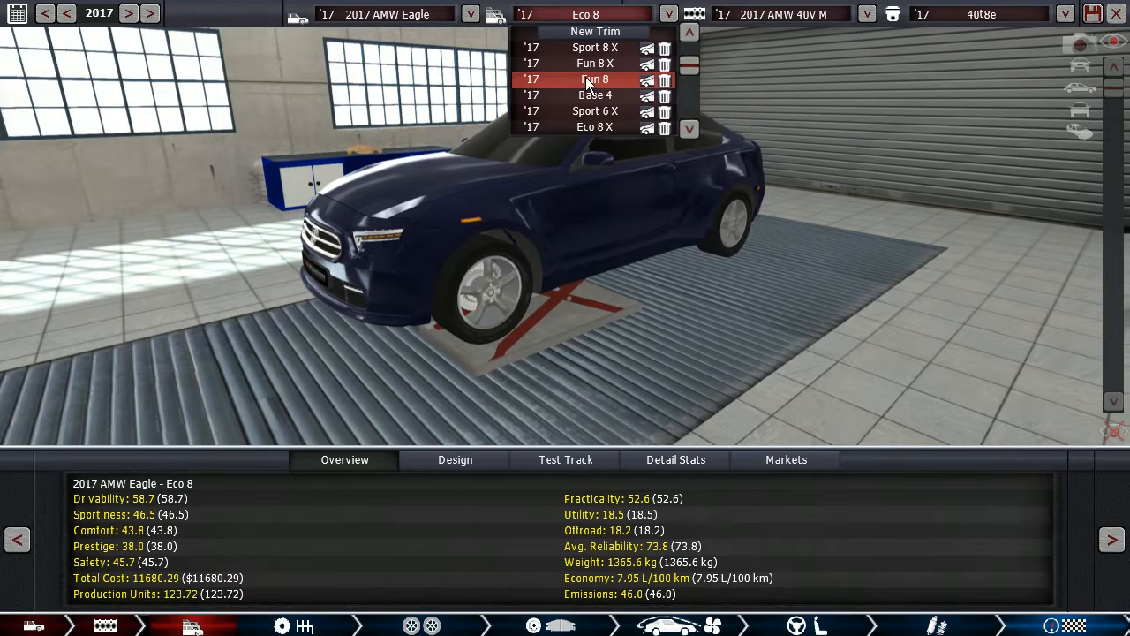
Step: Load the Fun 8 trim with its 3994 cc V8 at 350 hp and 357 lb-ft
click(594, 79)
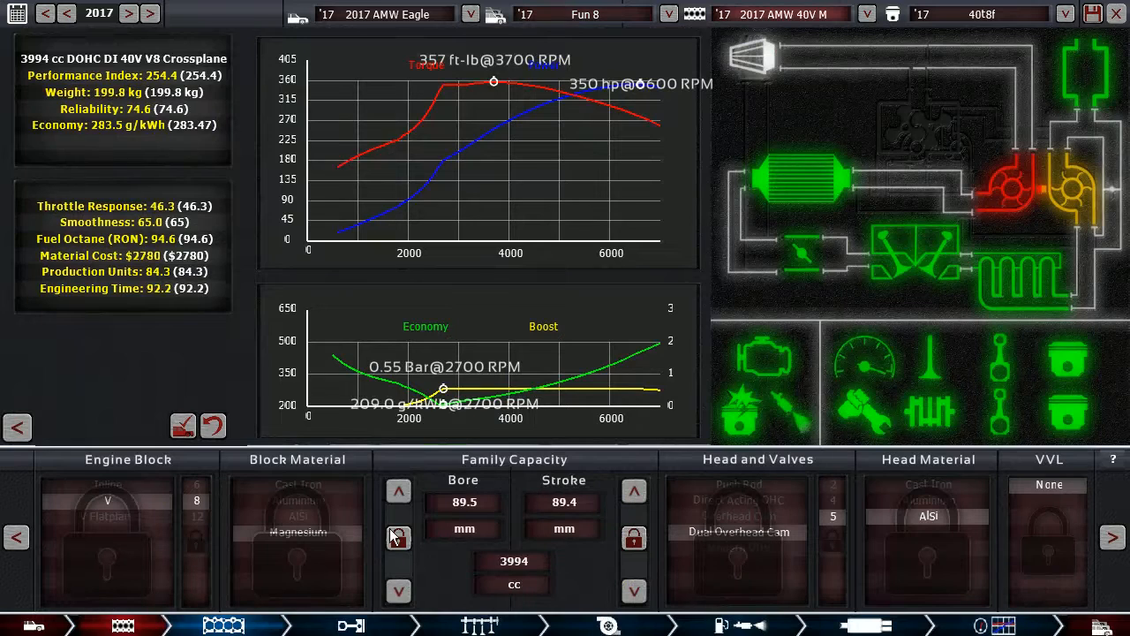
mouse_move(599, 95)
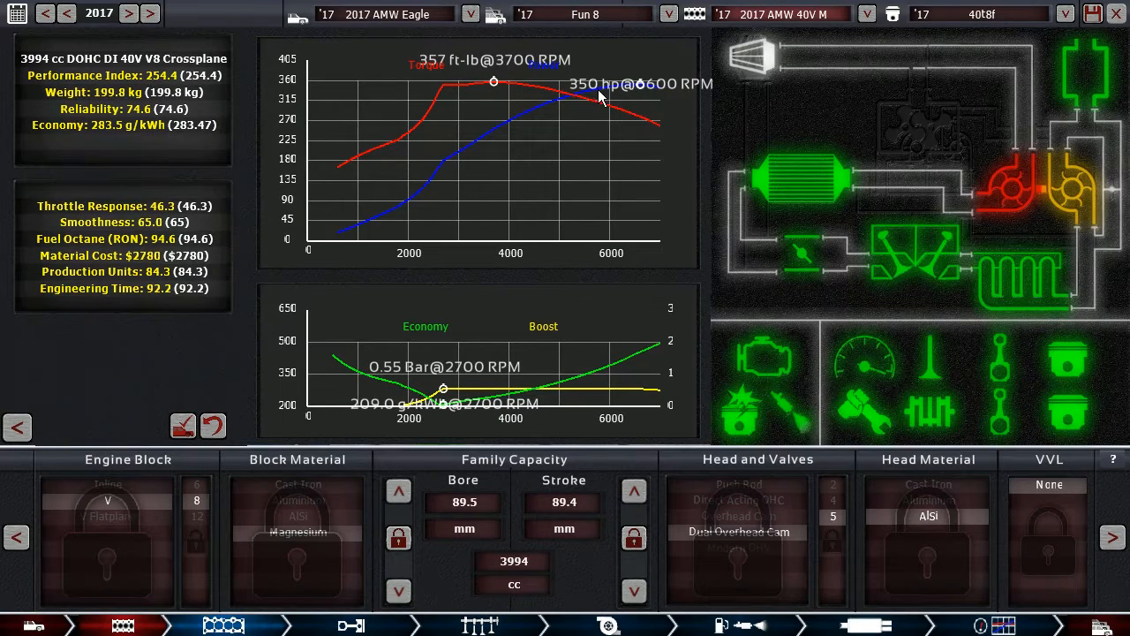
mouse_move(627, 188)
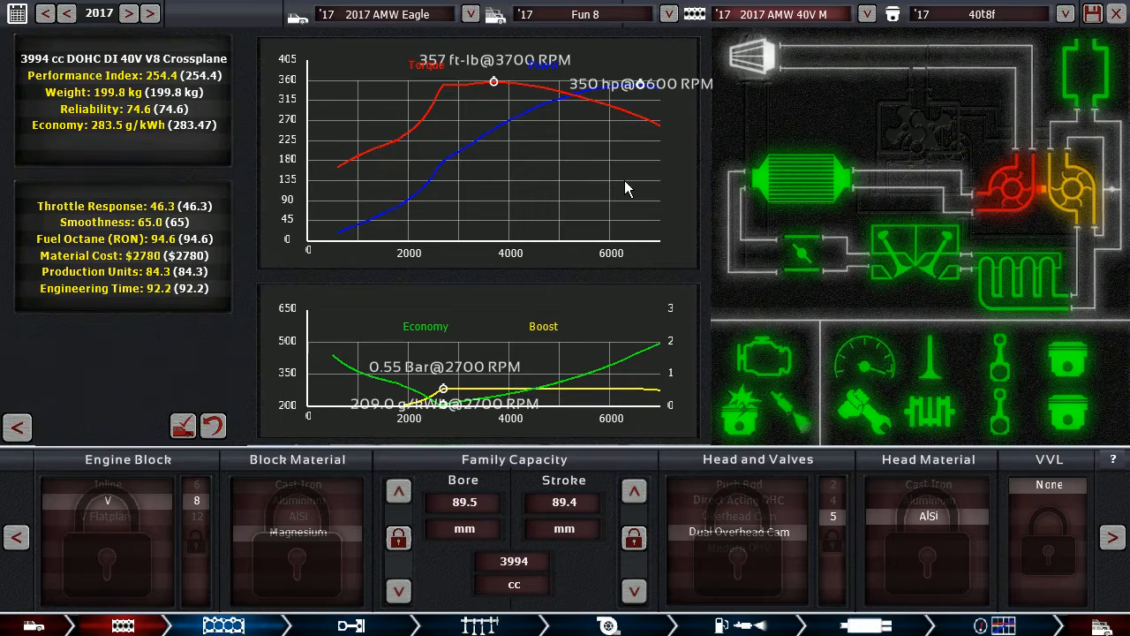
mouse_move(989, 615)
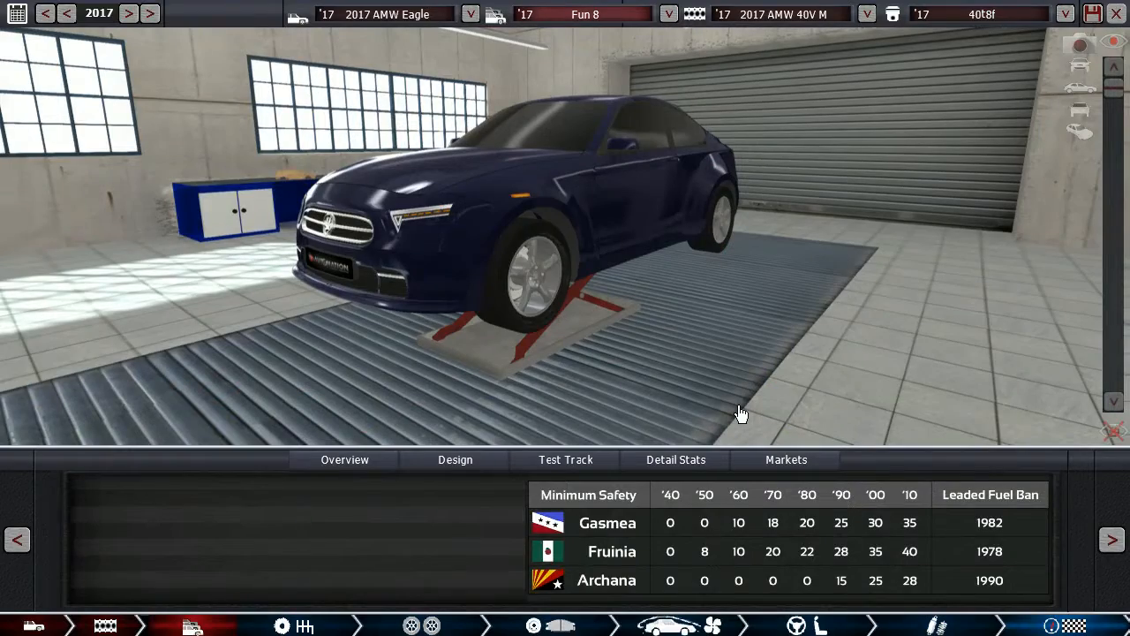
Step: Check the Fun 8 trim's overview ratings and design specs
click(345, 459)
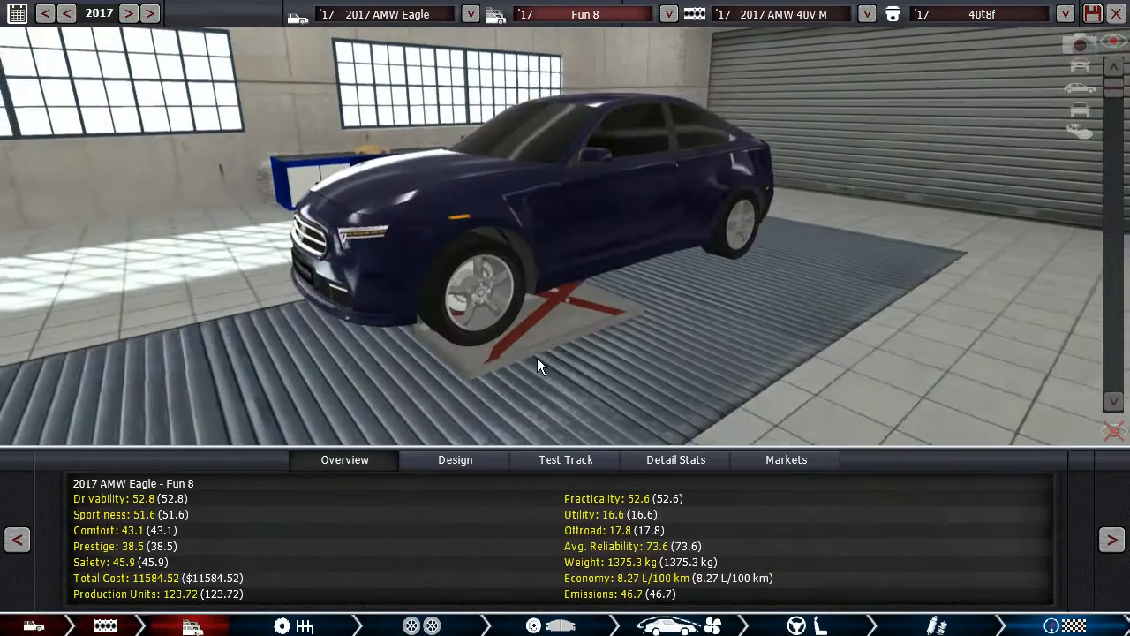
click(411, 625)
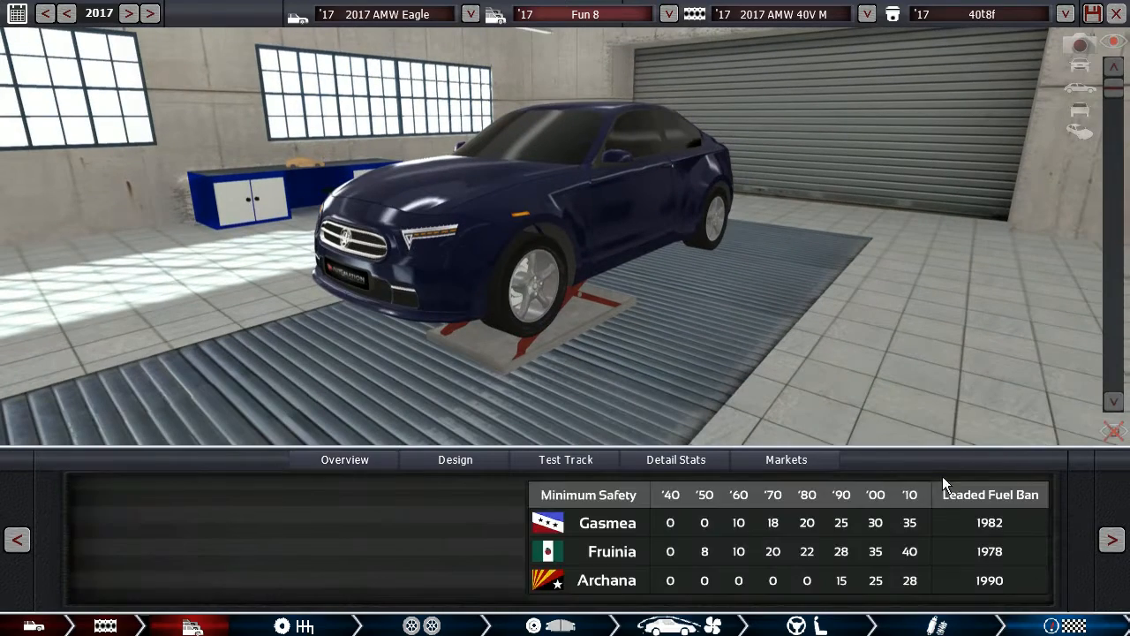
click(344, 459)
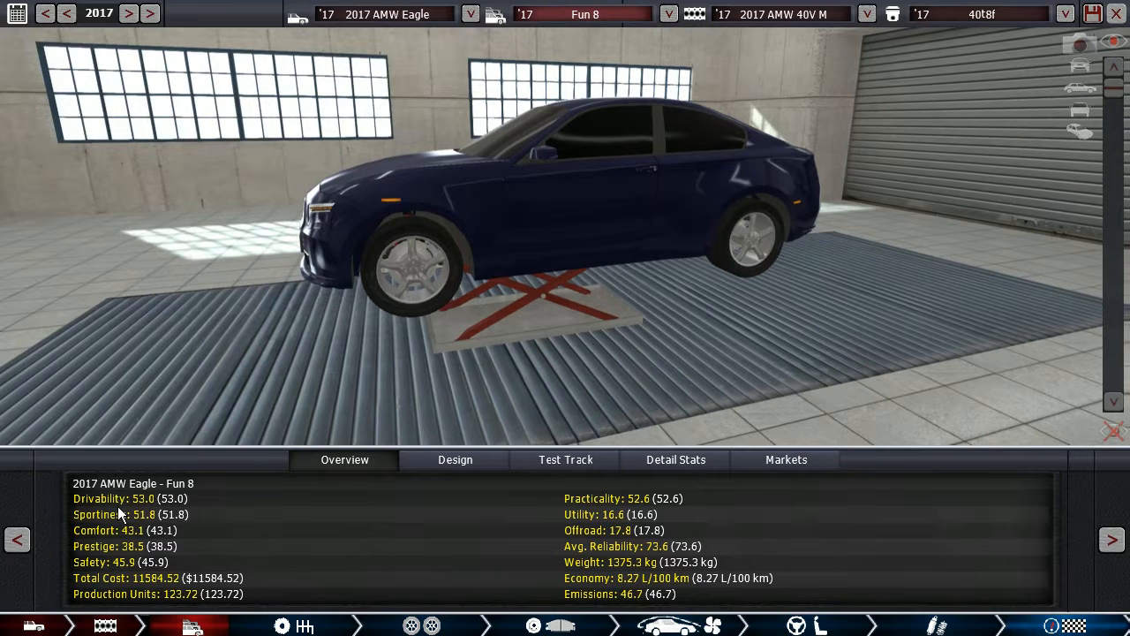
mouse_move(309, 564)
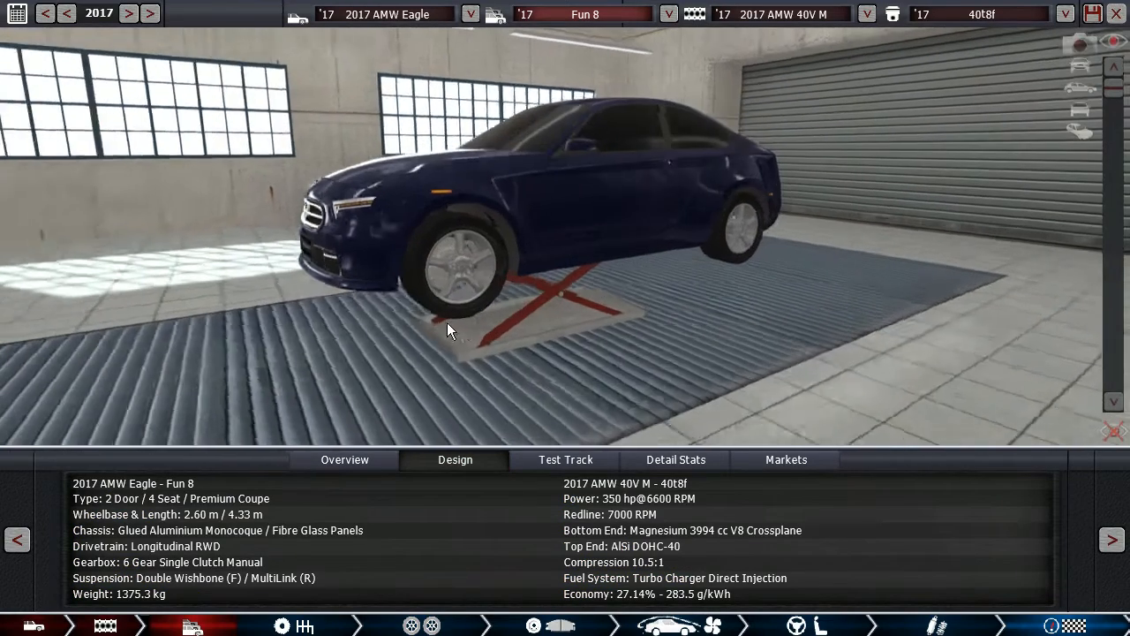
Step: Orbit the Fun 8 to show its front and view its test results: 285.4 km/h, 4.7 s
drag(450, 331, 495, 334)
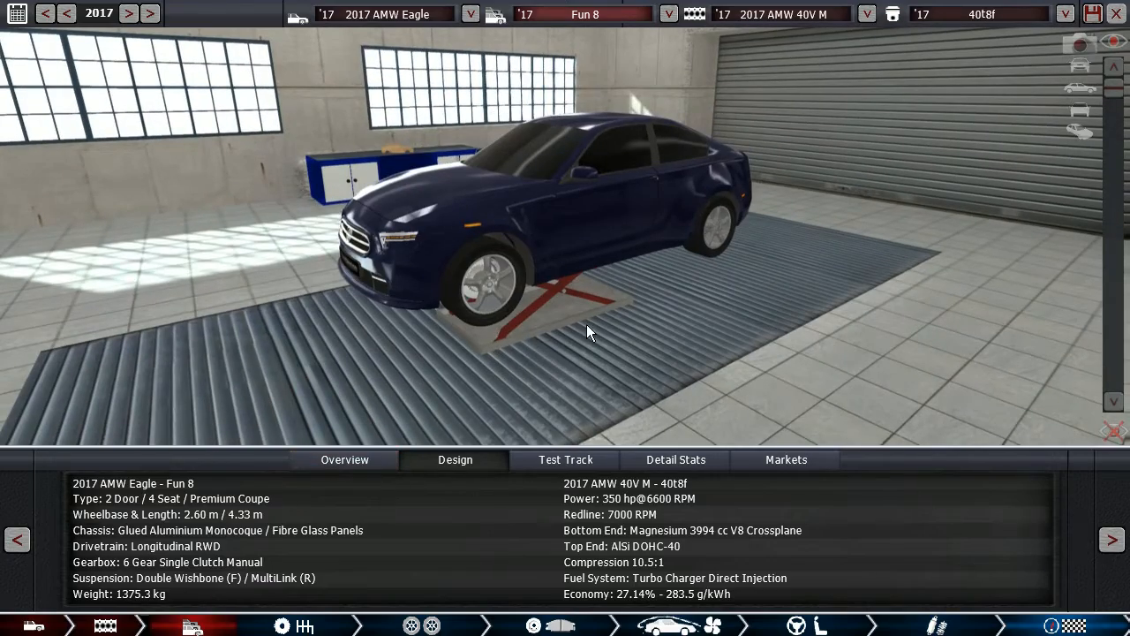
click(344, 459)
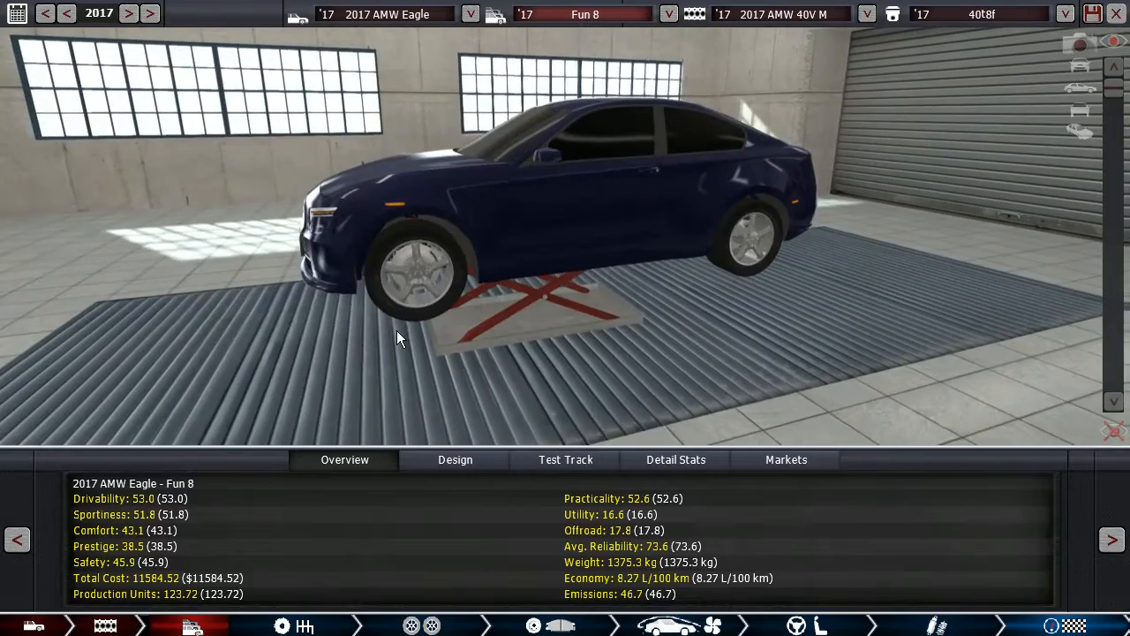
drag(397, 338, 441, 327)
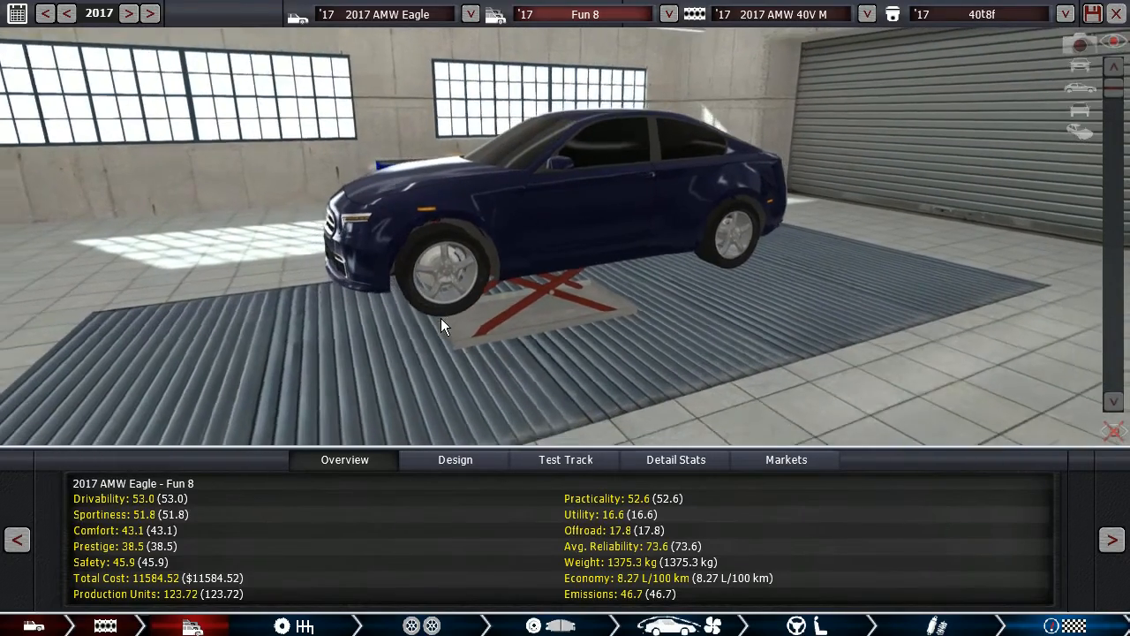
drag(442, 326, 715, 331)
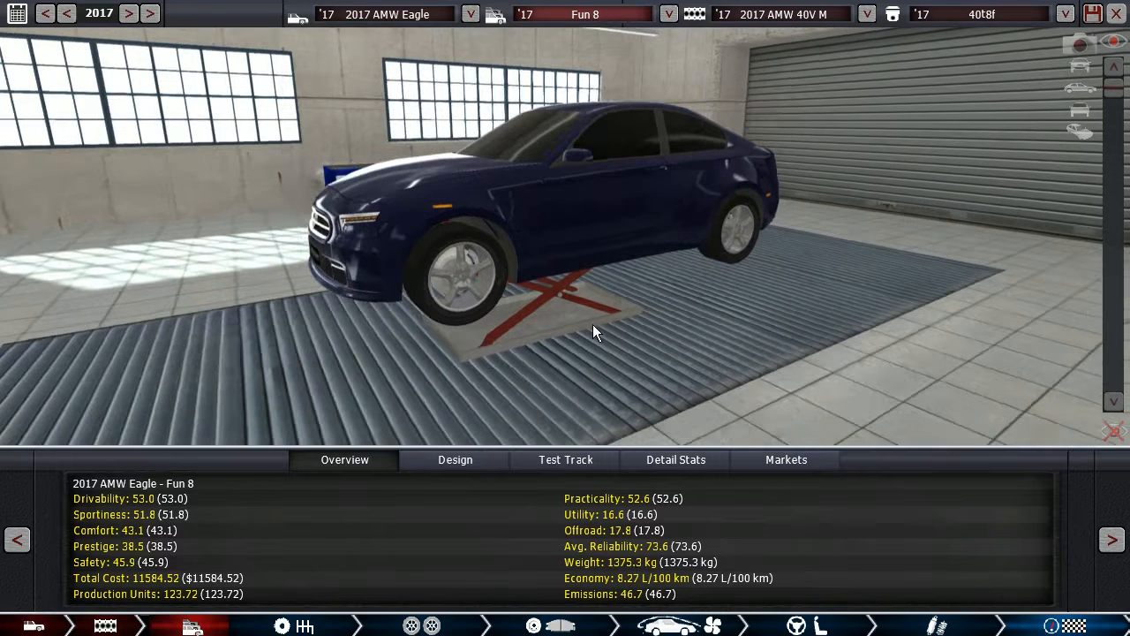
click(565, 459)
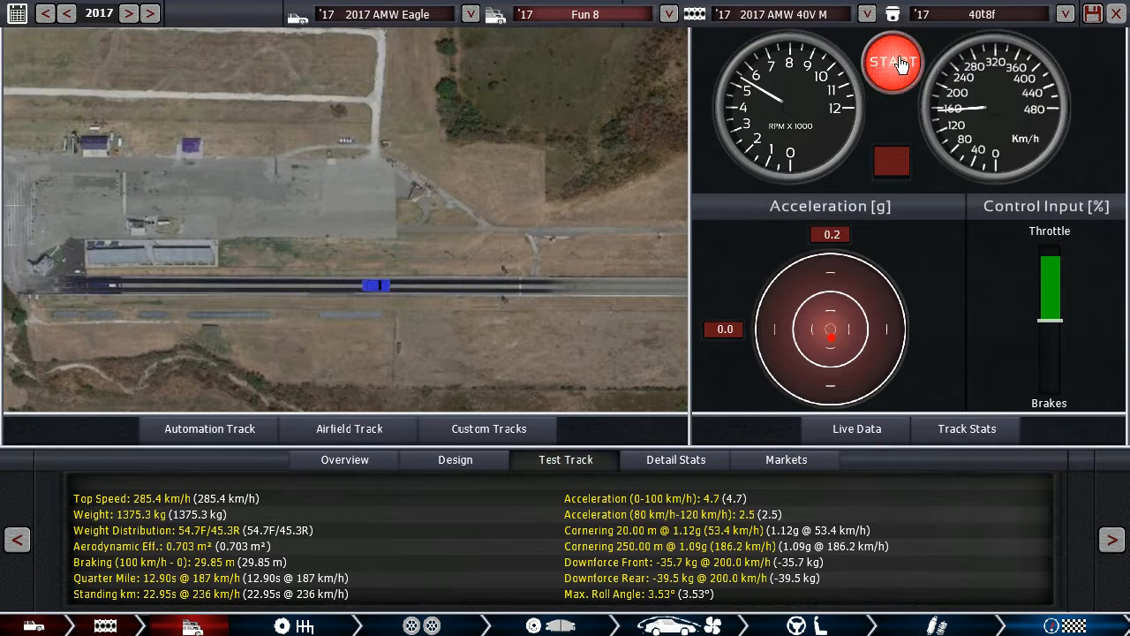
Step: Run the Fun 8 down the airfield strip and check its 13.04 s total time
click(891, 62)
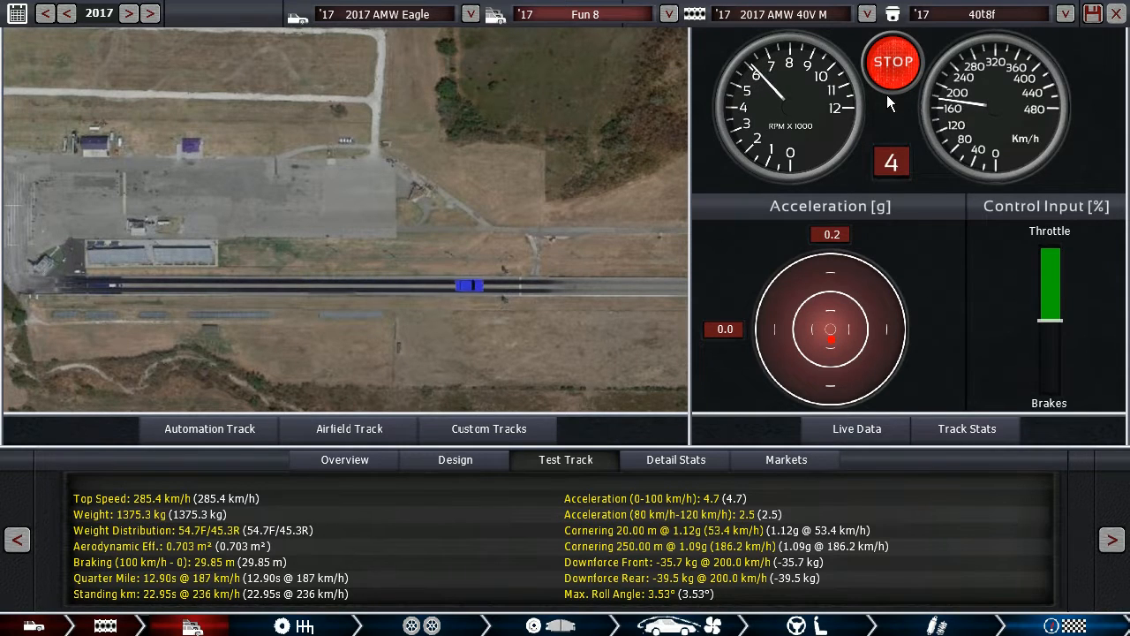
click(892, 61)
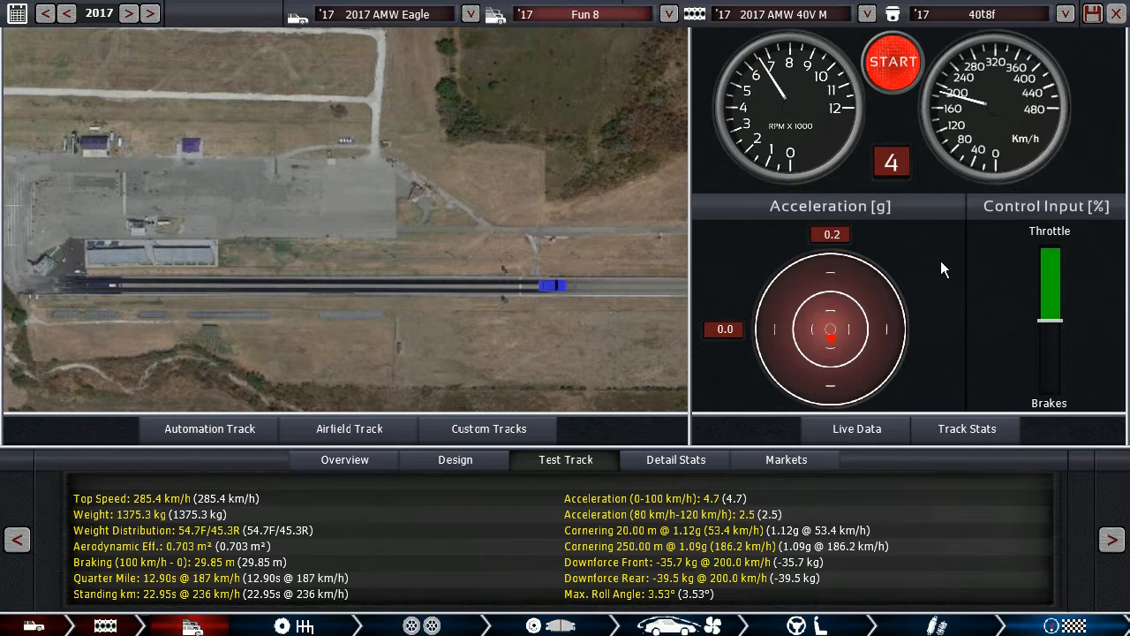
mouse_move(196, 591)
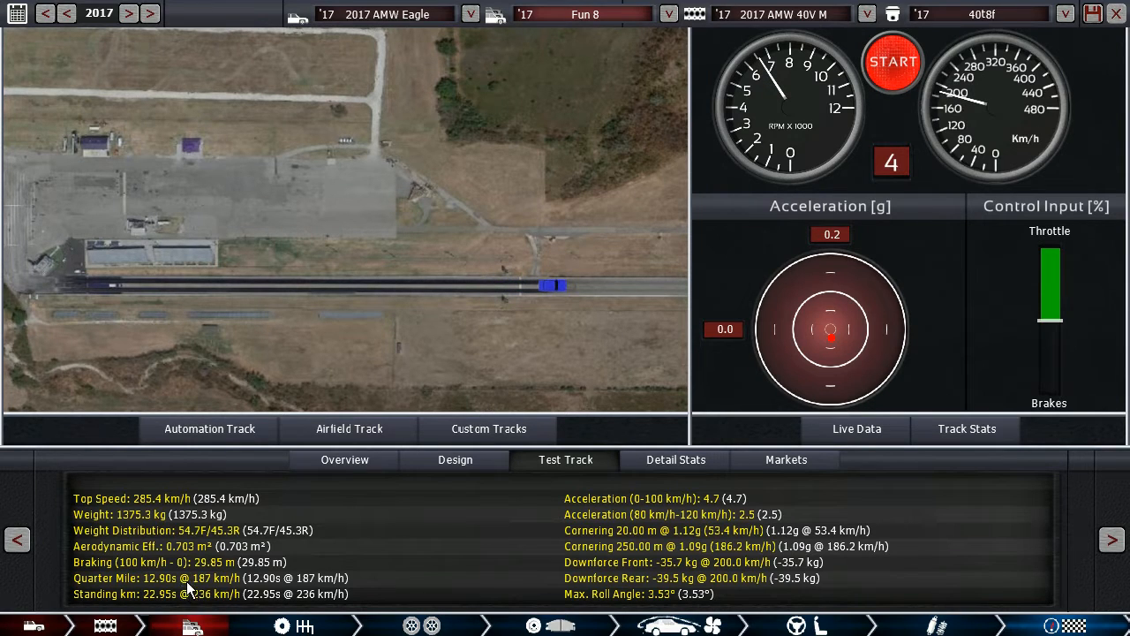
mouse_move(477, 537)
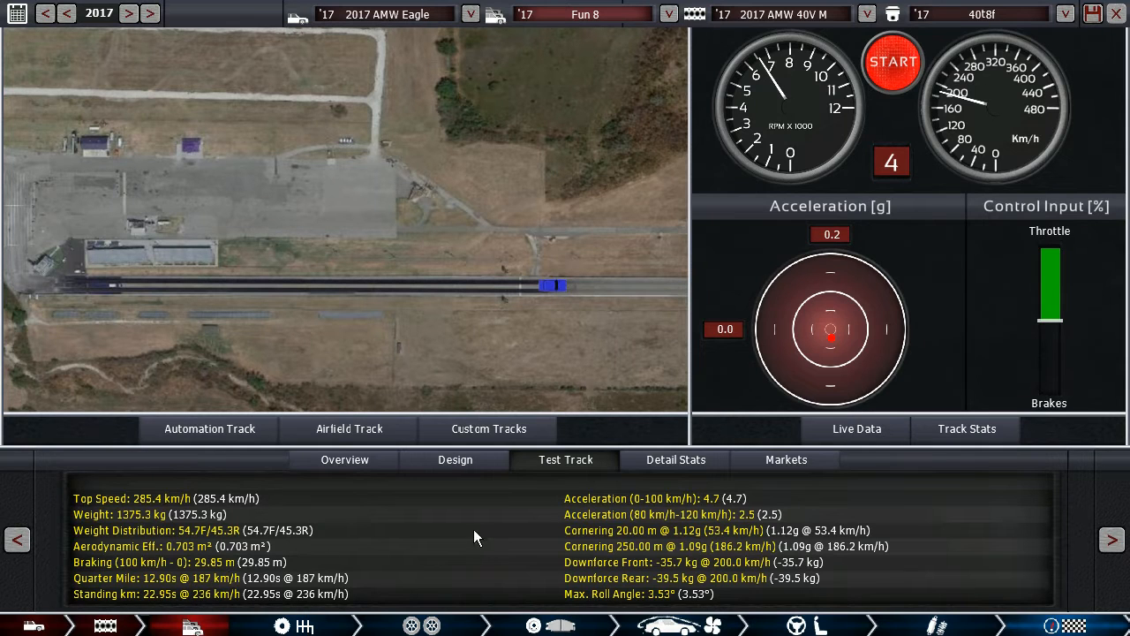
click(966, 428)
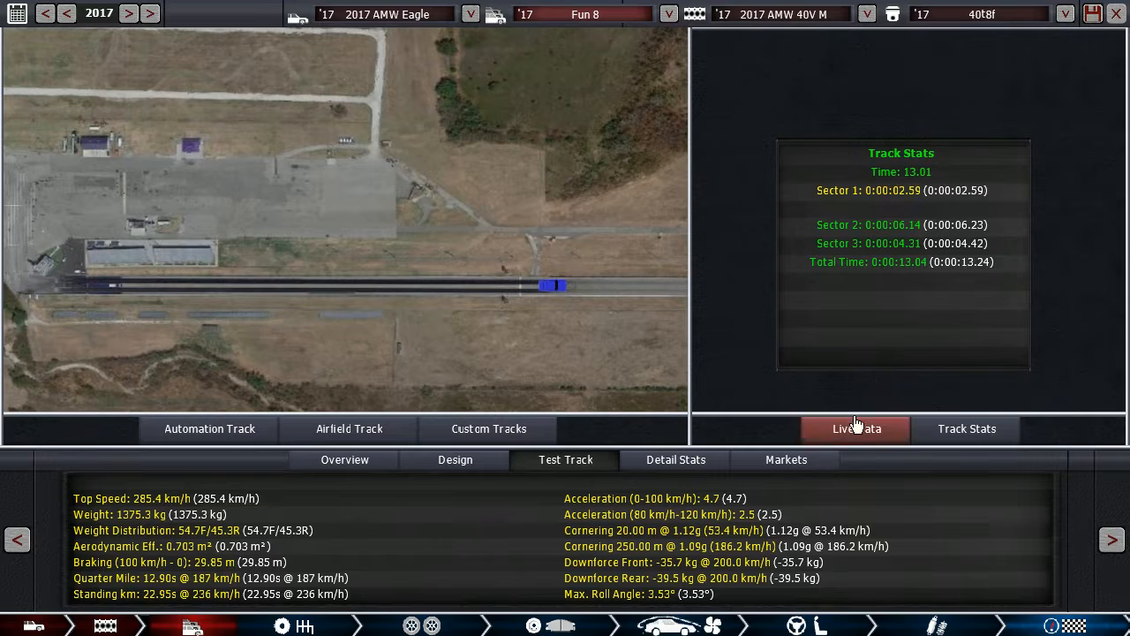
click(345, 459)
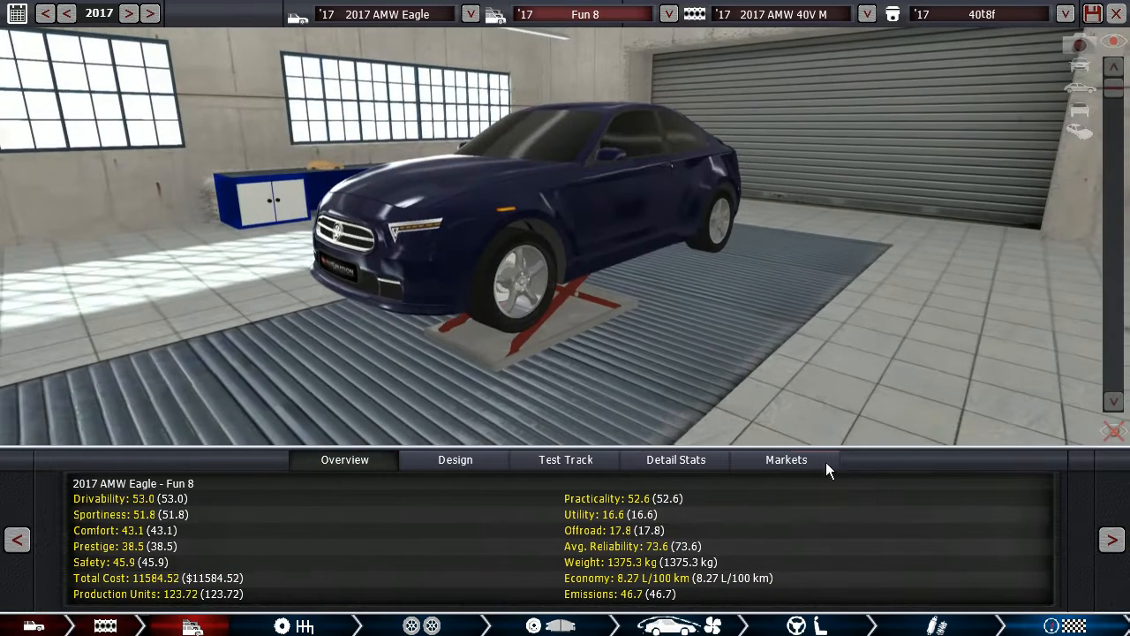
Step: Raise the Fun 8's price to $32,335, 45% over base, noting Track Premium 75.1
click(785, 459)
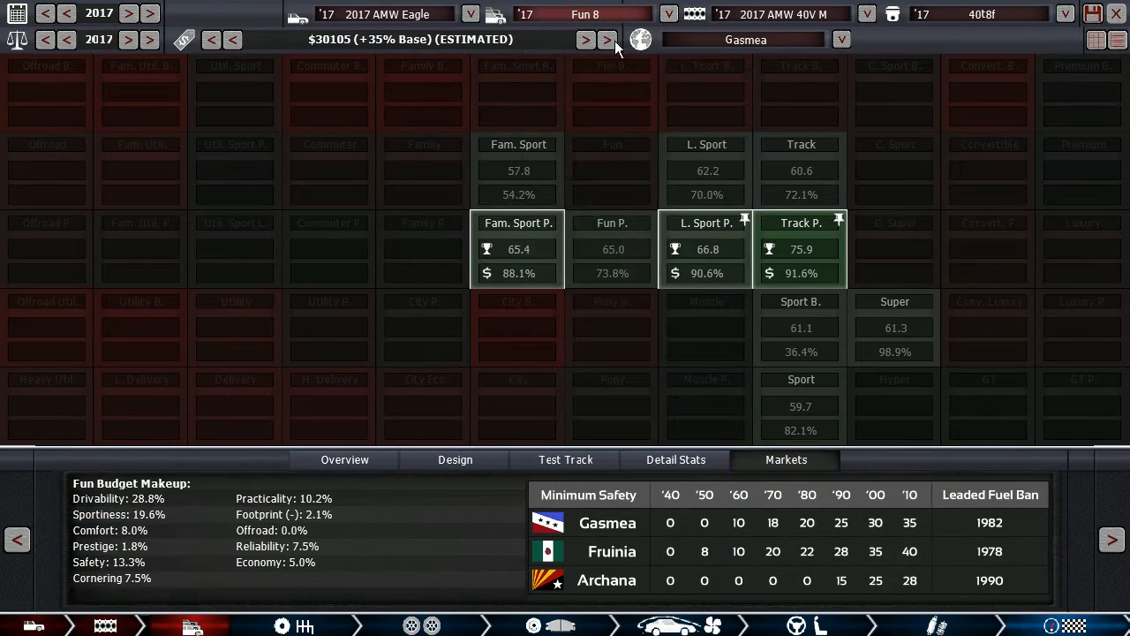
click(607, 40)
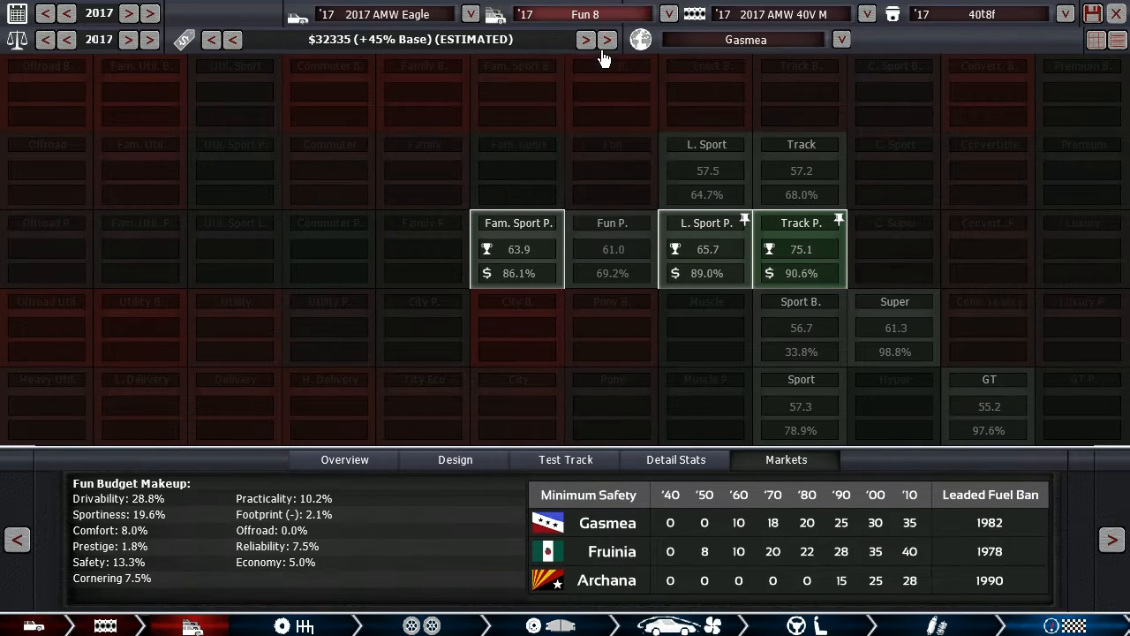
click(345, 459)
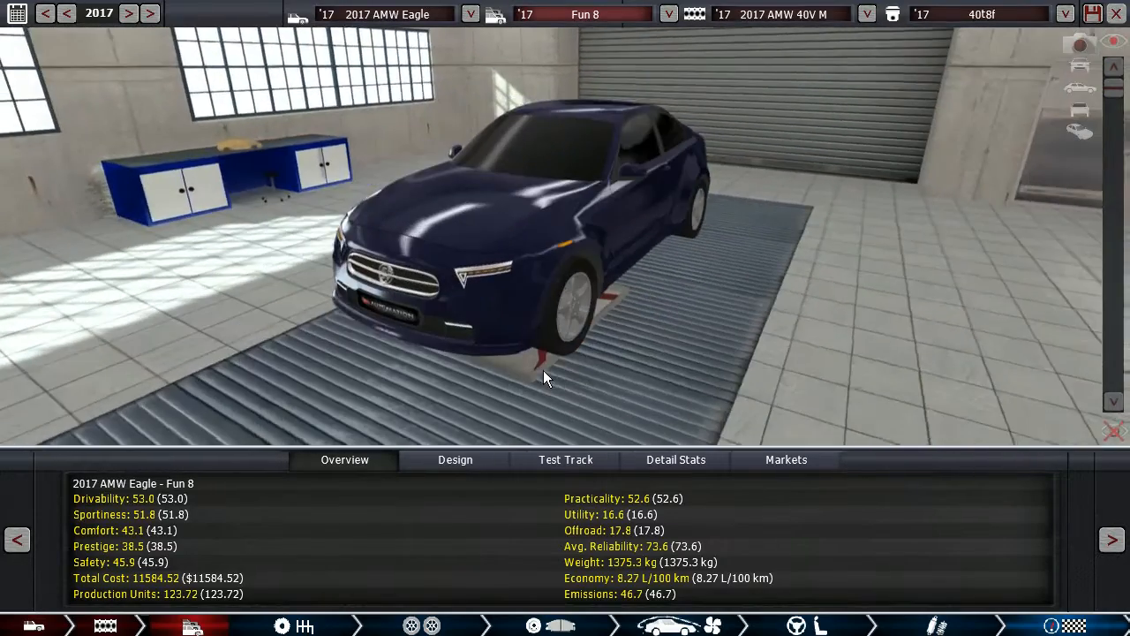
Step: Orbit the Fun 8 from its rear round to a front three-quarter view
drag(543, 377, 481, 287)
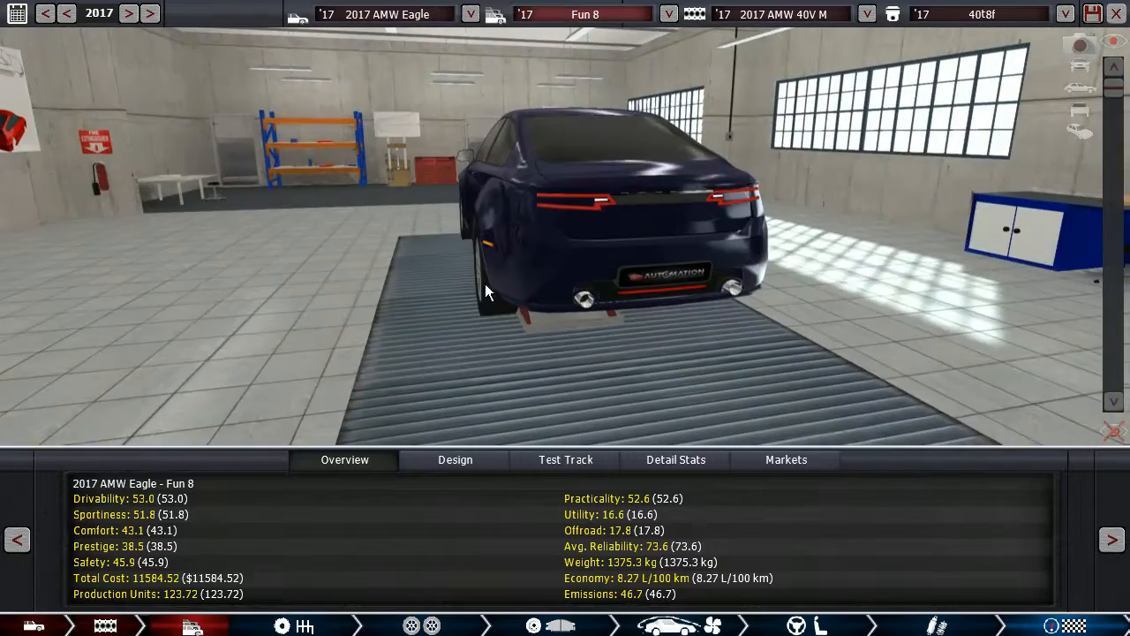
drag(485, 291, 592, 320)
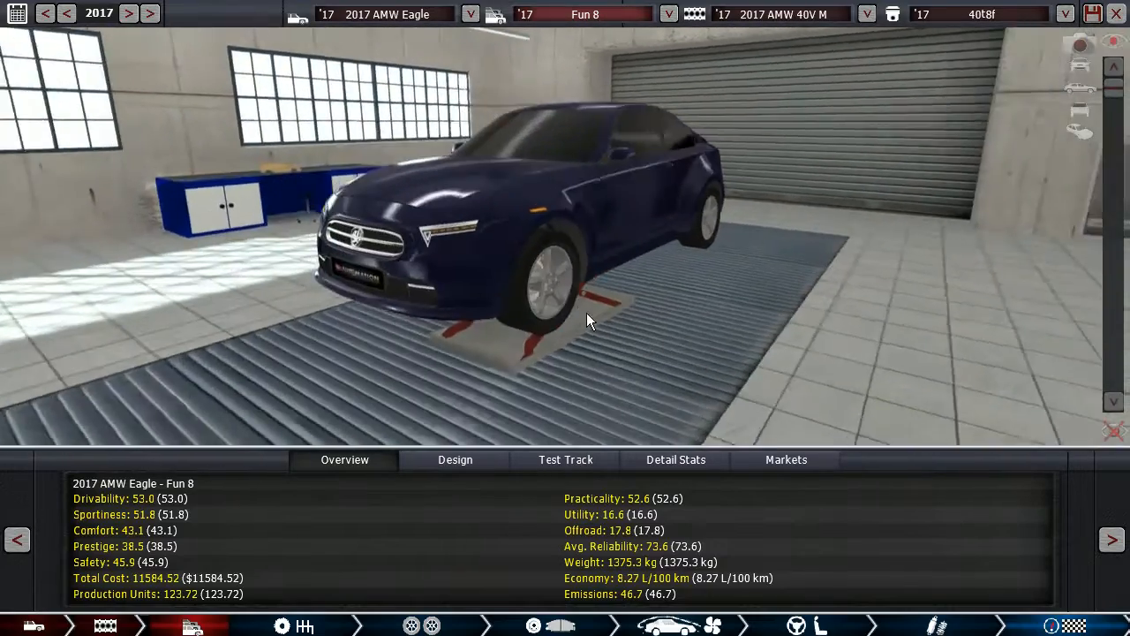
drag(591, 321, 526, 267)
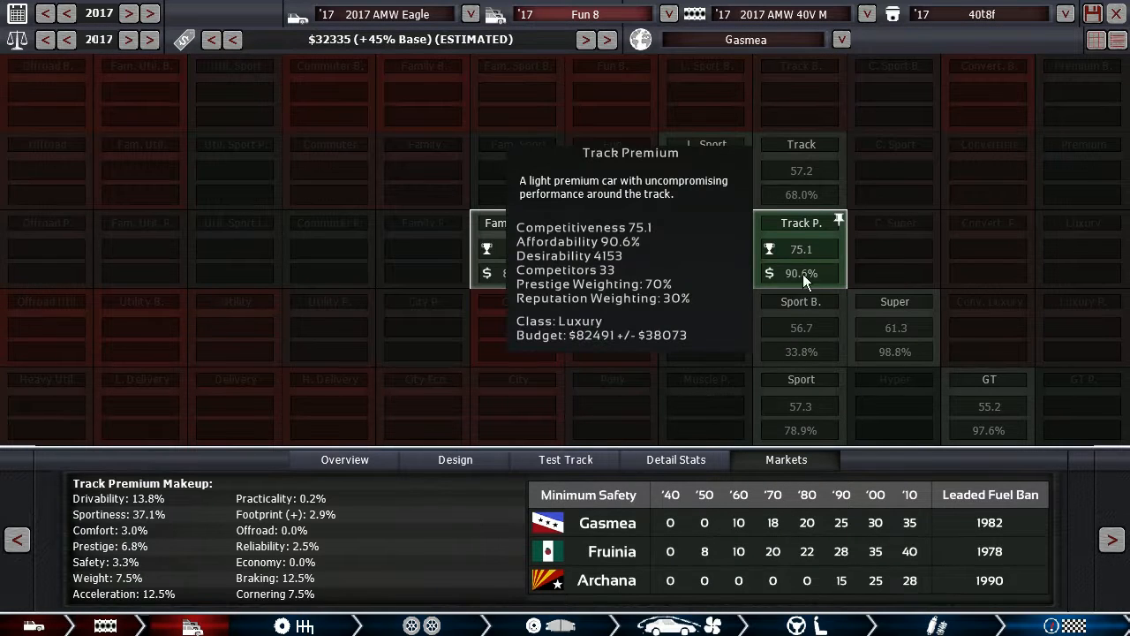
mouse_move(804, 252)
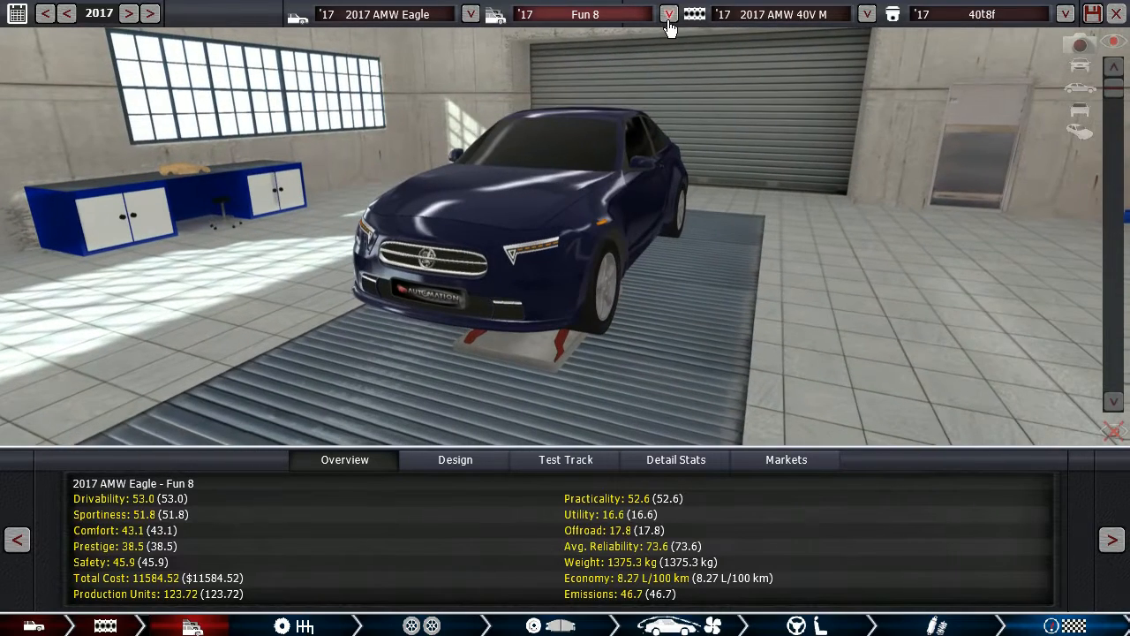
Step: Load the Sport 8 trim and view its 3994 cc V8 curves: 400 hp, 388 lb-ft
click(668, 15)
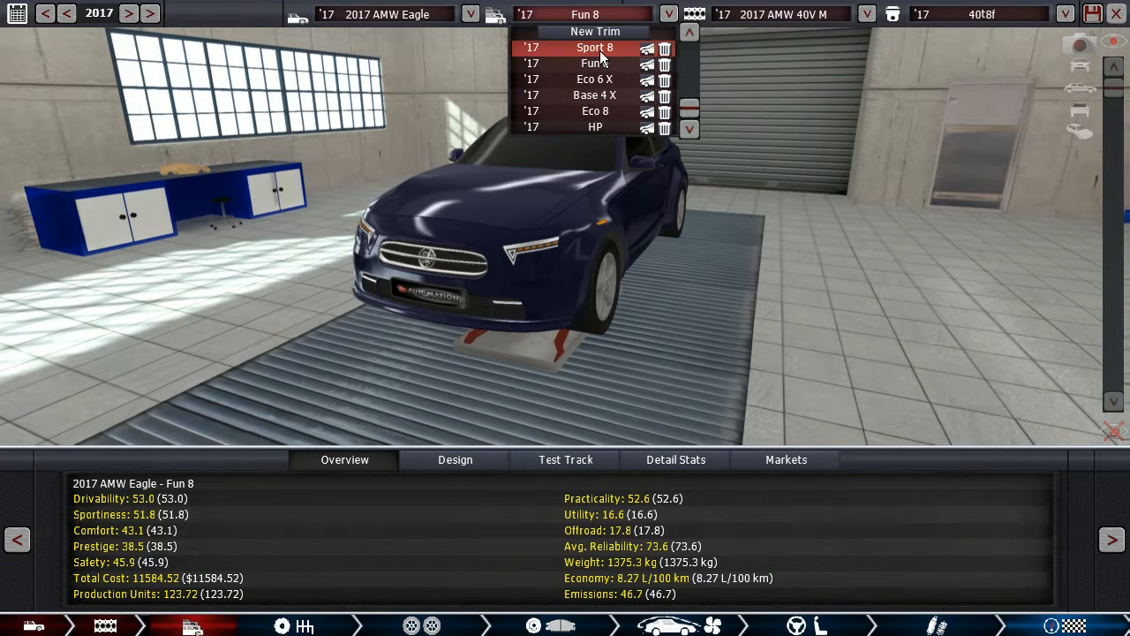
click(593, 47)
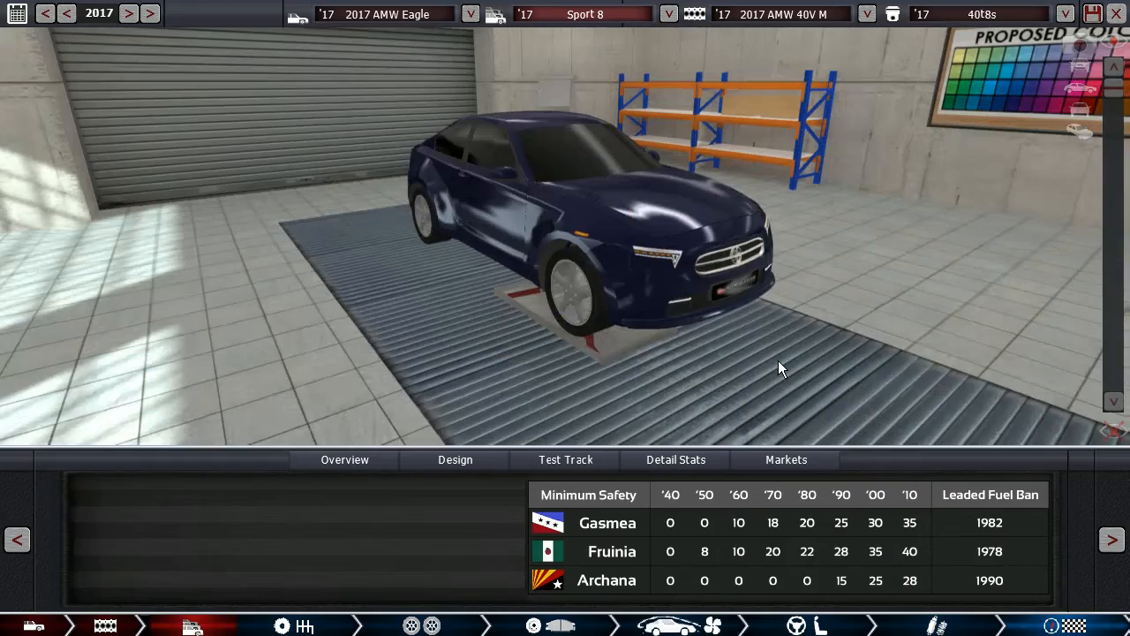
click(344, 460)
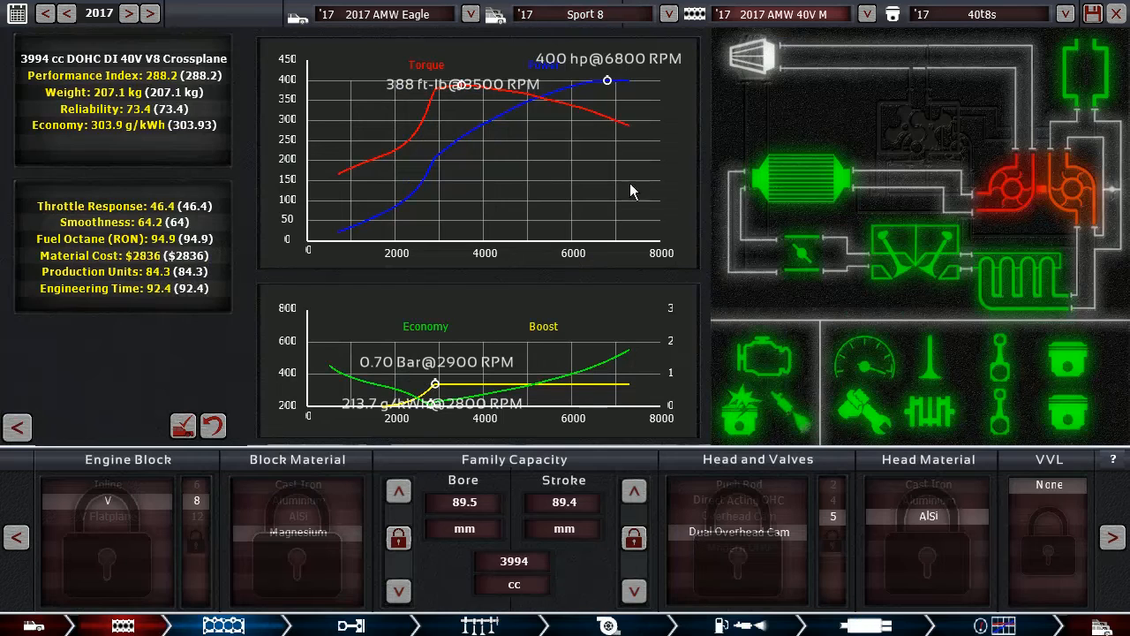
mouse_move(583, 123)
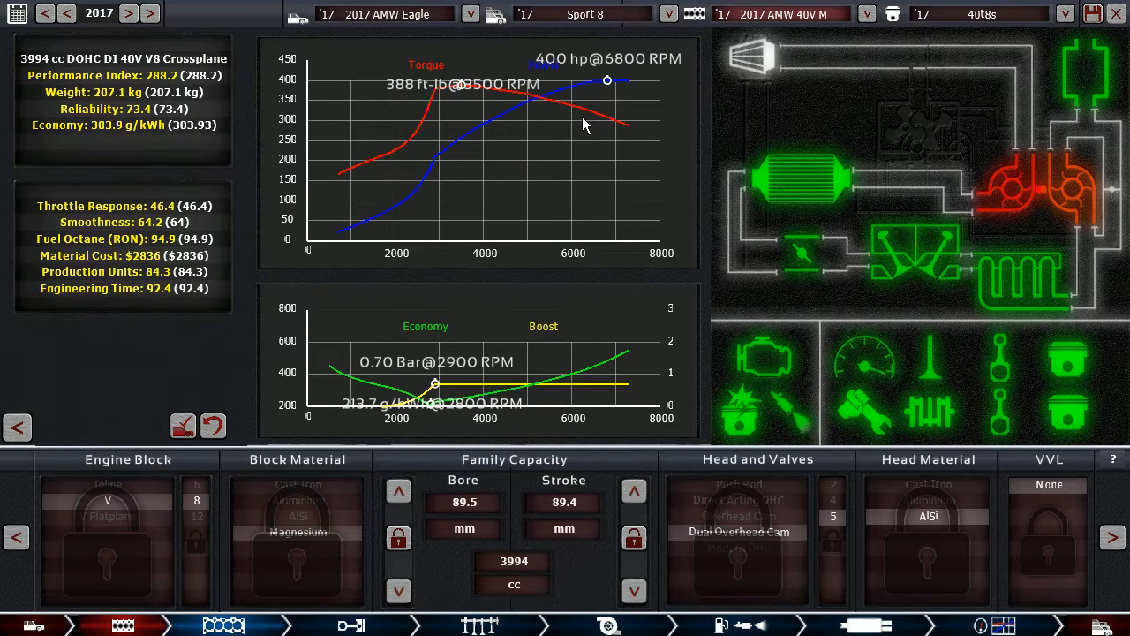
mouse_move(490, 128)
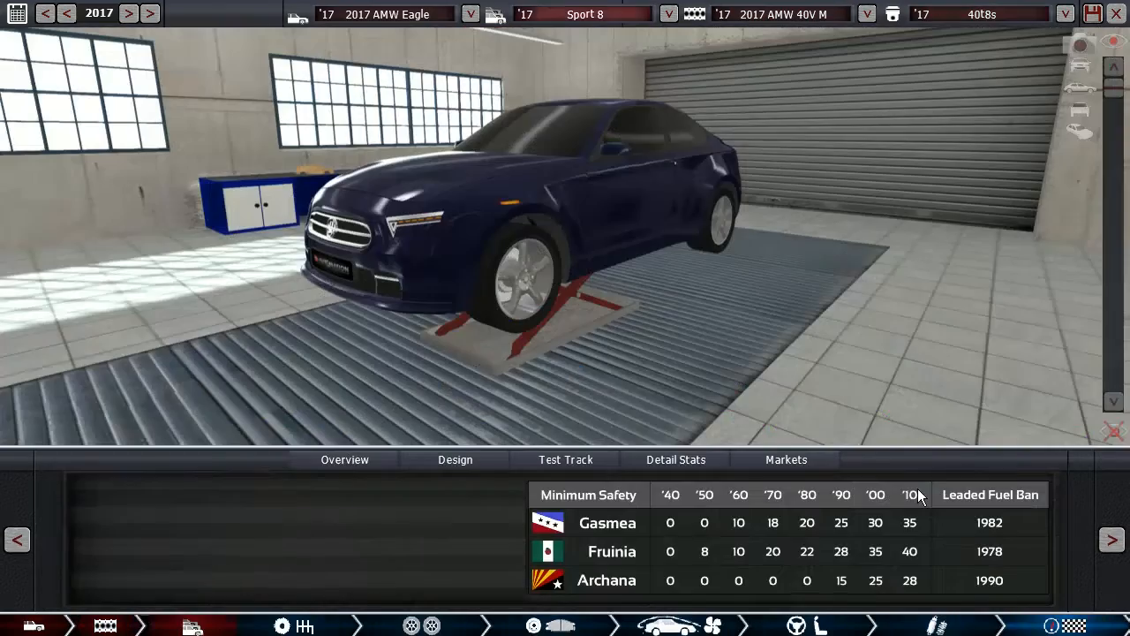
Step: Check the Sport 8's six-speed manual and 255 mm sports tyres, then view its side profile
click(344, 459)
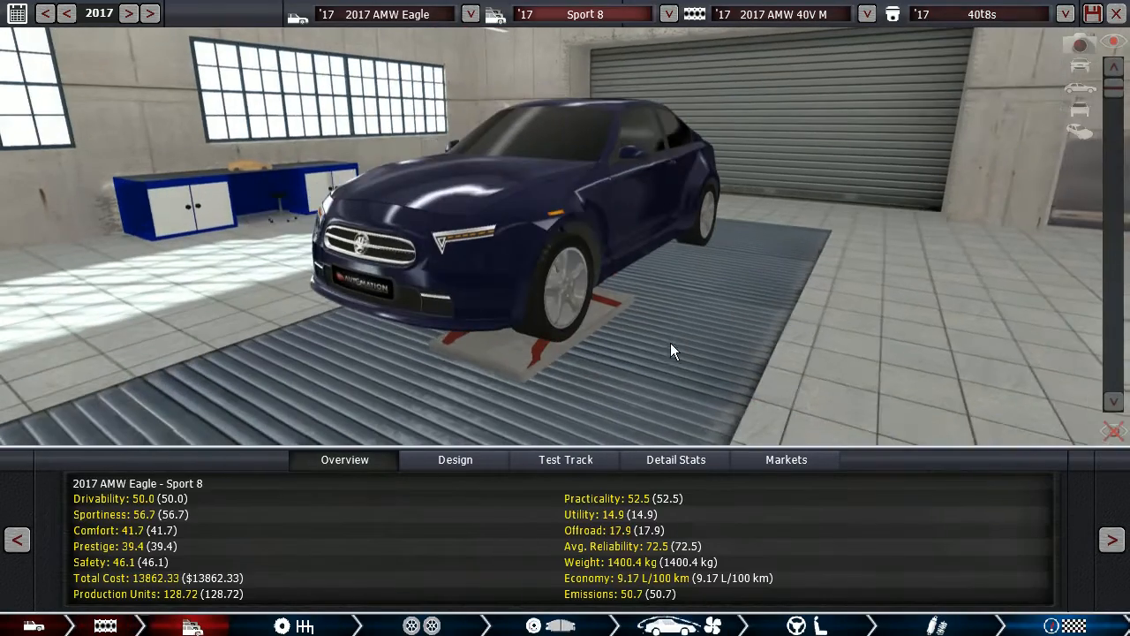
click(305, 625)
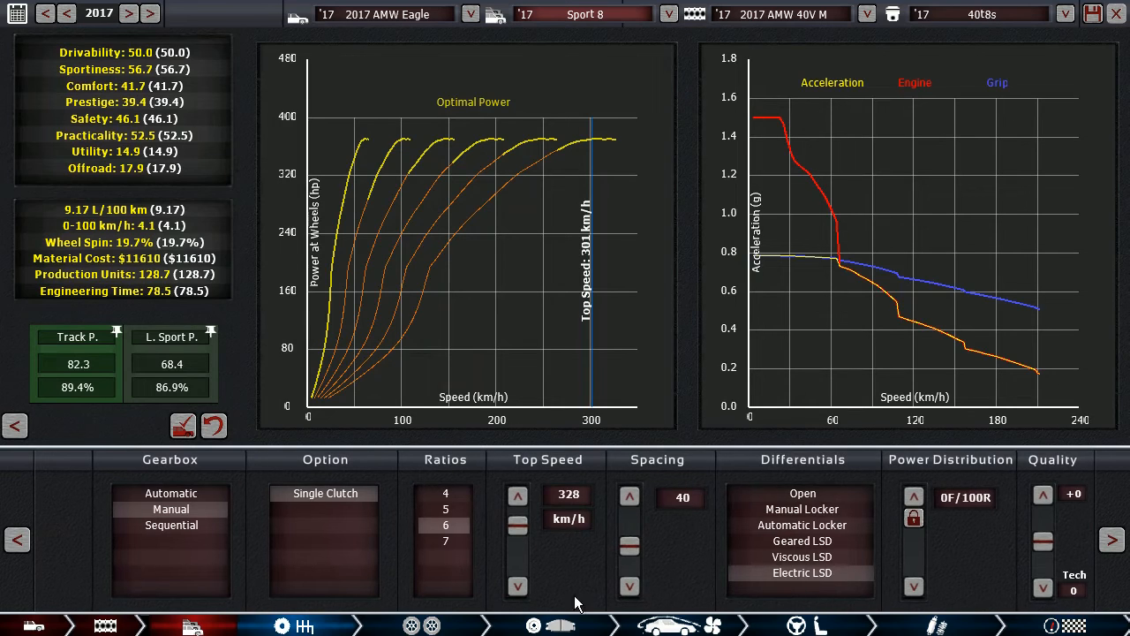
click(409, 625)
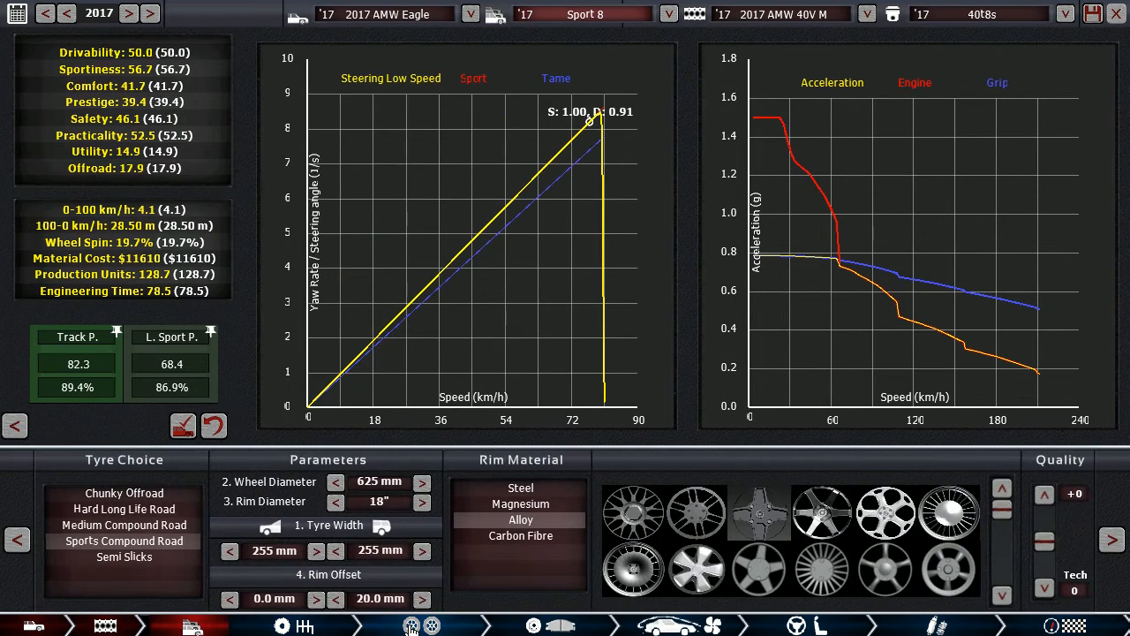
mouse_move(519, 606)
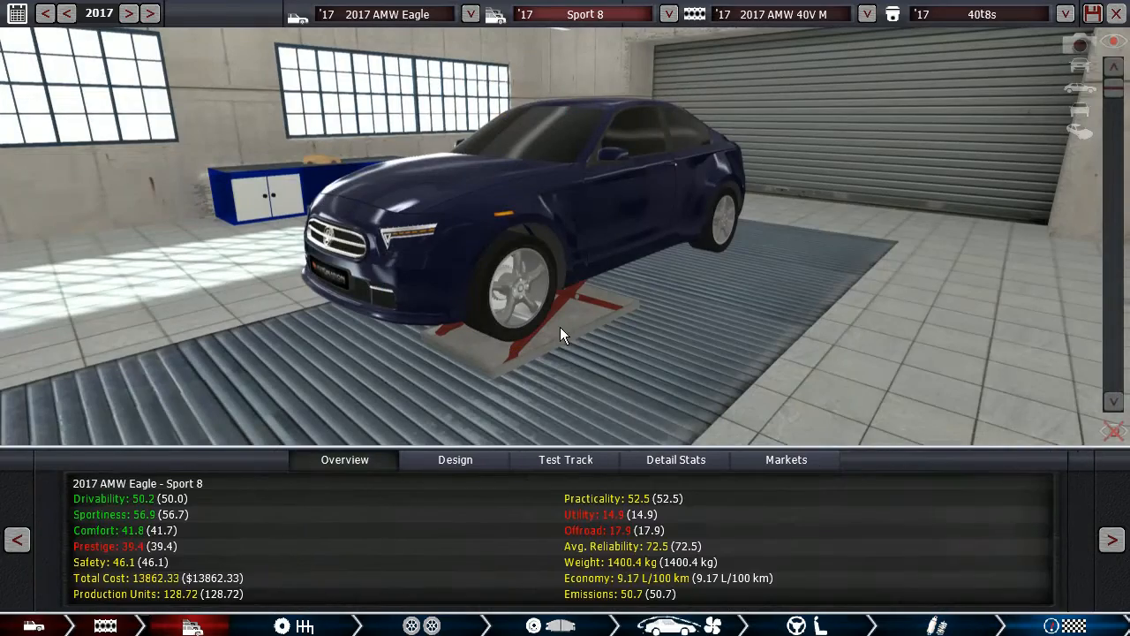
drag(565, 333, 574, 318)
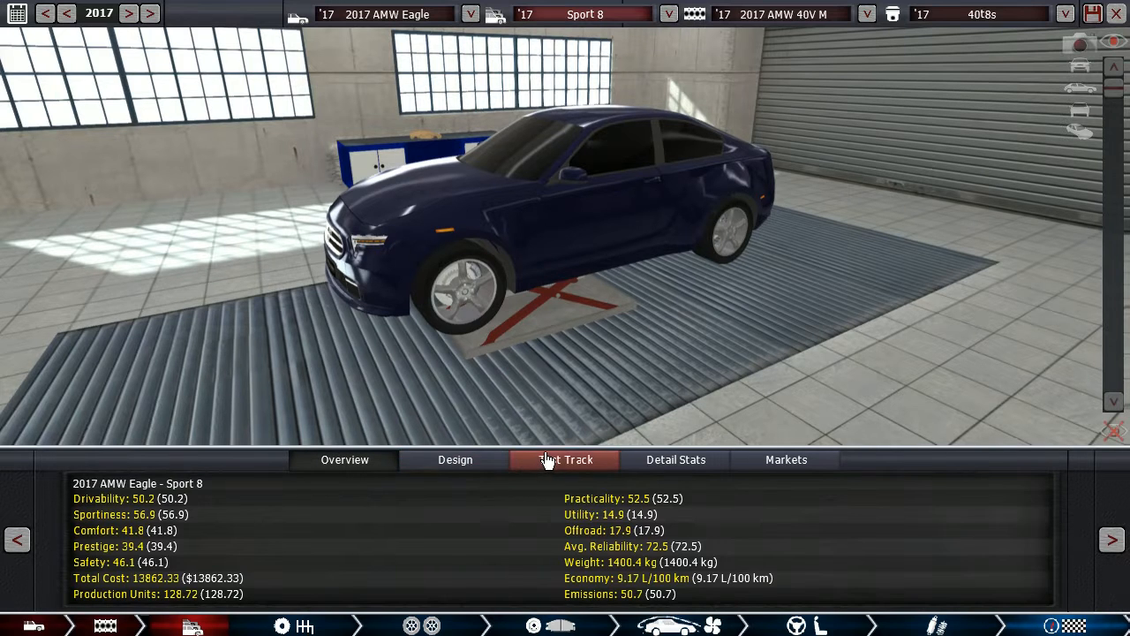
Step: Test-run the Sport 8 on the airfield, reaching 301.4 km/h, and reopen the trim list
click(565, 459)
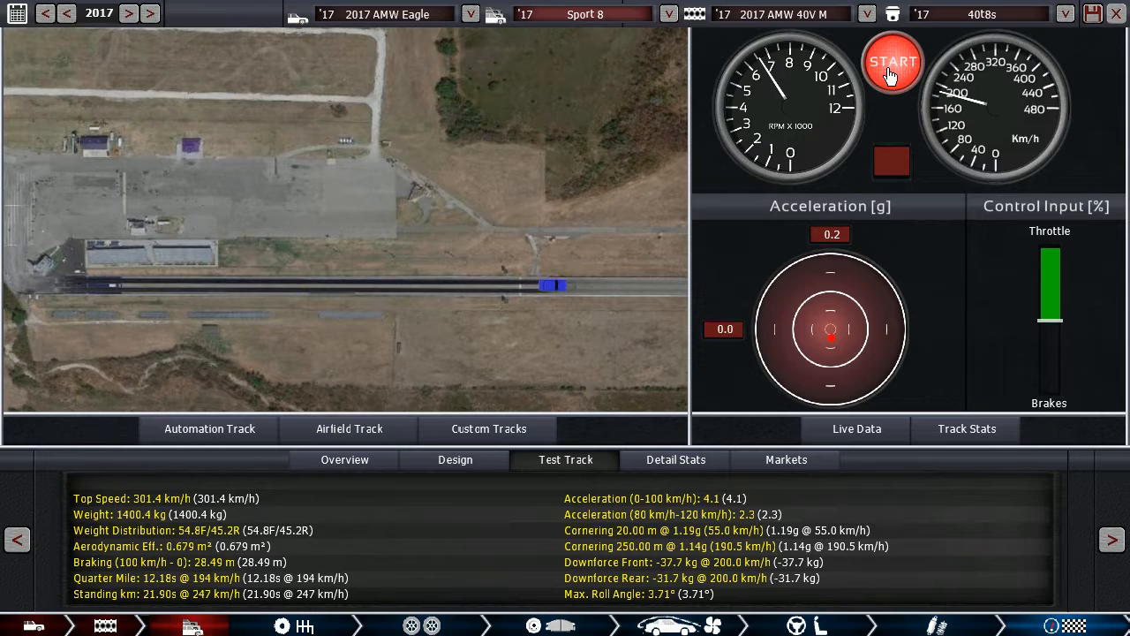
click(892, 62)
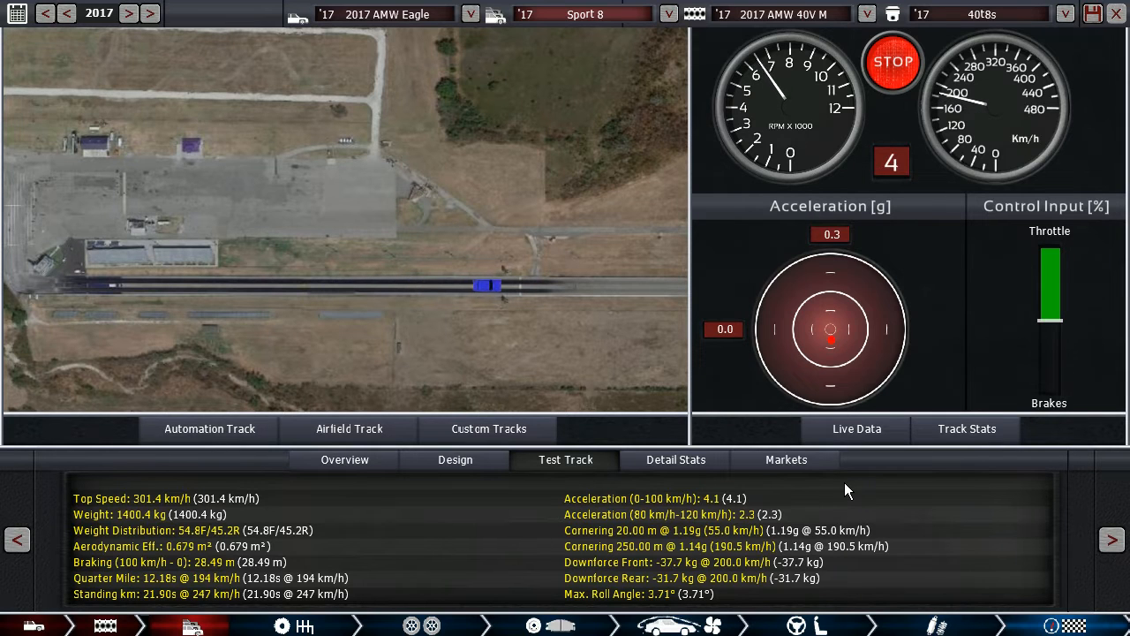
click(892, 61)
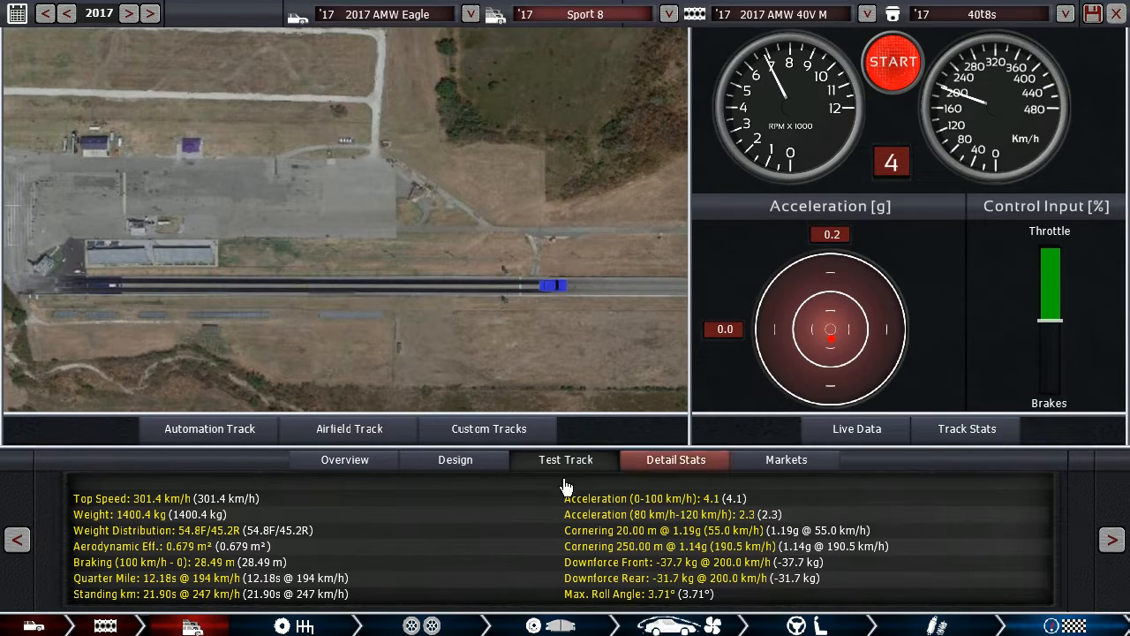
click(344, 459)
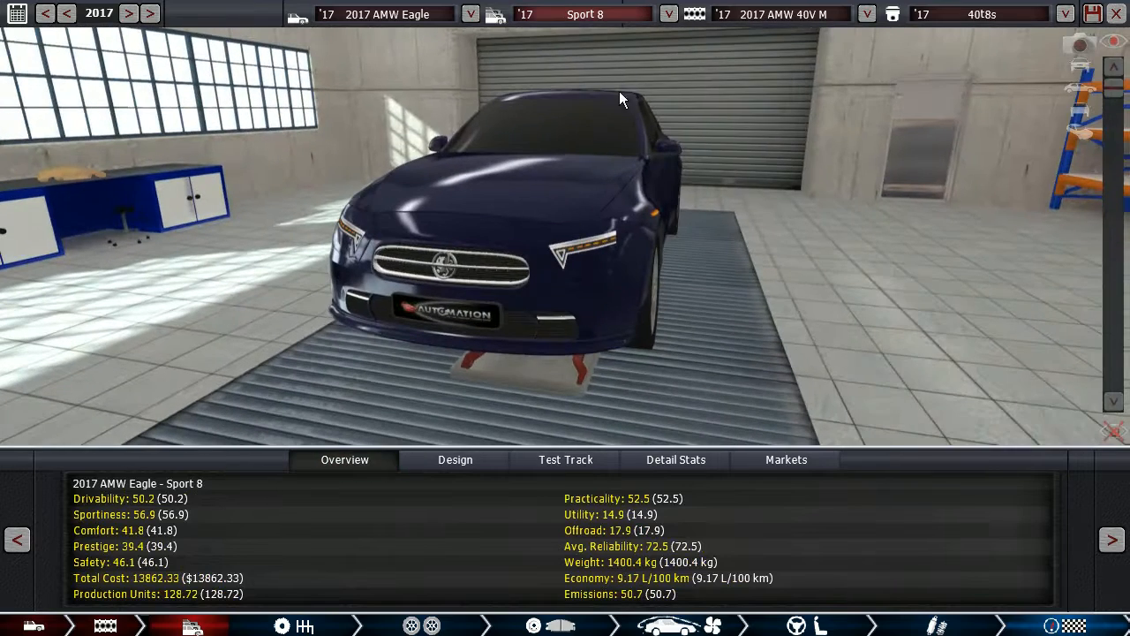
click(668, 13)
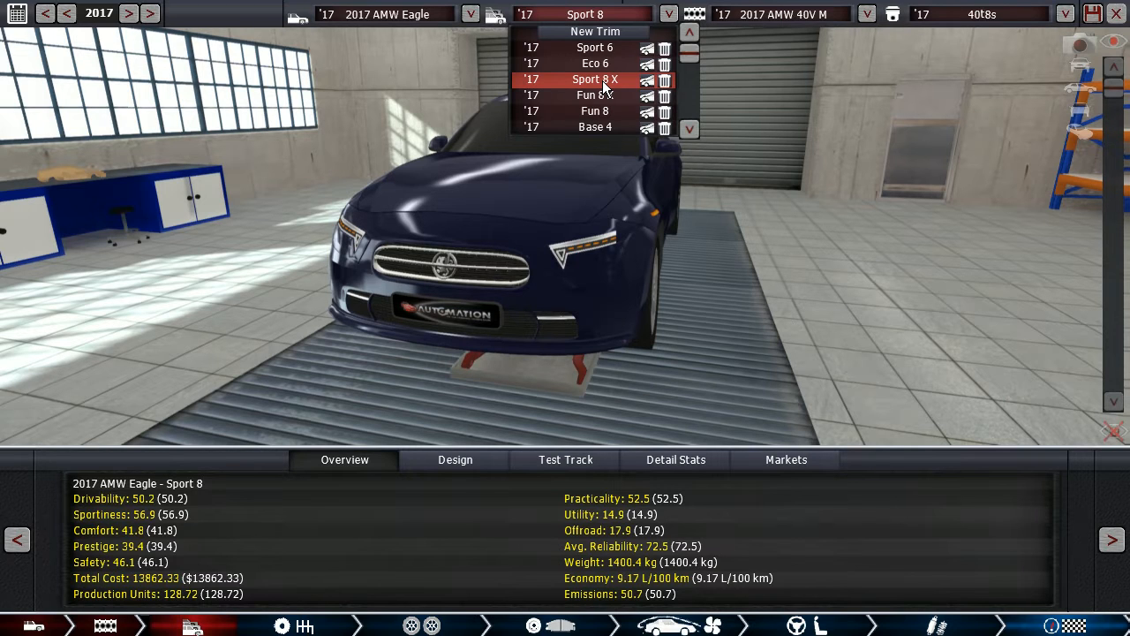
Step: Load the Sport 8 X and test it on the airfield: 294.7 km/h, 3.7 s 0-100
click(594, 79)
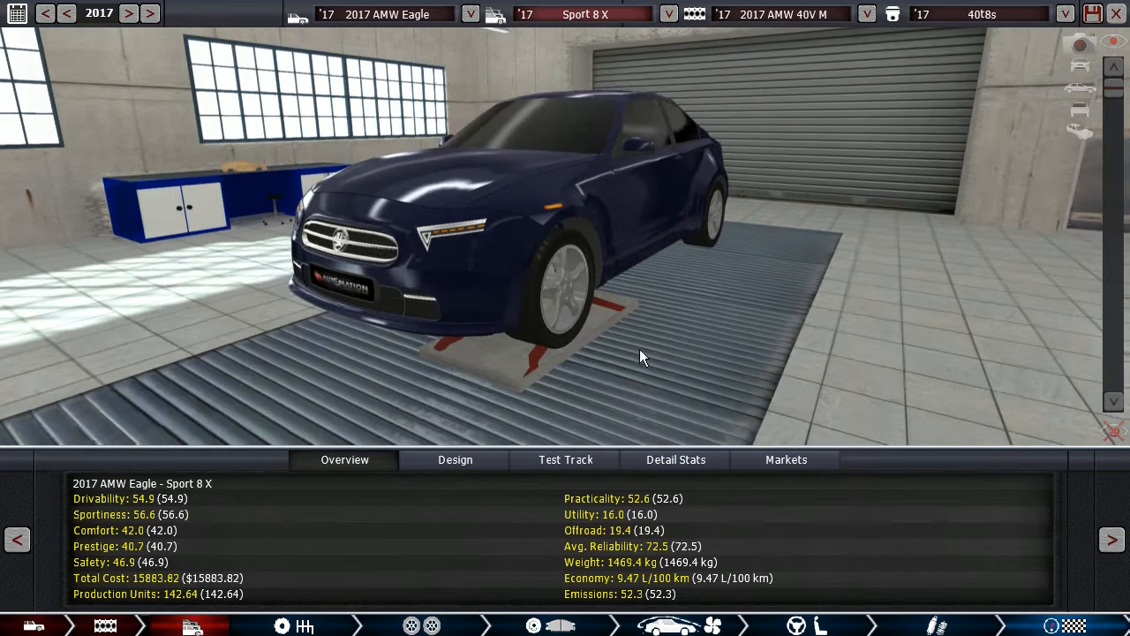
click(565, 459)
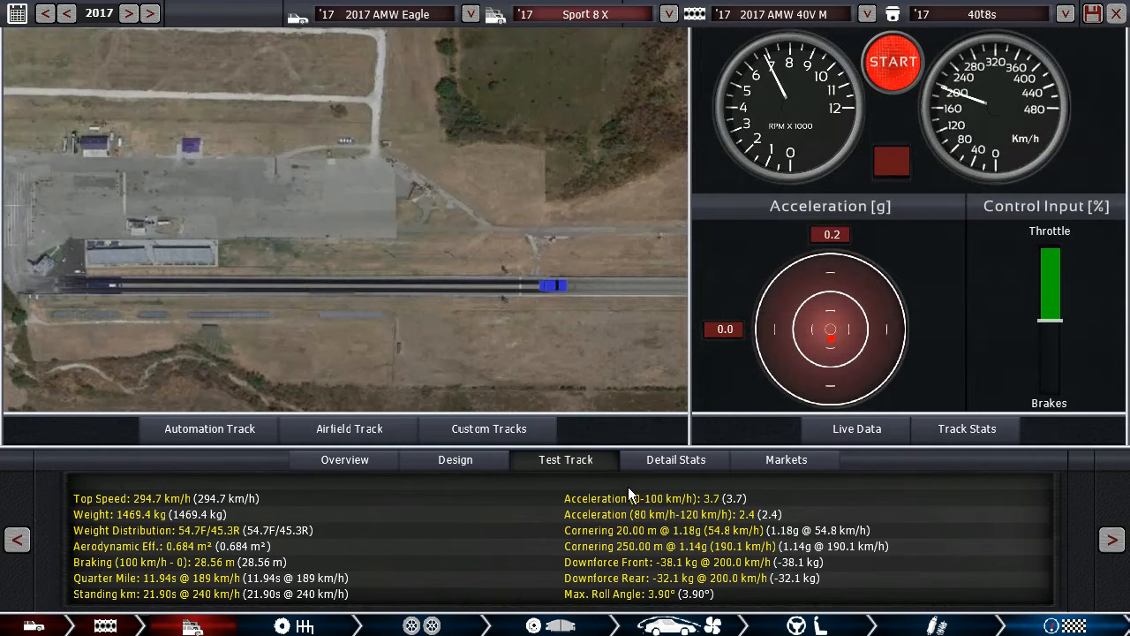
mouse_move(693, 510)
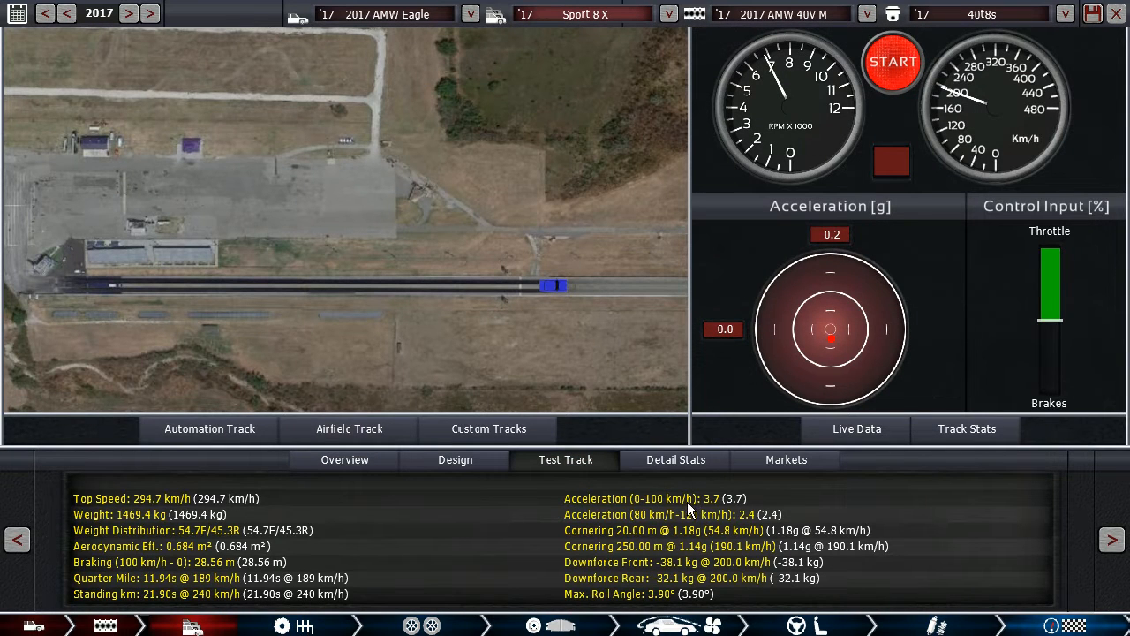
click(893, 61)
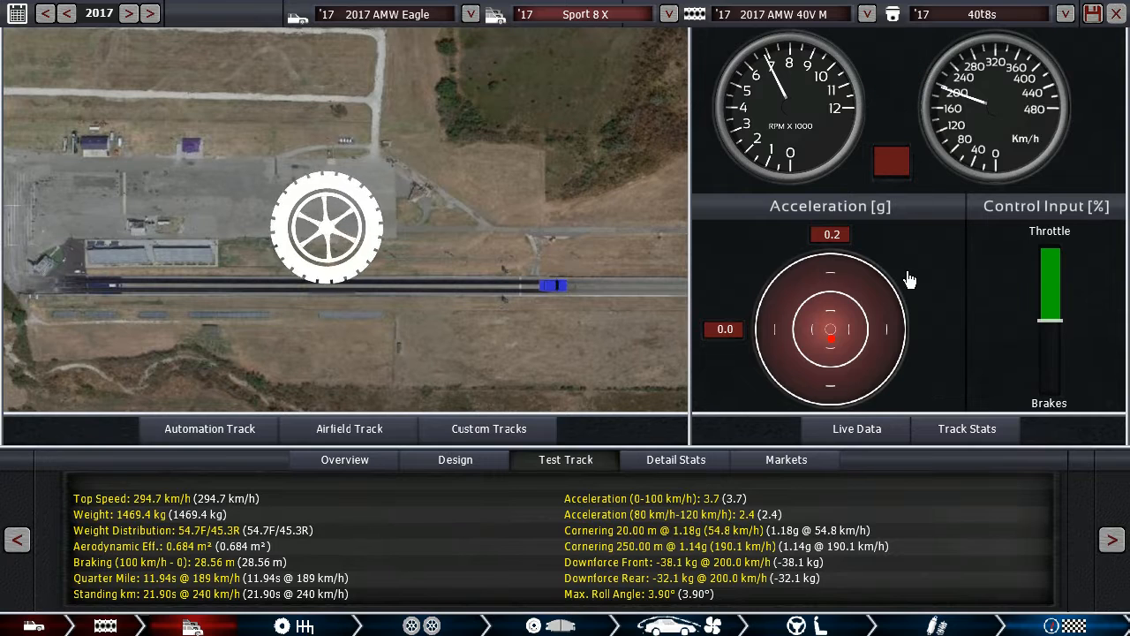
click(891, 161)
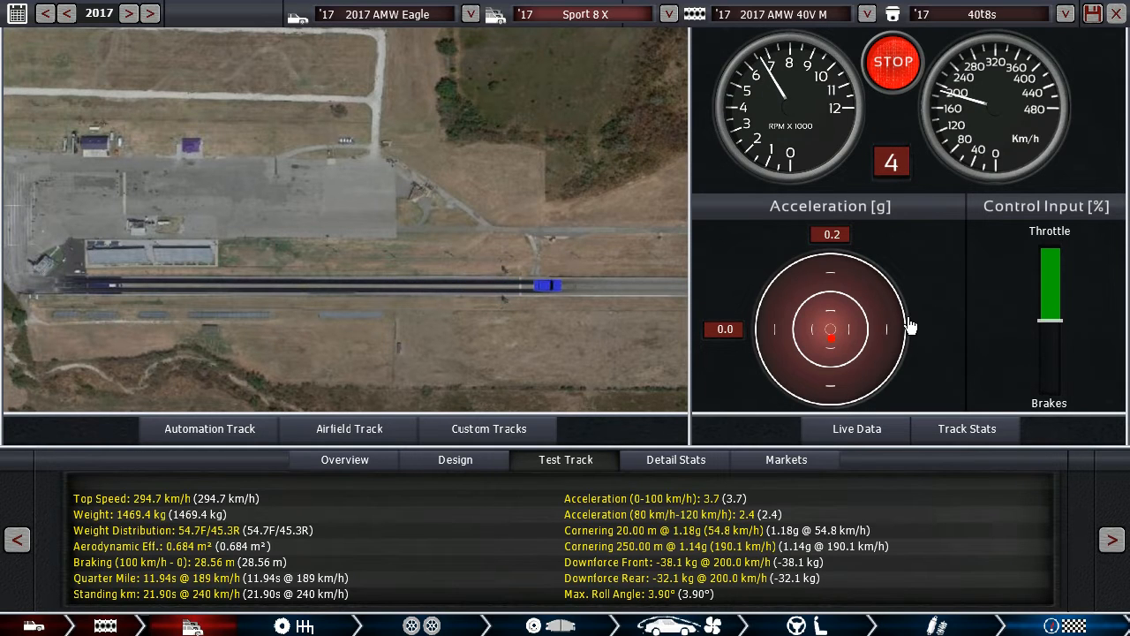
click(344, 459)
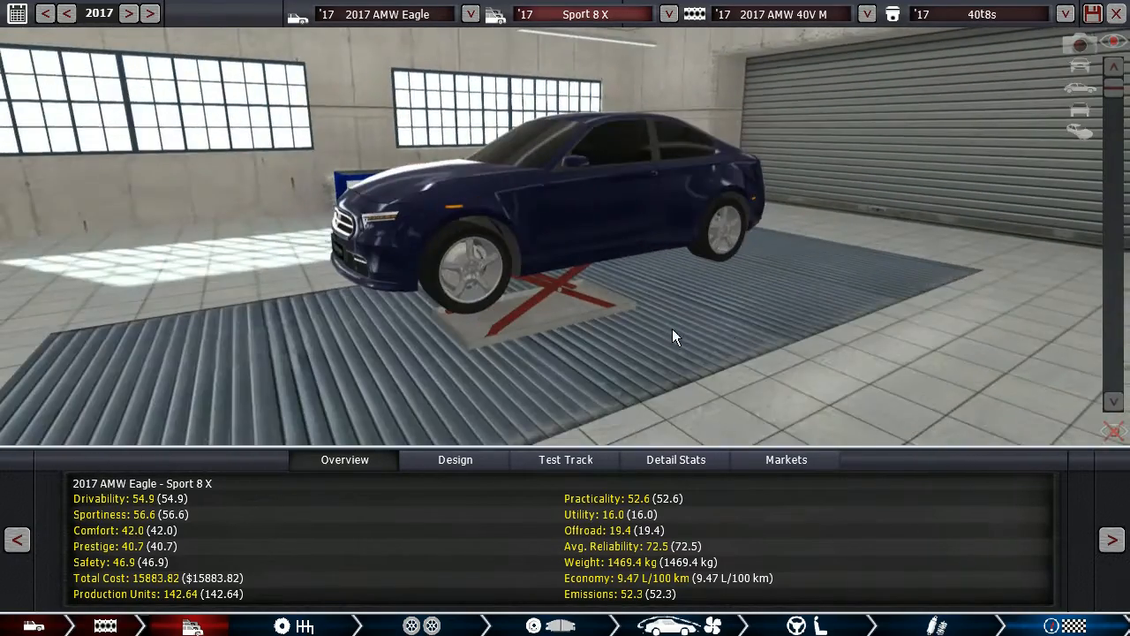
click(565, 459)
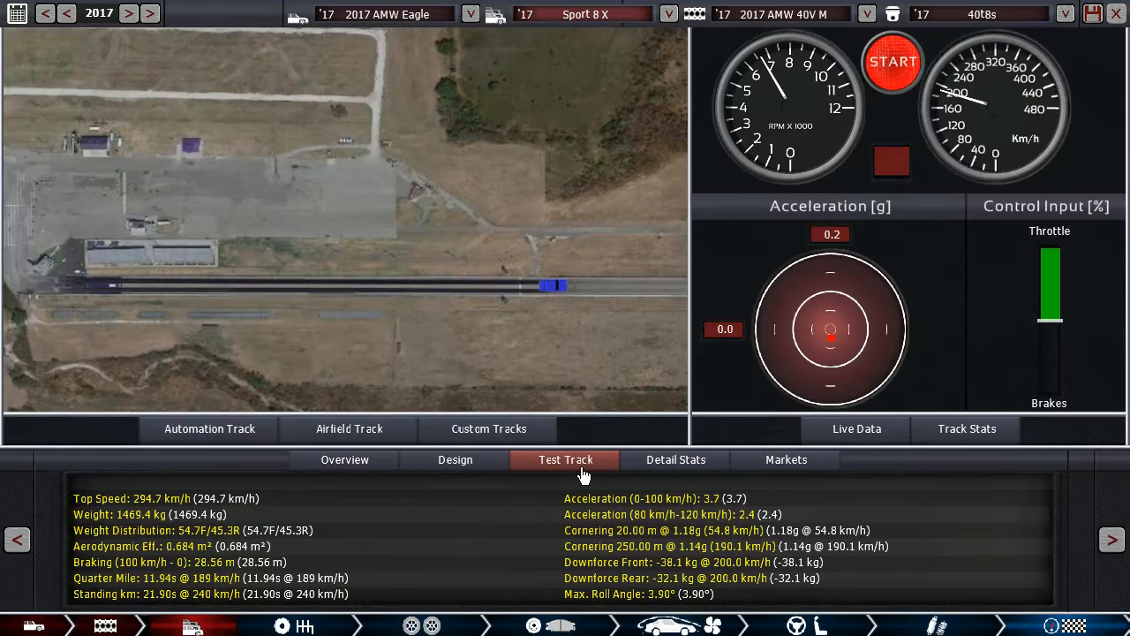
mouse_move(720, 516)
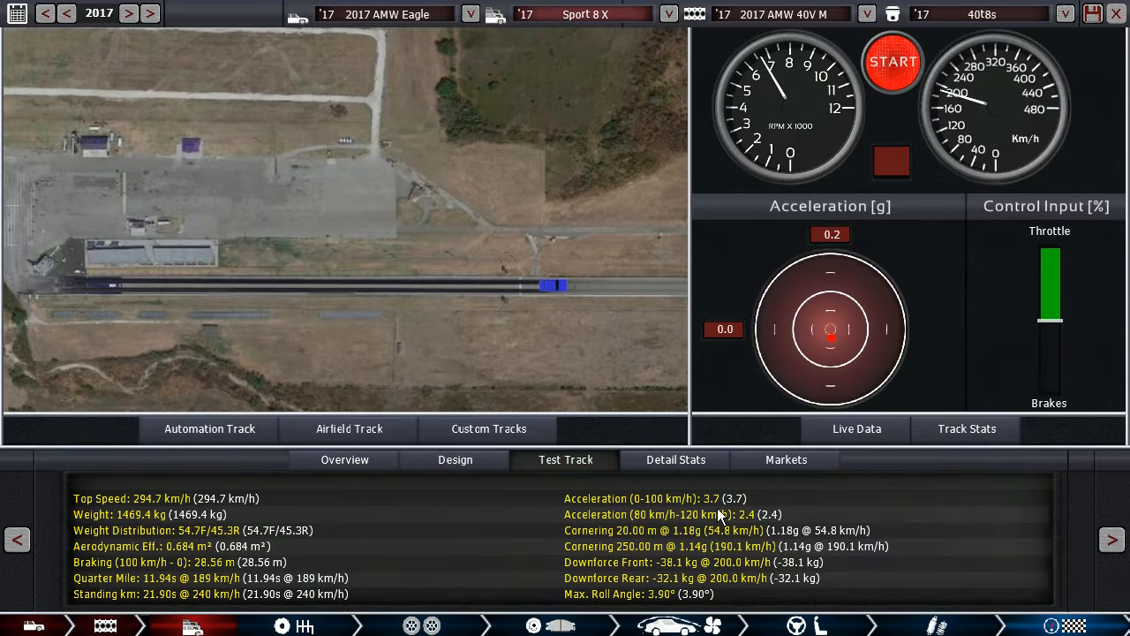
mouse_move(344, 463)
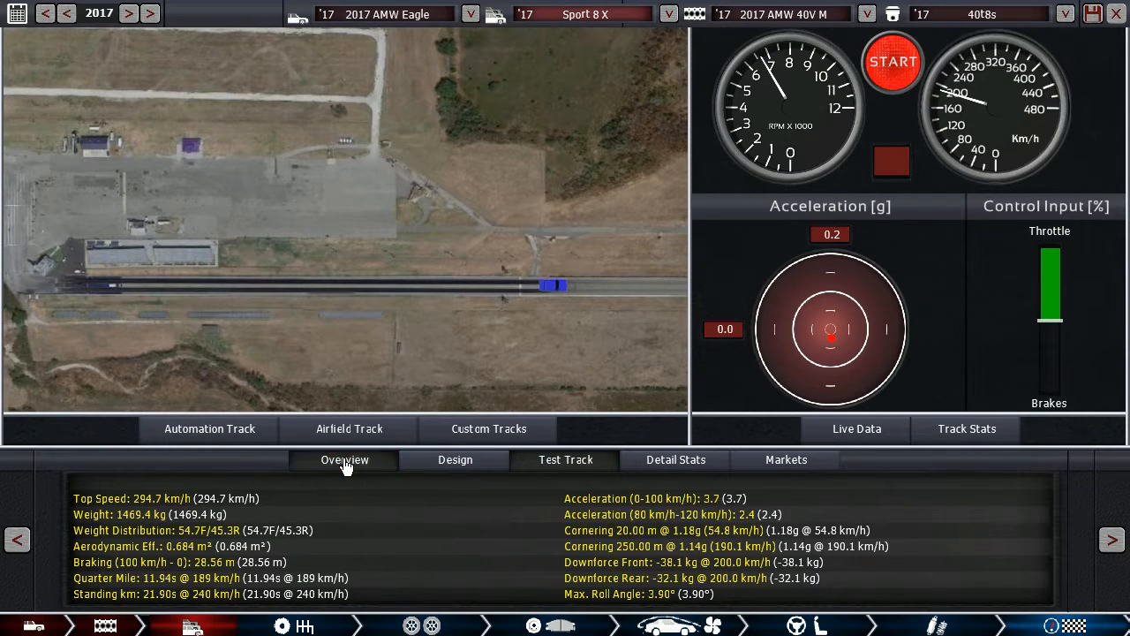
click(344, 459)
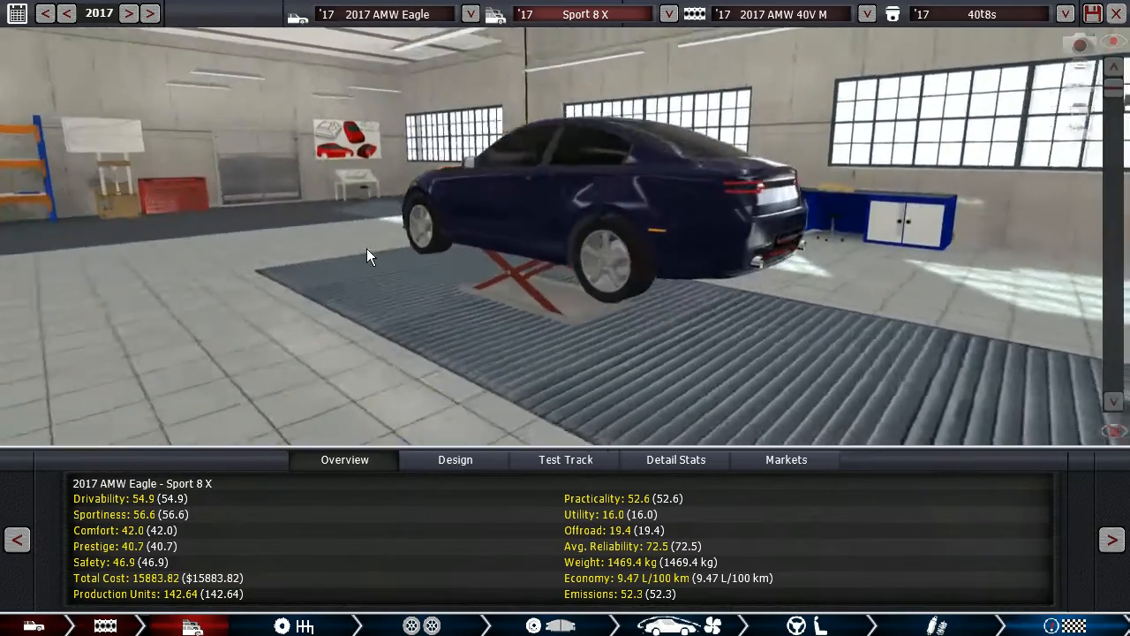
drag(369, 256, 750, 289)
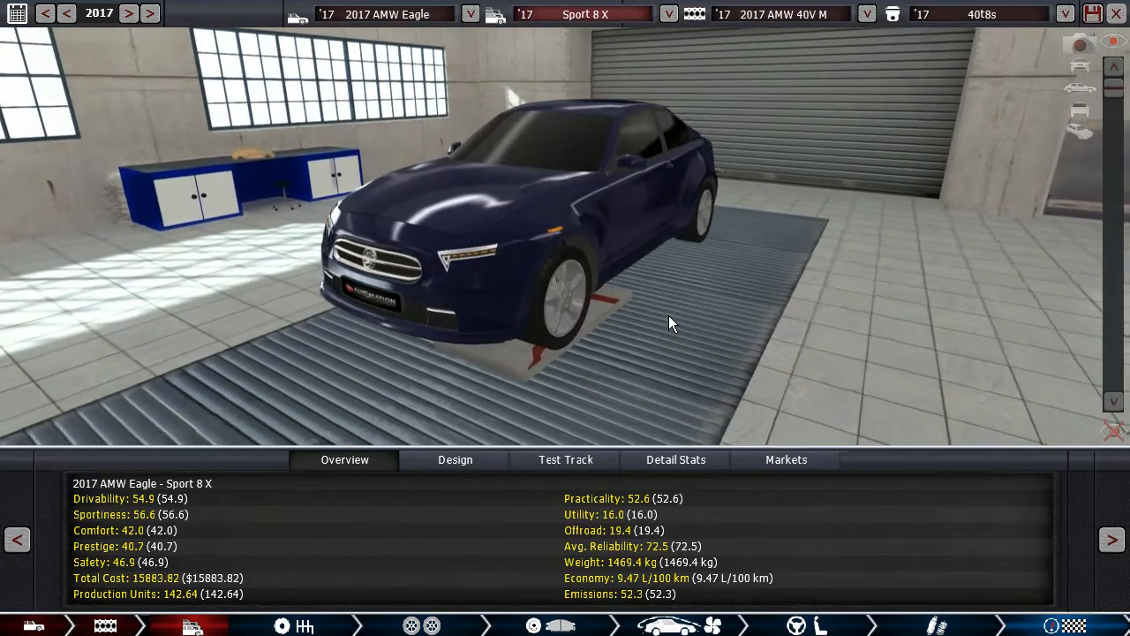
drag(671, 322, 530, 296)
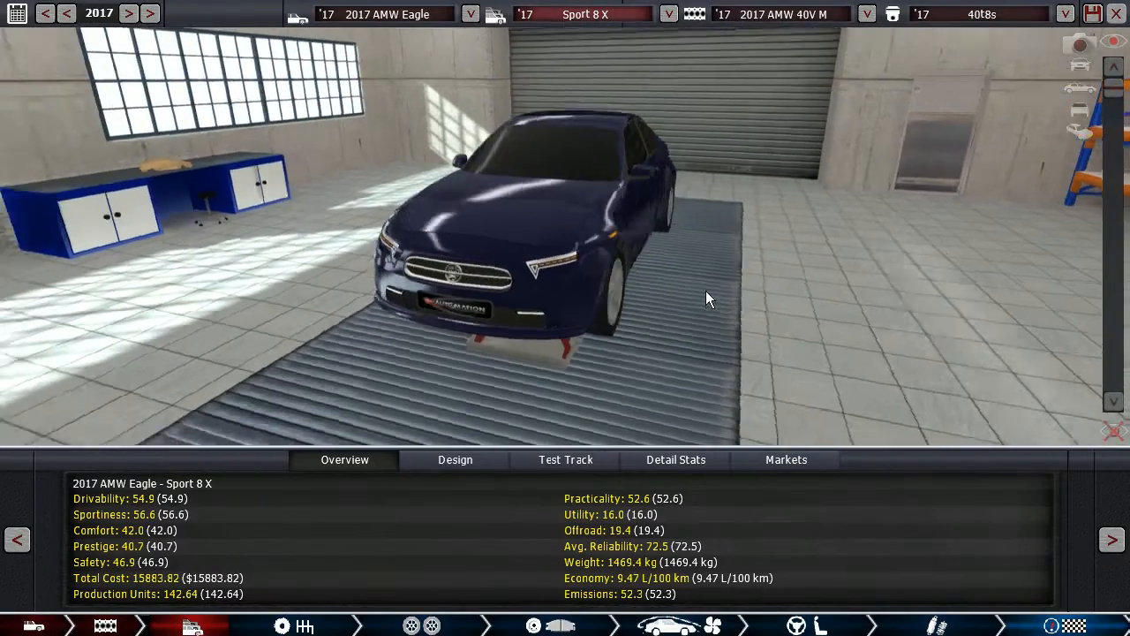
drag(707, 299, 640, 296)
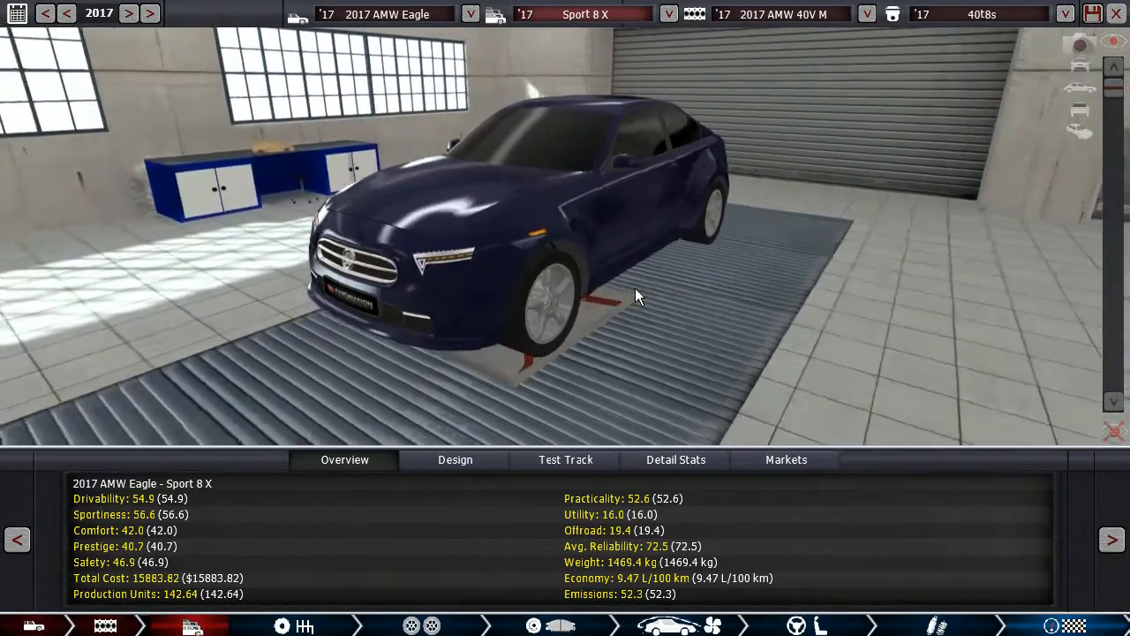
drag(635, 296, 609, 295)
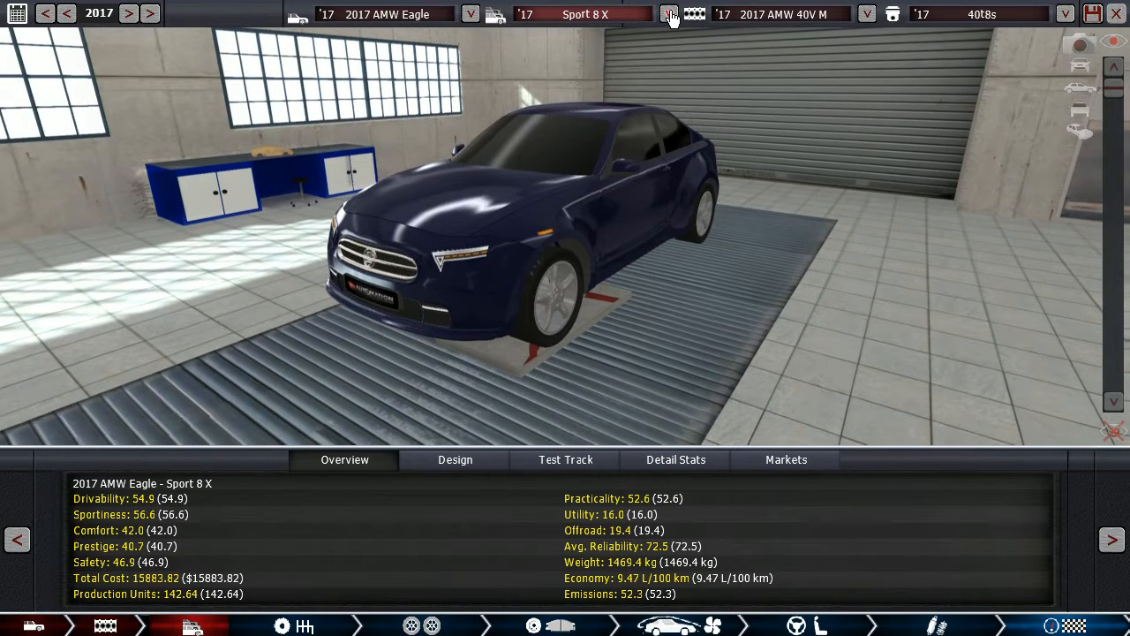
Step: Load the HP trim, orbit it, and check its 640 hp V8 and seven-speed sequential gearbox
click(669, 14)
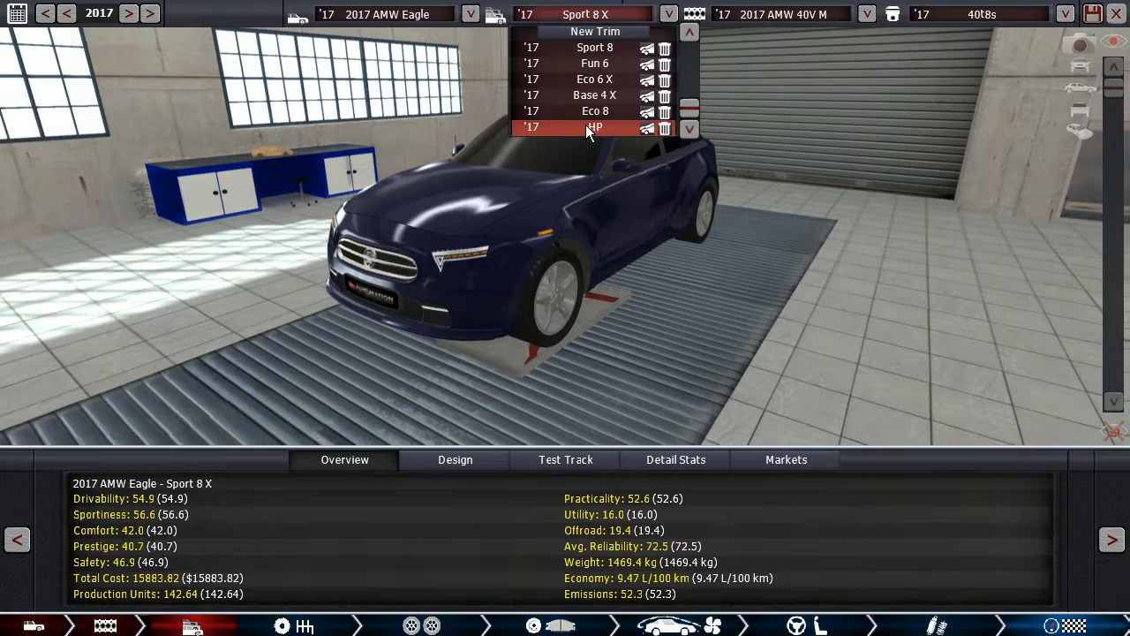
click(595, 126)
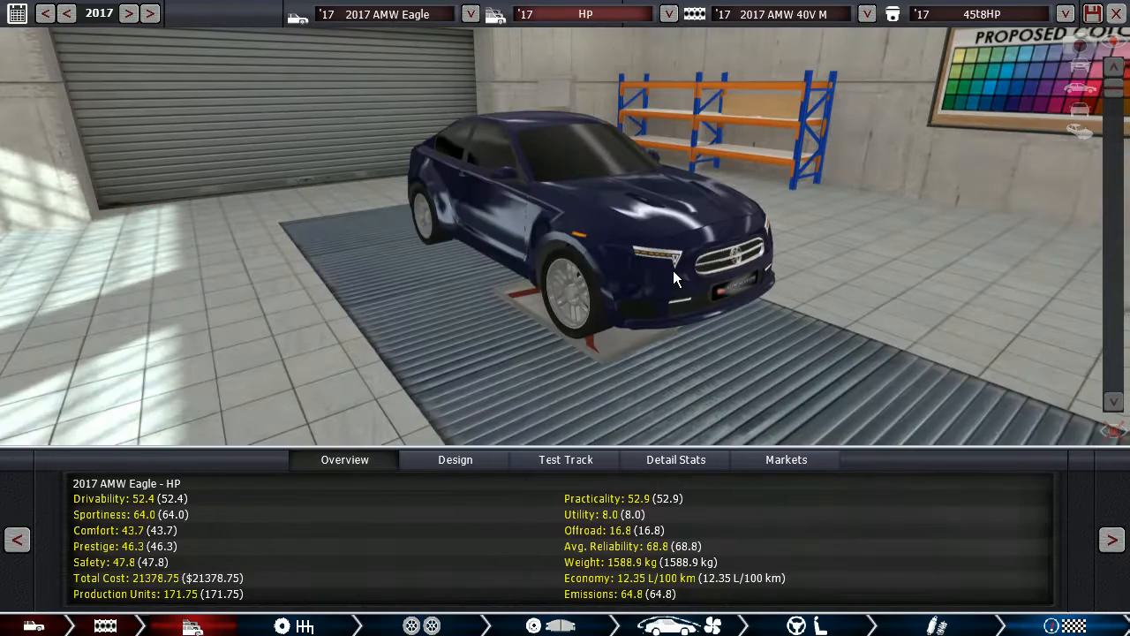
drag(676, 278, 477, 378)
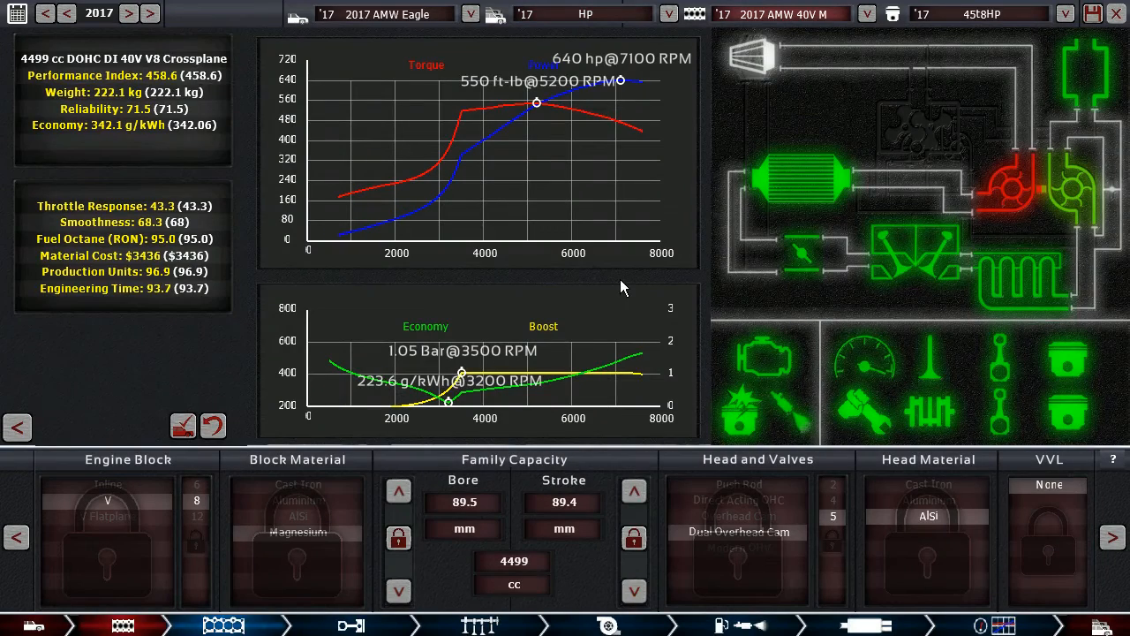
mouse_move(666, 159)
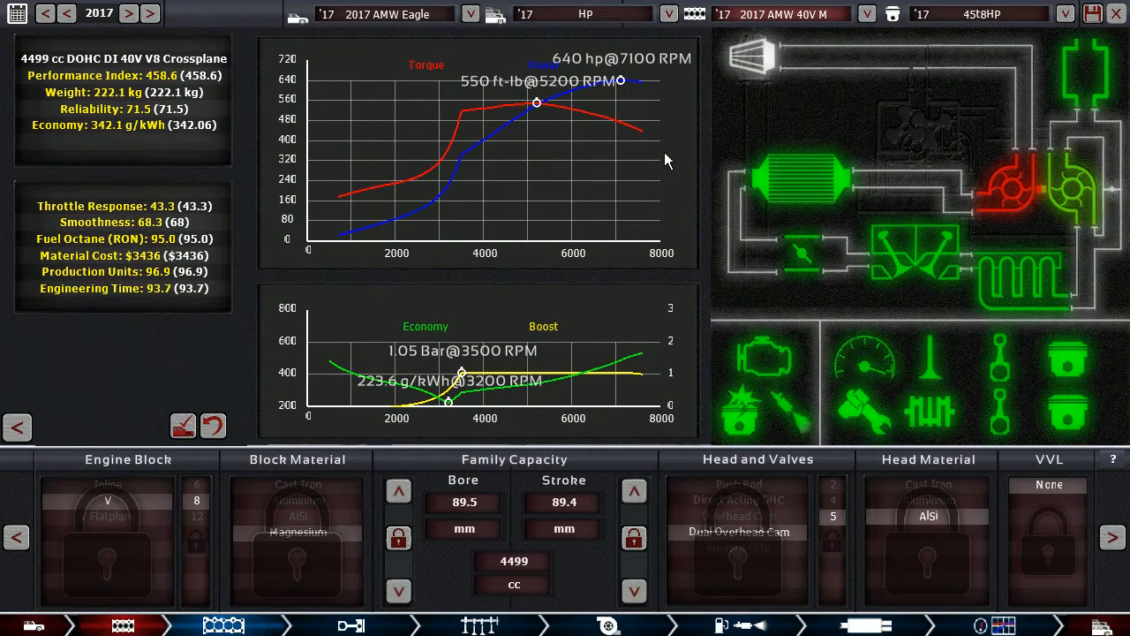
mouse_move(605, 138)
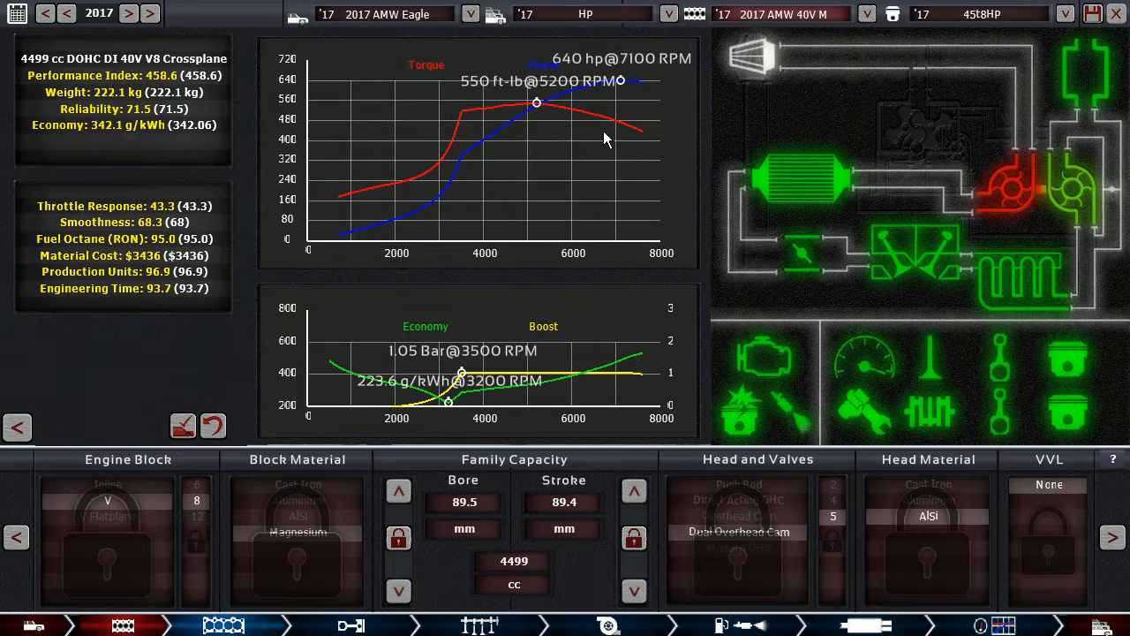
mouse_move(986, 621)
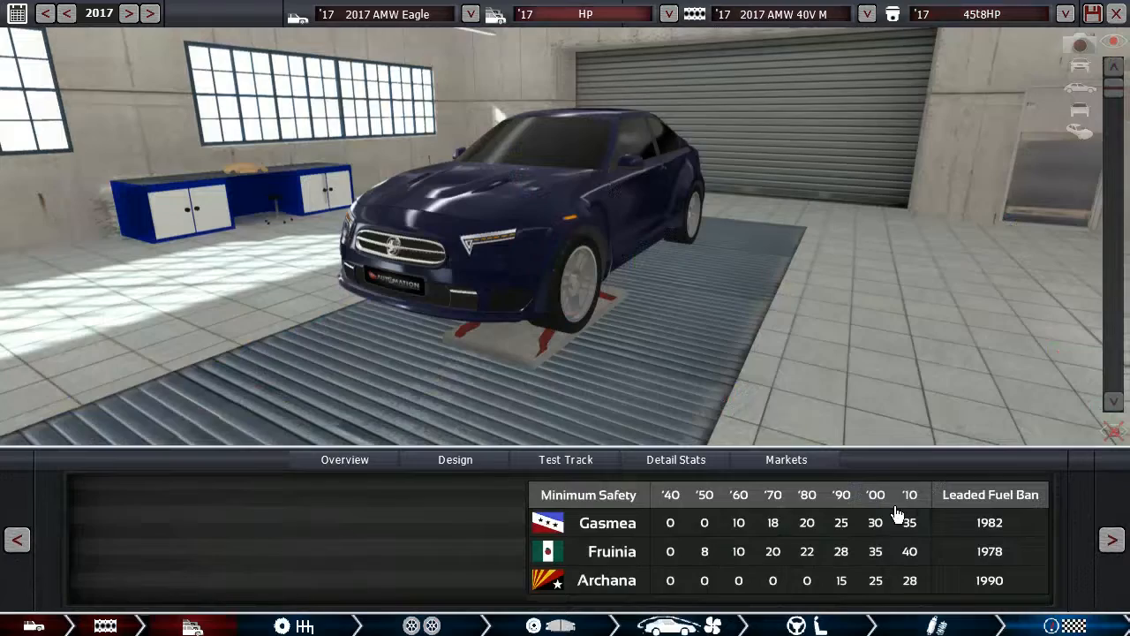
click(345, 459)
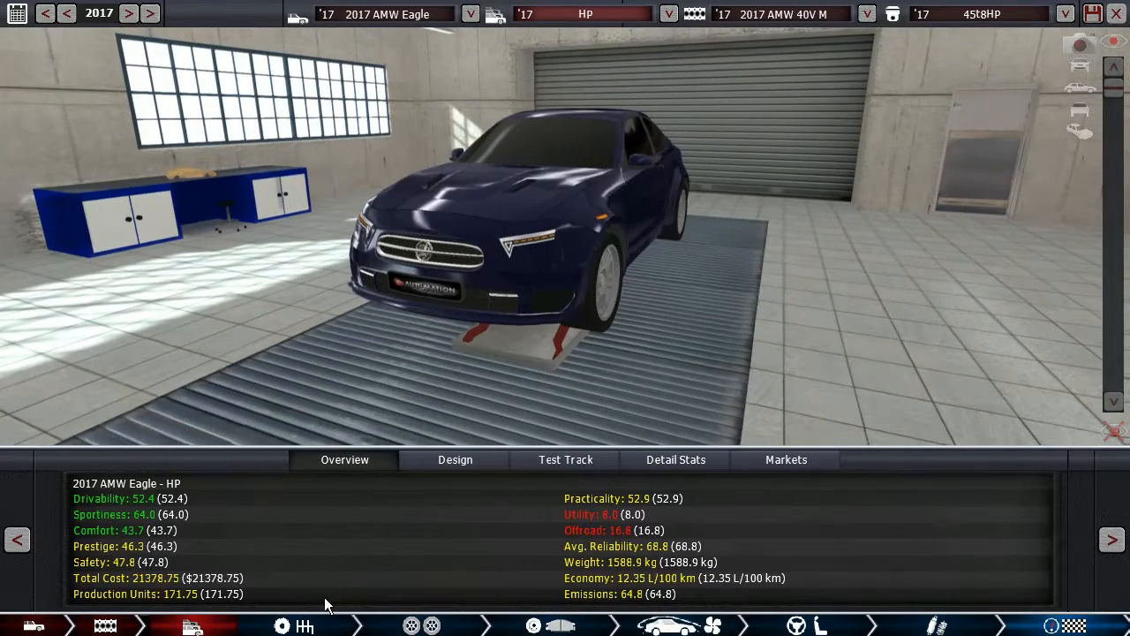
click(336, 625)
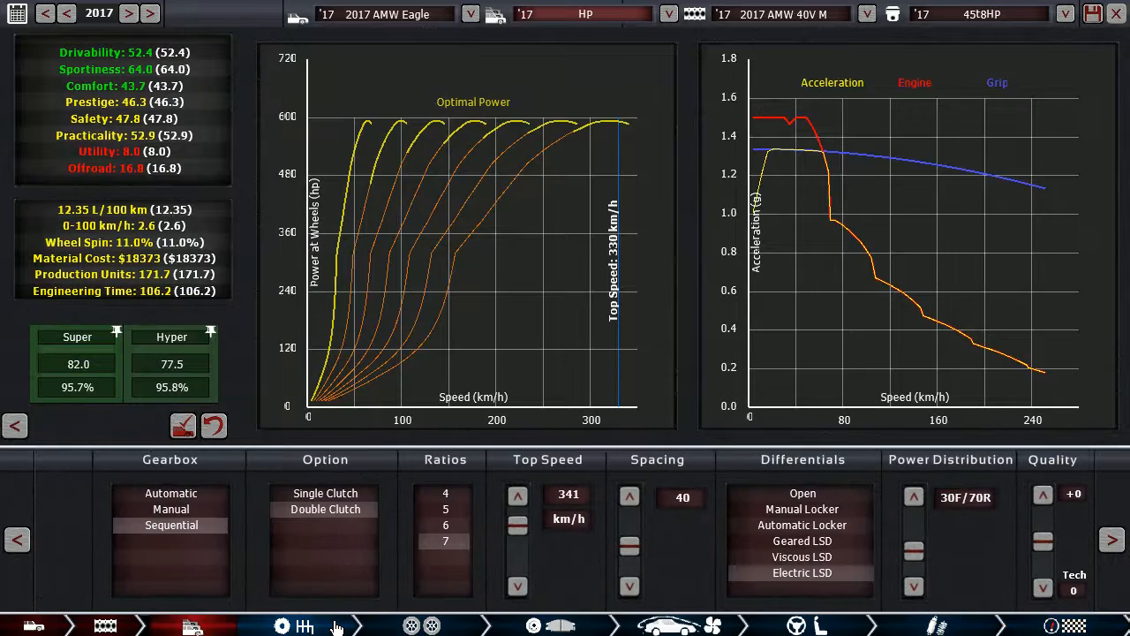
mouse_move(287, 381)
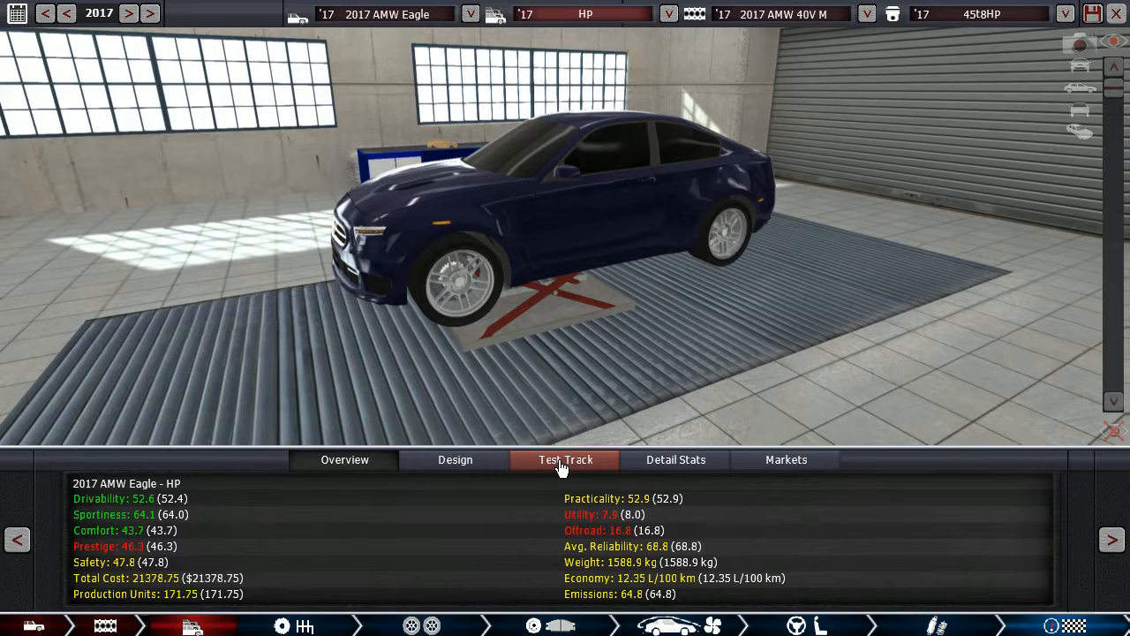
Step: Run the HP trim on the airfield for 10.57 s, then check its 64.1 sportiness overview
click(565, 459)
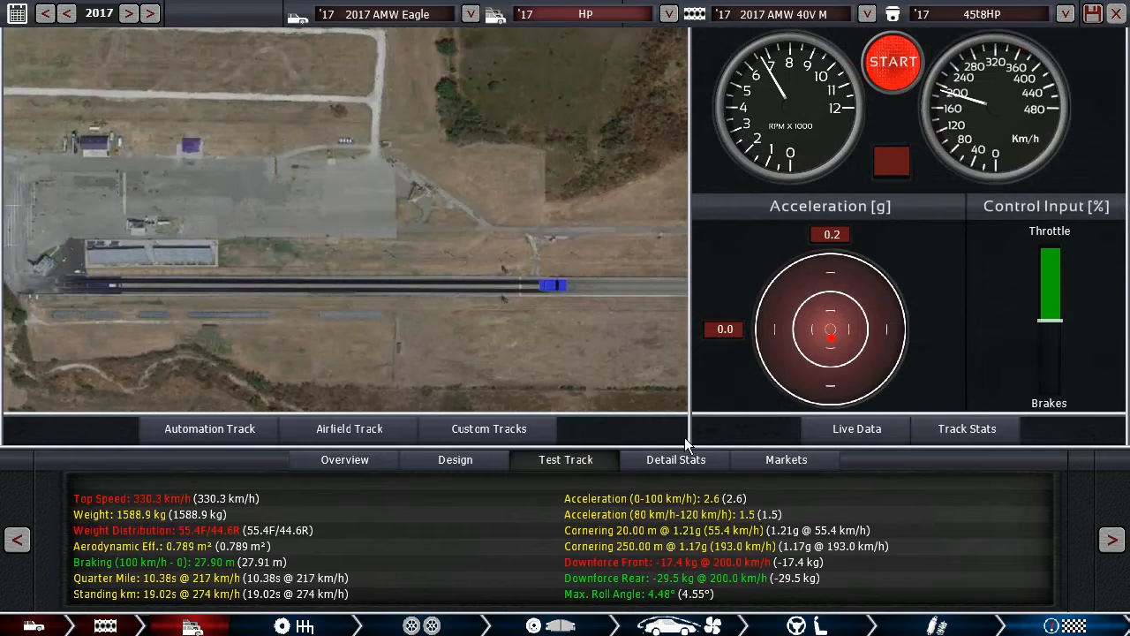
mouse_move(825, 348)
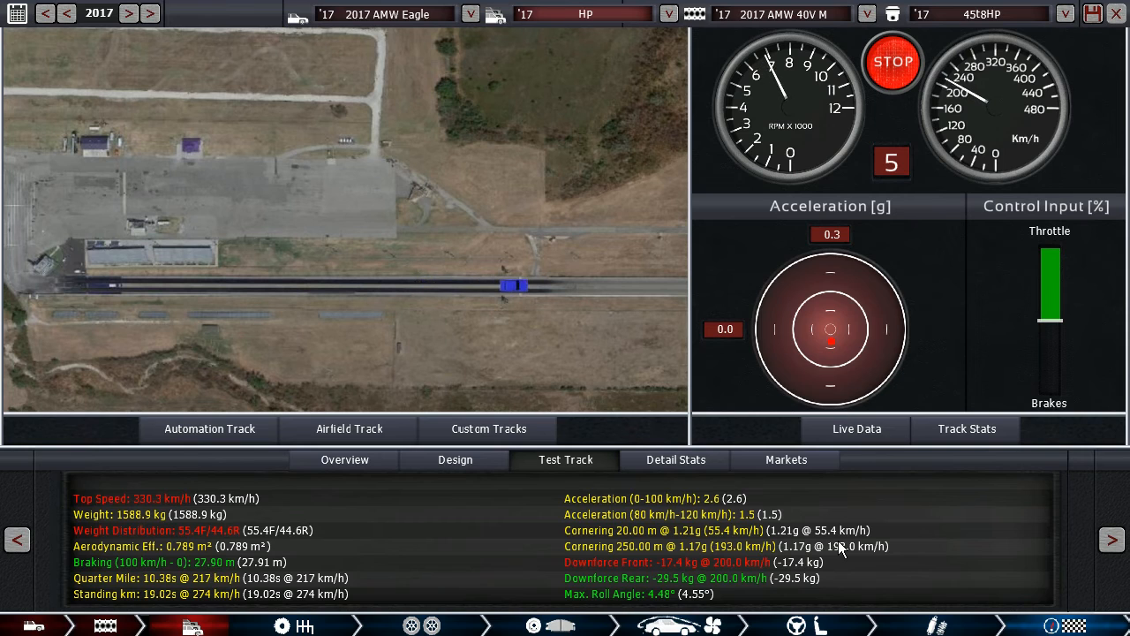
click(892, 61)
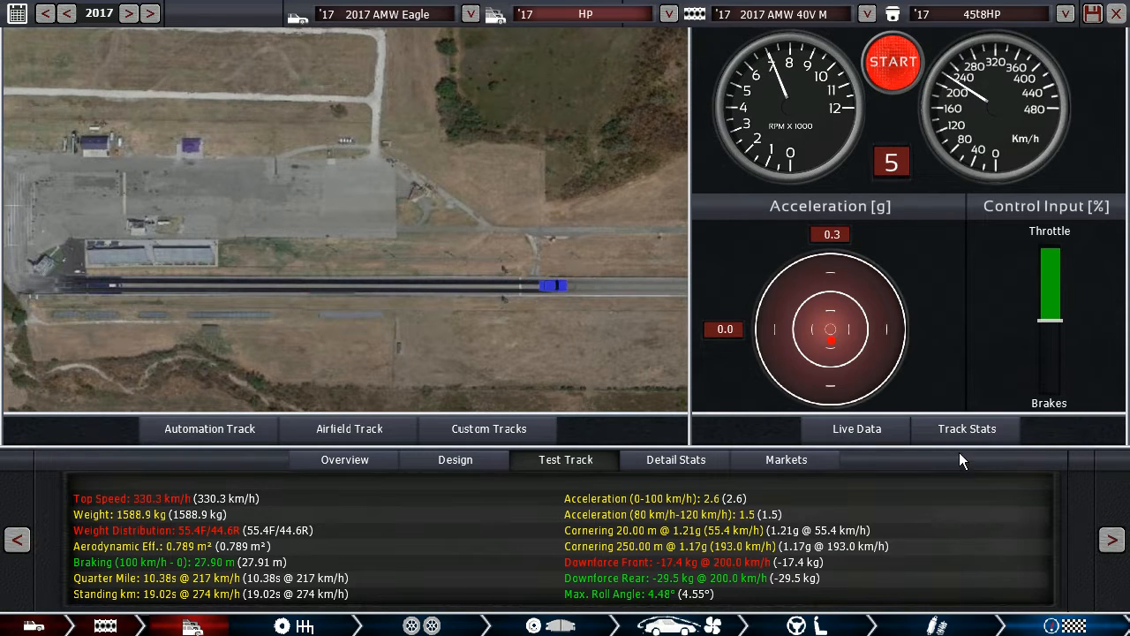
click(966, 428)
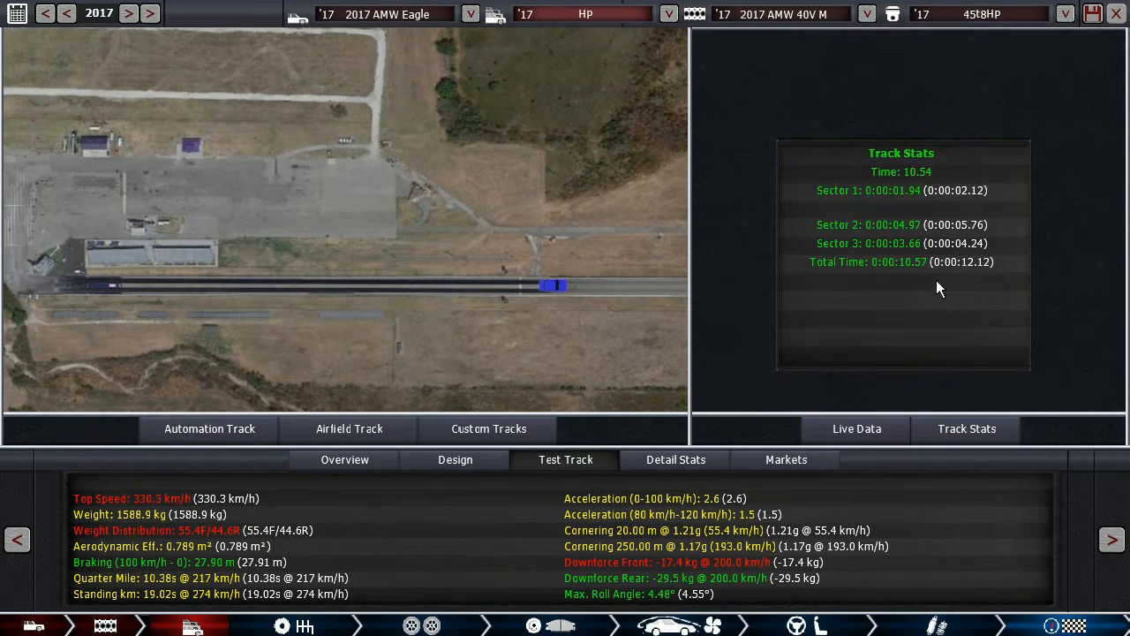
mouse_move(965, 307)
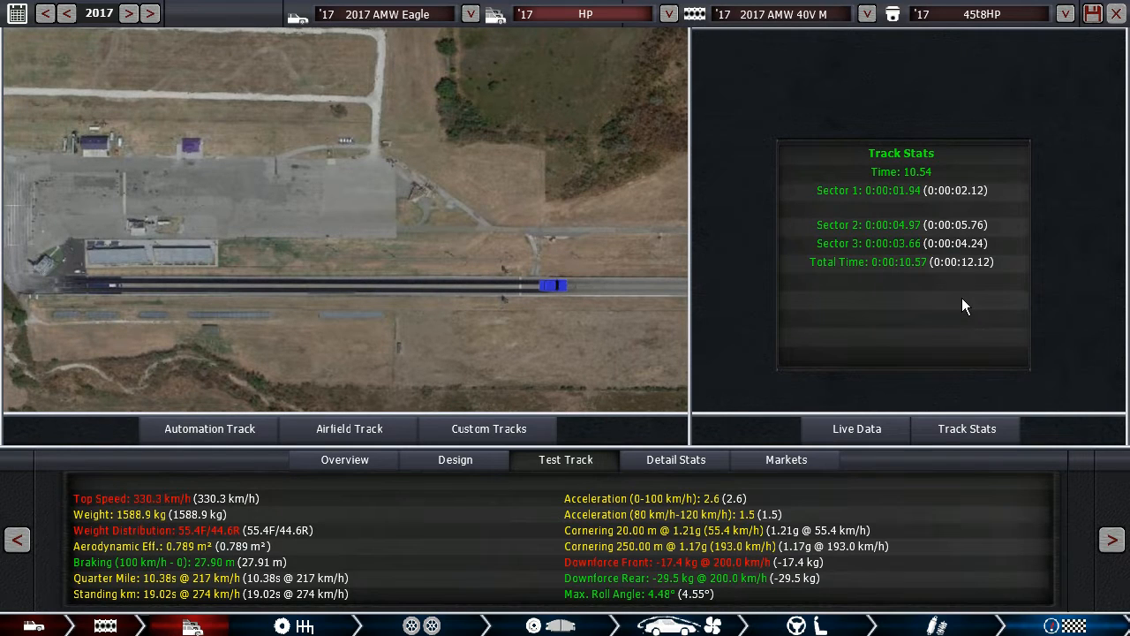
mouse_move(953, 273)
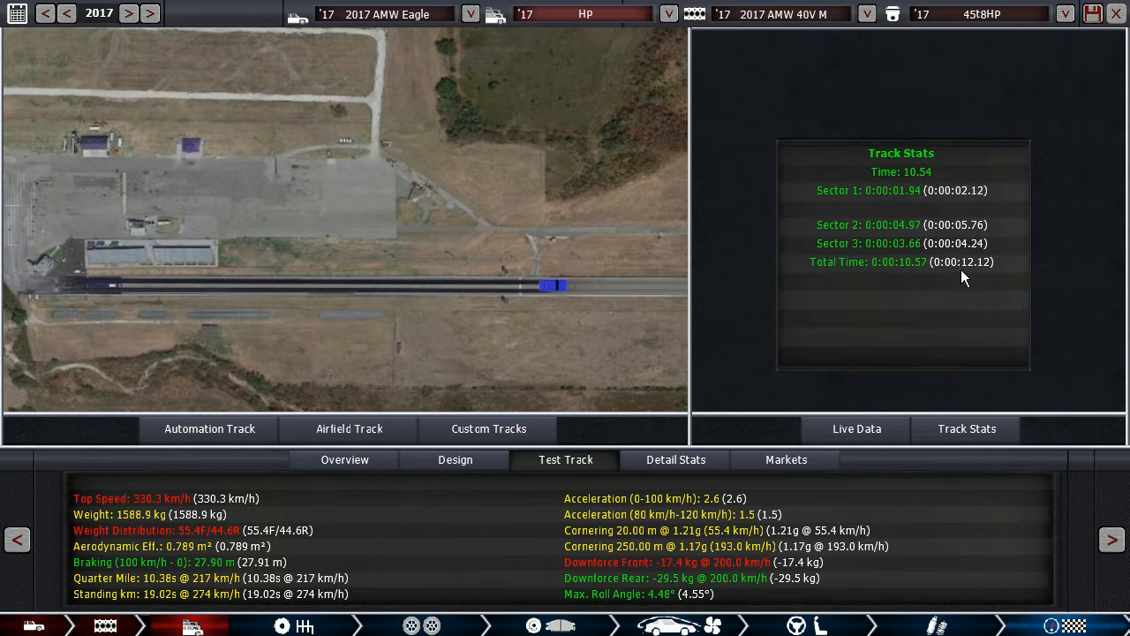
mouse_move(988, 271)
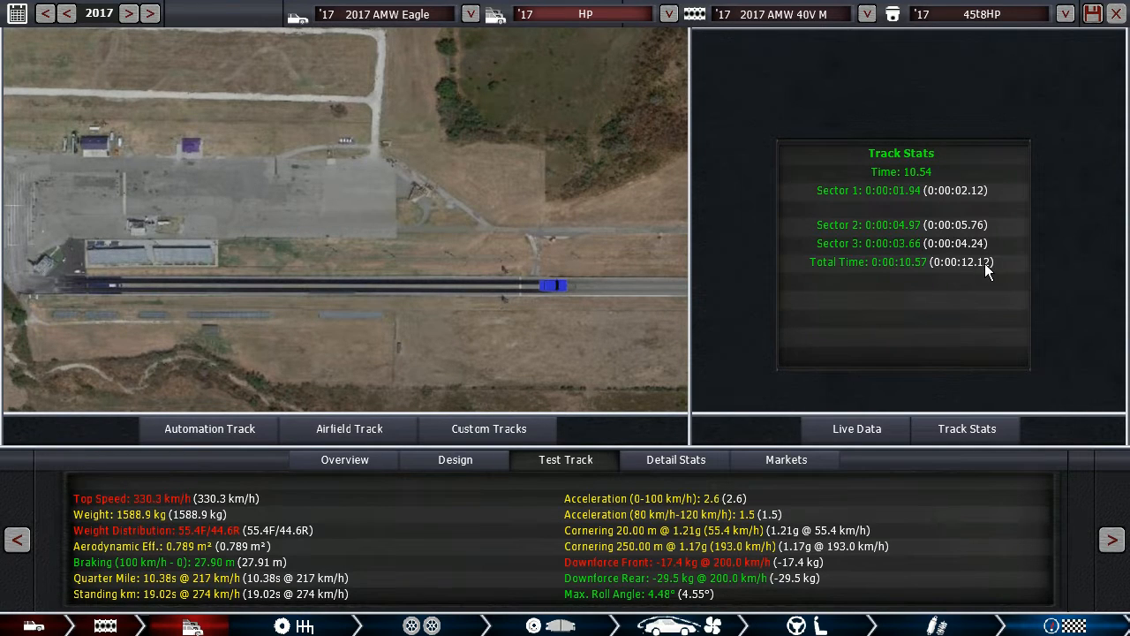
mouse_move(917, 268)
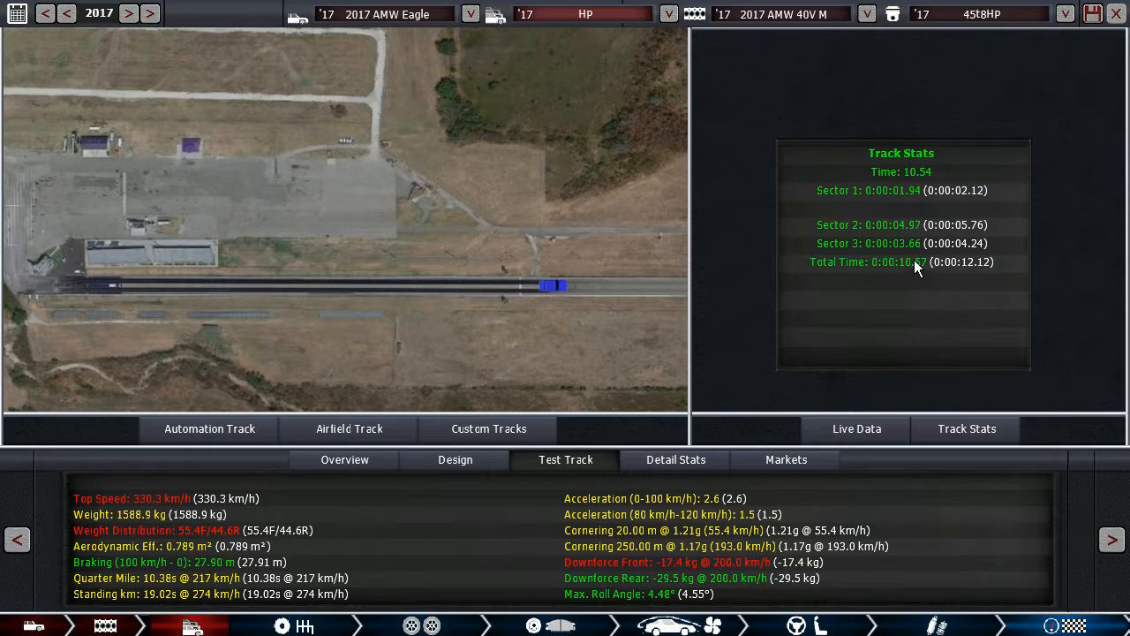
click(345, 459)
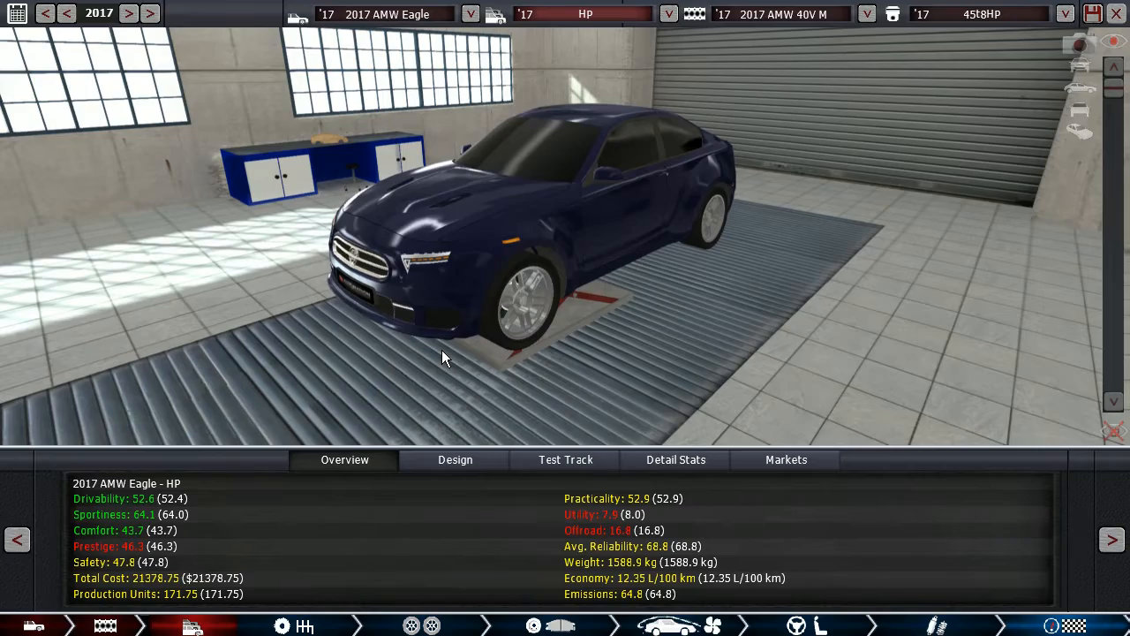
drag(441, 357, 508, 302)
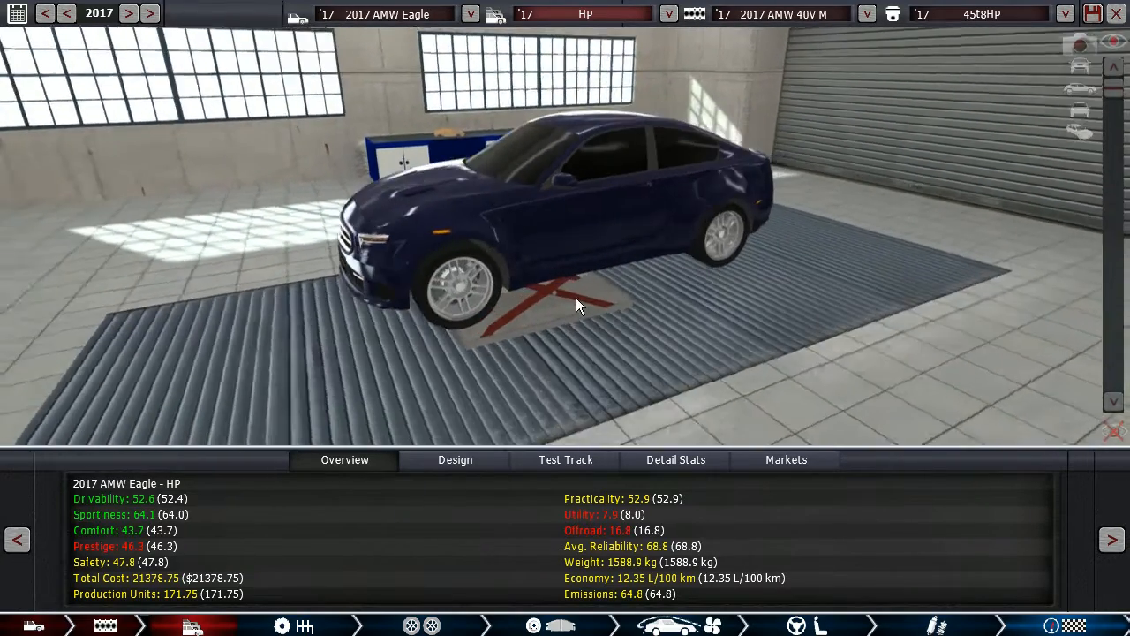
drag(578, 304, 592, 291)
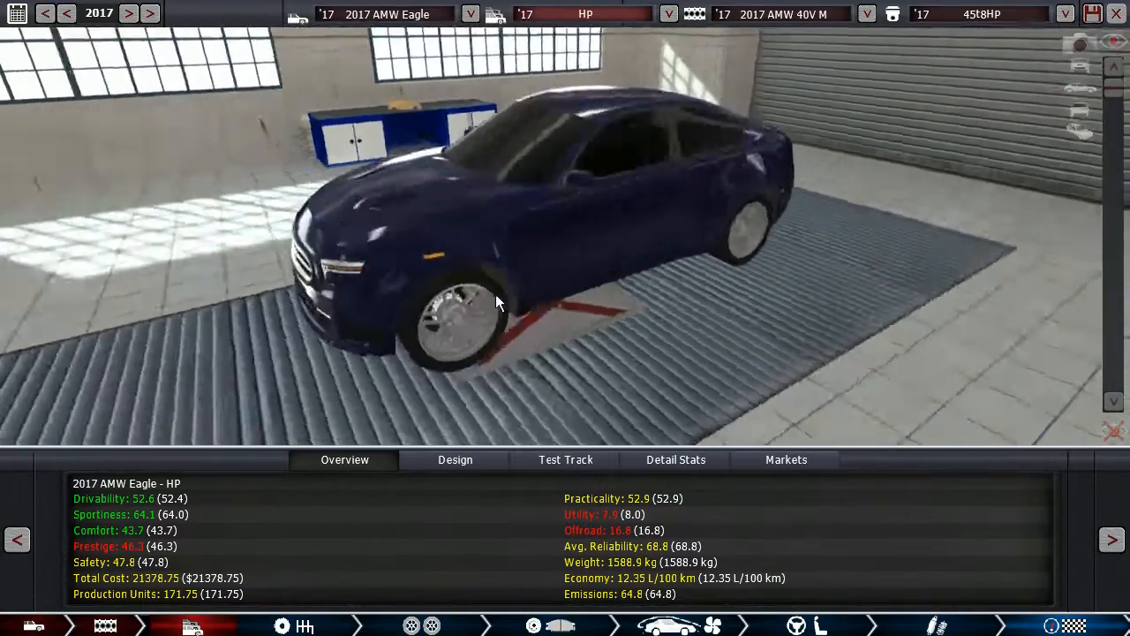
drag(494, 300, 614, 296)
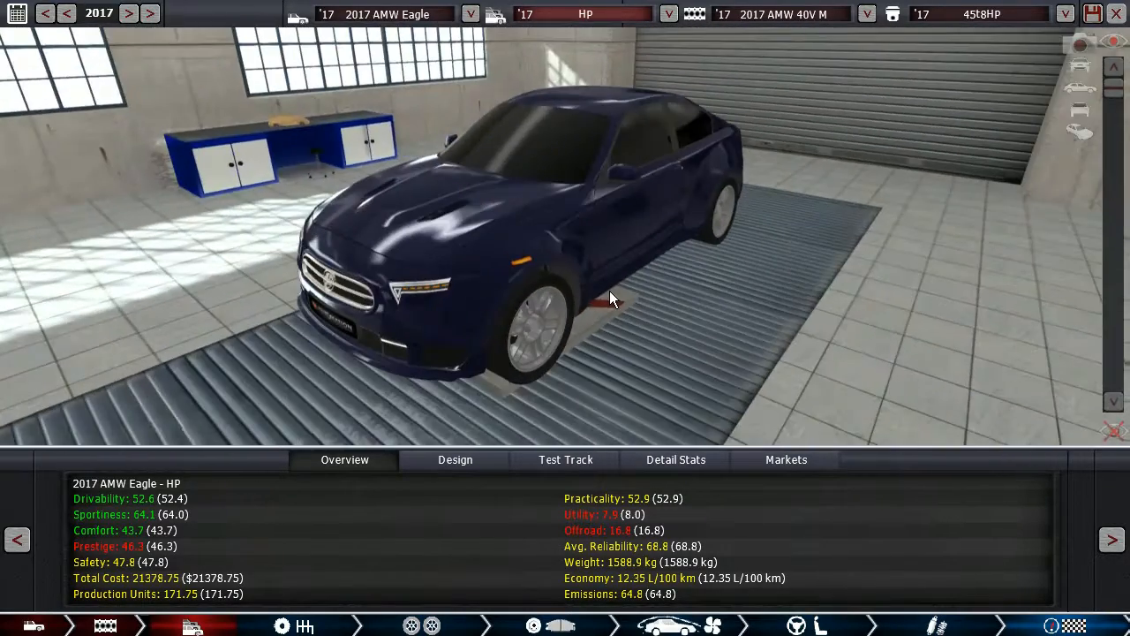
drag(614, 296, 508, 272)
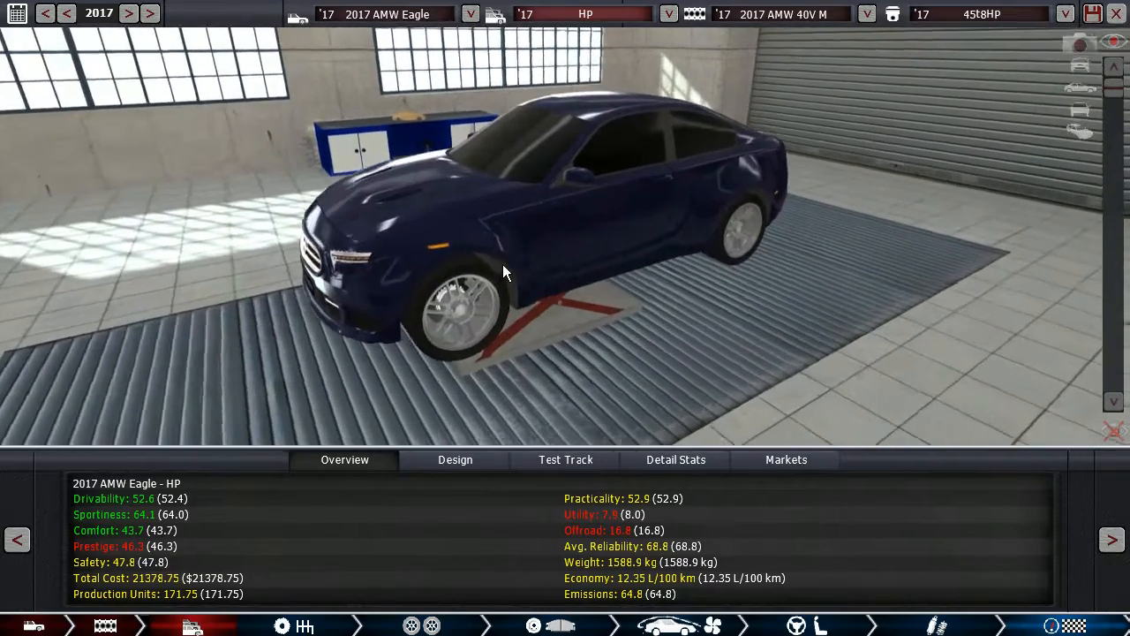
drag(504, 265, 605, 262)
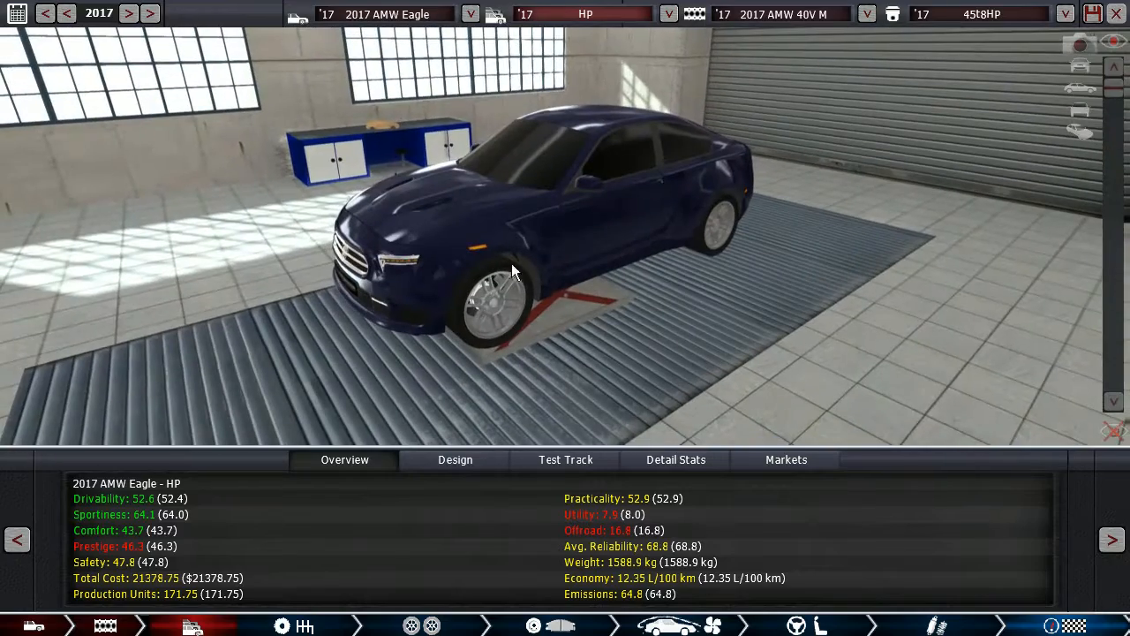
drag(513, 264, 353, 256)
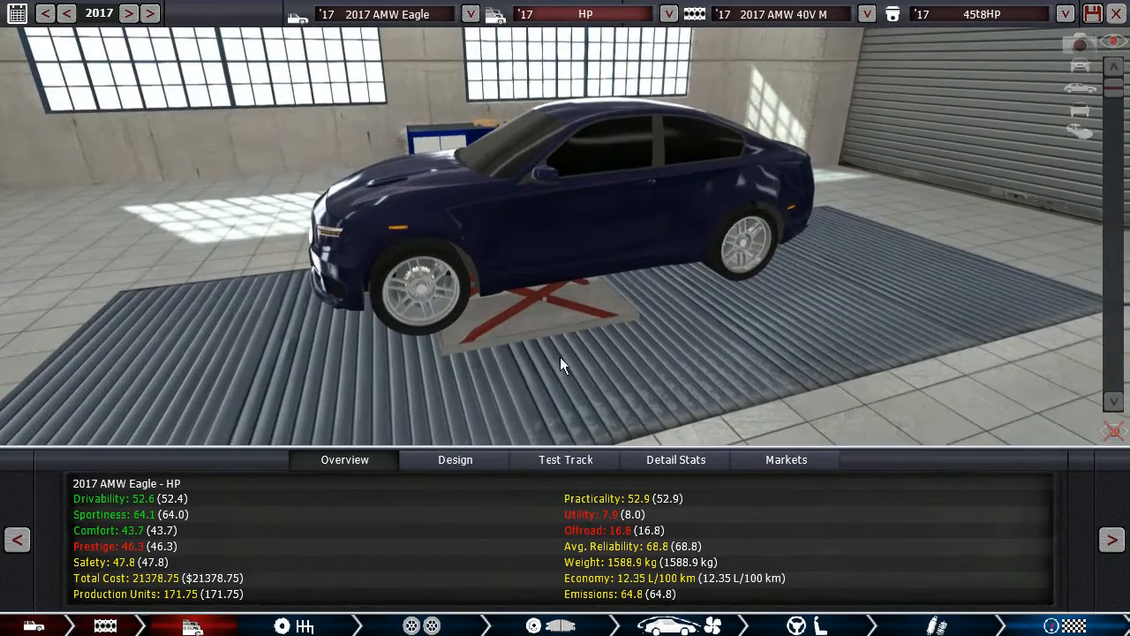
click(565, 460)
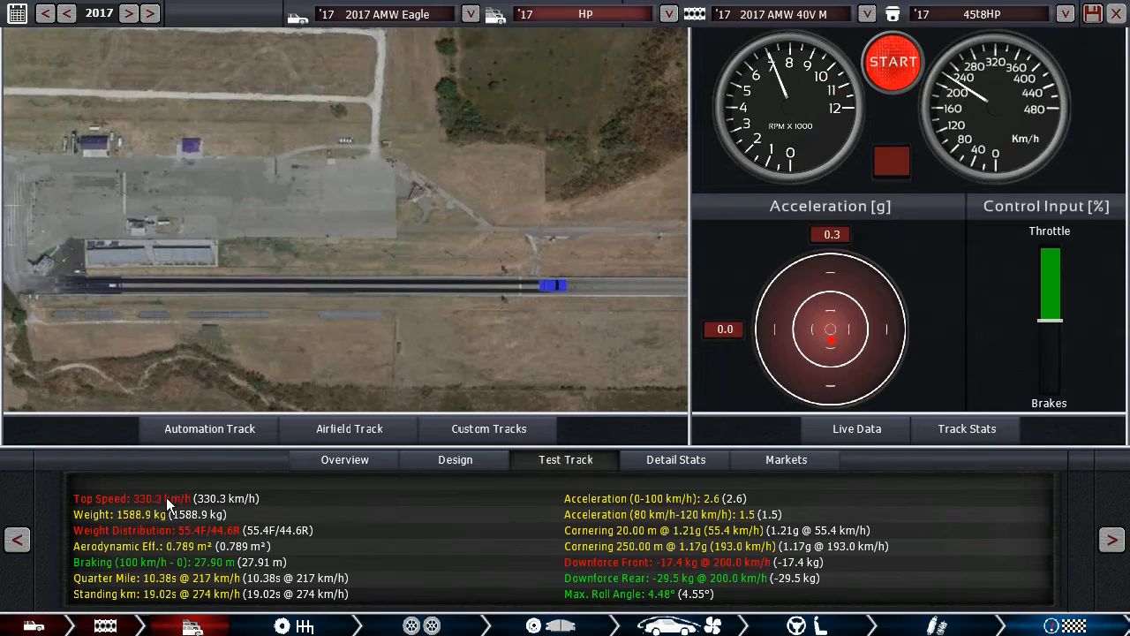
click(343, 459)
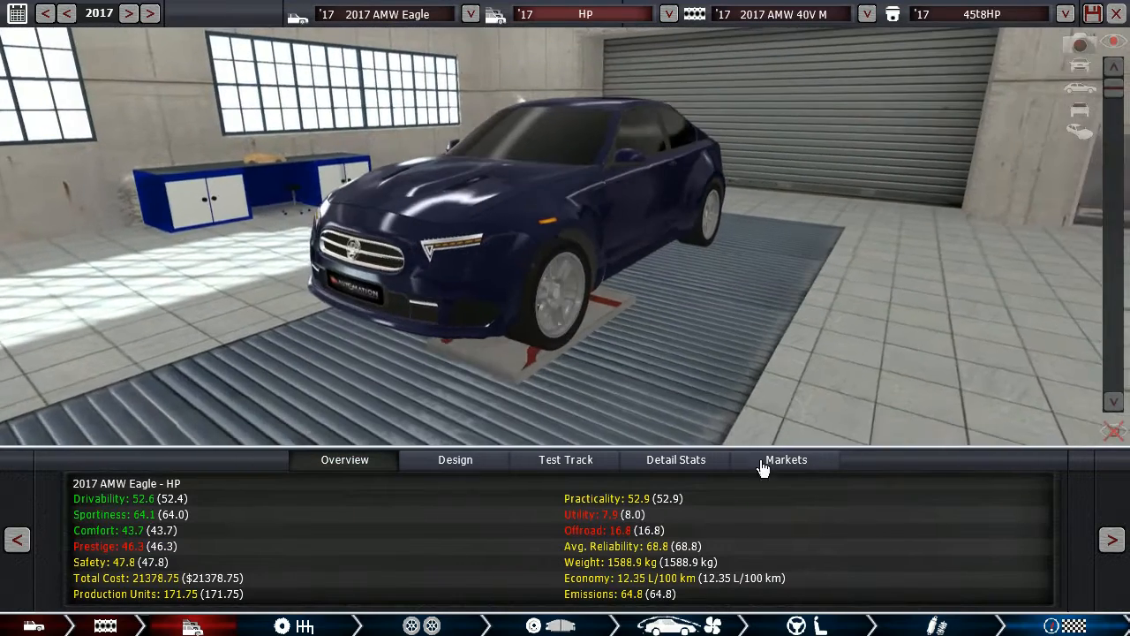
click(785, 459)
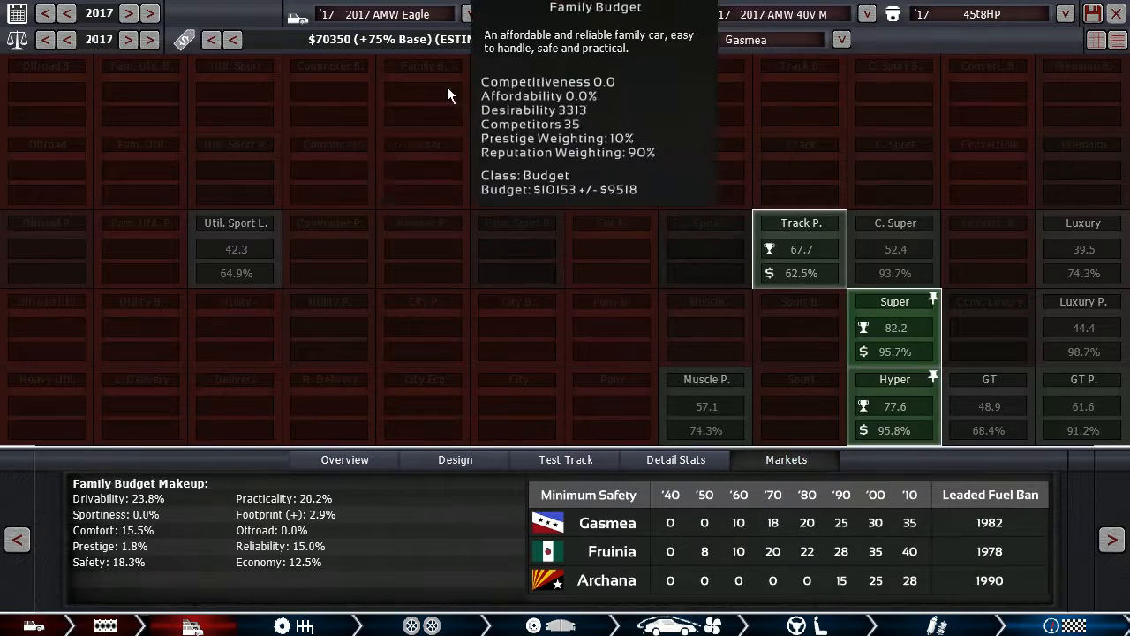
click(344, 459)
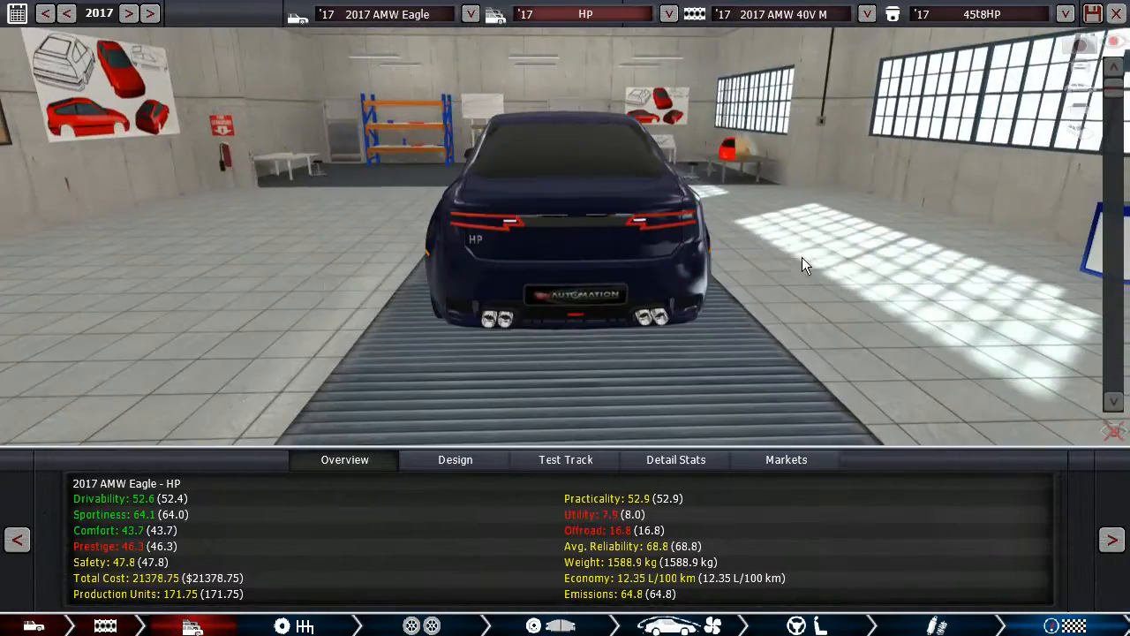
drag(804, 265, 724, 291)
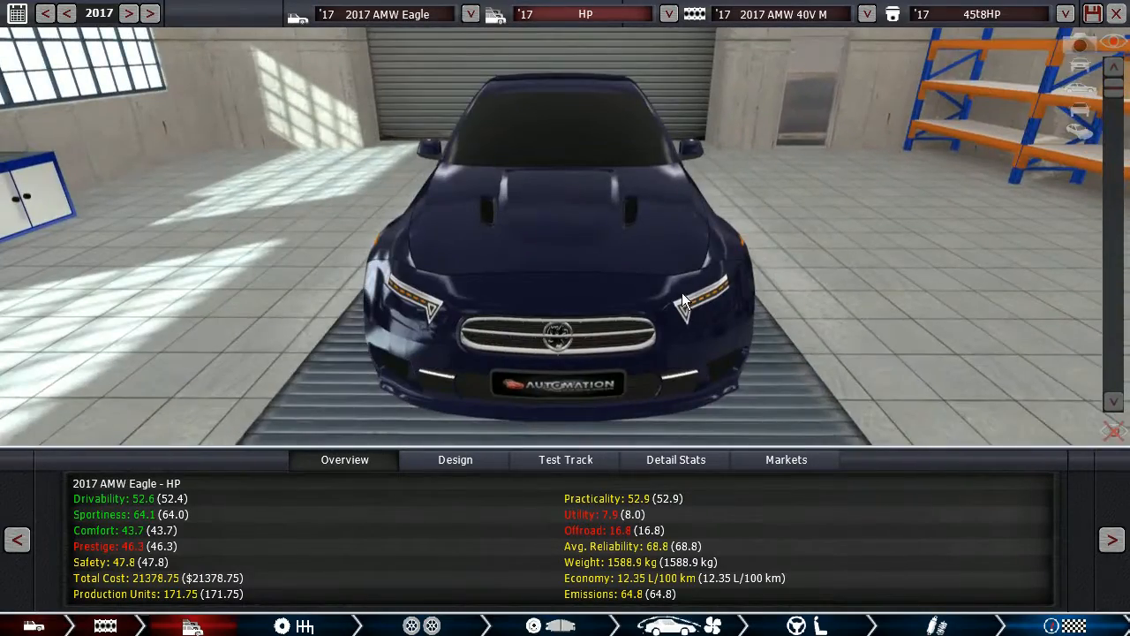
drag(679, 300, 582, 256)
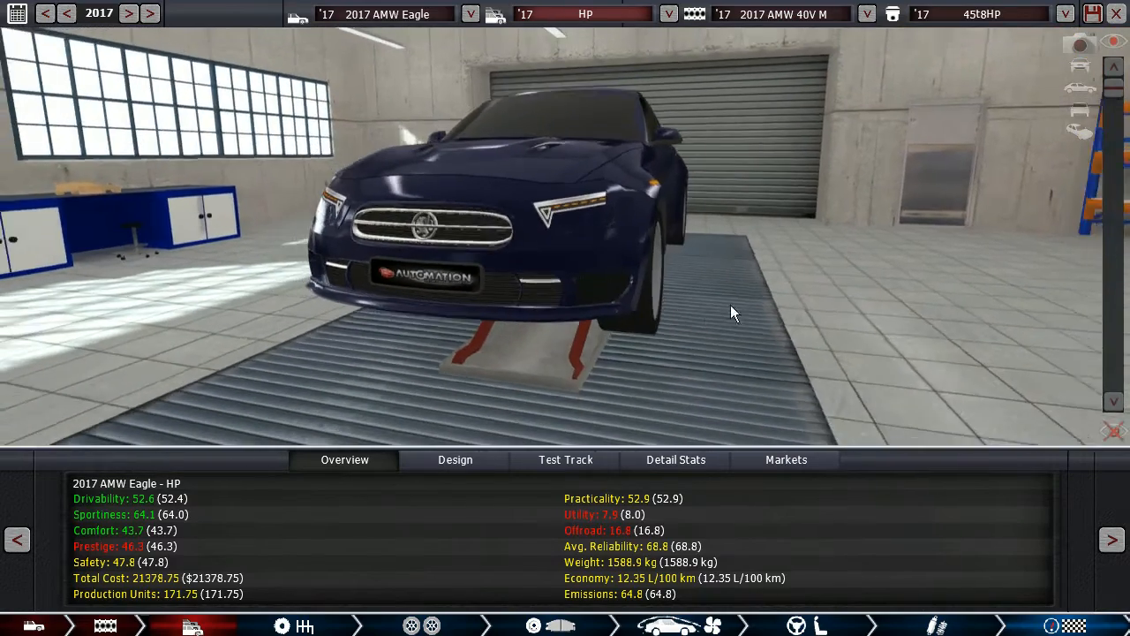
drag(733, 312, 547, 296)
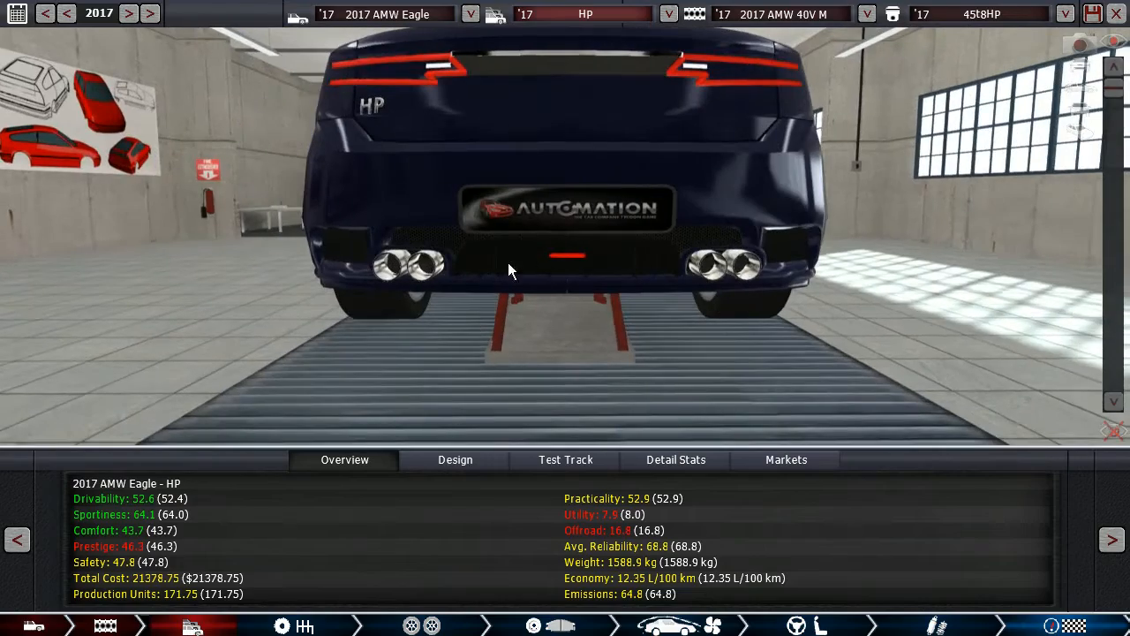
mouse_move(545, 287)
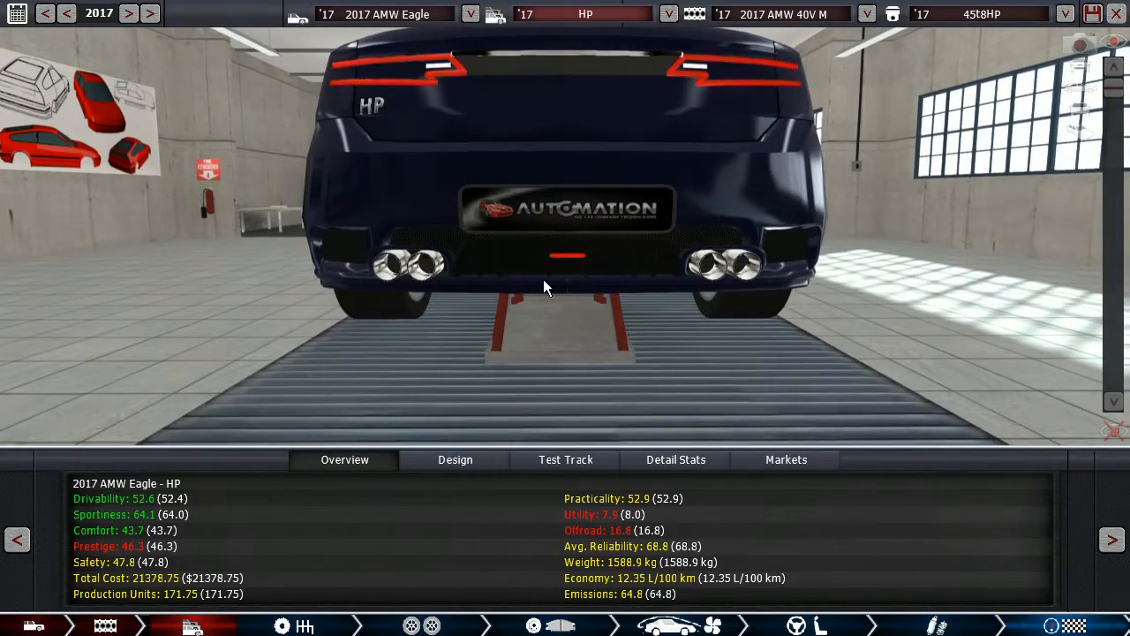
drag(543, 287, 719, 300)
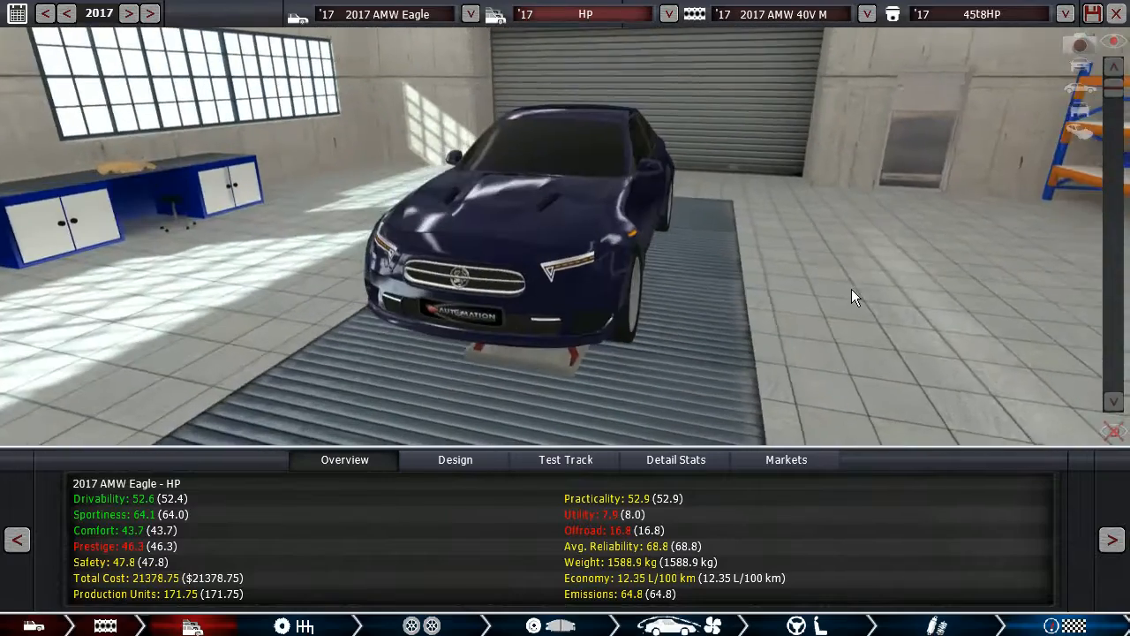
drag(855, 296, 665, 342)
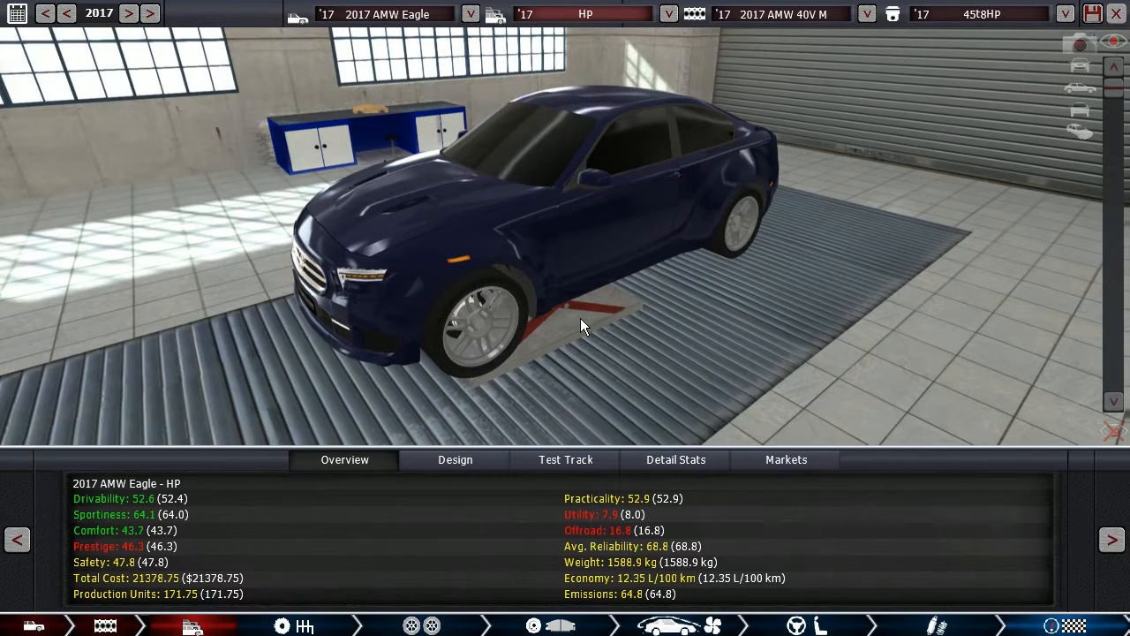
click(785, 459)
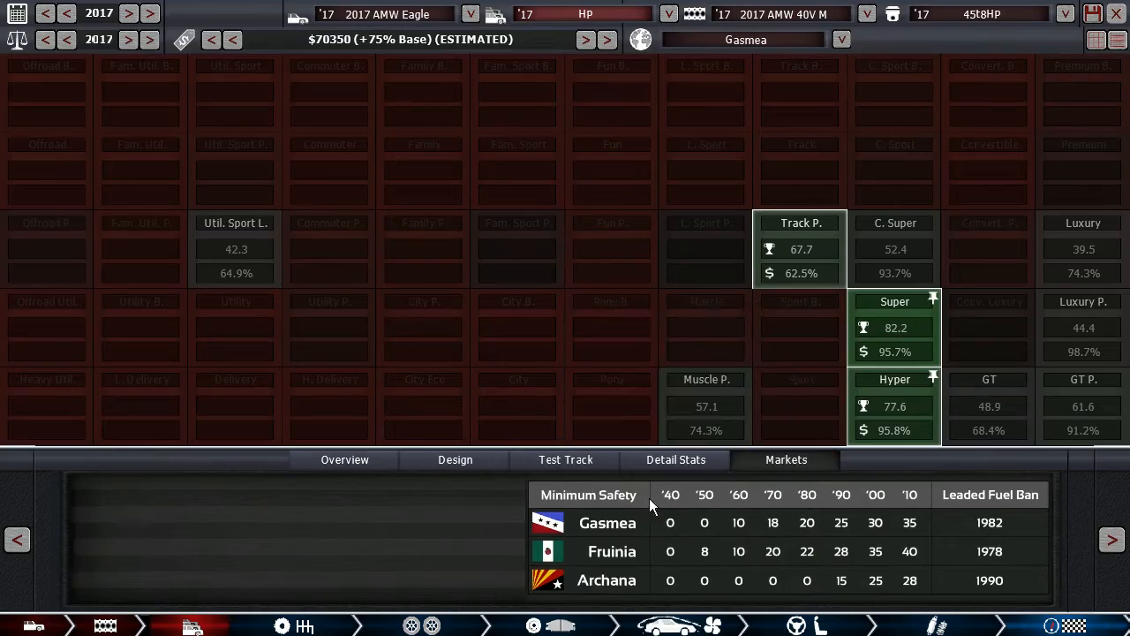
click(344, 459)
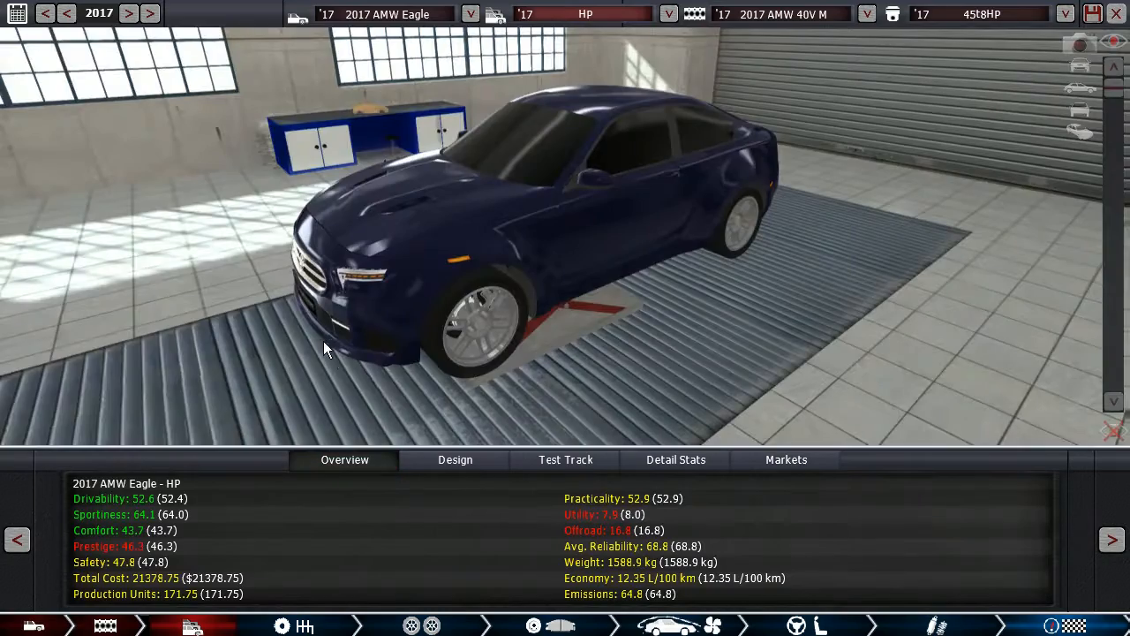
drag(327, 348, 483, 226)
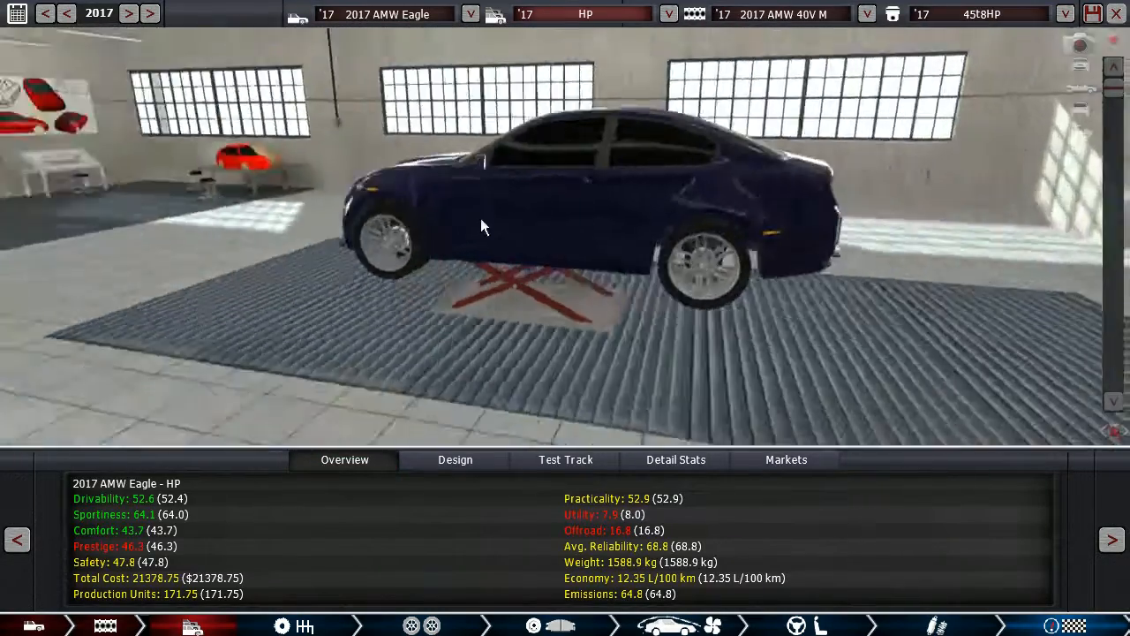
drag(481, 226, 768, 239)
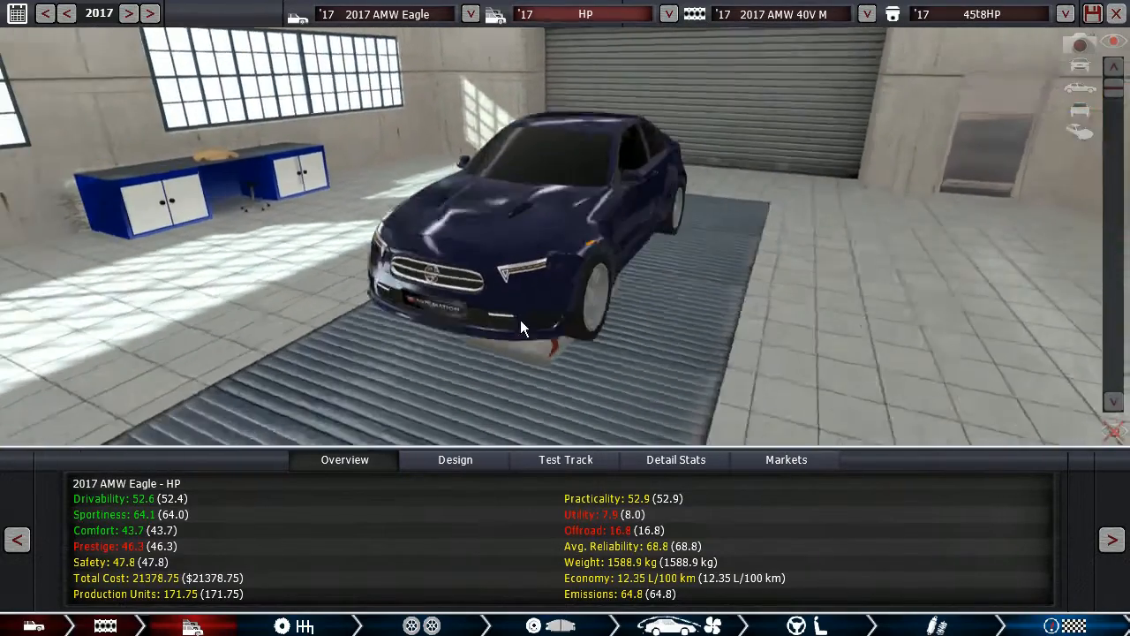
drag(521, 327, 494, 283)
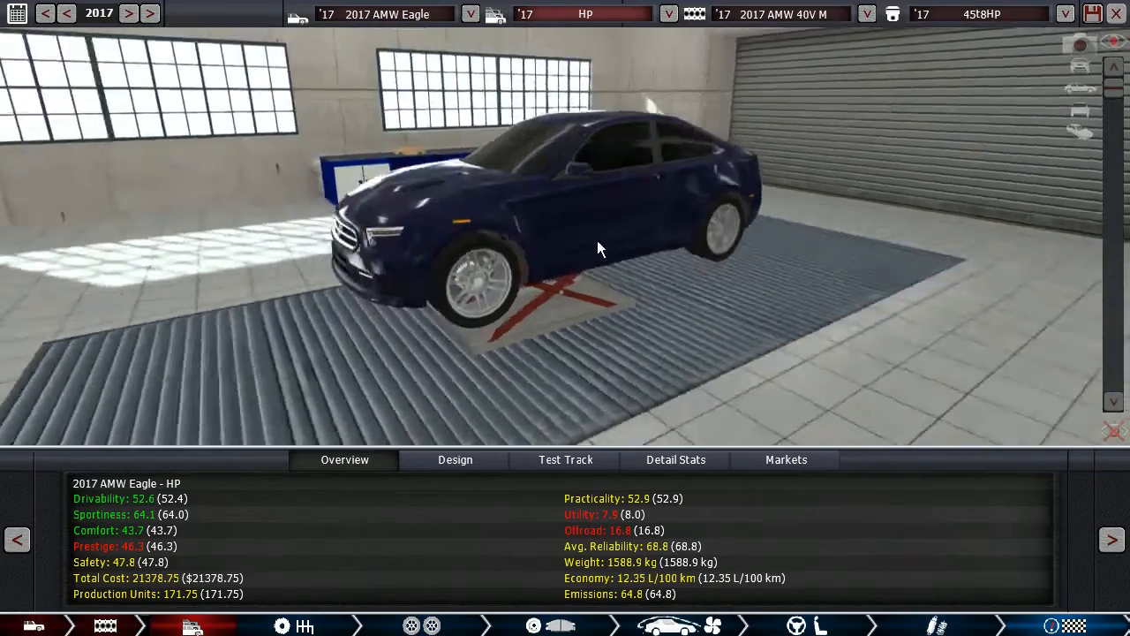
drag(598, 248, 532, 291)
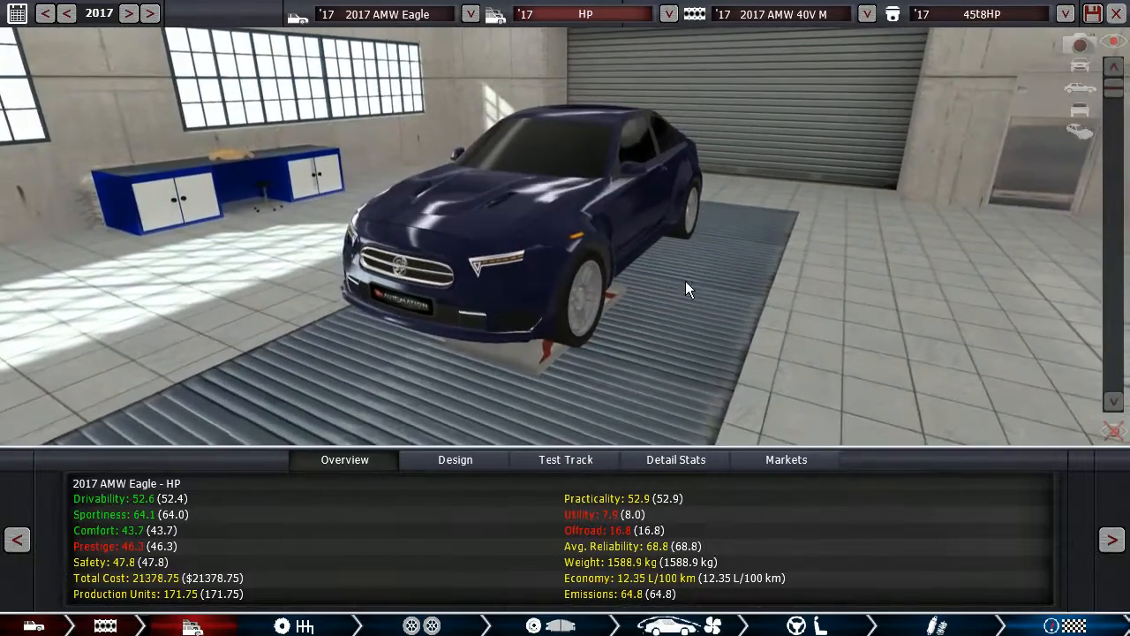
drag(689, 288, 486, 289)
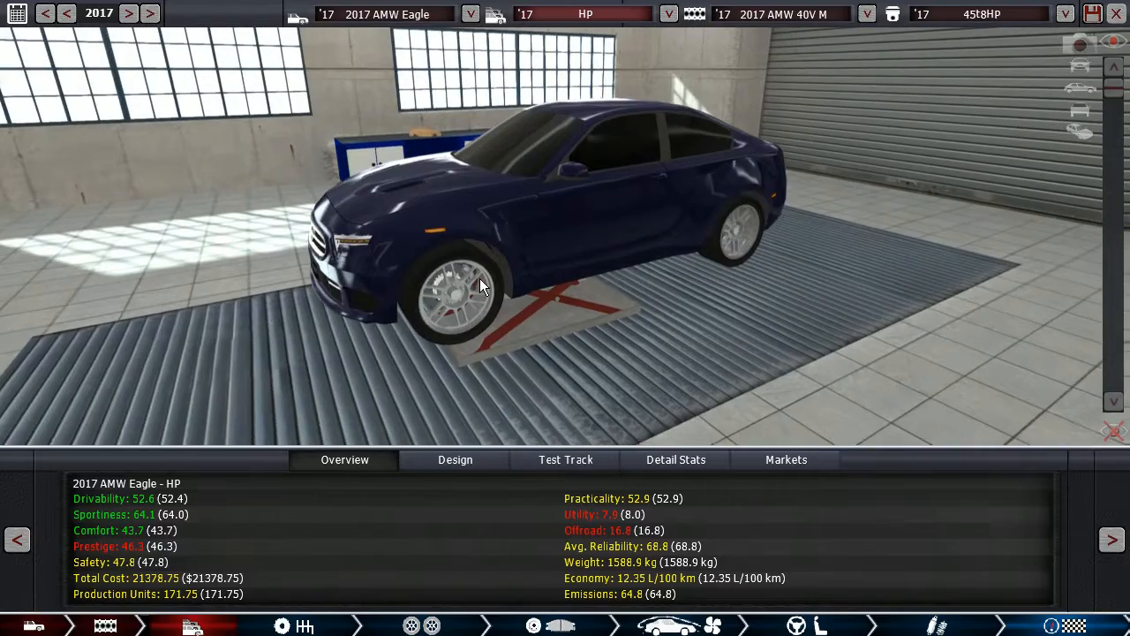
drag(481, 285, 419, 244)
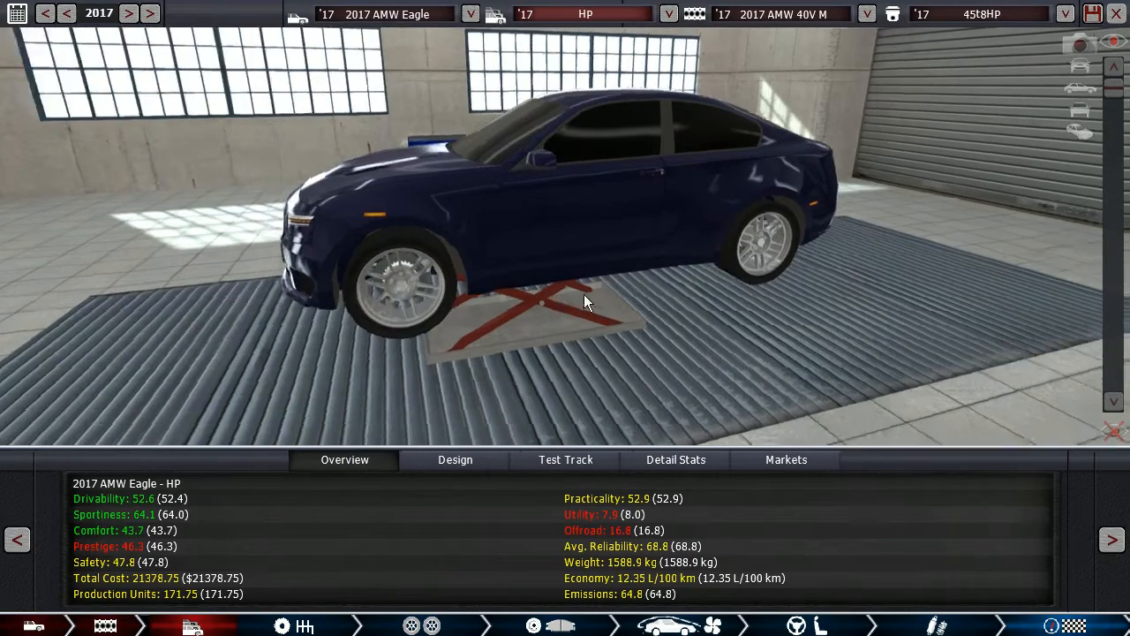
drag(587, 300, 486, 287)
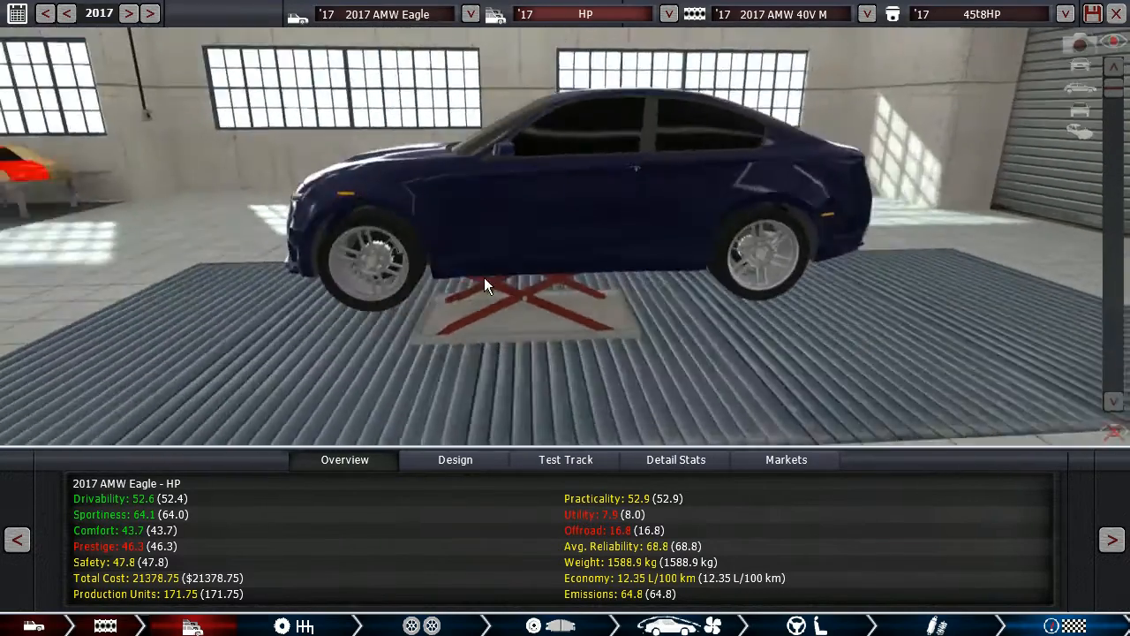
drag(486, 282, 543, 300)
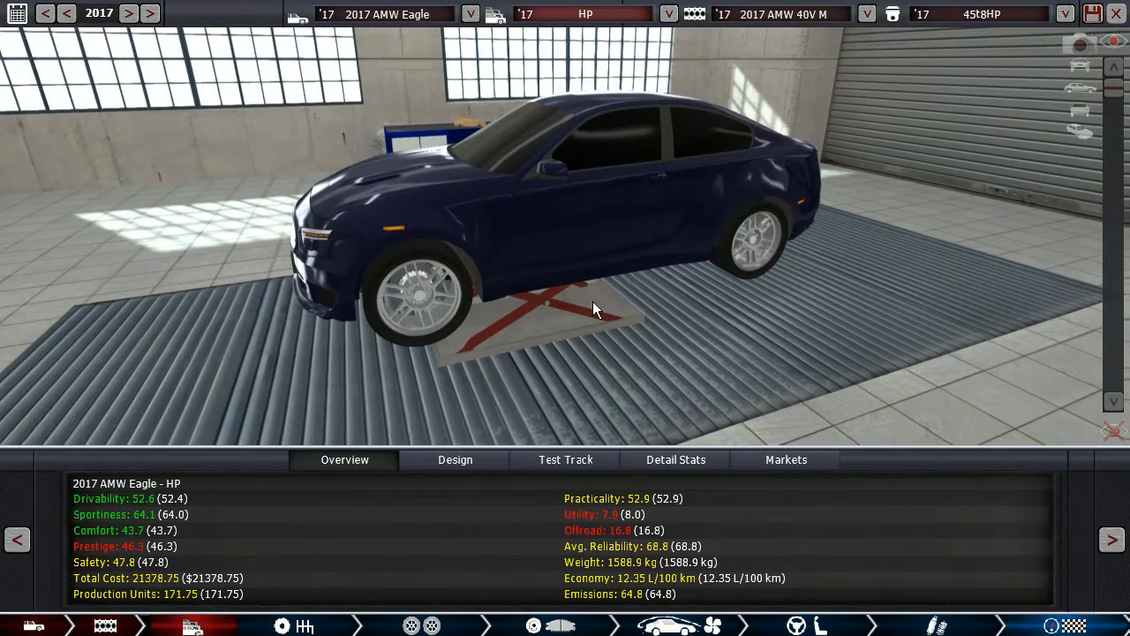
drag(618, 309, 543, 274)
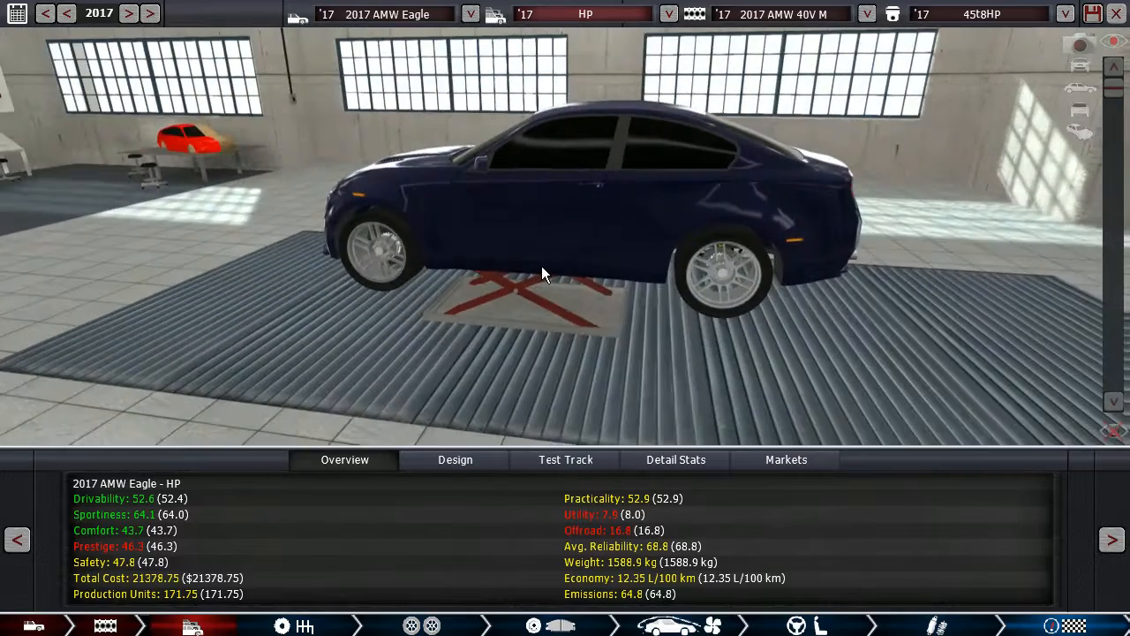
drag(542, 274, 396, 289)
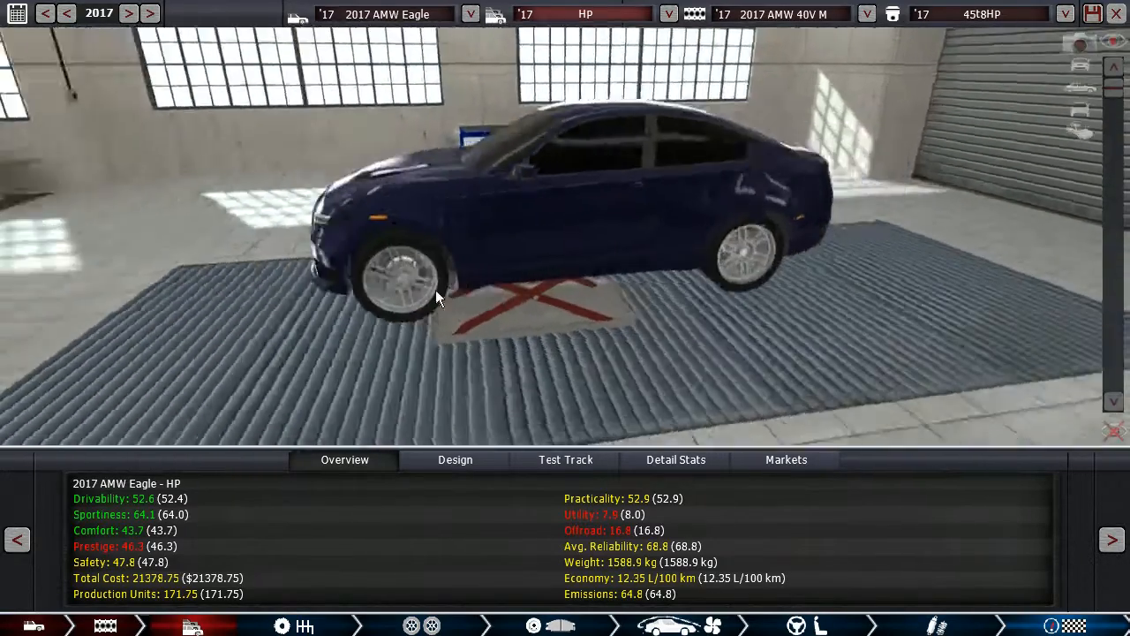
drag(441, 300, 318, 313)
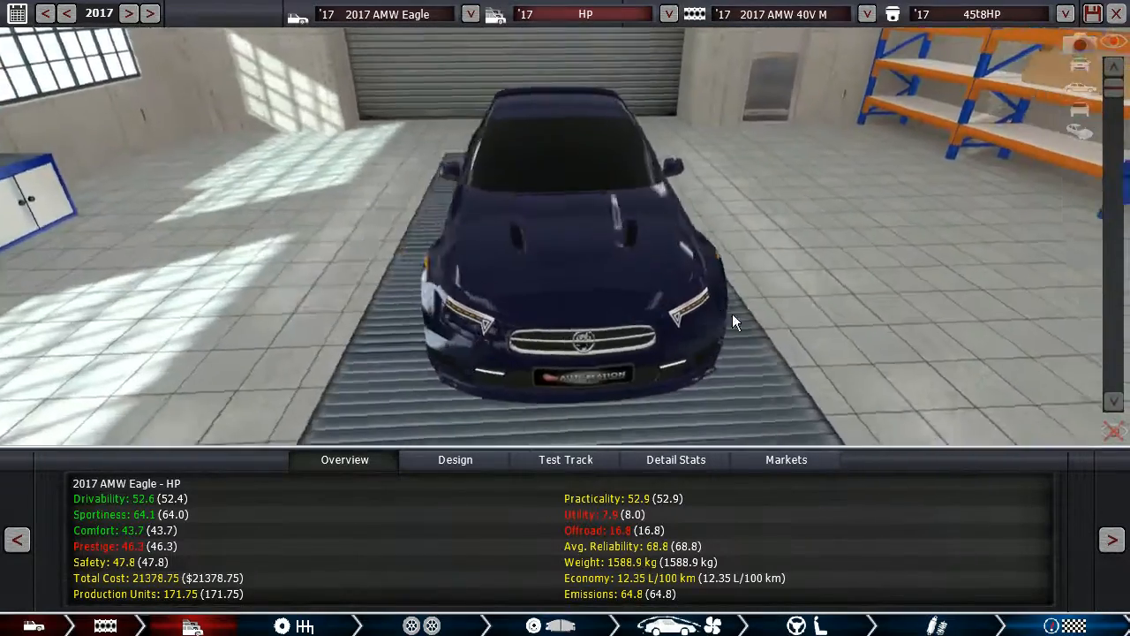
drag(733, 322, 565, 285)
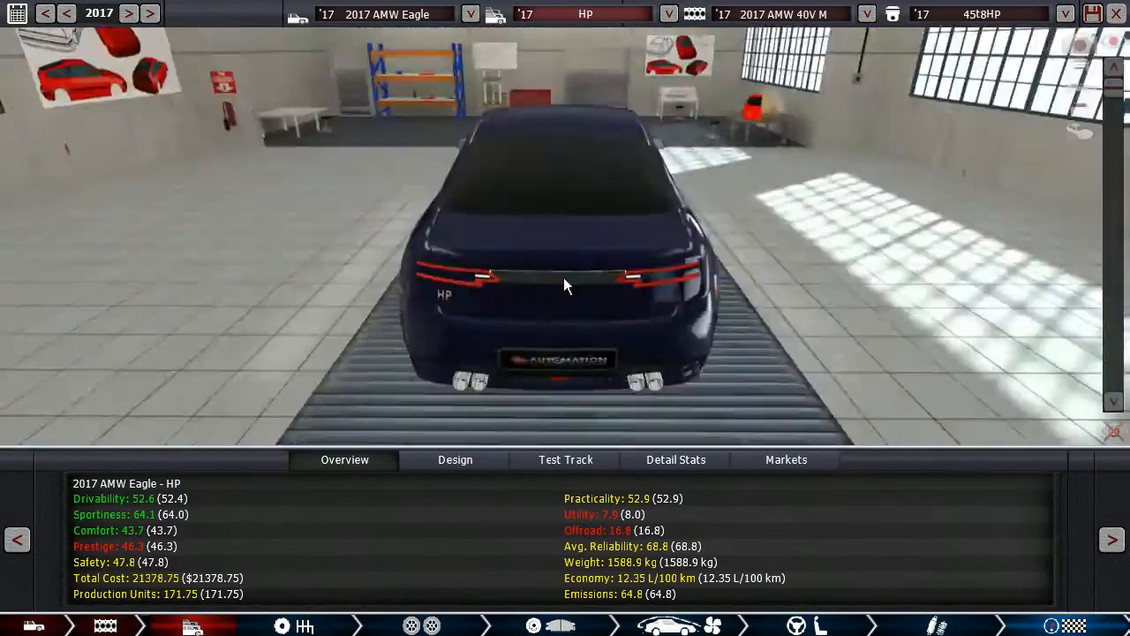